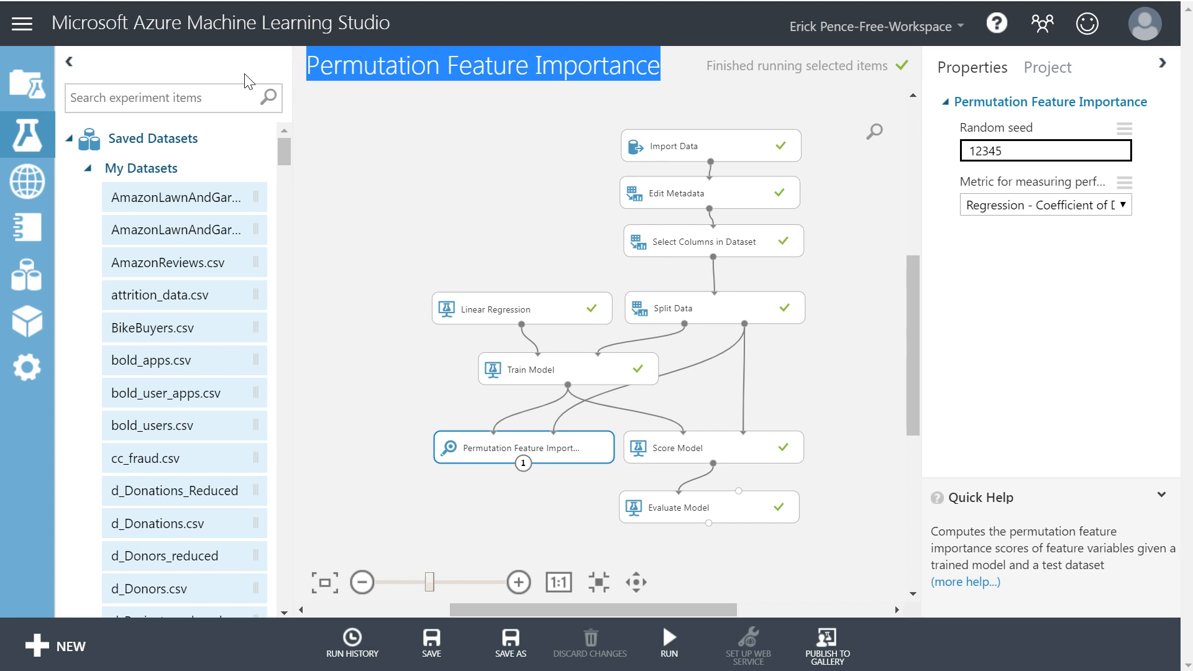
# - Retitle the experiment 'Principal Components Analysis' and remove the Permutation Feature Importance module
pyautogui.write('Principal Components A')
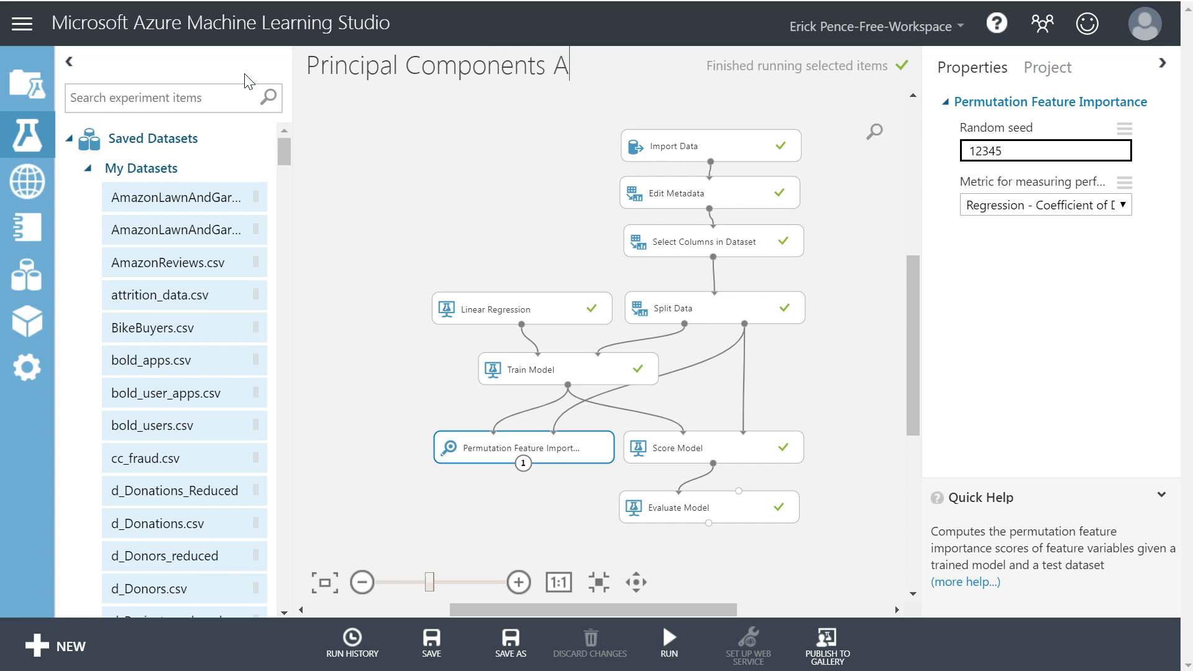
pyautogui.write('nalysis')
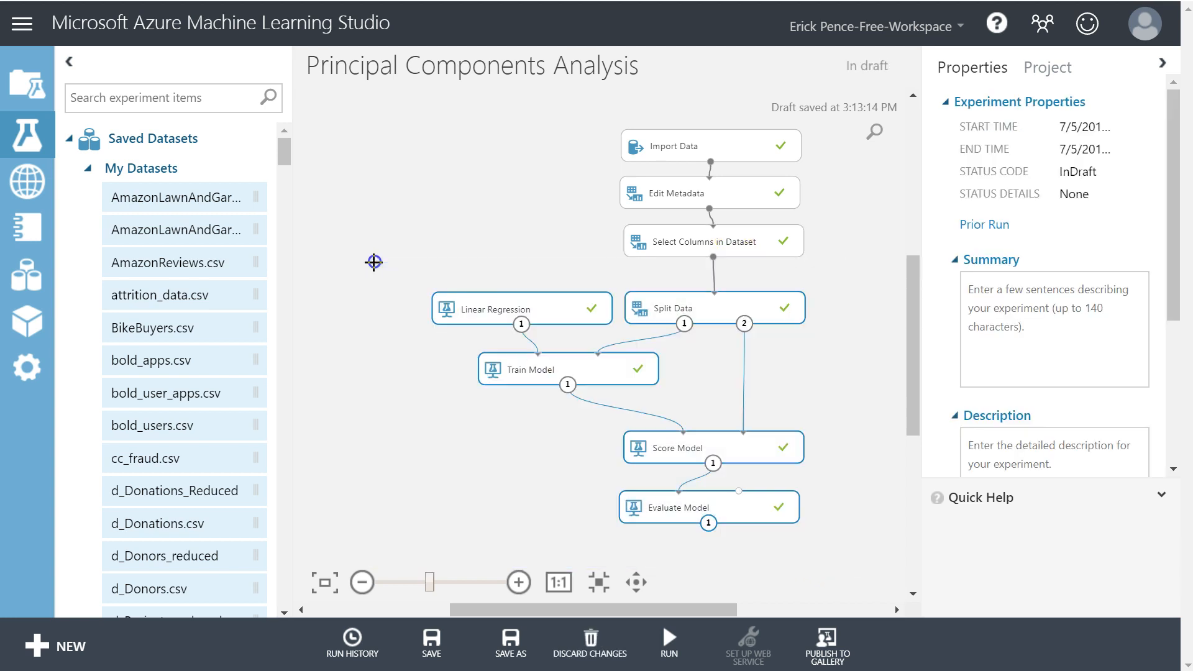
pyautogui.click(494, 327)
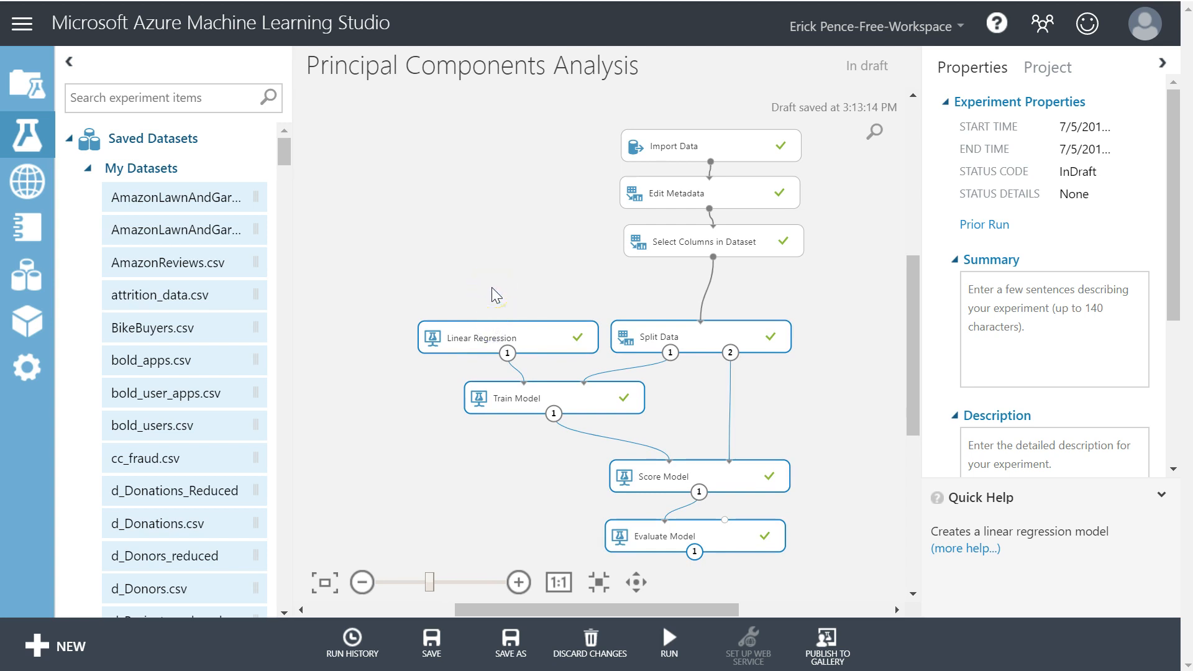
# - Search 'prin' in the palette and wire Principal Component Analysis in above Split Data
pyautogui.click(173, 97)
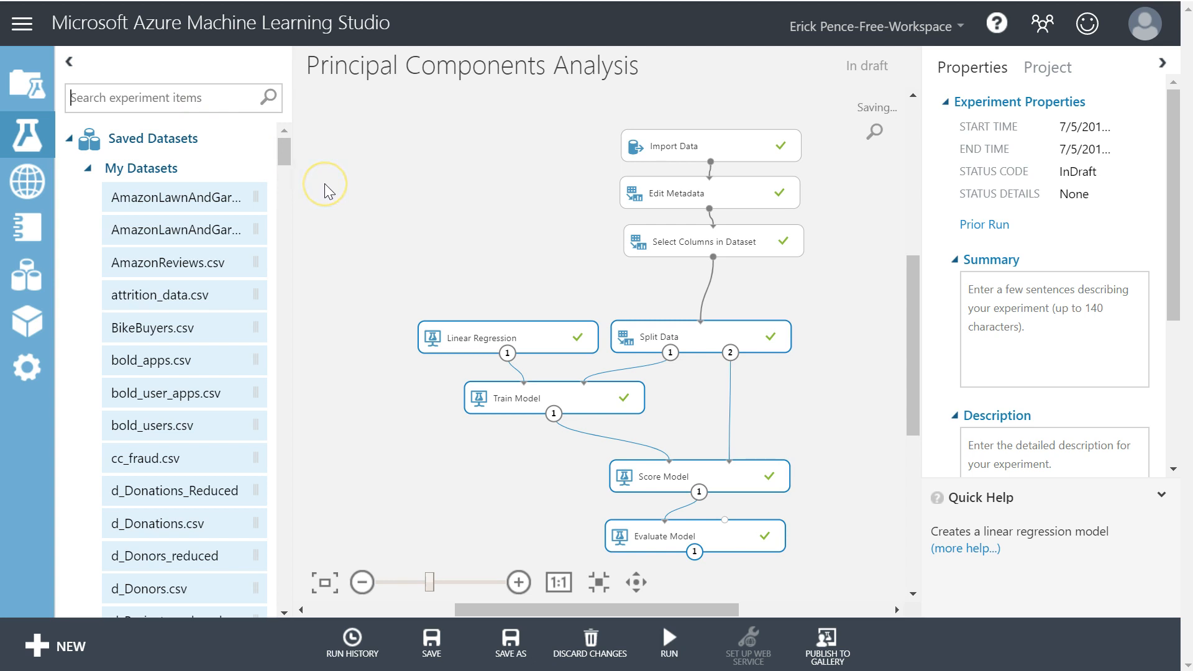
pyautogui.write('princi')
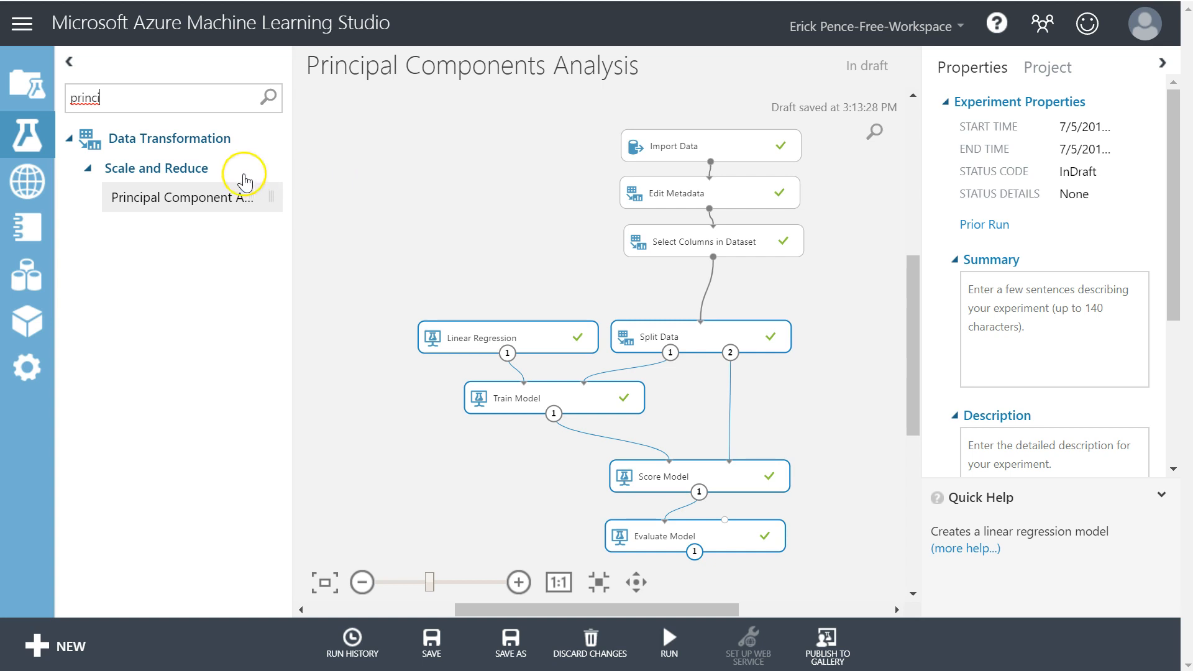
pyautogui.moveTo(181, 198); pyautogui.dragTo(707, 287)
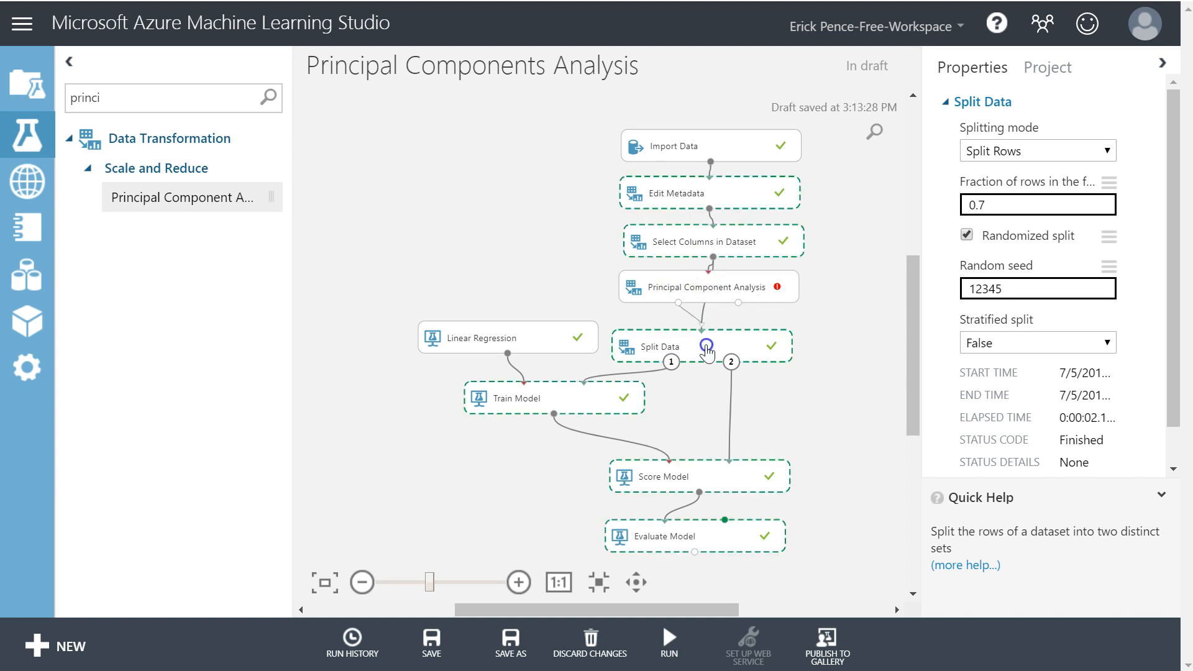
pyautogui.click(701, 291)
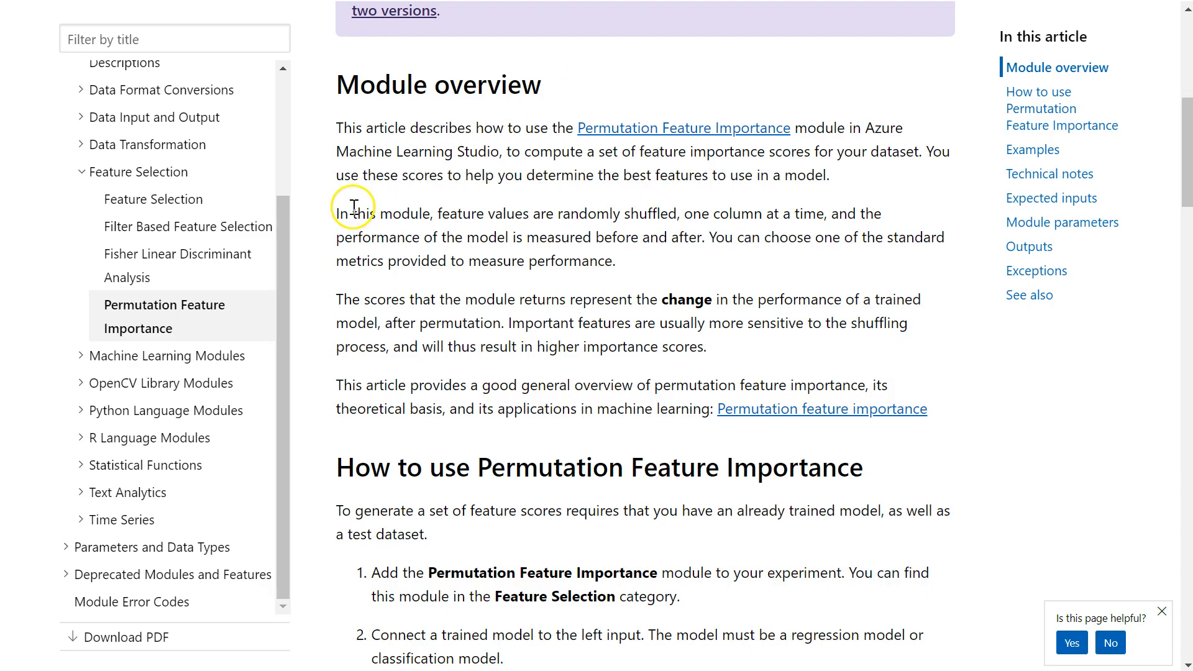
# - Filter Microsoft Docs by 'principal' and read the Principal Component Analysis module's inputs and parameters
pyautogui.click(174, 38)
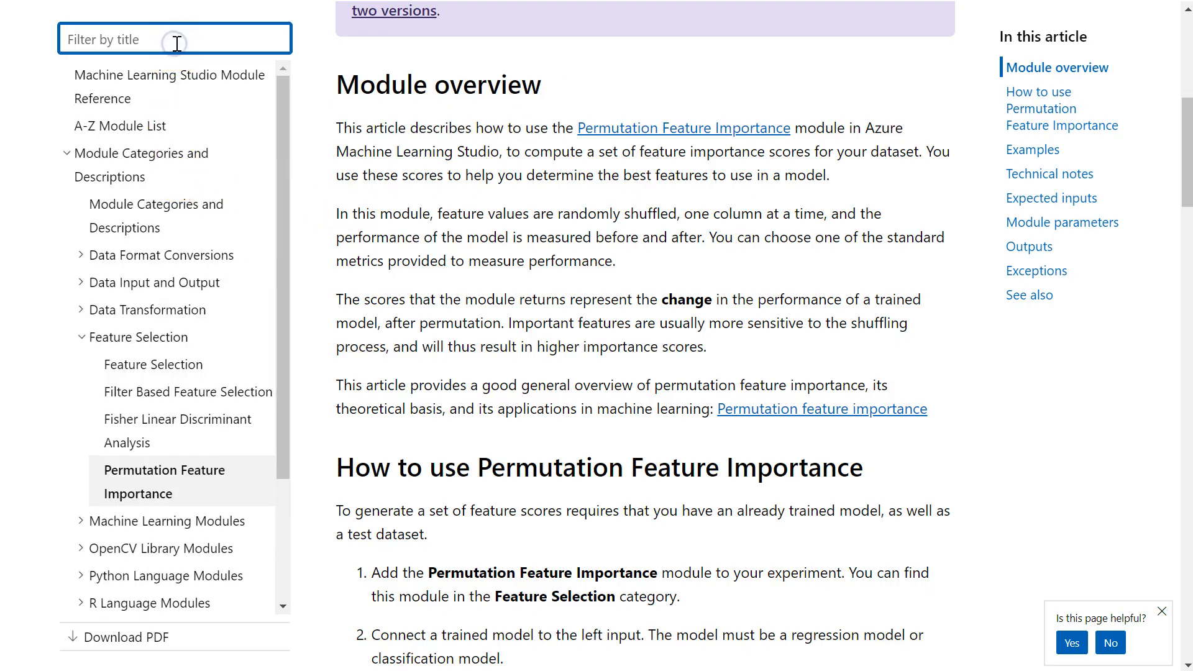
pyautogui.write('principal')
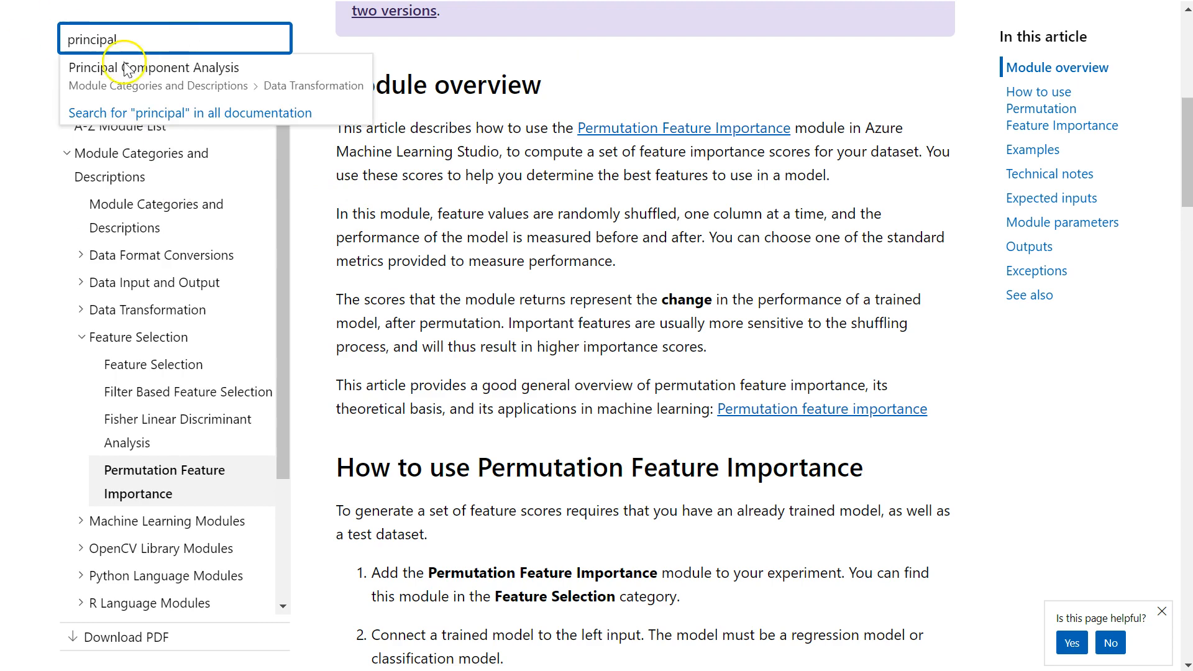
pyautogui.click(158, 67)
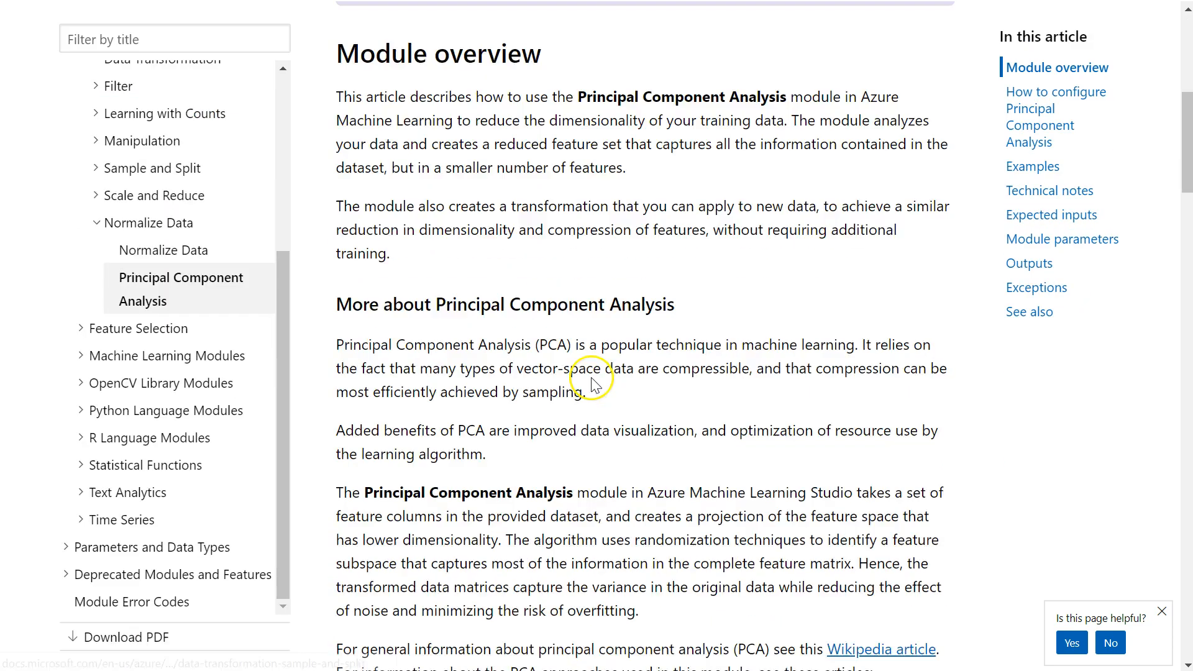
pyautogui.scroll(-3)
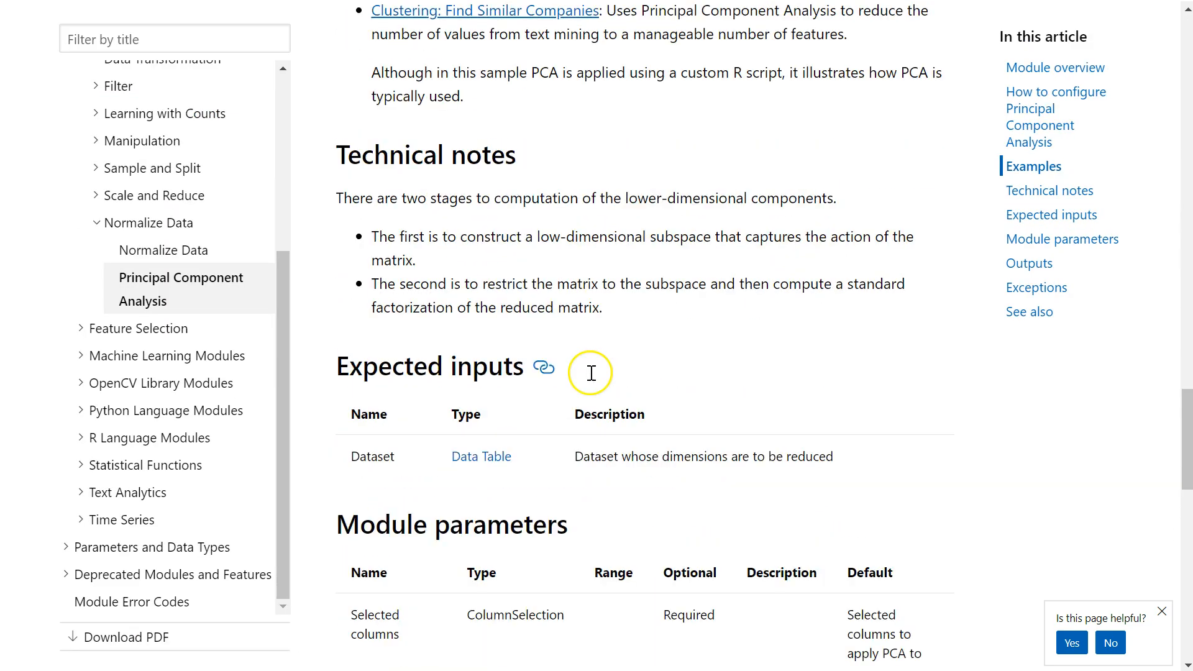
pyautogui.scroll(3)
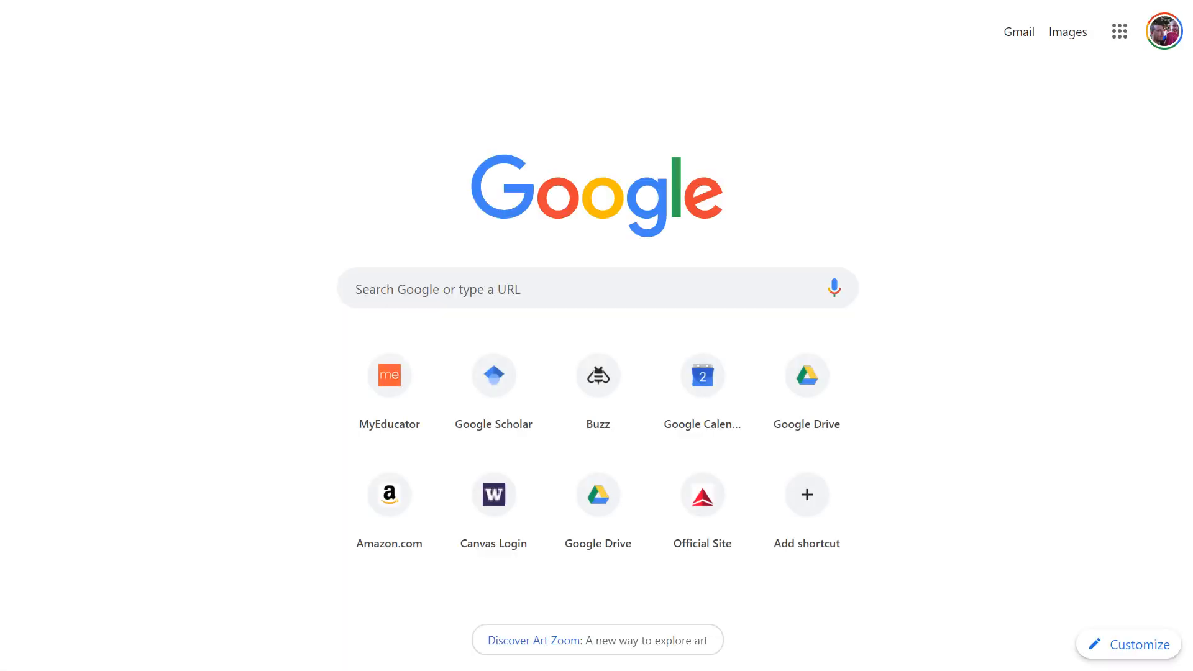
# - Search Google Images for 'principal component analysis' via the suggestion
pyautogui.click(1066, 33)
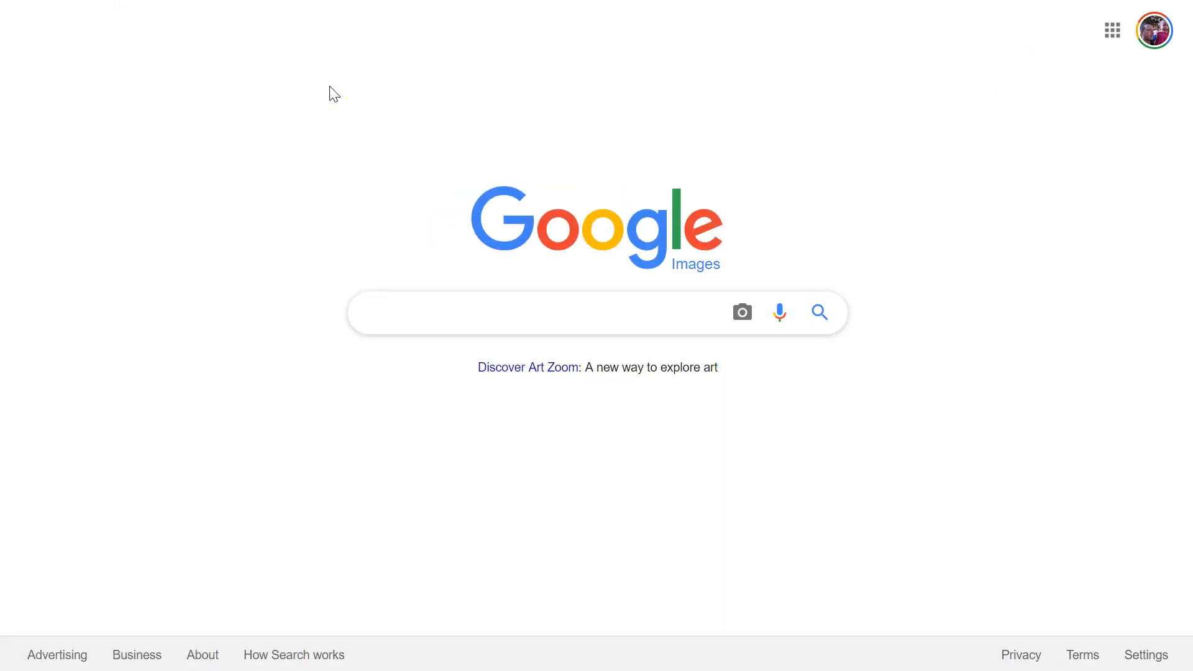
pyautogui.write('principal')
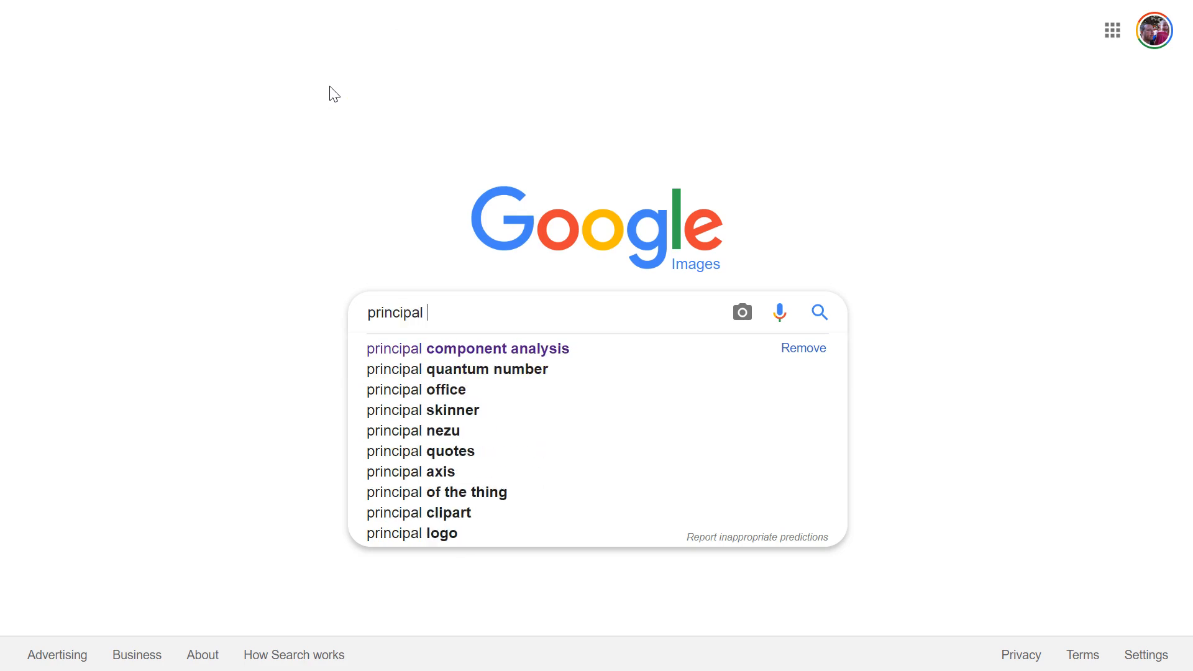
pyautogui.click(467, 348)
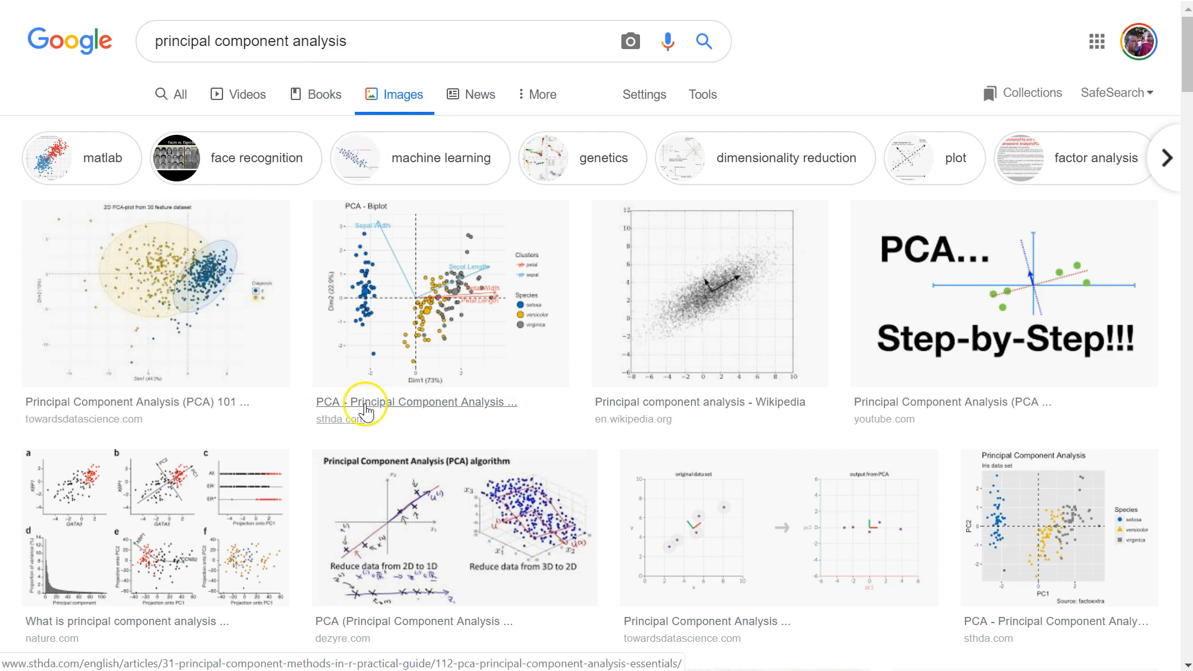
pyautogui.moveTo(258, 369)
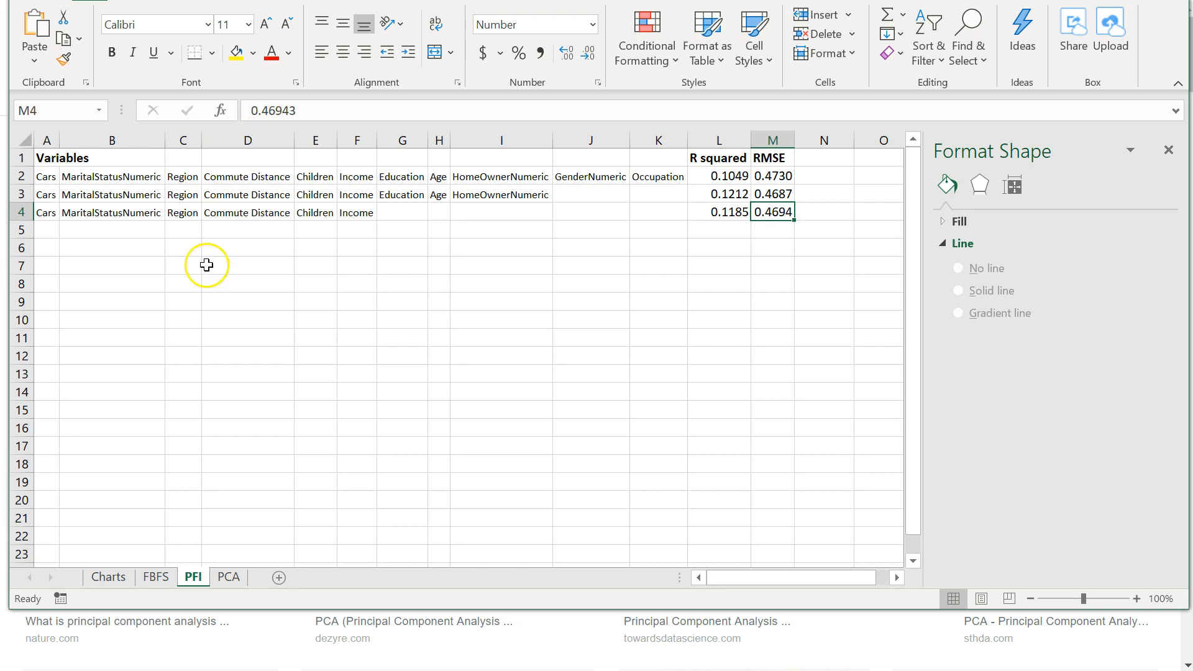
# - Switch to the Charts sheet and select the Income bar in the PFI: R squared chart
pyautogui.click(108, 577)
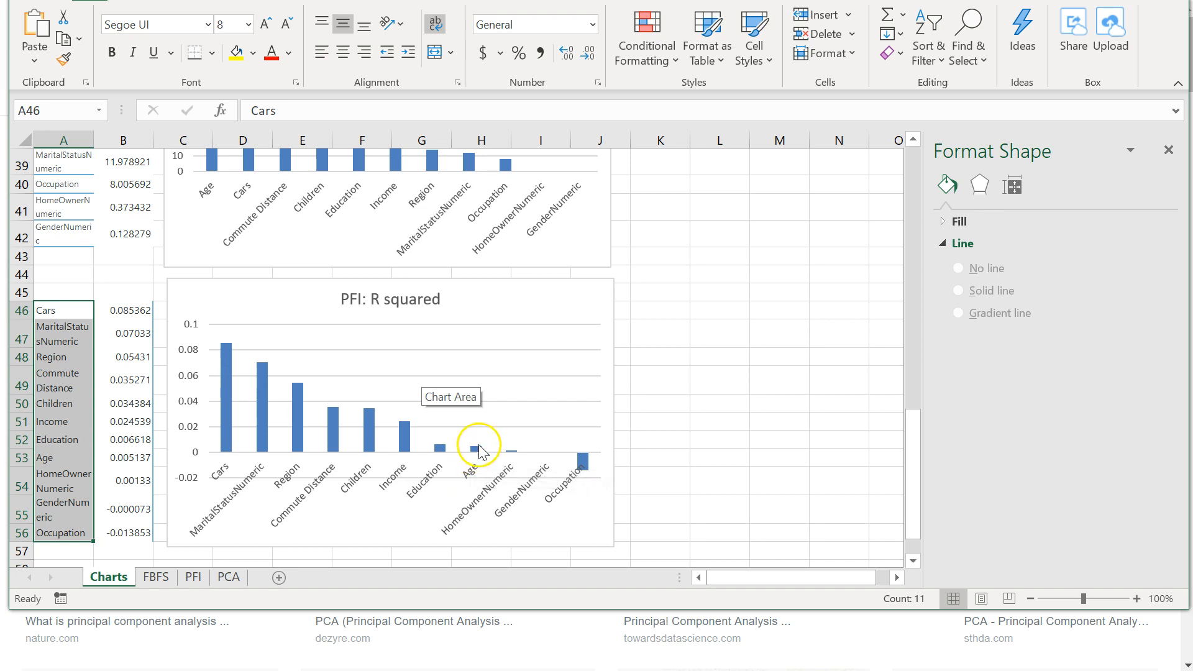
pyautogui.click(479, 447)
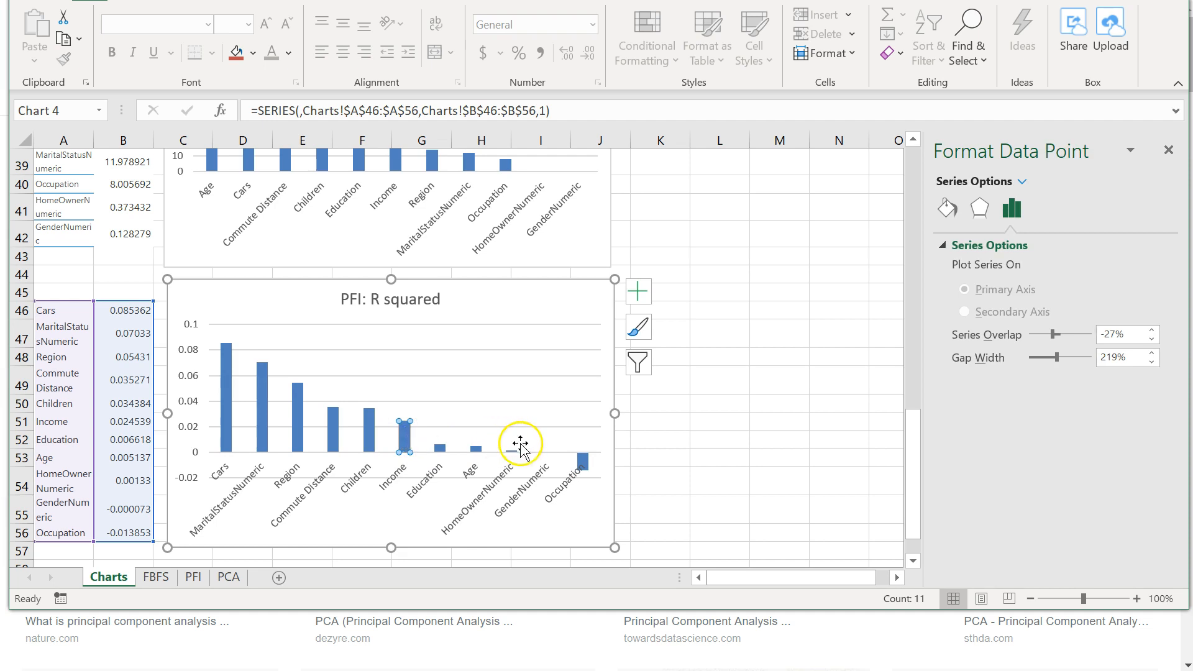
pyautogui.moveTo(520, 448)
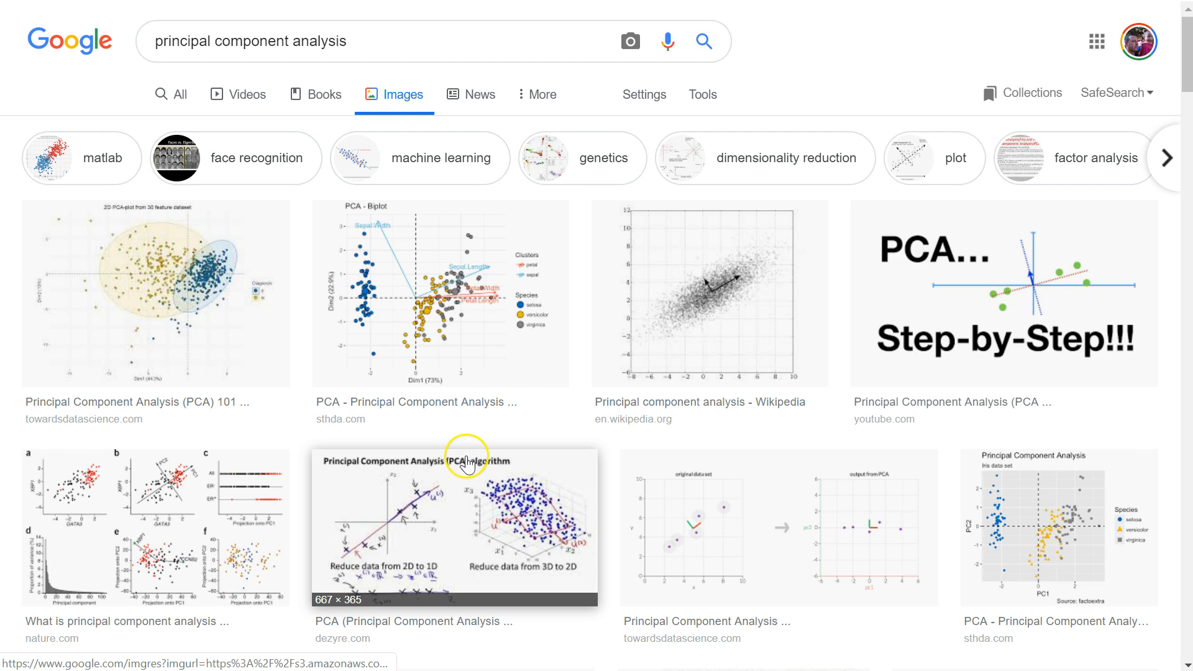
pyautogui.moveTo(499, 455)
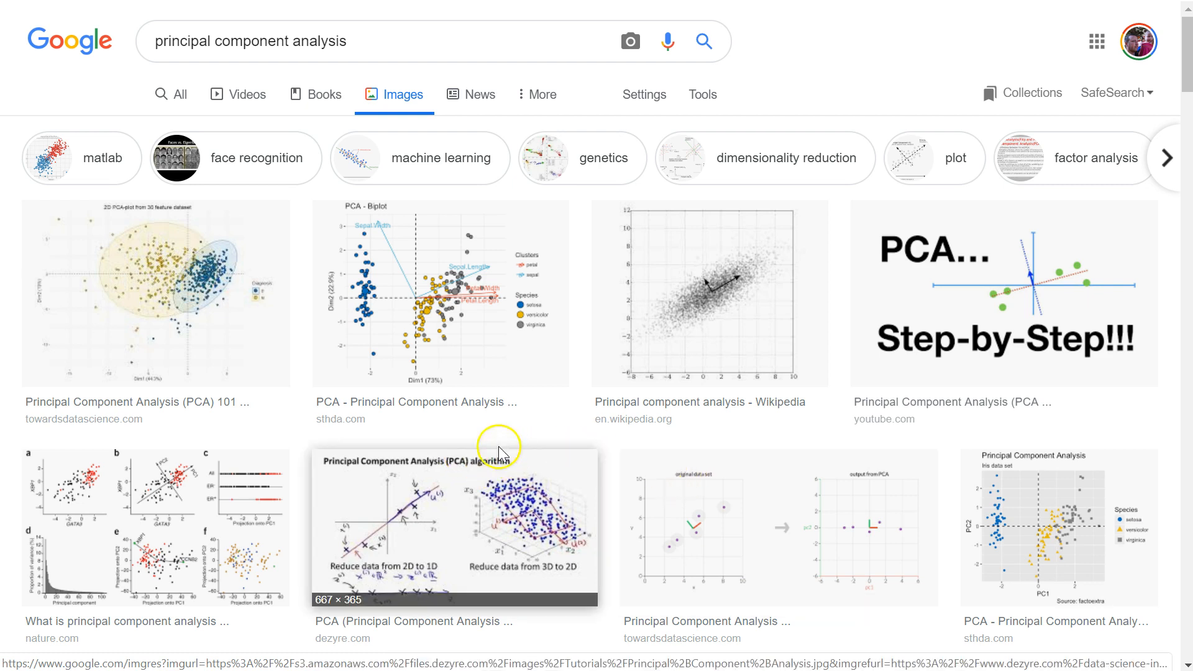
# - Scroll the image results and preview the statistiXL PCA scatter plot with PC 1 and PC 2 axes
pyautogui.scroll(-3)
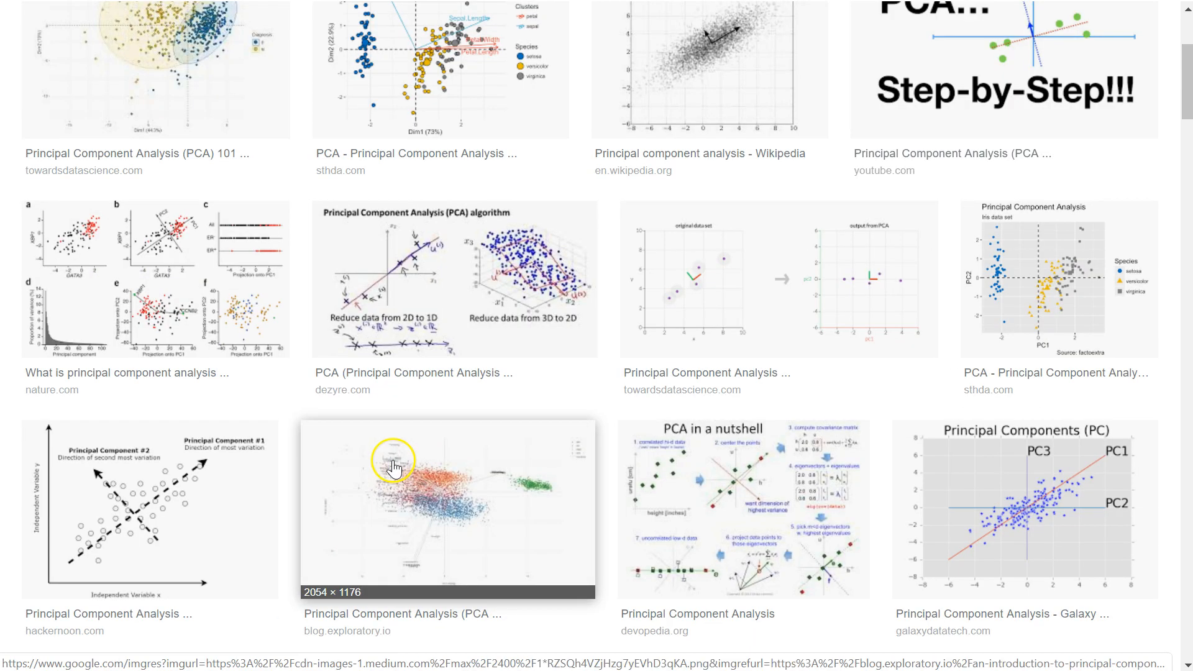
pyautogui.scroll(-3)
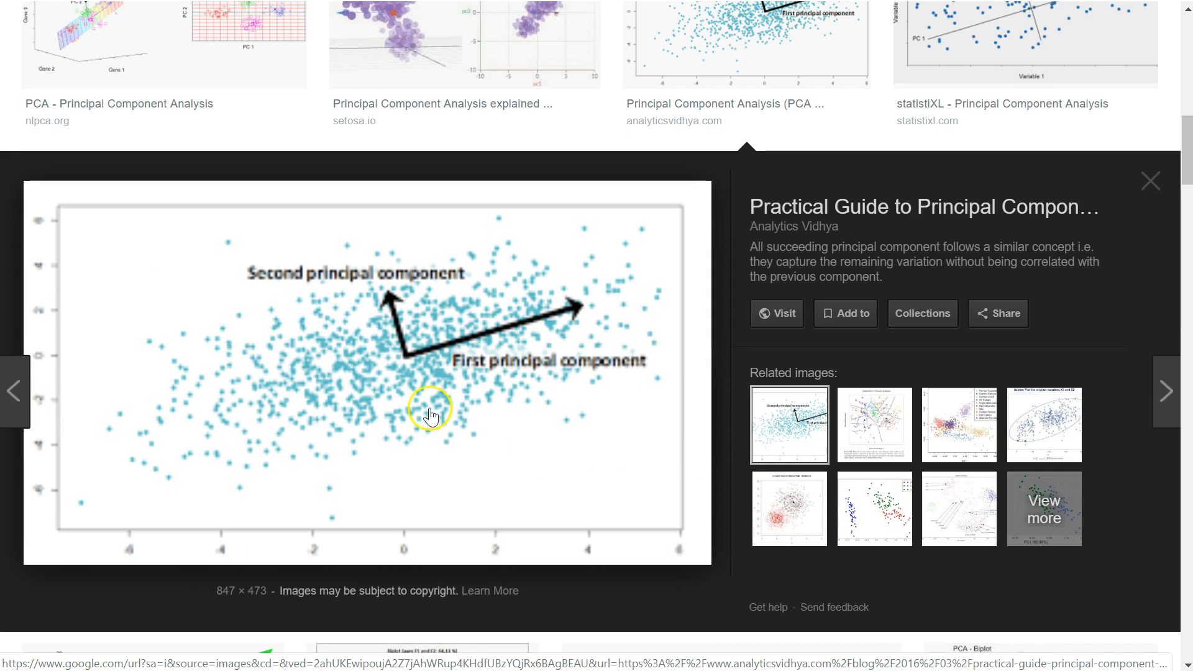
pyautogui.moveTo(645, 429)
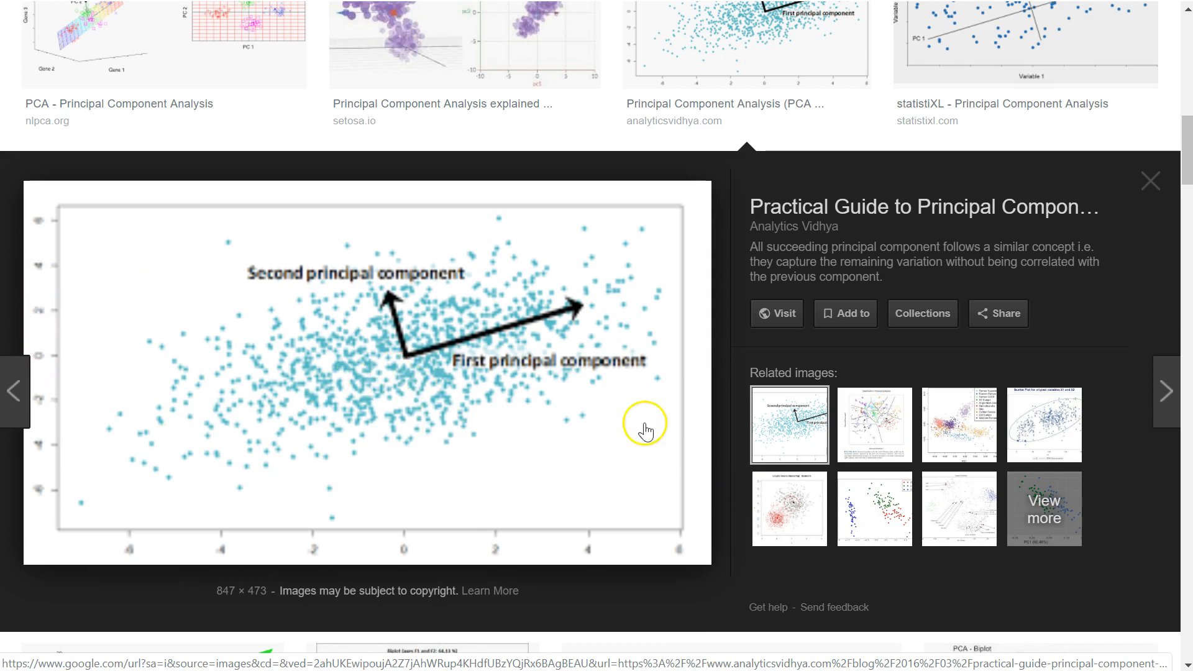
pyautogui.click(873, 425)
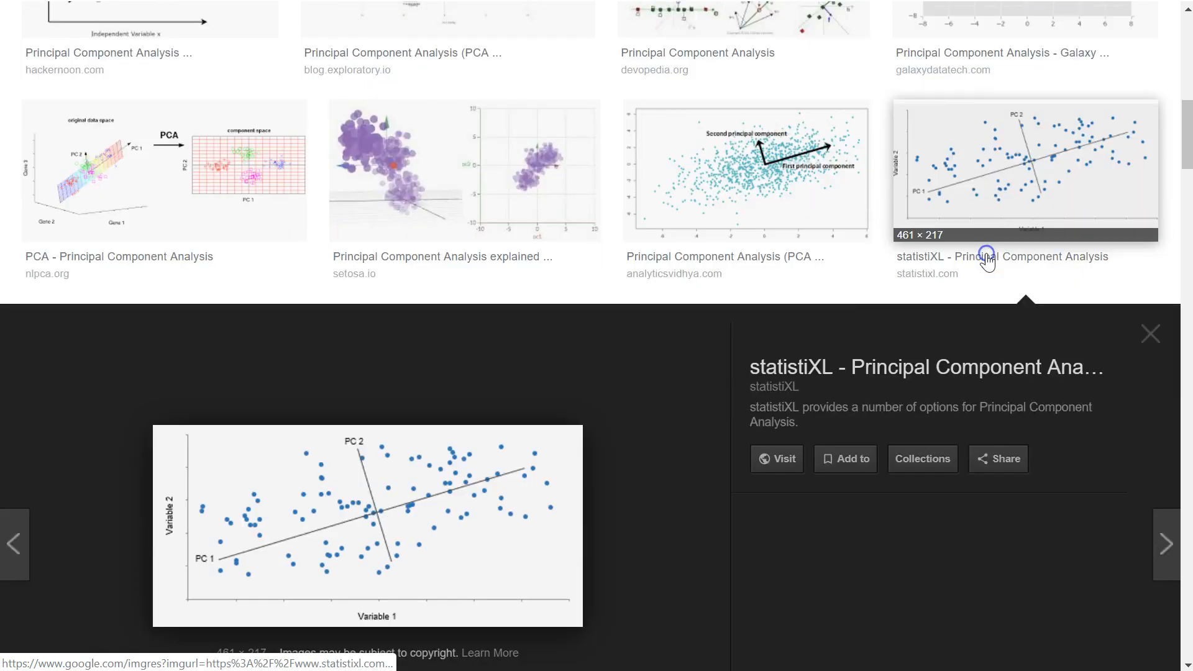
pyautogui.scroll(-3)
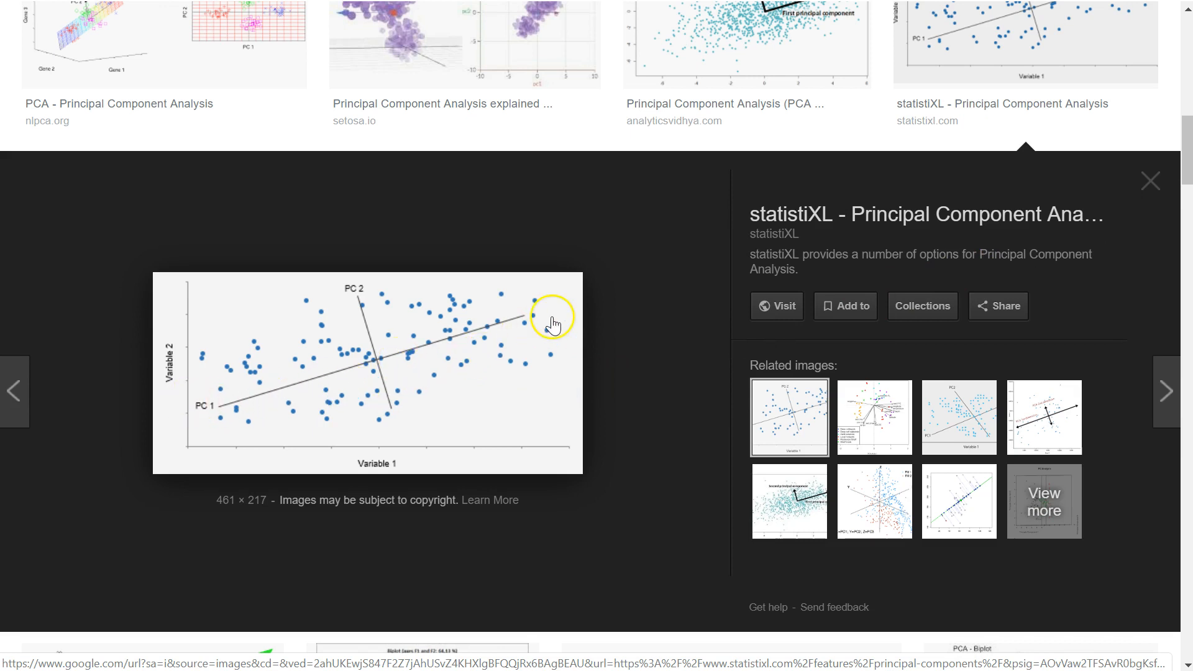
pyautogui.moveTo(181, 413)
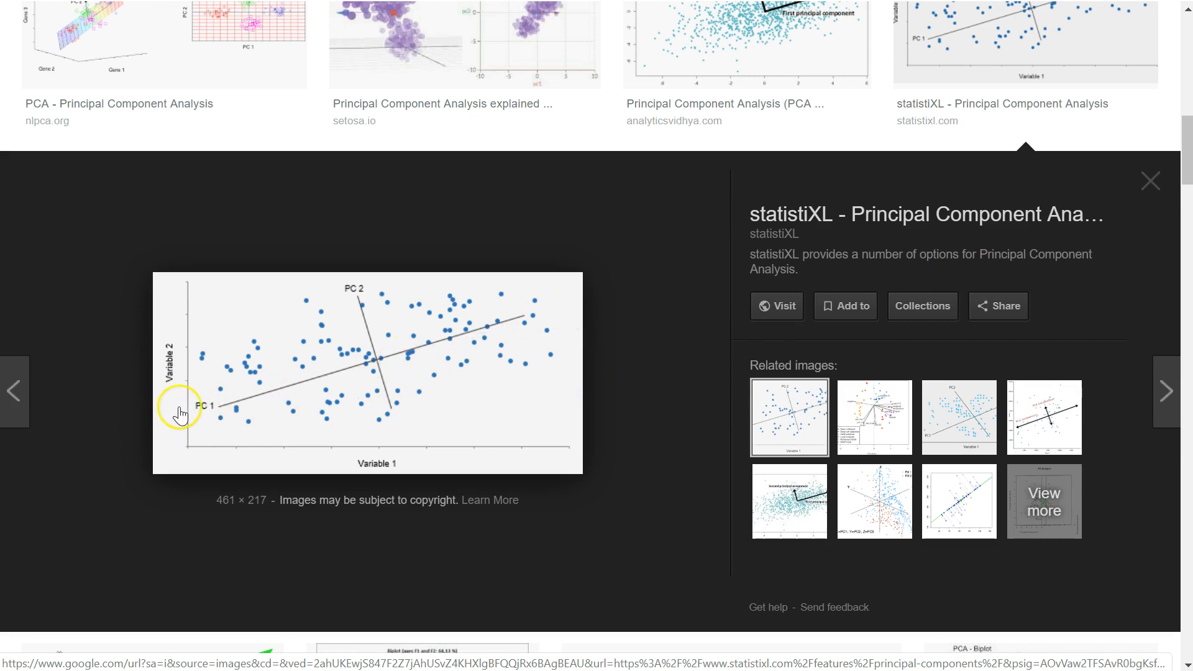
pyautogui.moveTo(418, 346)
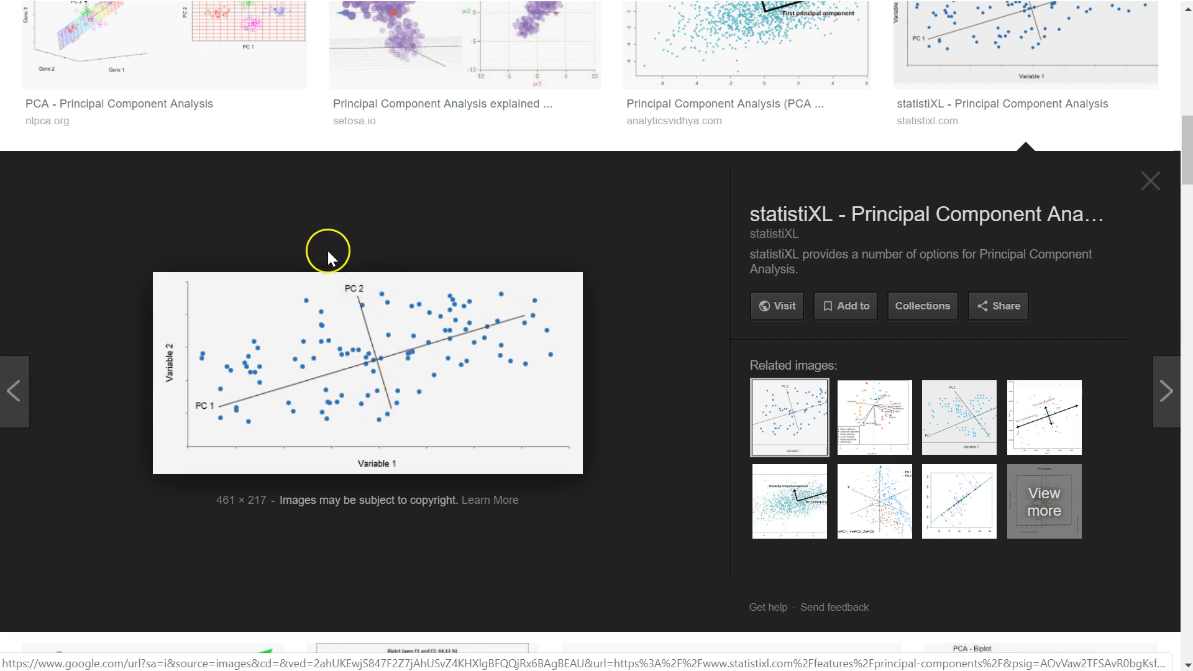
pyautogui.moveTo(231, 401)
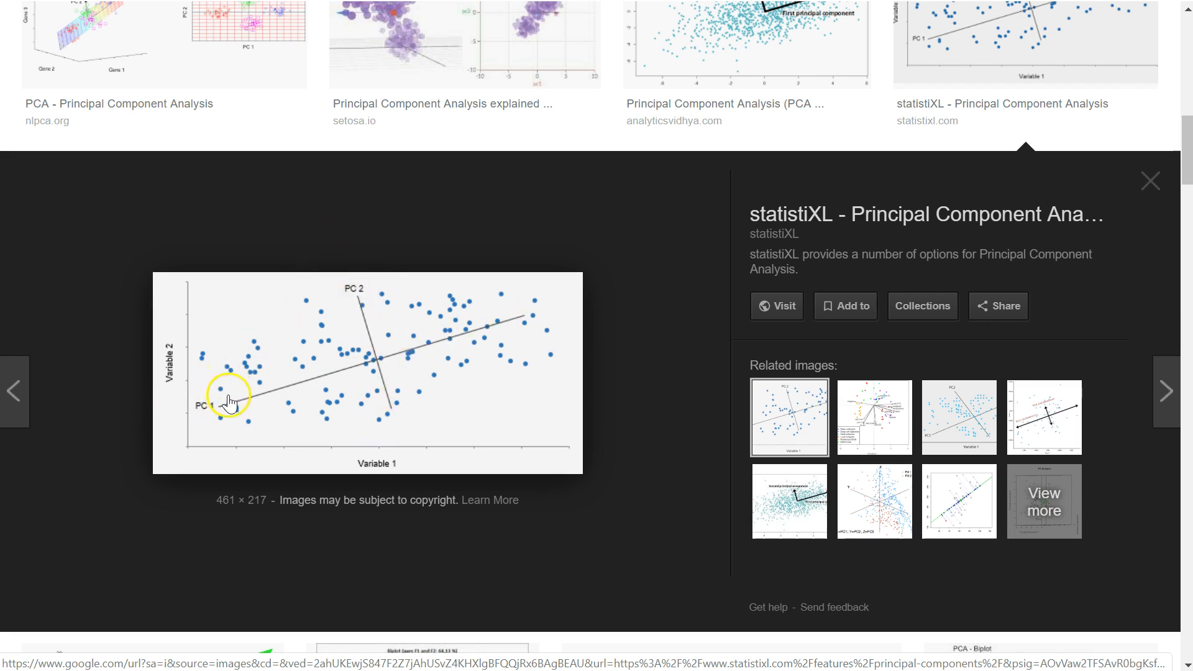
pyautogui.moveTo(364, 323)
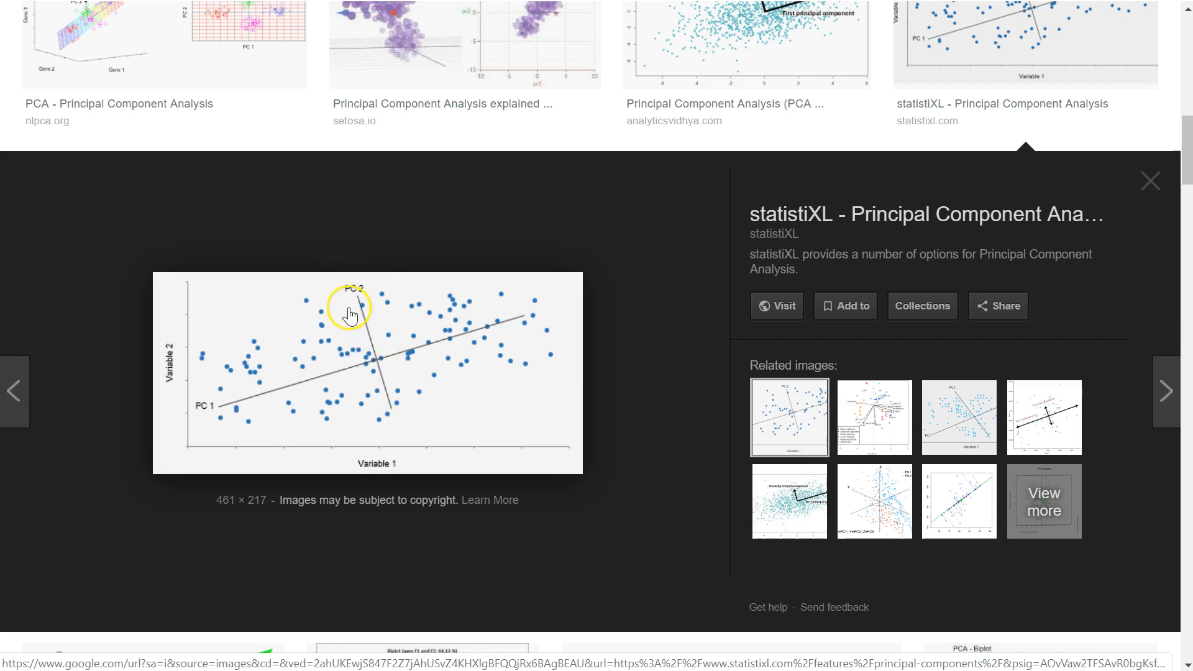
pyautogui.moveTo(472, 348)
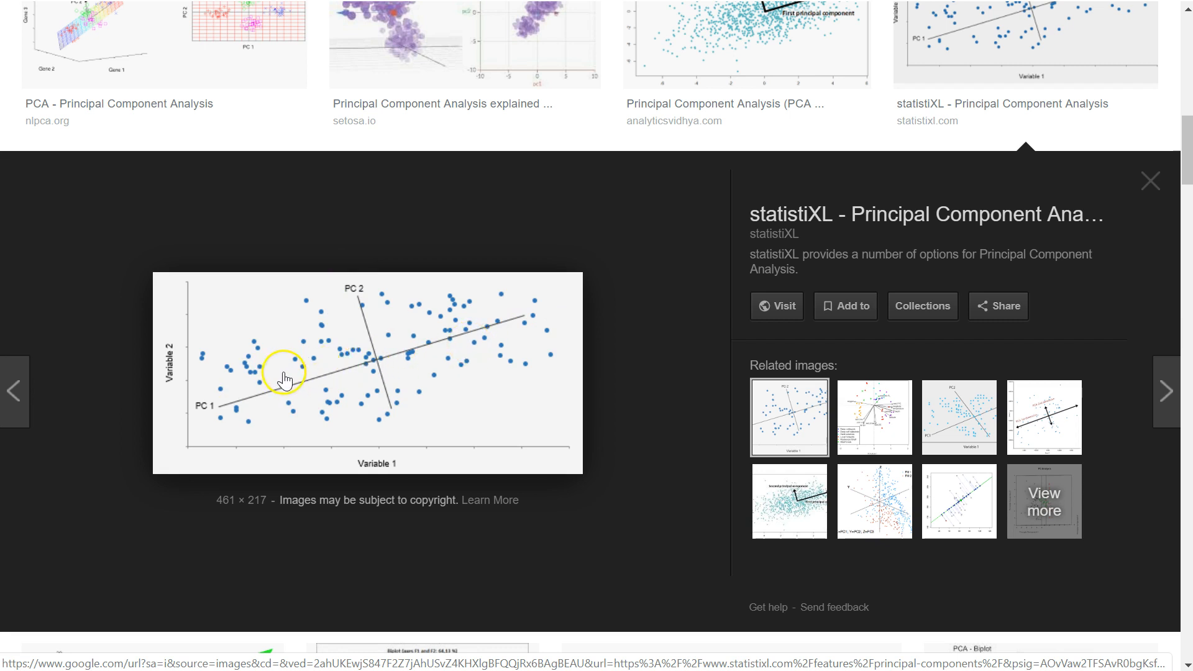
pyautogui.moveTo(358, 448)
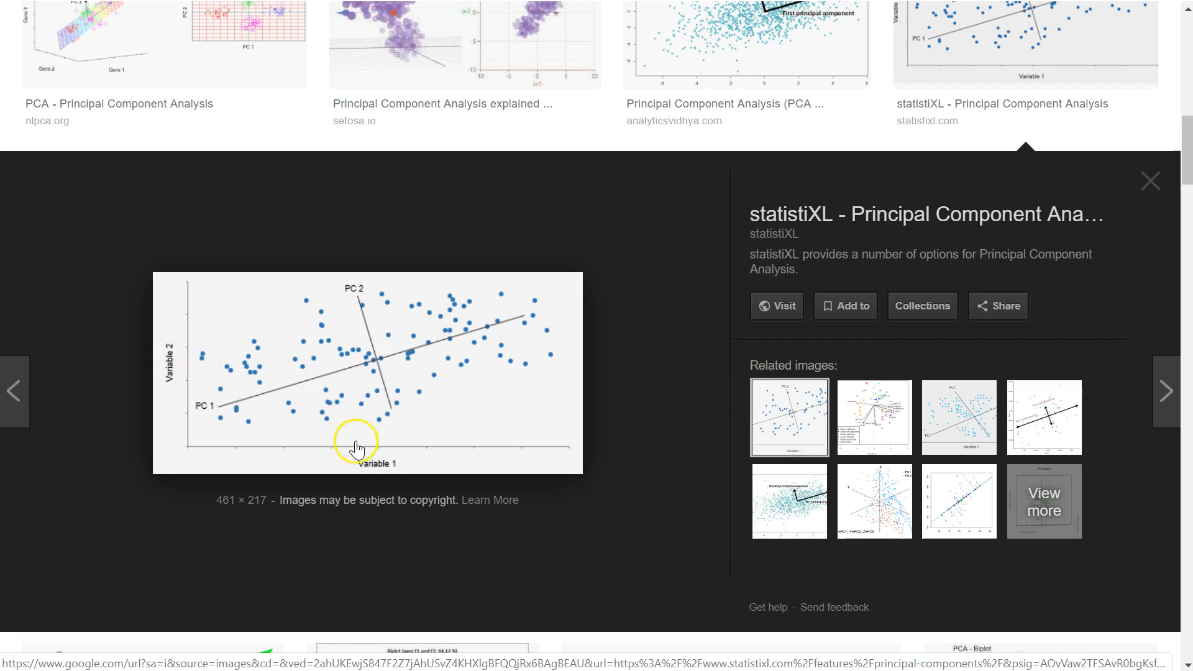
pyautogui.moveTo(931, 437)
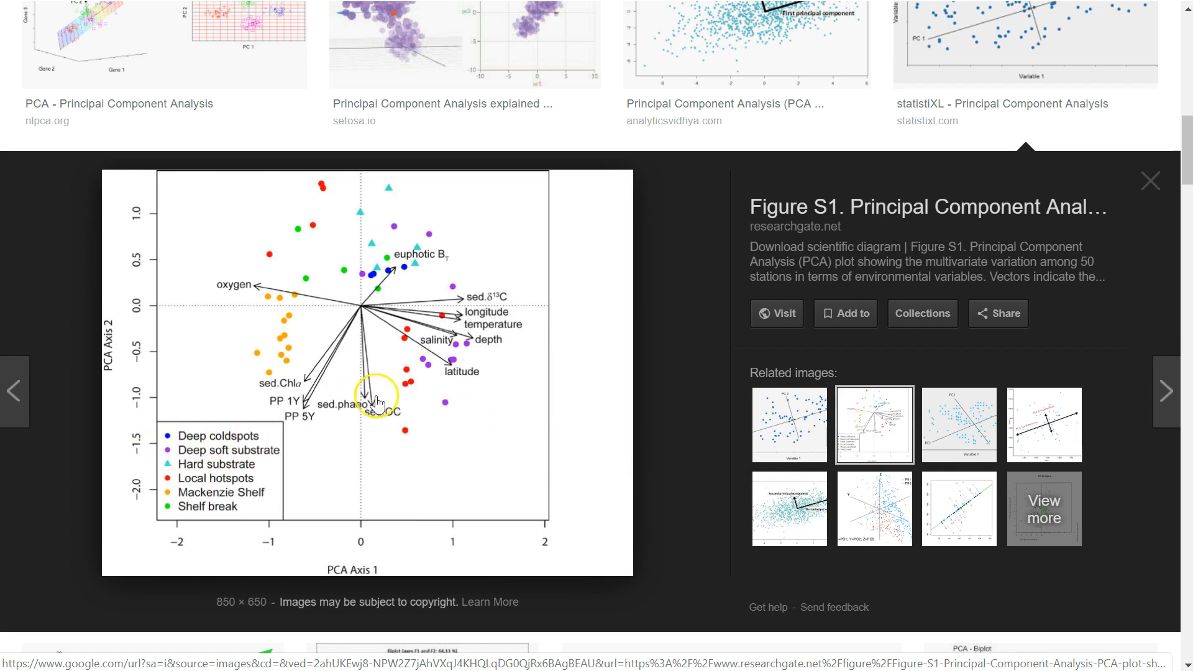
pyautogui.moveTo(272, 291)
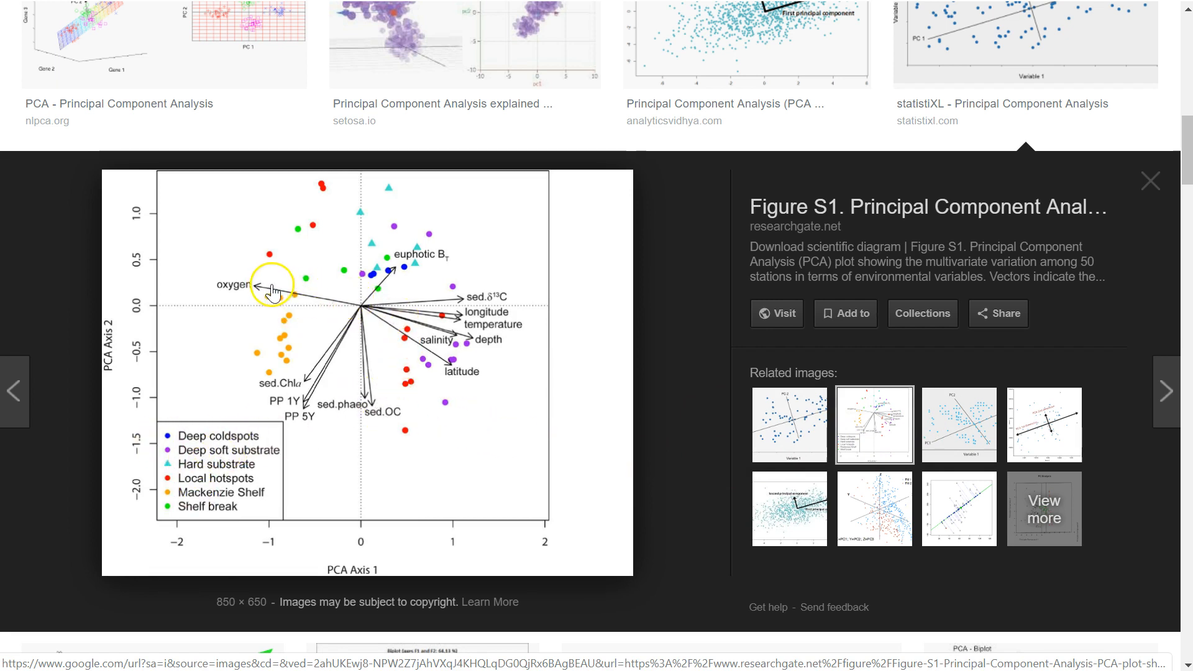
pyautogui.moveTo(387, 316)
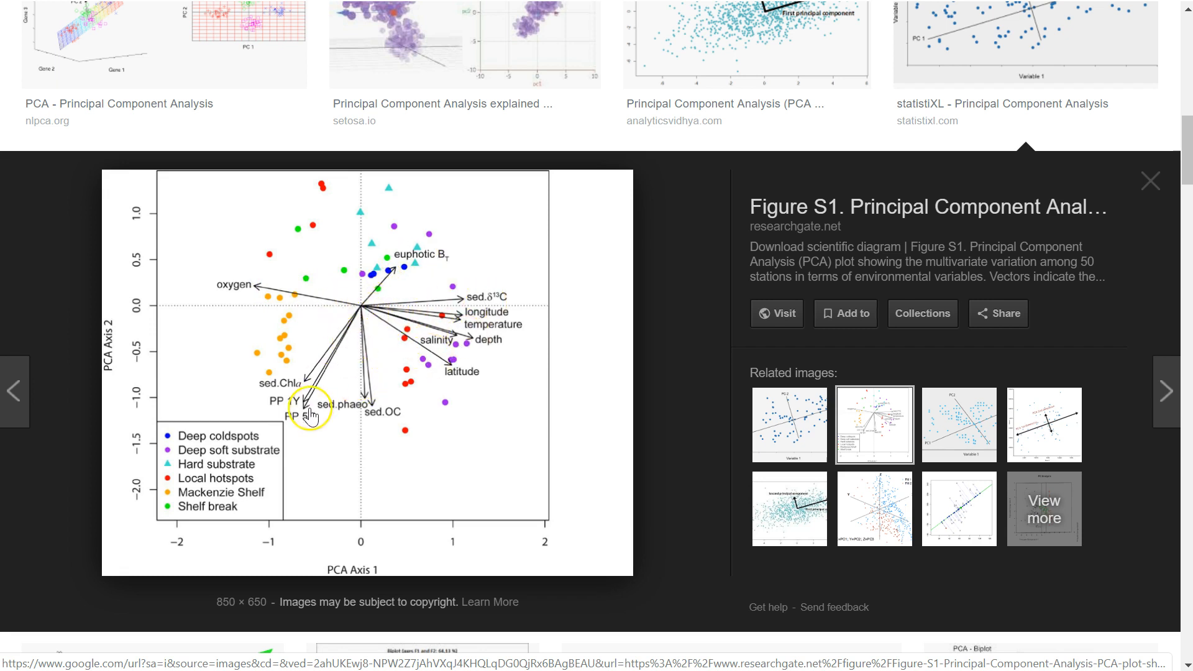
pyautogui.moveTo(411, 312)
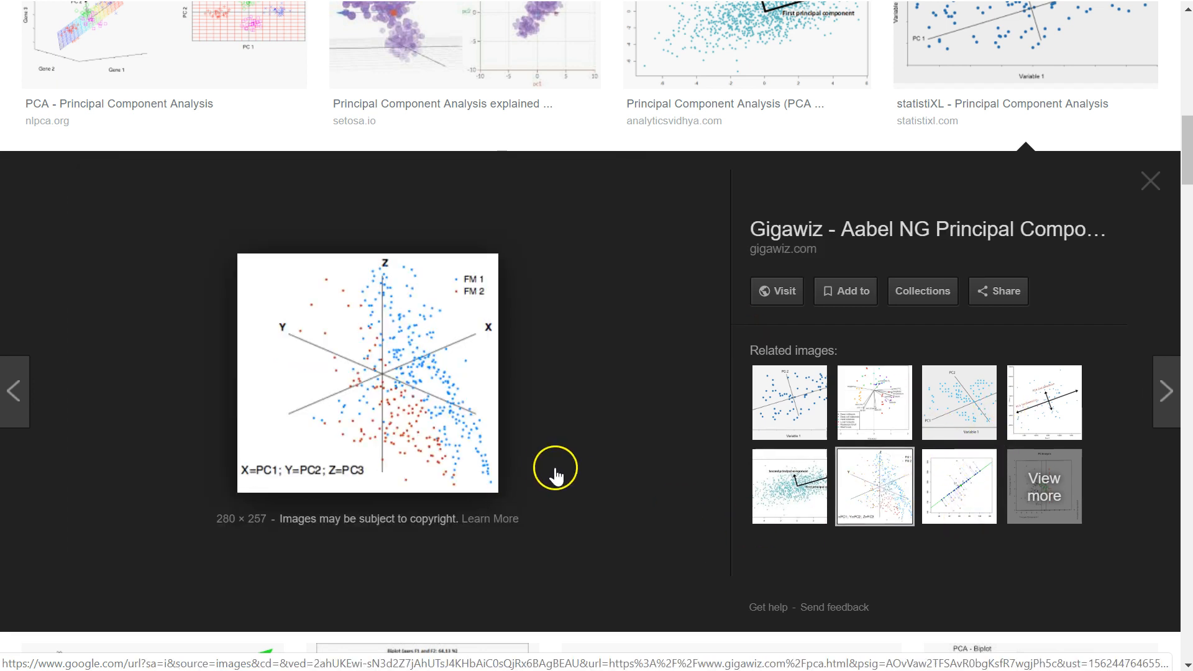
pyautogui.moveTo(316, 393)
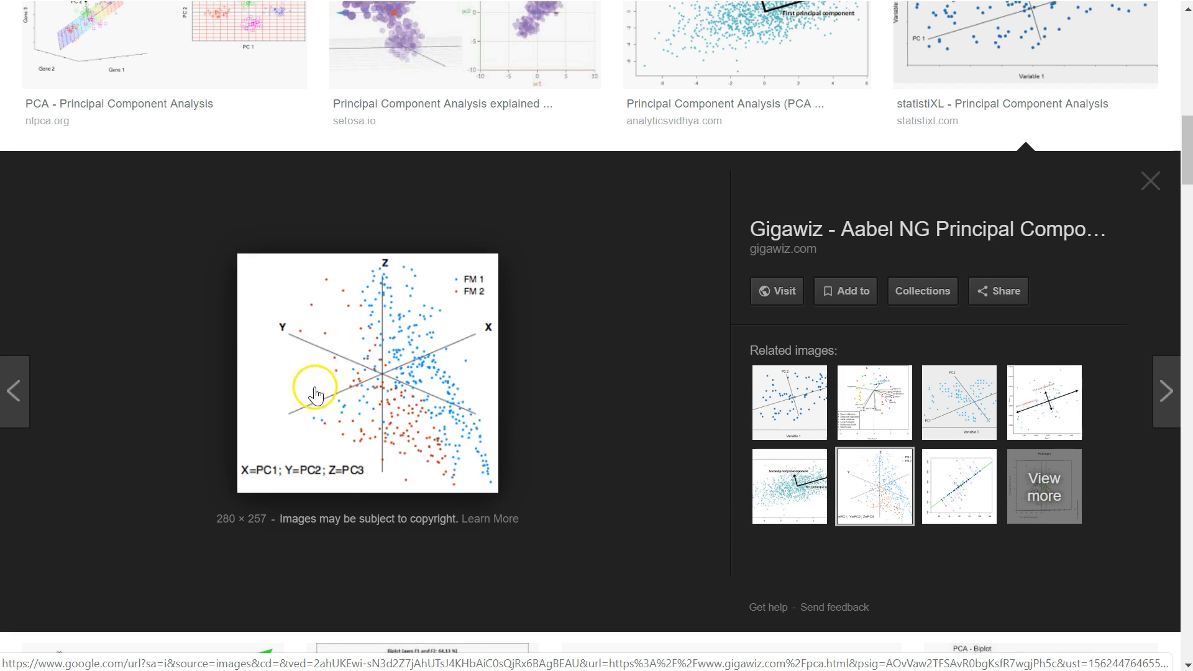
pyautogui.moveTo(371, 373)
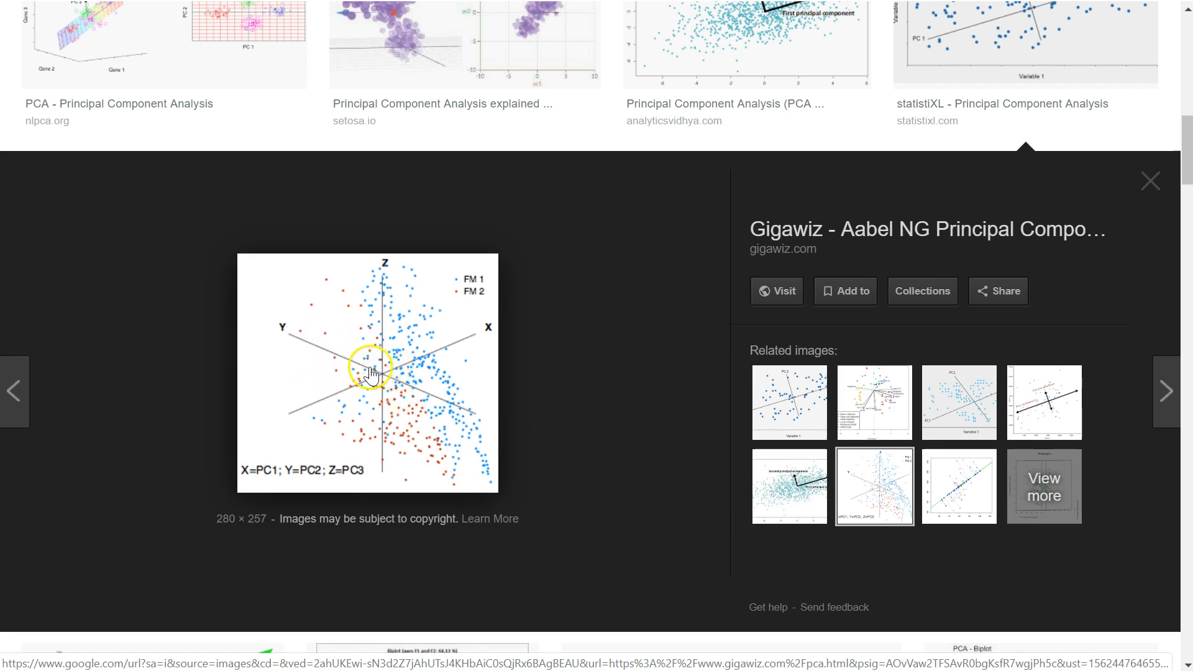
pyautogui.moveTo(463, 448)
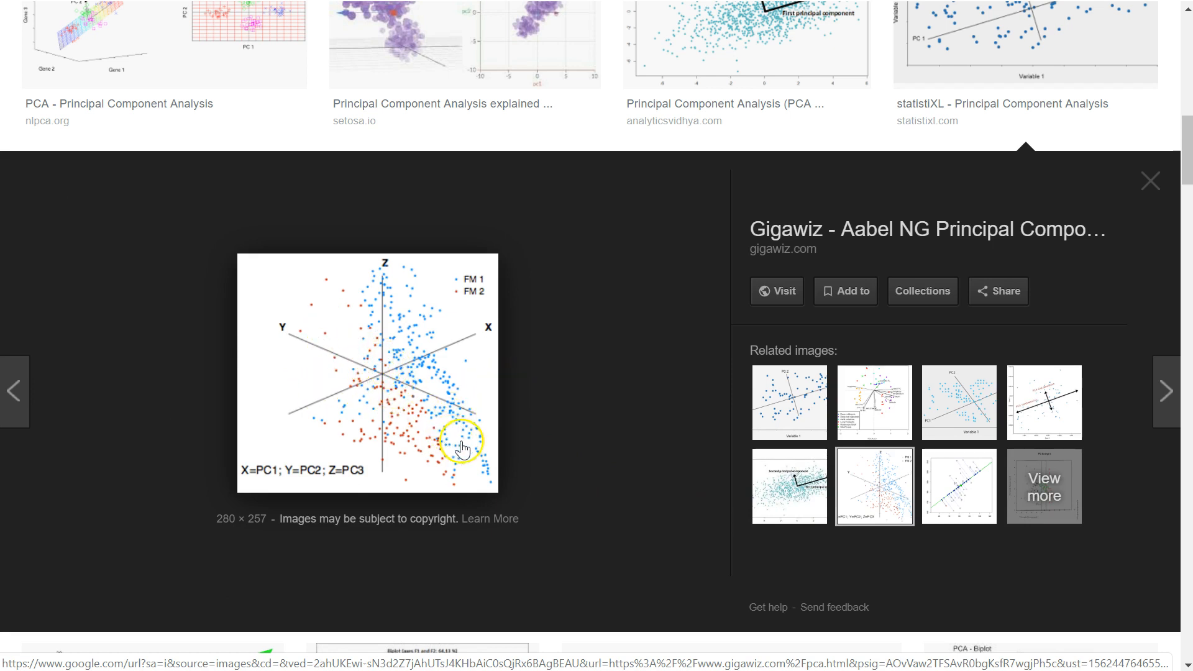
# - Browse the researchgate and Gigawiz PCA previews, then reopen the statistiXL scatter plot preview
pyautogui.scroll(-3)
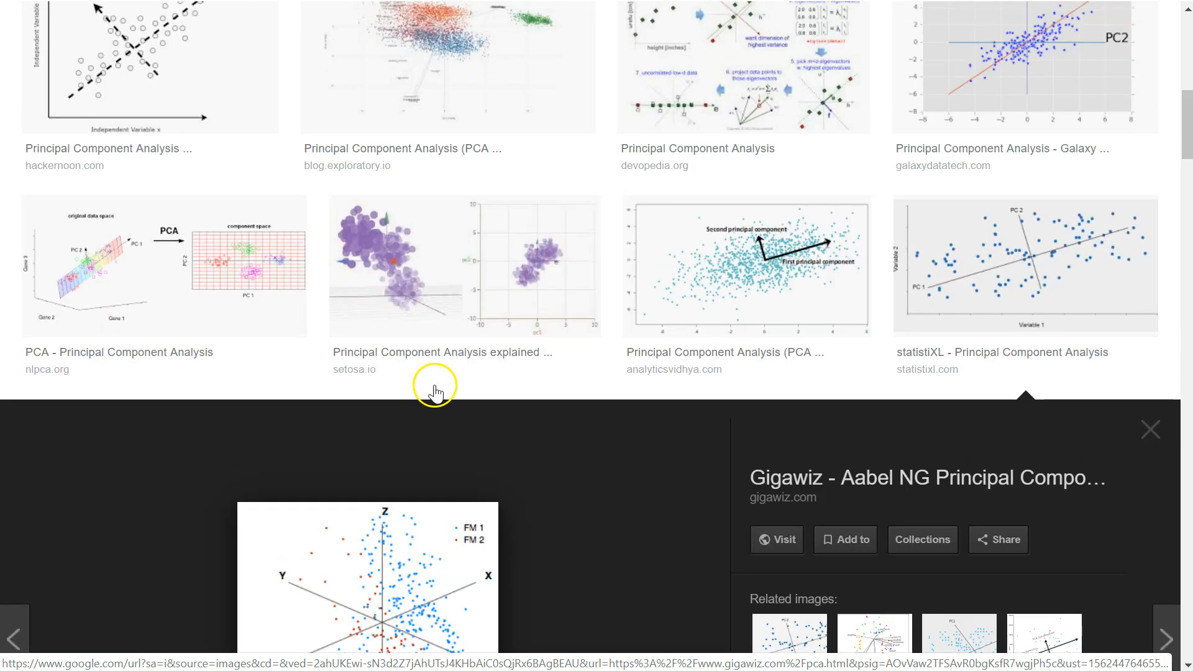
pyautogui.click(1149, 429)
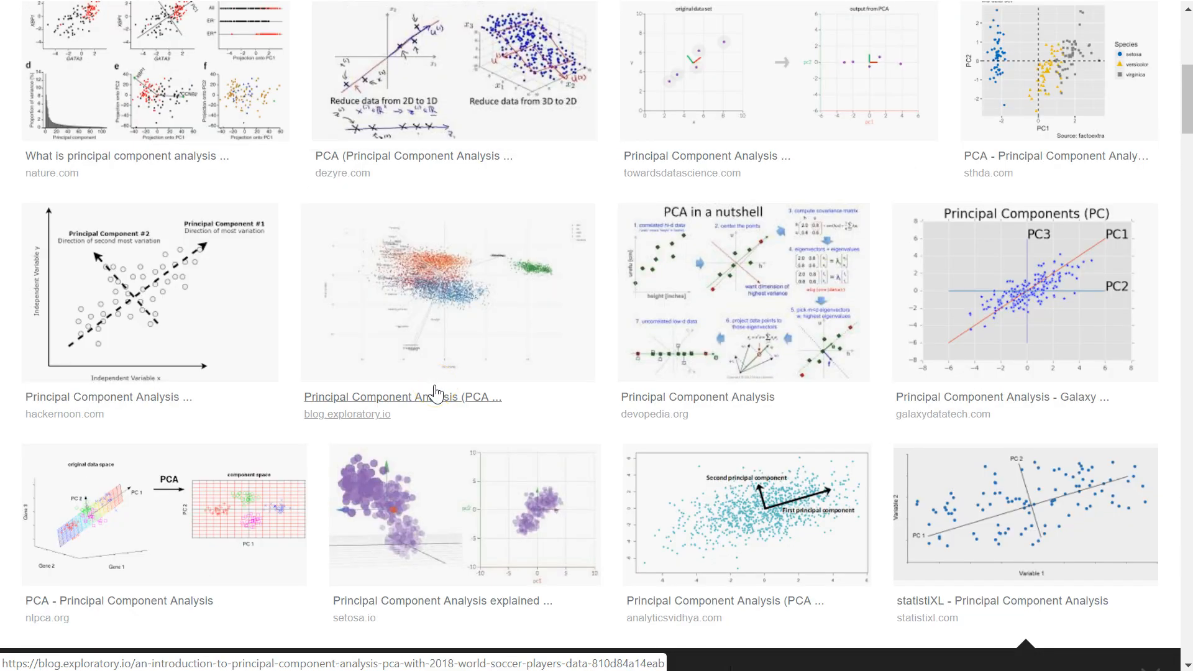
pyautogui.click(743, 291)
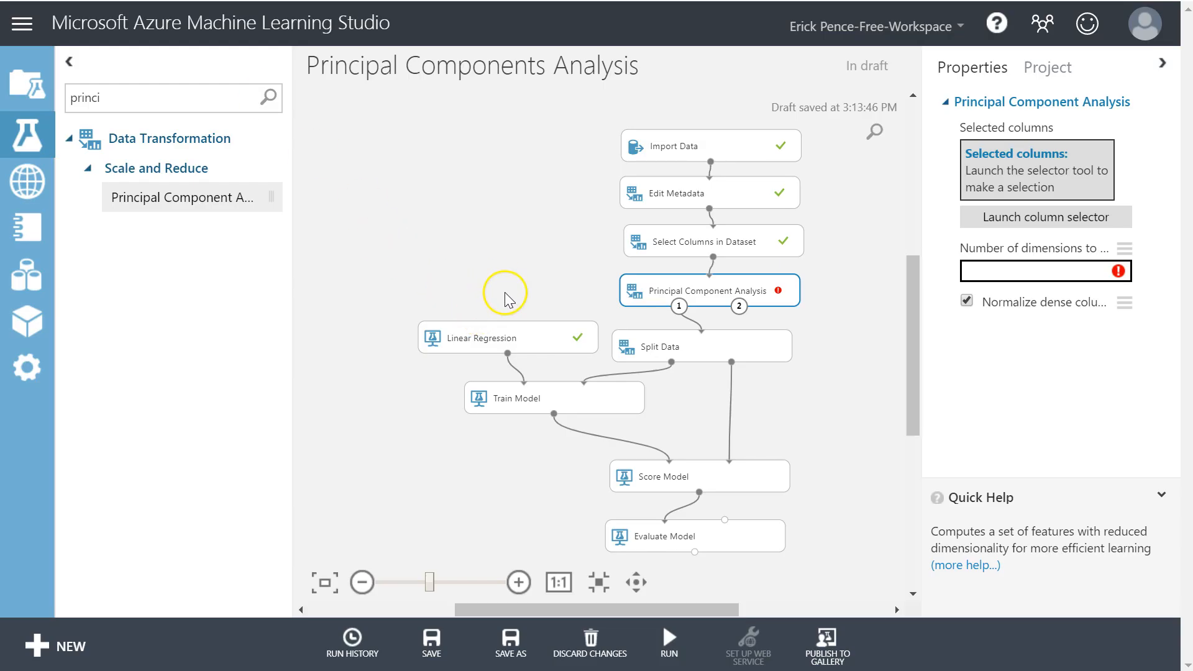
pyautogui.moveTo(519, 272)
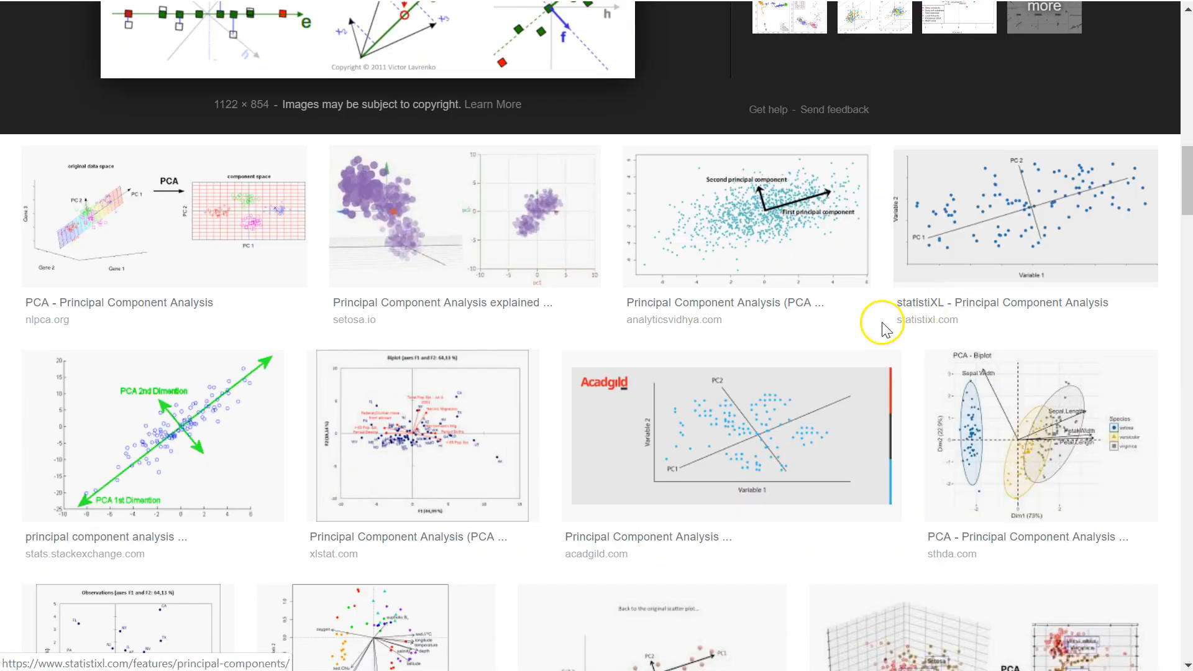
pyautogui.click(747, 216)
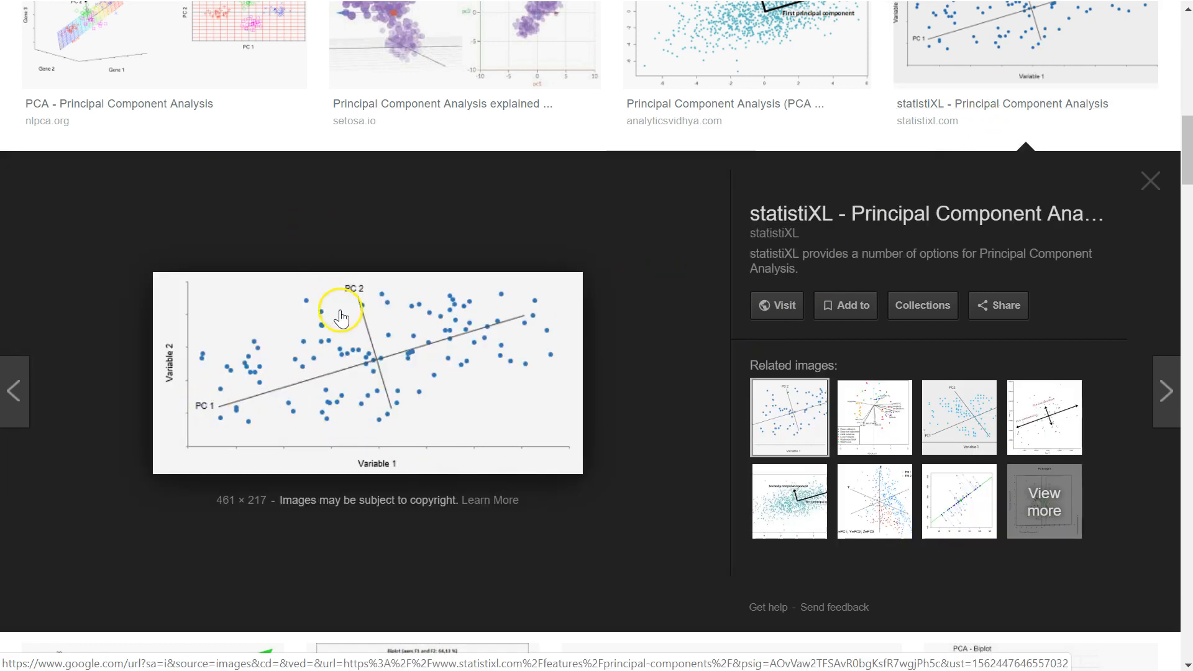
pyautogui.moveTo(547, 315)
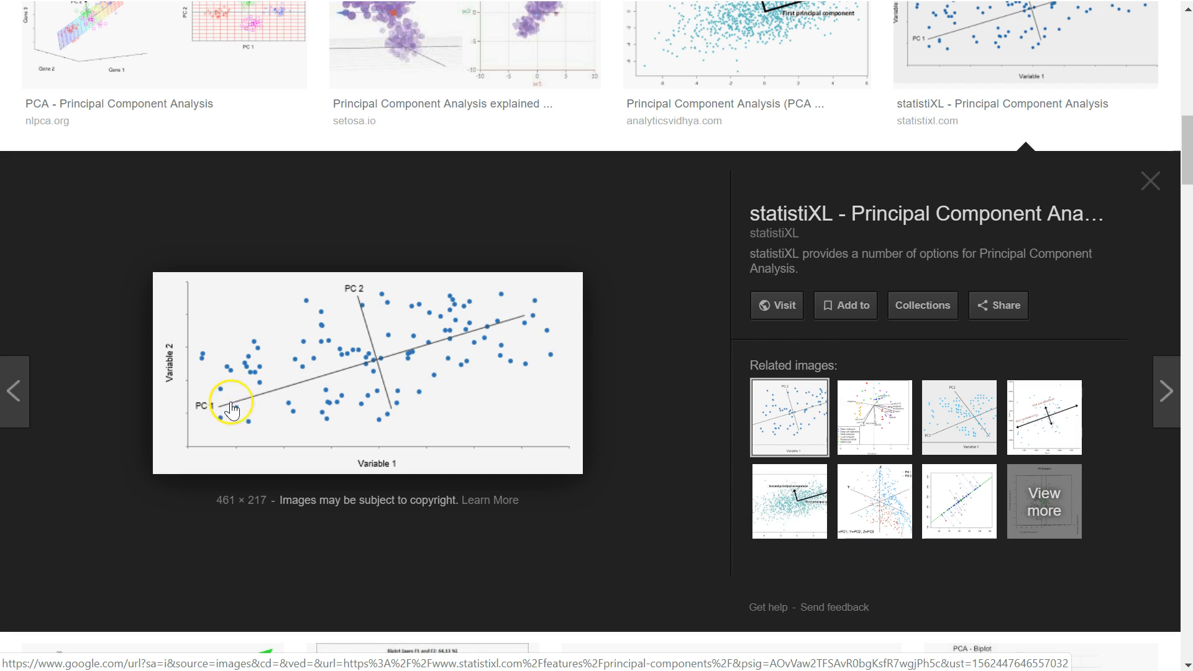
pyautogui.moveTo(358, 354)
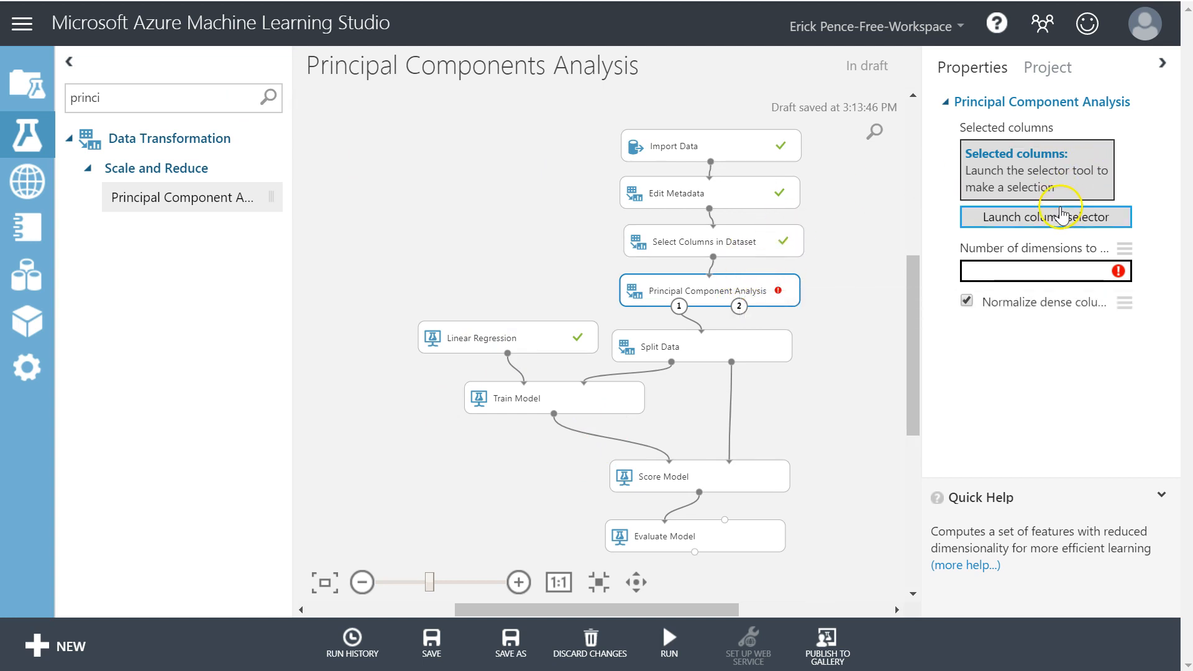
# - Inspect the PCA column chooser, then adjust Select Columns in Dataset's kept columns including Age and Education
pyautogui.click(1045, 216)
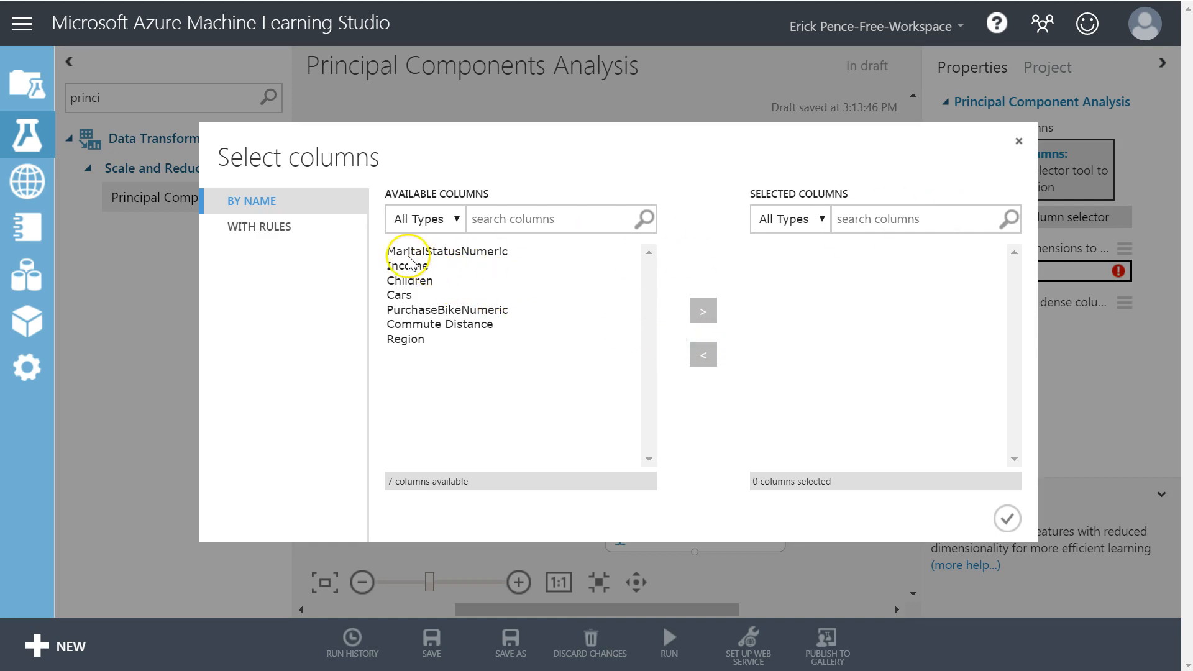
pyautogui.moveTo(537, 314)
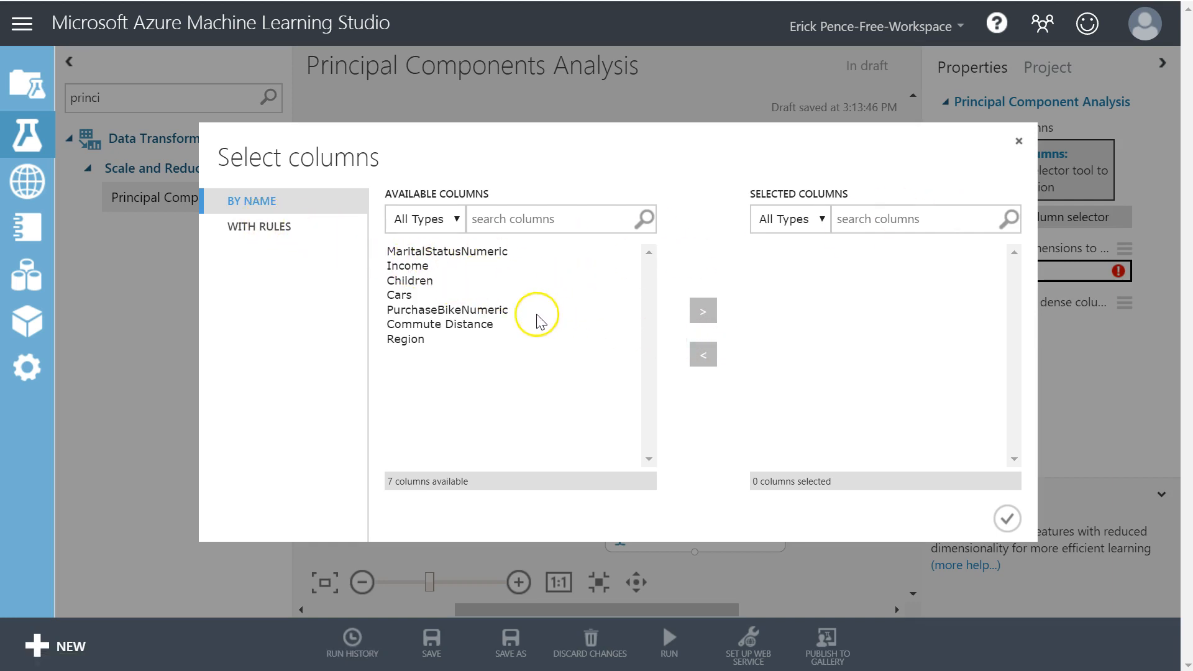
pyautogui.click(448, 251)
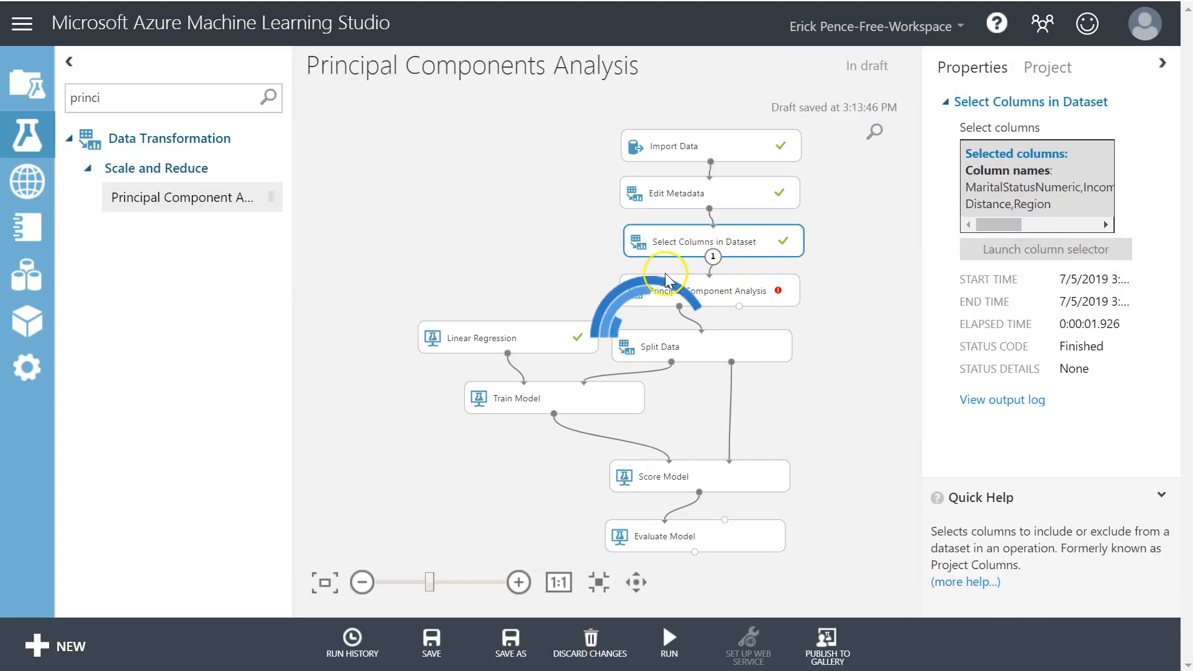
pyautogui.click(1047, 248)
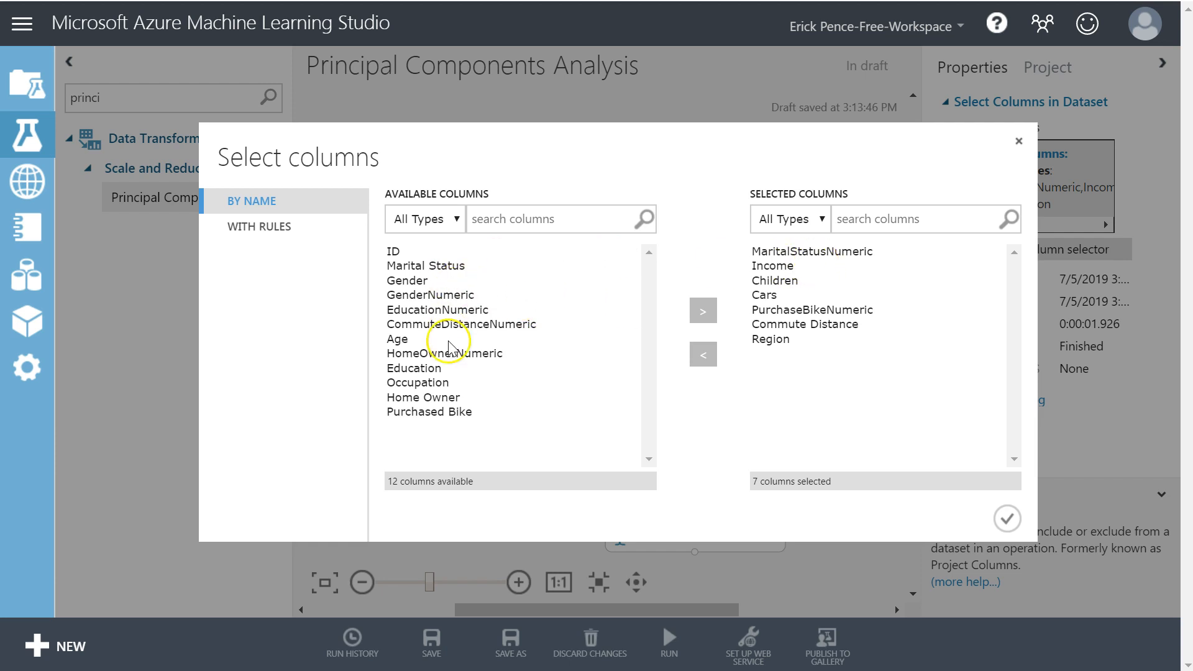
pyautogui.moveTo(444, 382)
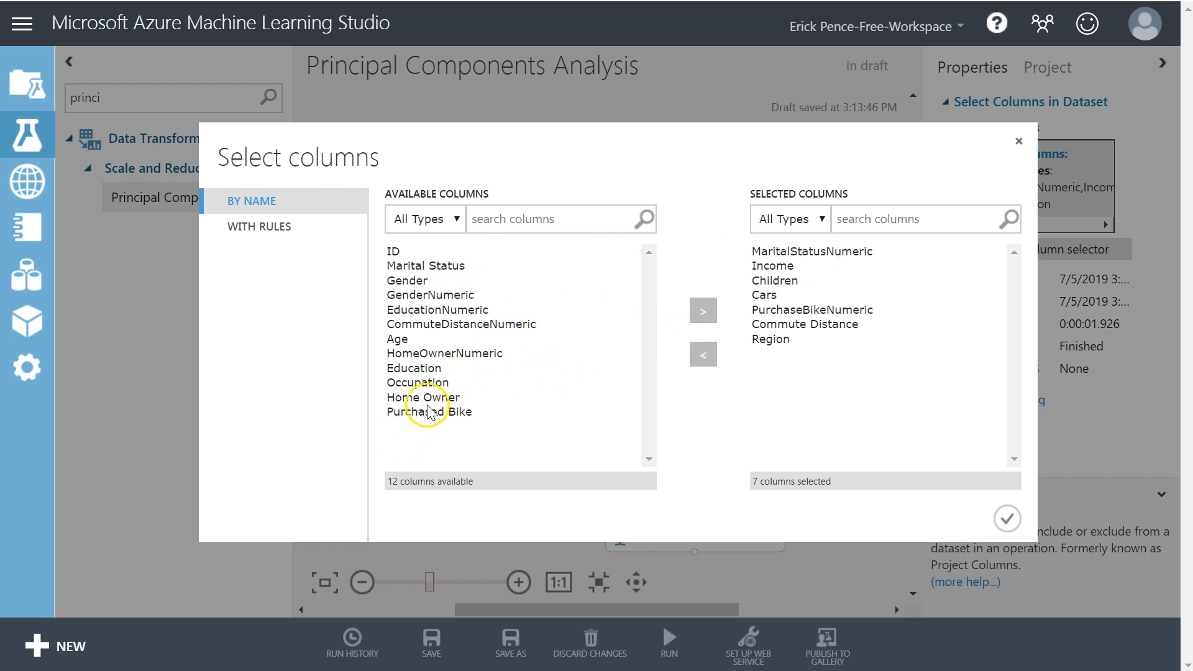
pyautogui.moveTo(449, 358)
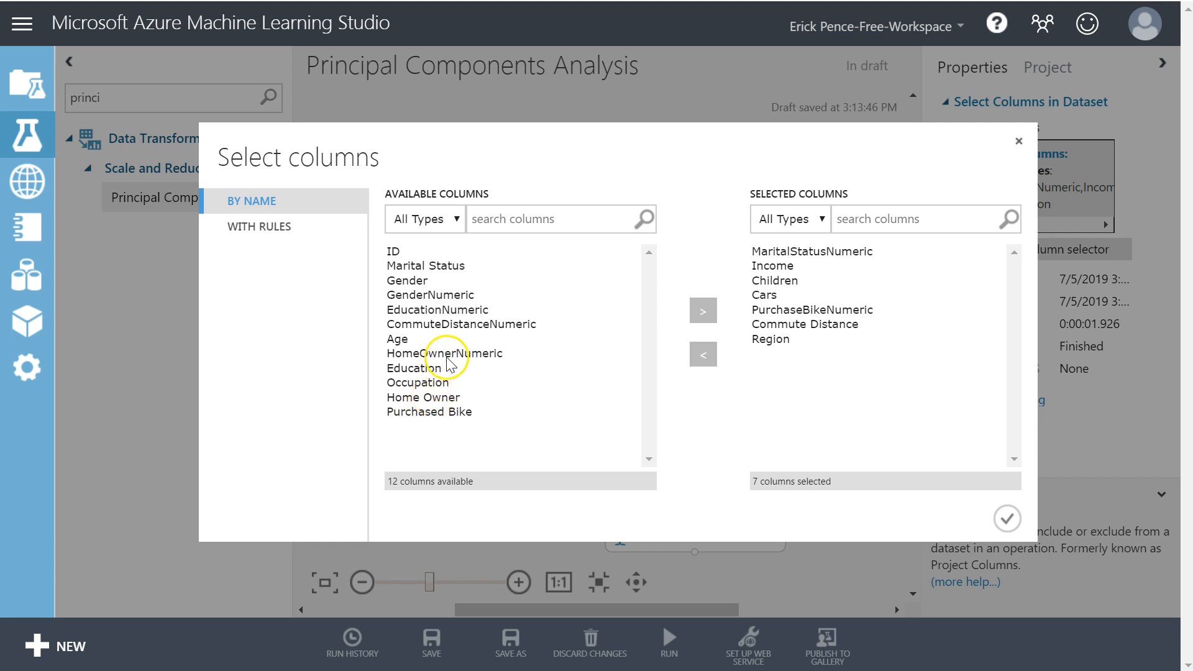
pyautogui.click(423, 389)
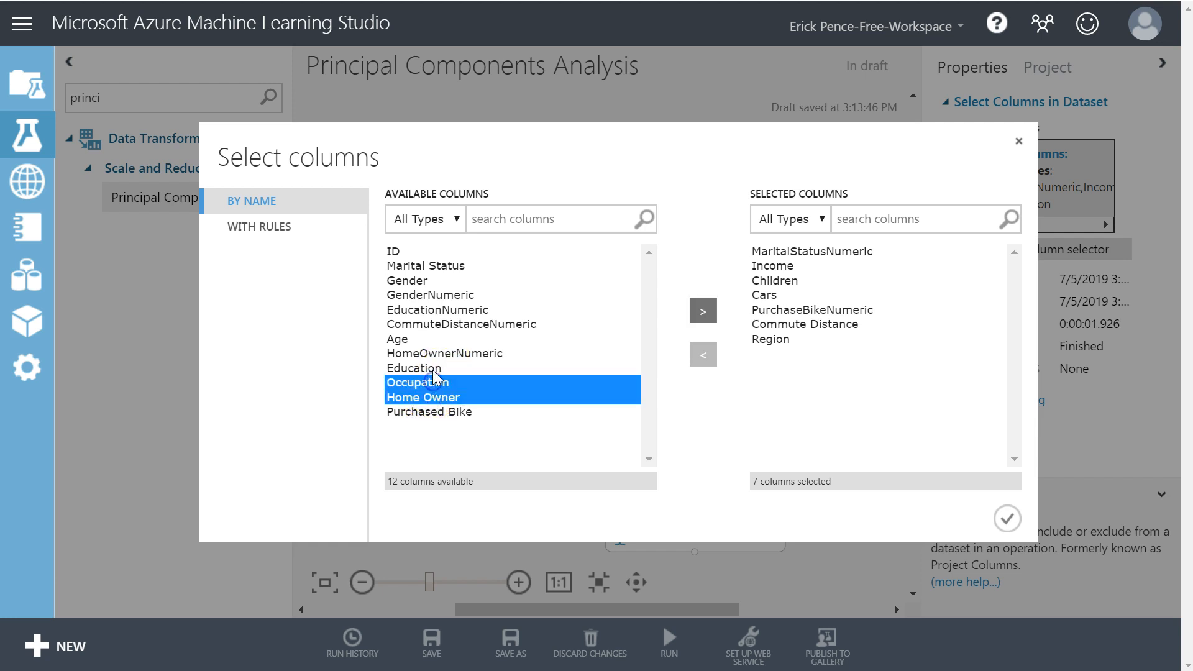
pyautogui.click(414, 368)
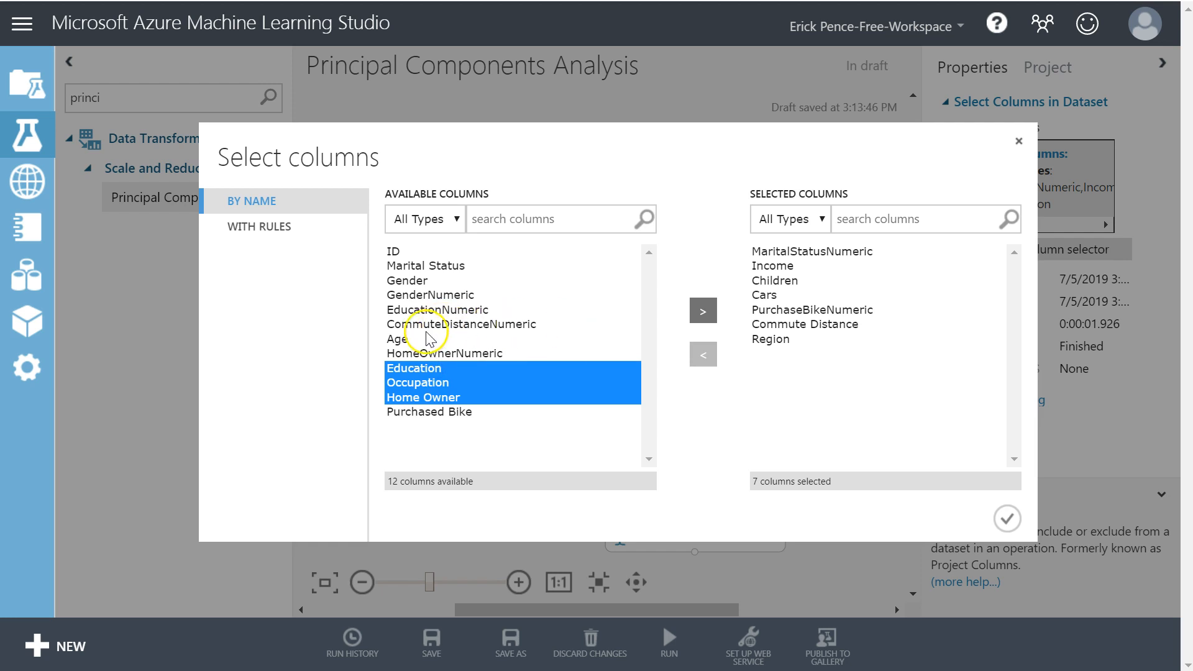
pyautogui.click(700, 310)
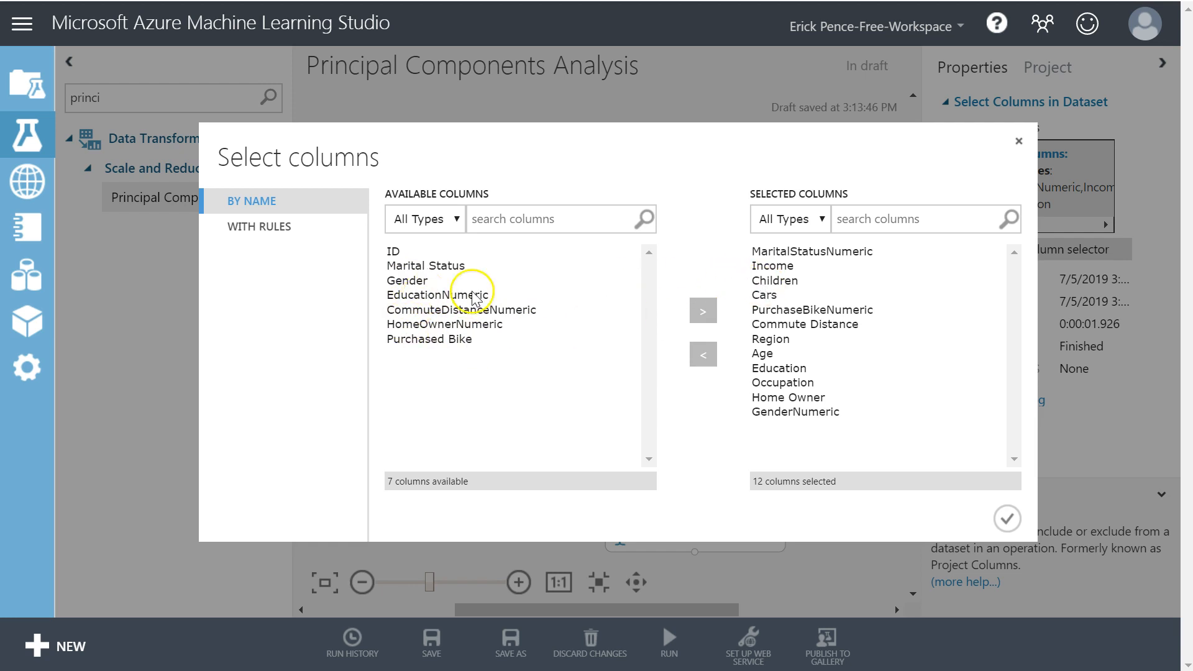
pyautogui.moveTo(846, 327)
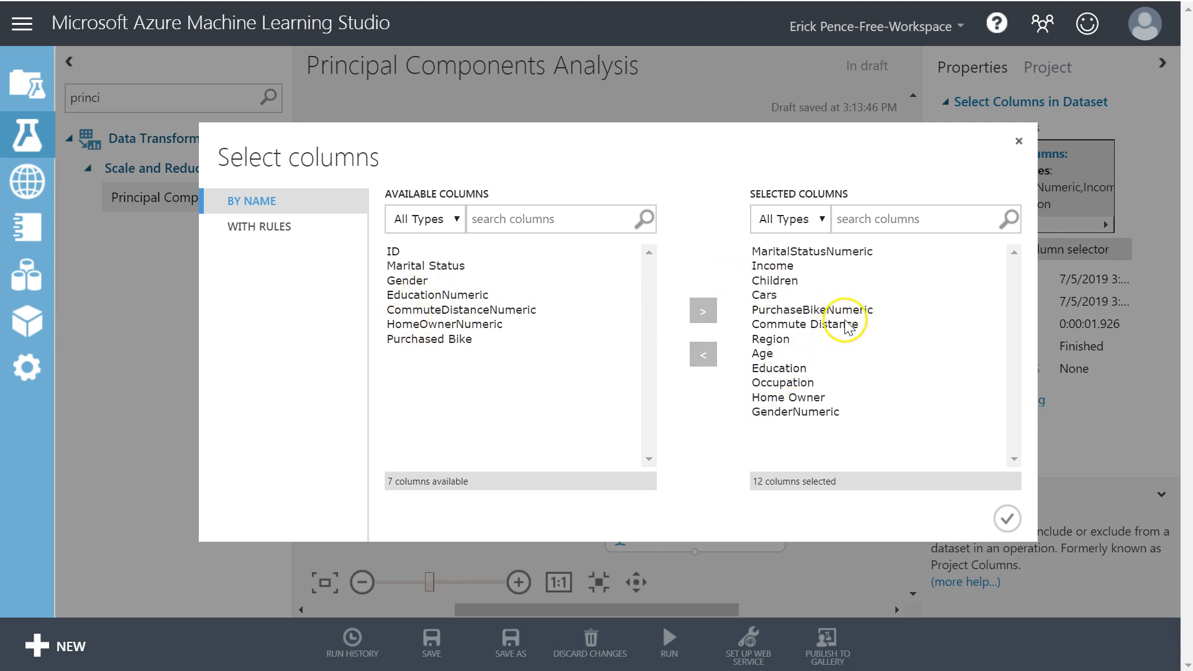
pyautogui.moveTo(798, 381)
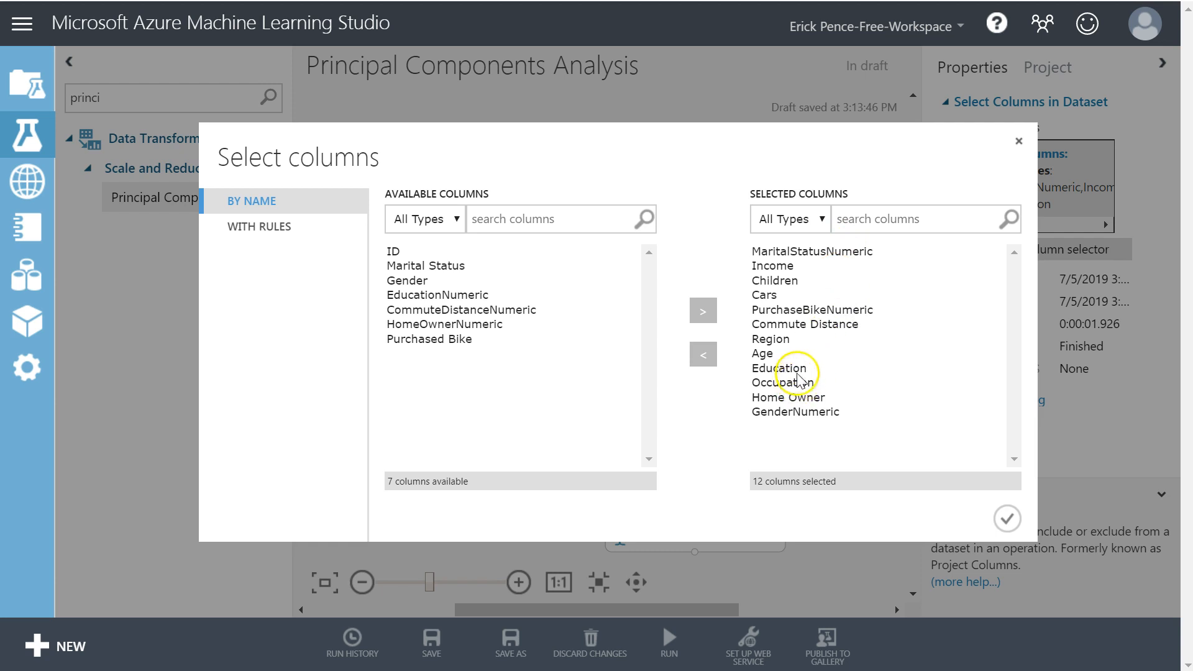
# - Swap Home Owner out for HomeOwnerNumeric in the selected columns
pyautogui.click(788, 396)
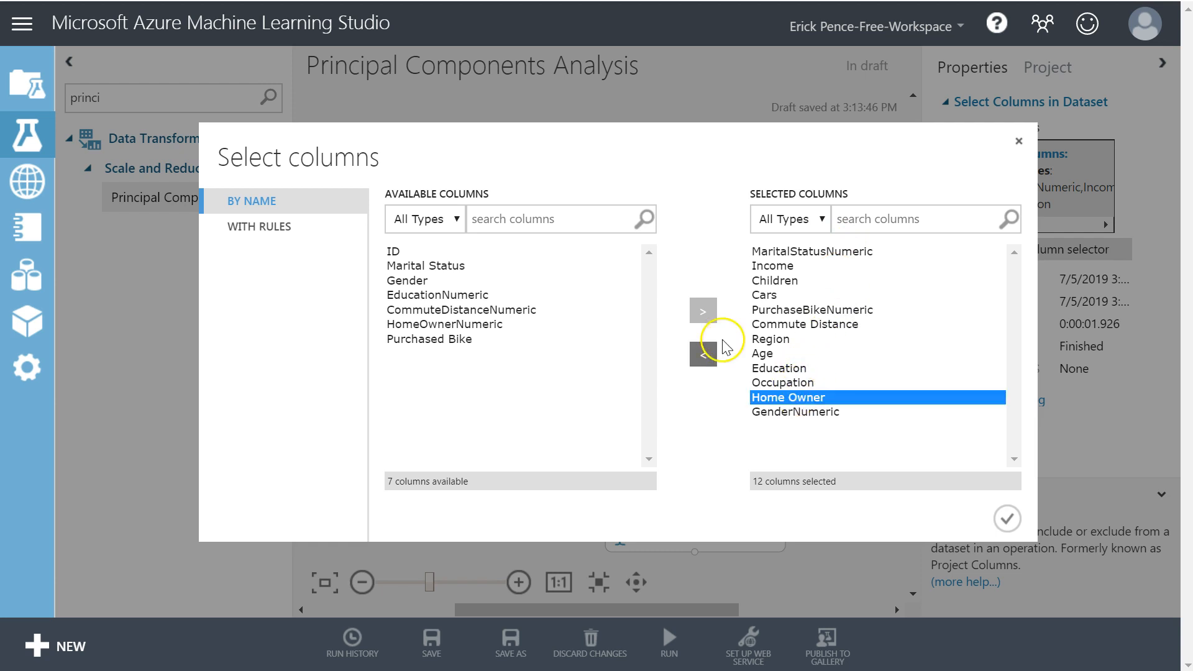
pyautogui.click(701, 354)
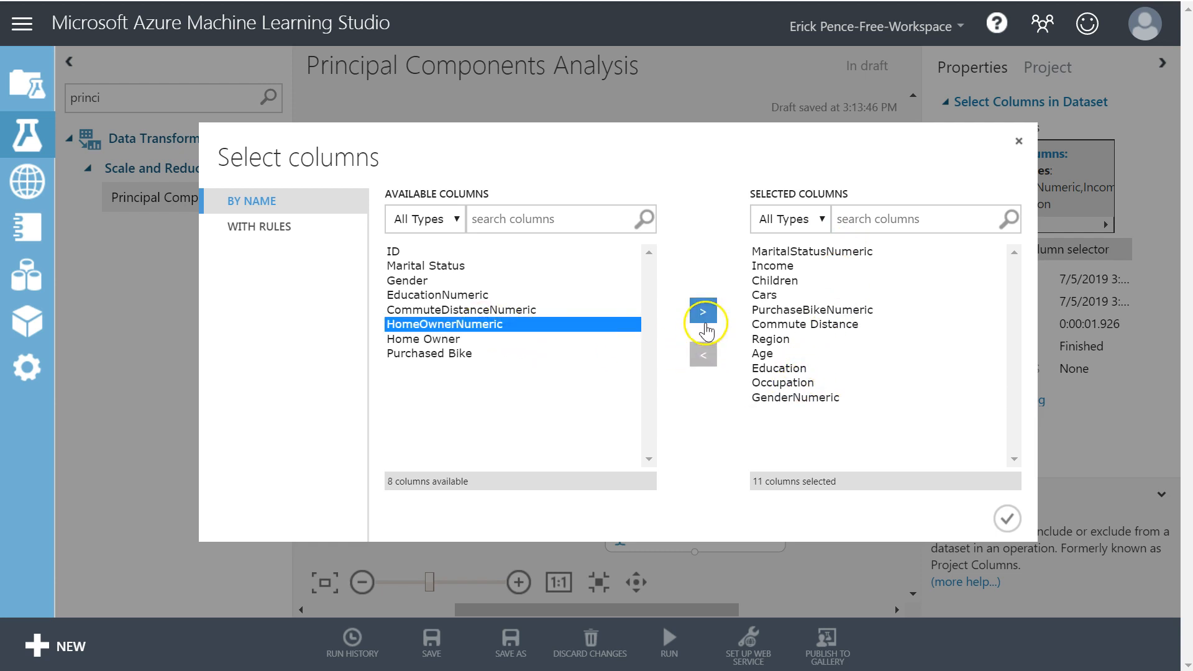
pyautogui.click(702, 311)
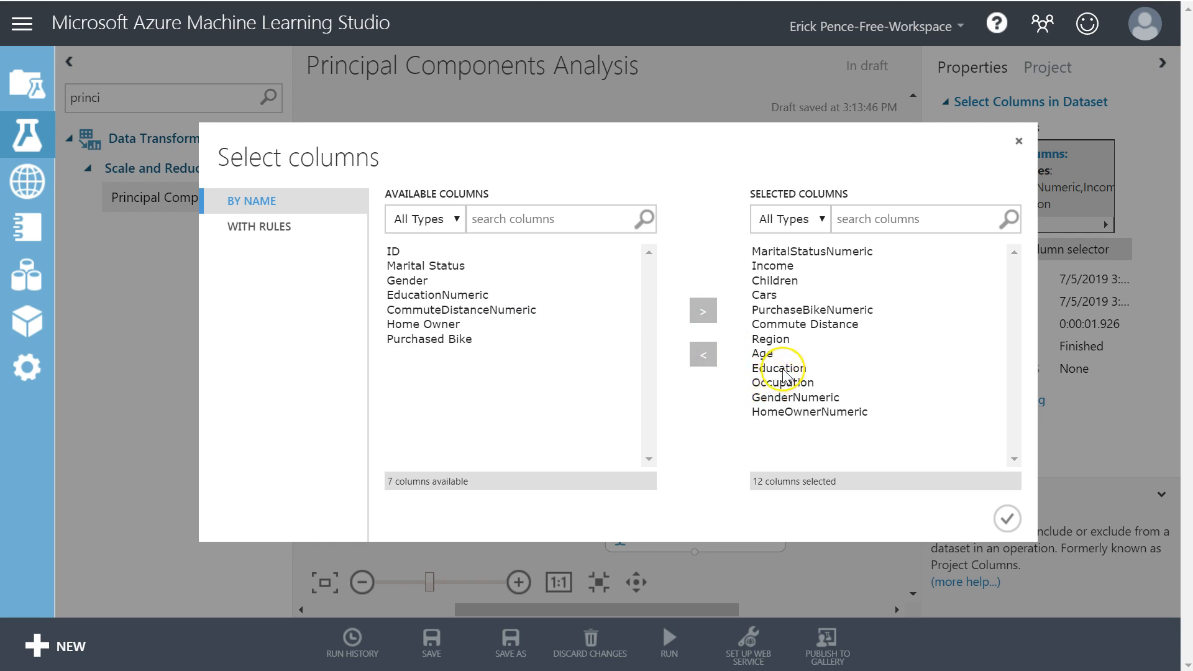
pyautogui.moveTo(784, 344)
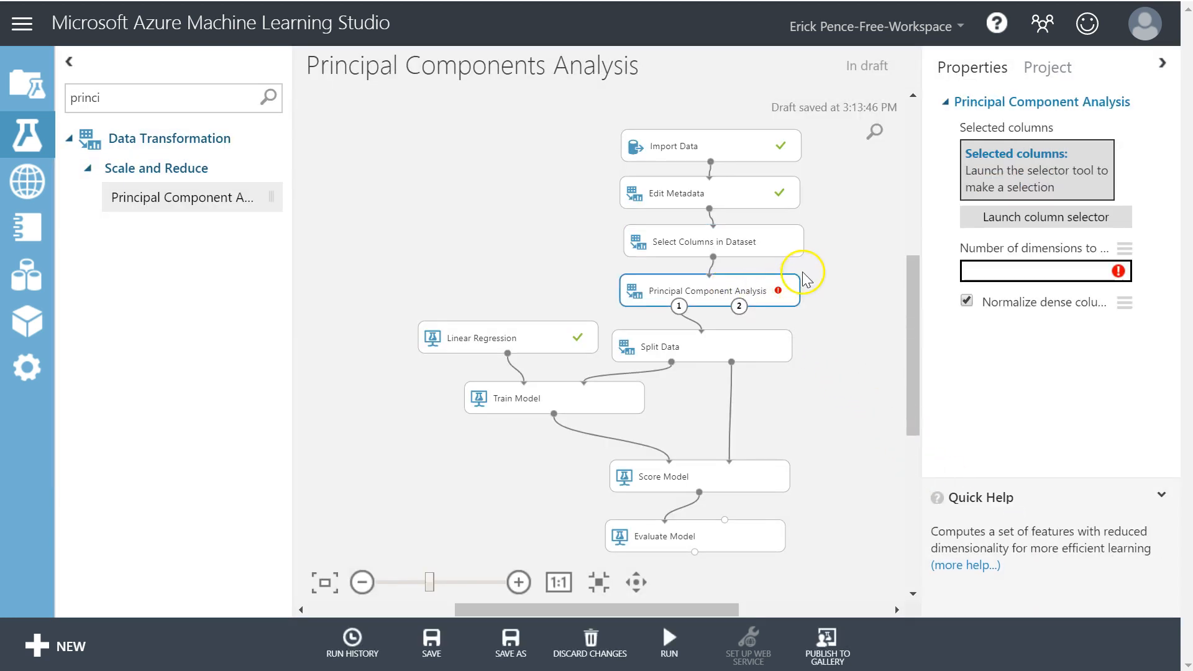
# - Launch the PCA module's column selector with rules and include the Age column
pyautogui.click(1045, 216)
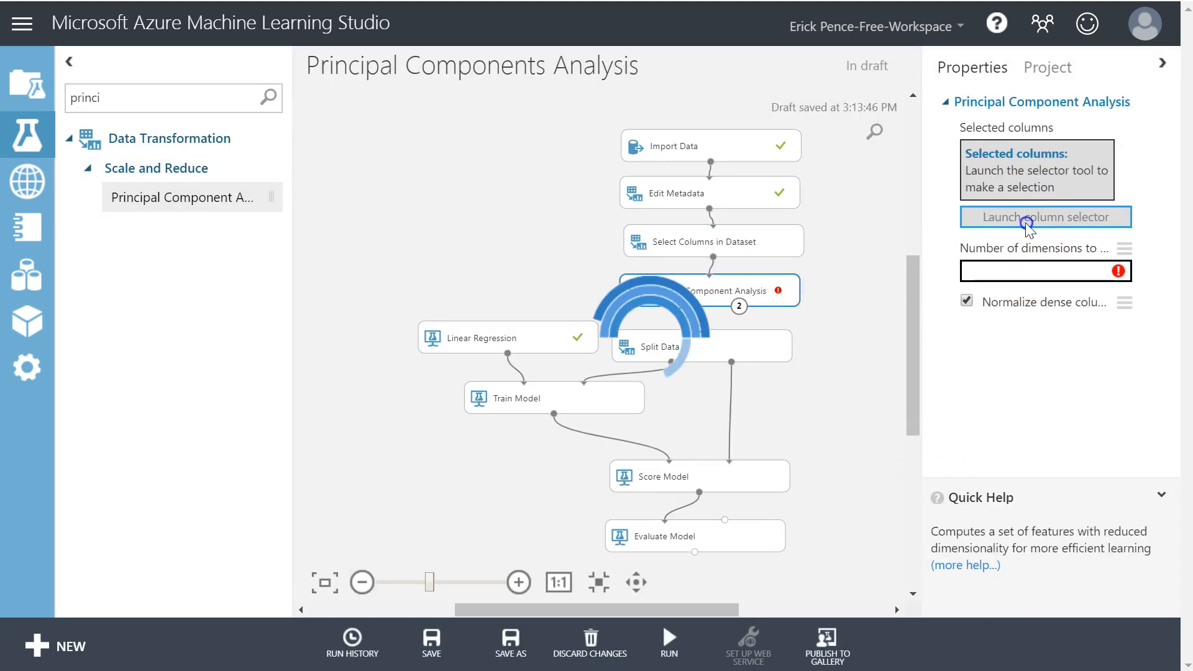
pyautogui.click(1044, 216)
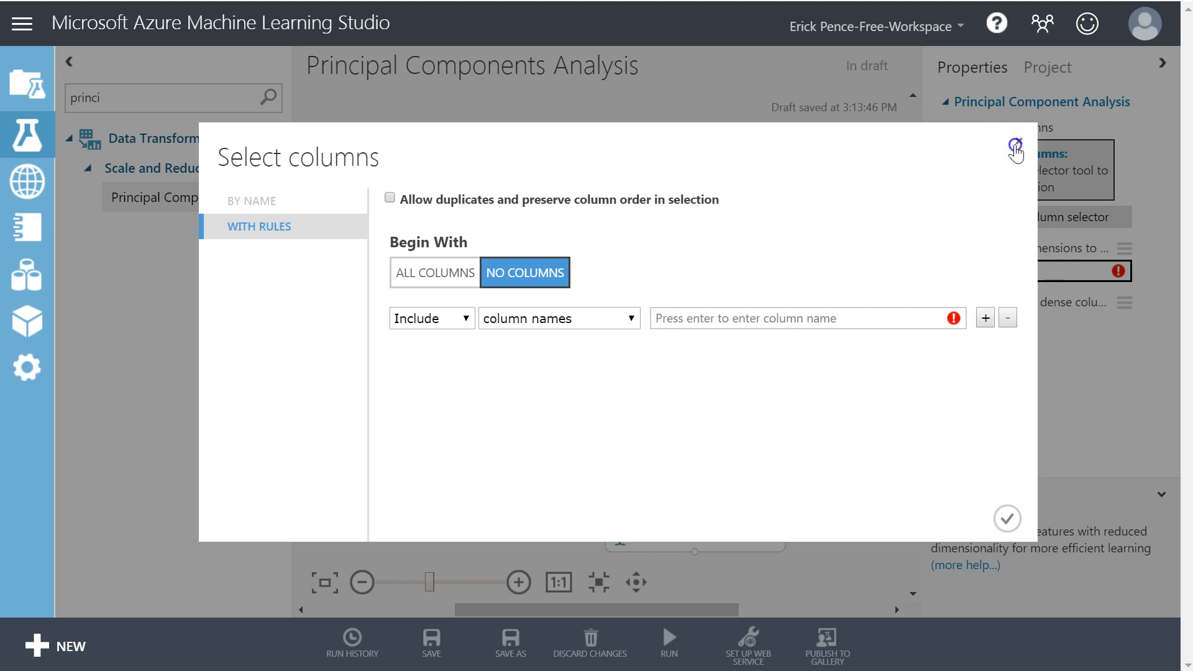
pyautogui.click(1016, 145)
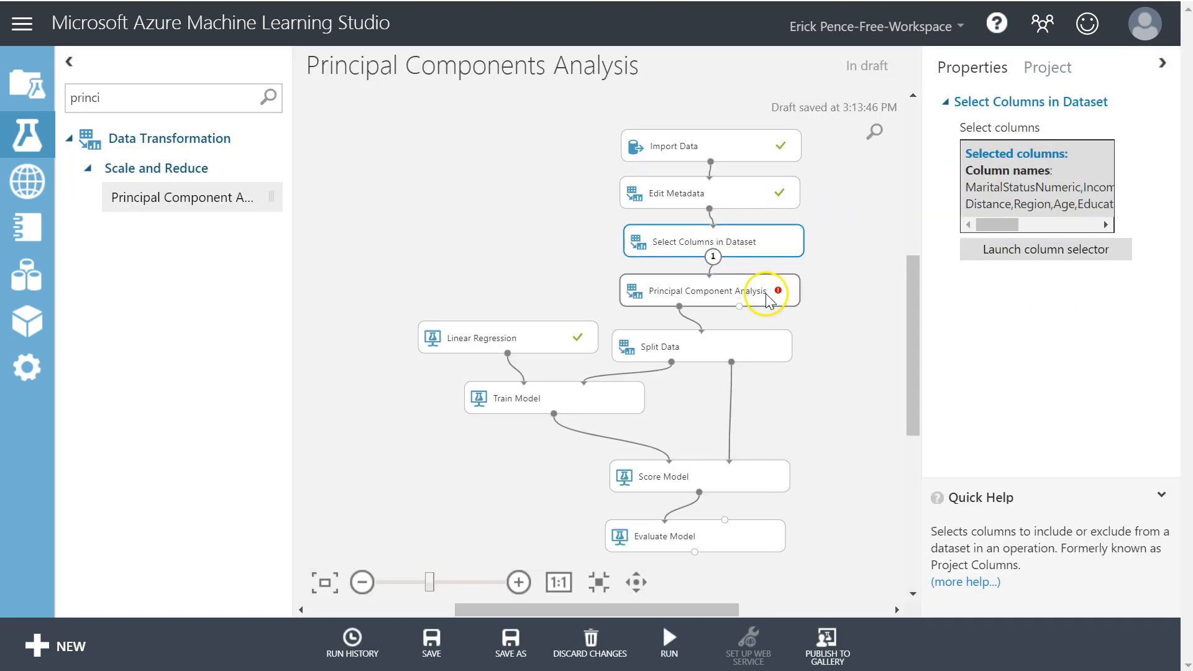
pyautogui.click(701, 289)
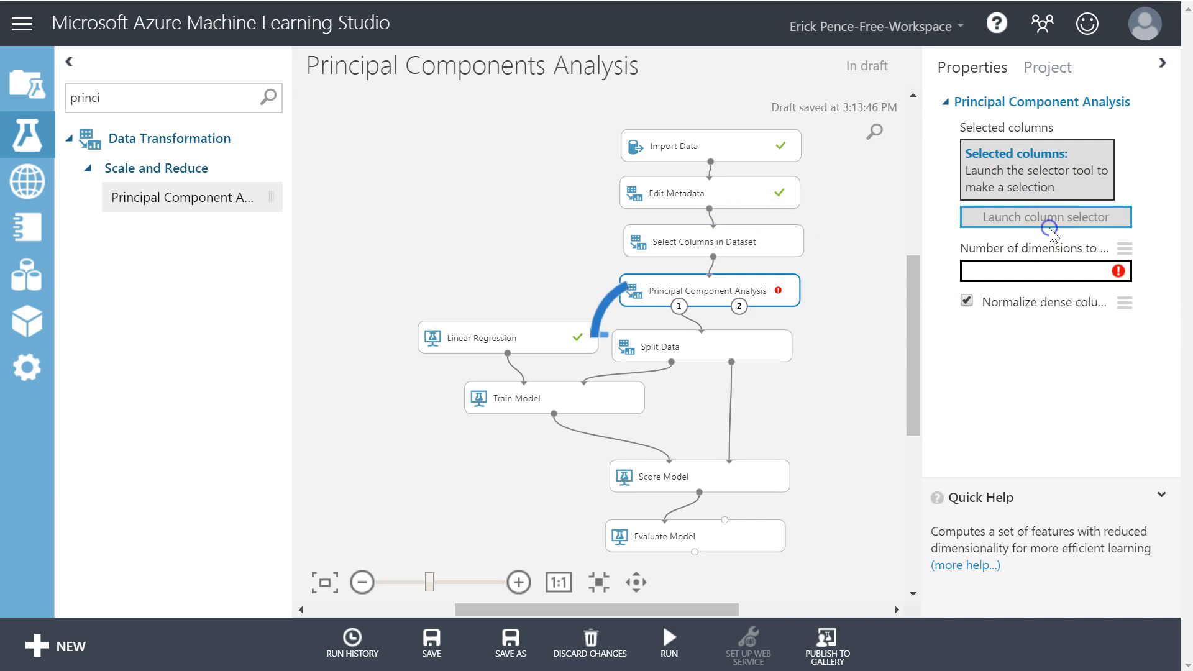
pyautogui.click(1044, 216)
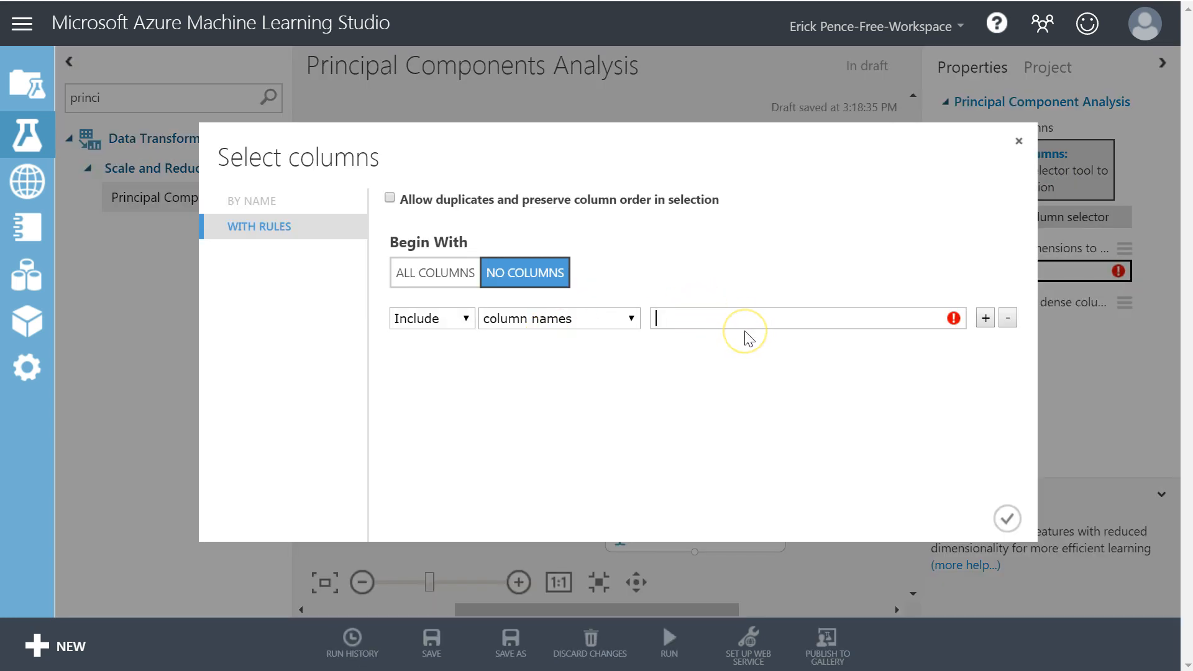
pyautogui.write('Age')
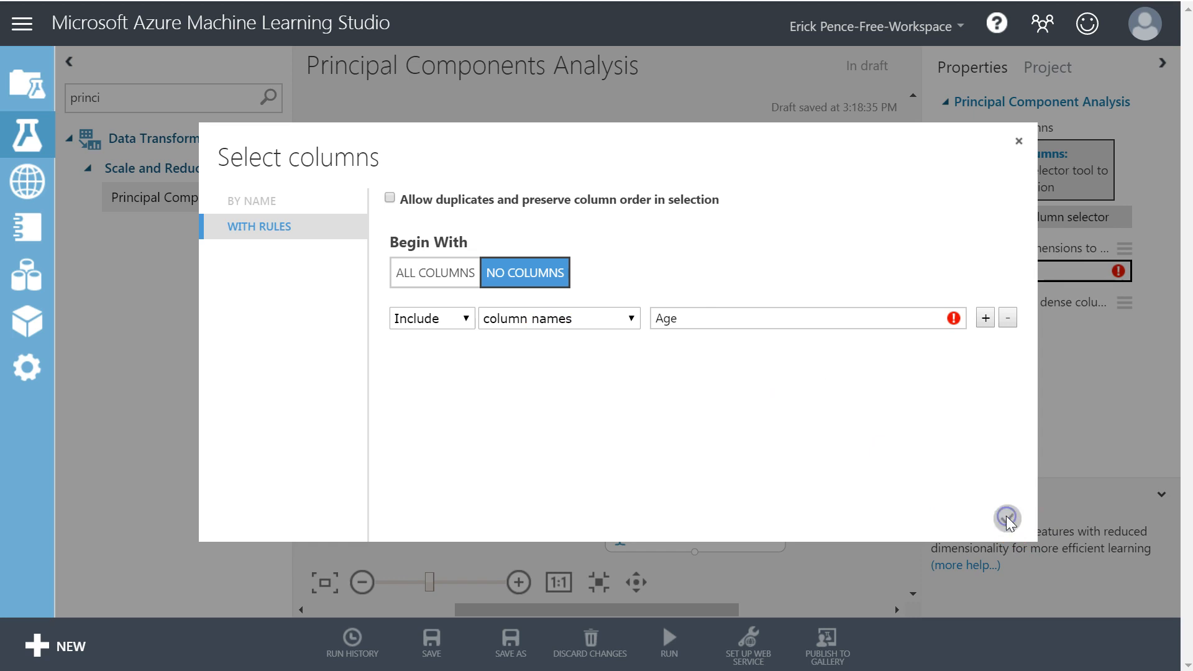
pyautogui.click(806, 318)
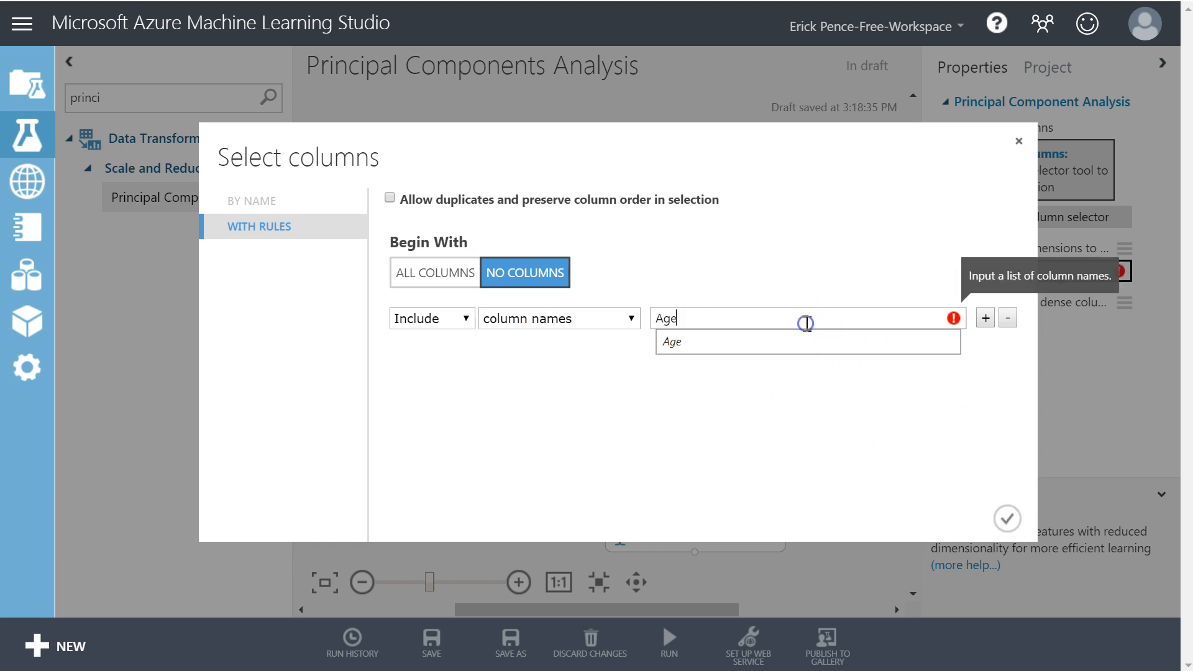
pyautogui.click(671, 342)
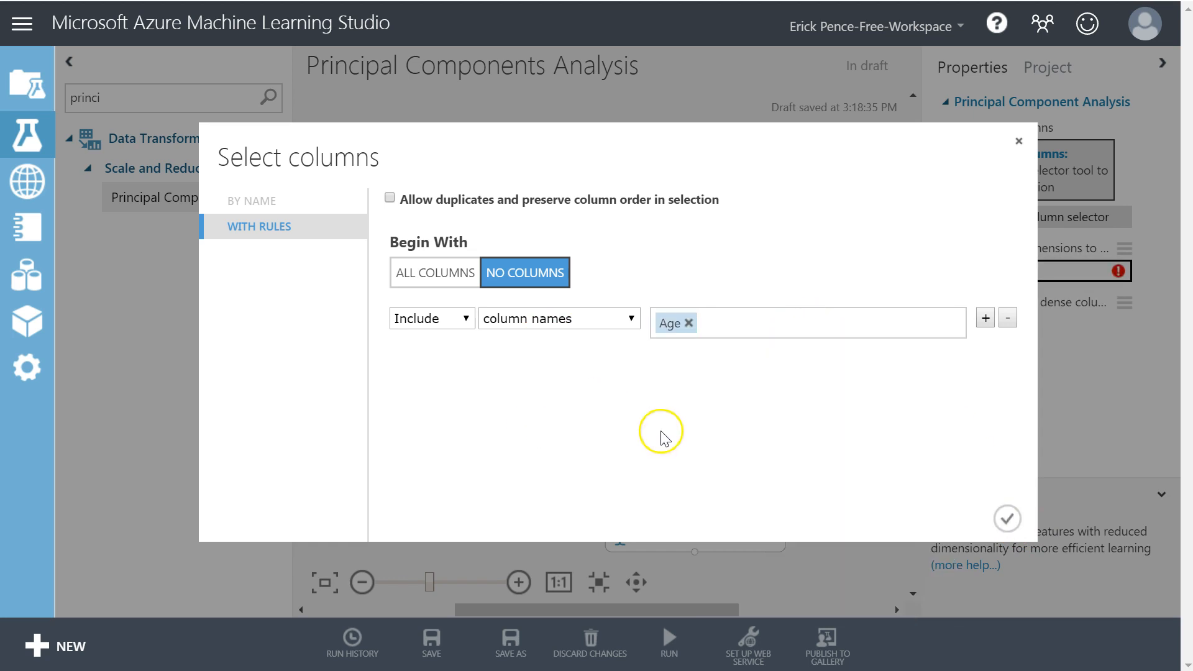
pyautogui.click(829, 323)
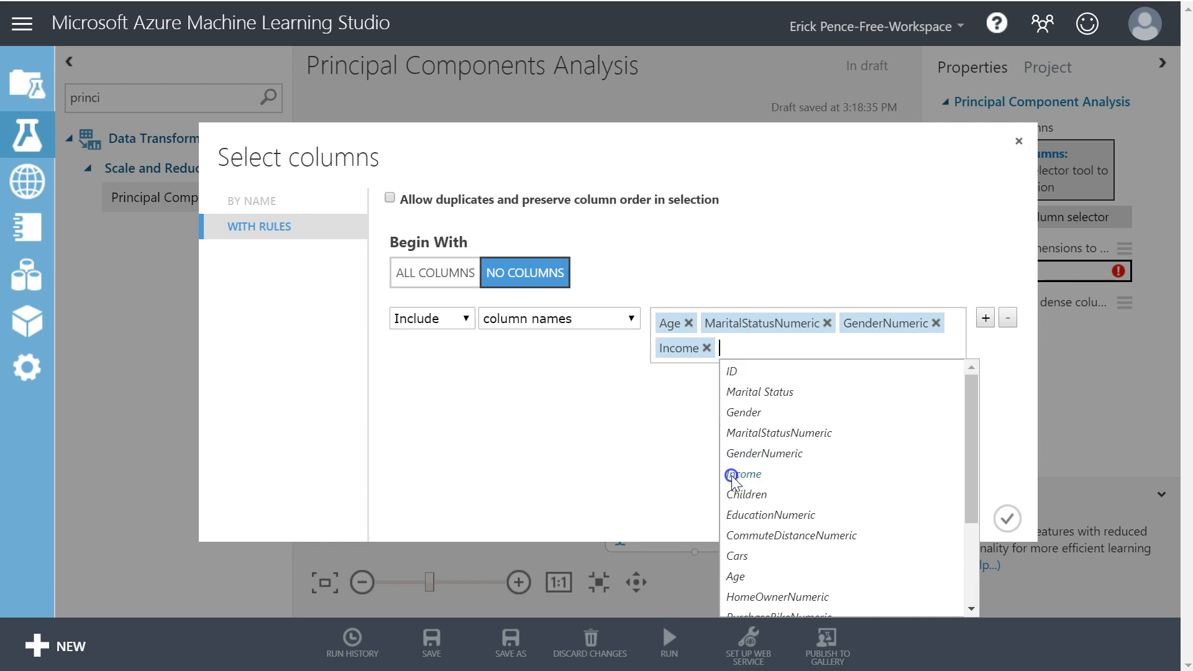
# - Add Children, CommuteDistanceNumeric, HomeOwnerNumeric, Region and Occupation, and confirm the ten-column selection
pyautogui.click(747, 493)
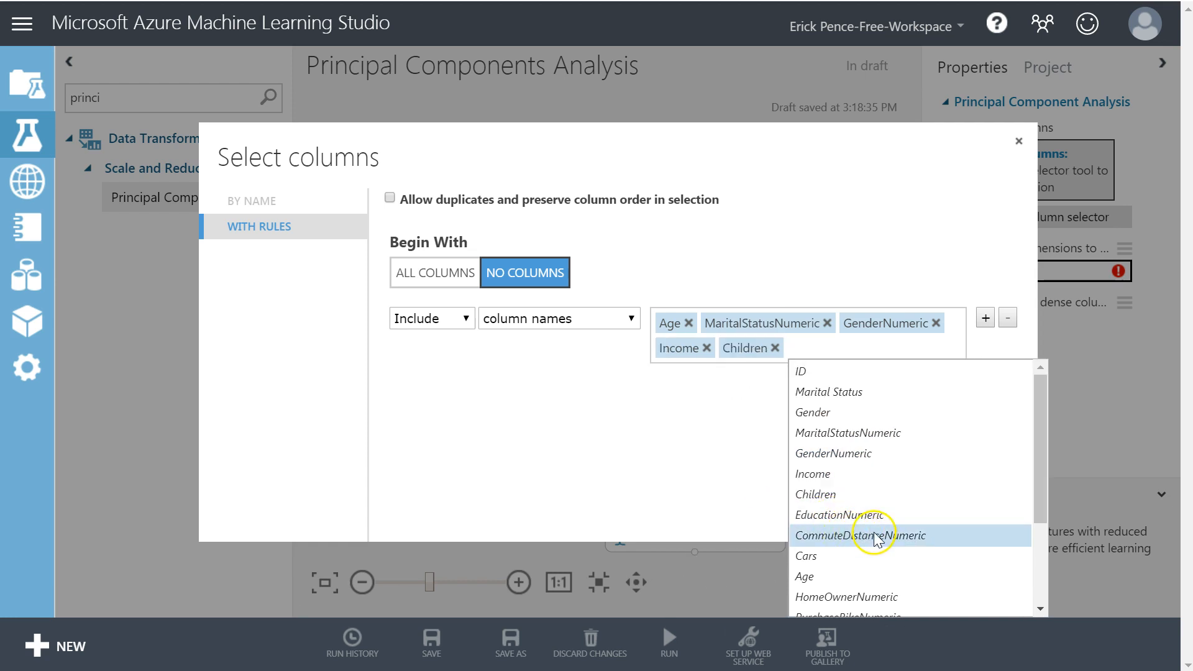
pyautogui.click(859, 534)
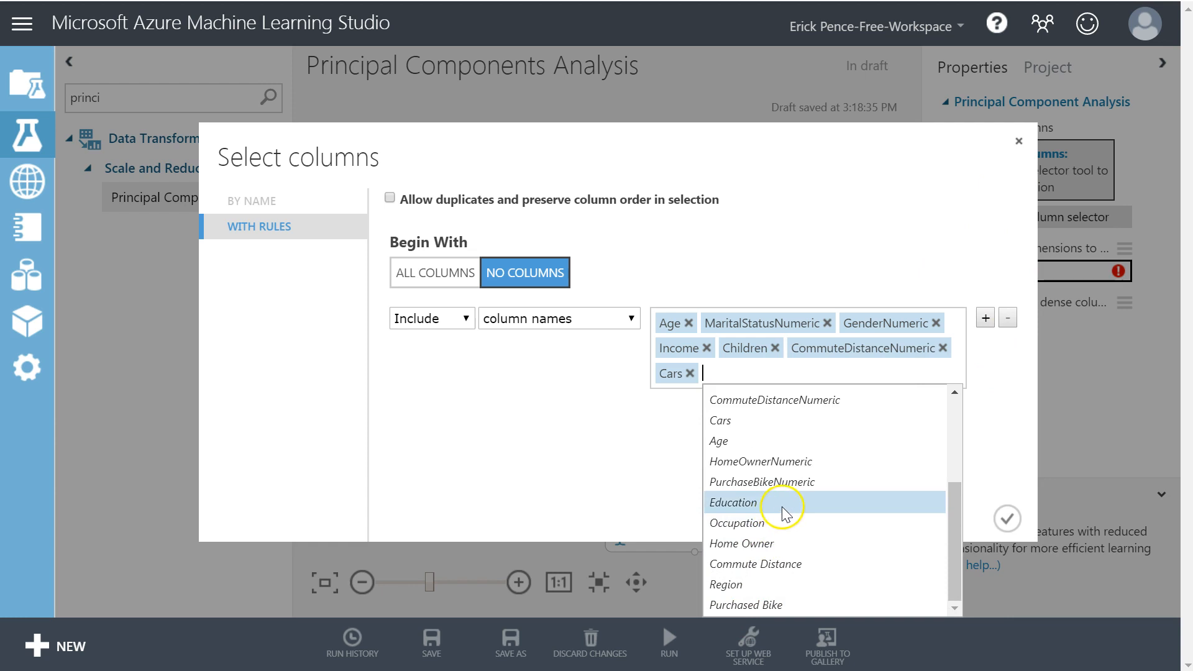
pyautogui.moveTo(763, 441)
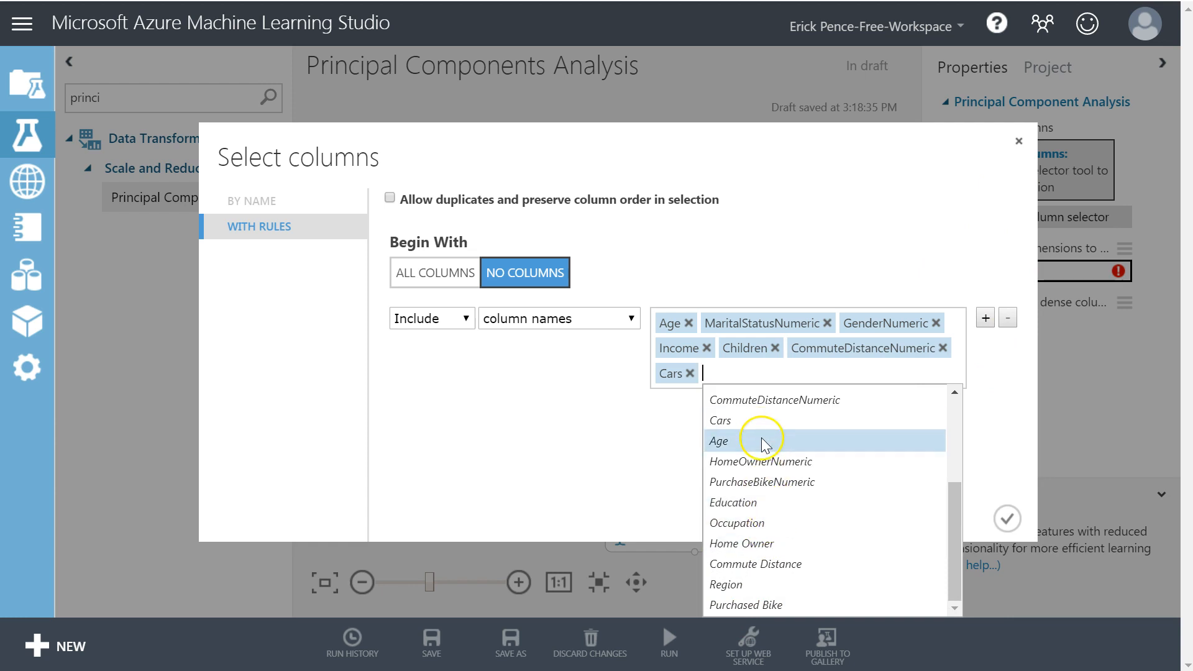
pyautogui.click(760, 461)
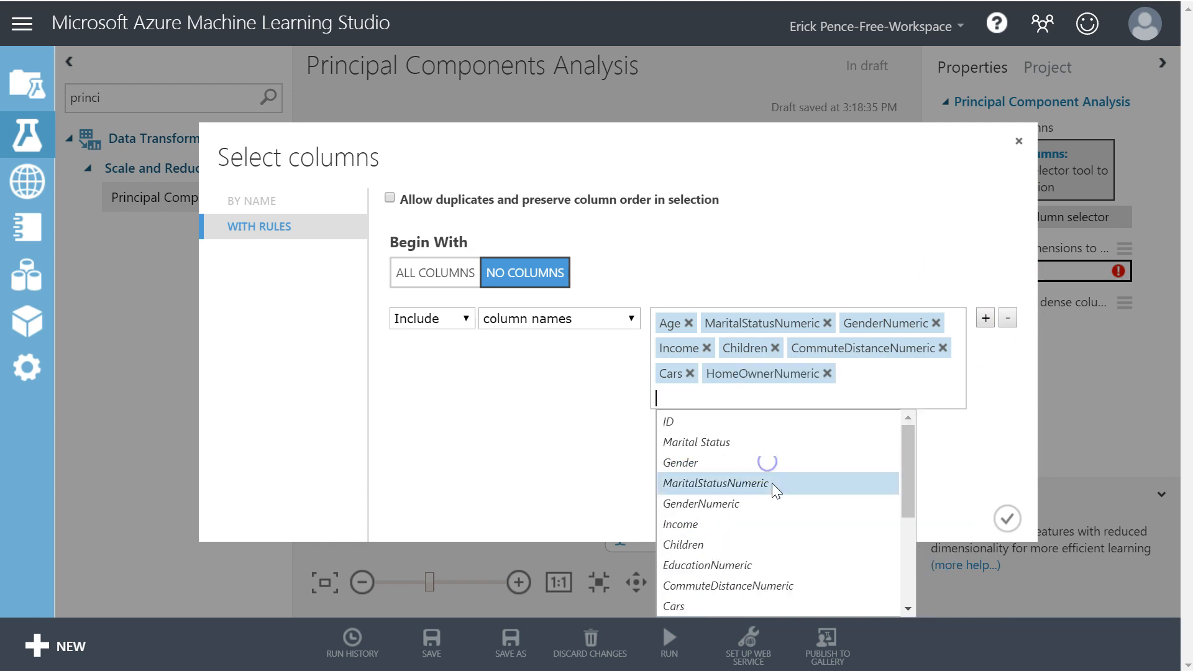
pyautogui.moveTo(706, 503)
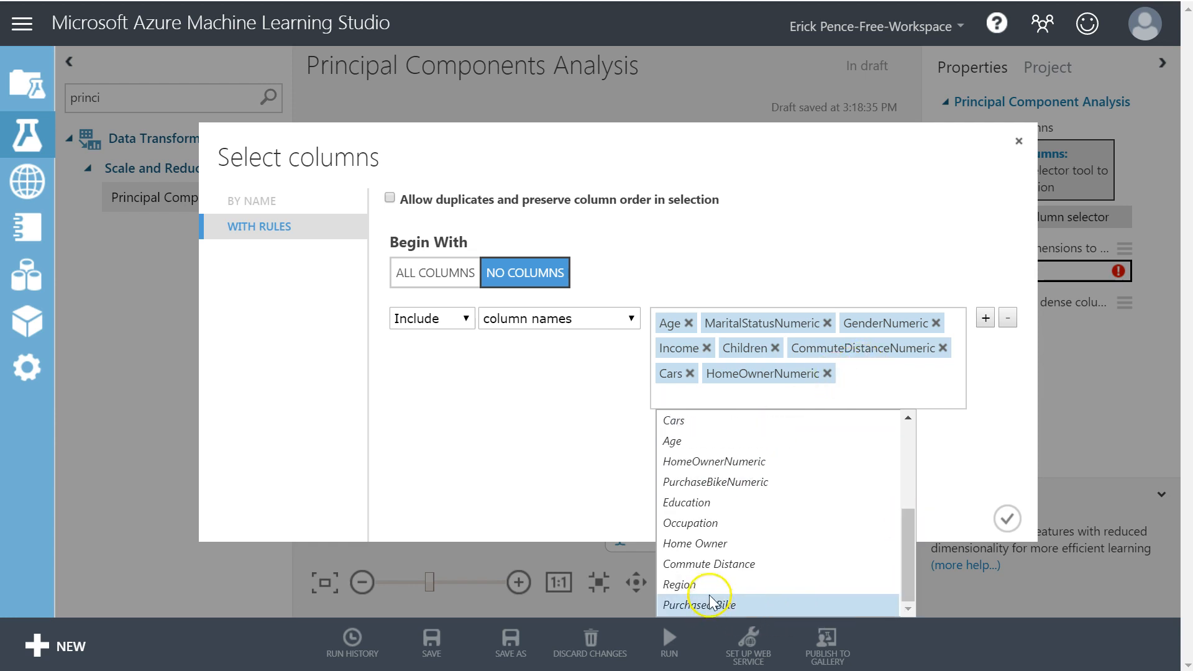
pyautogui.click(679, 584)
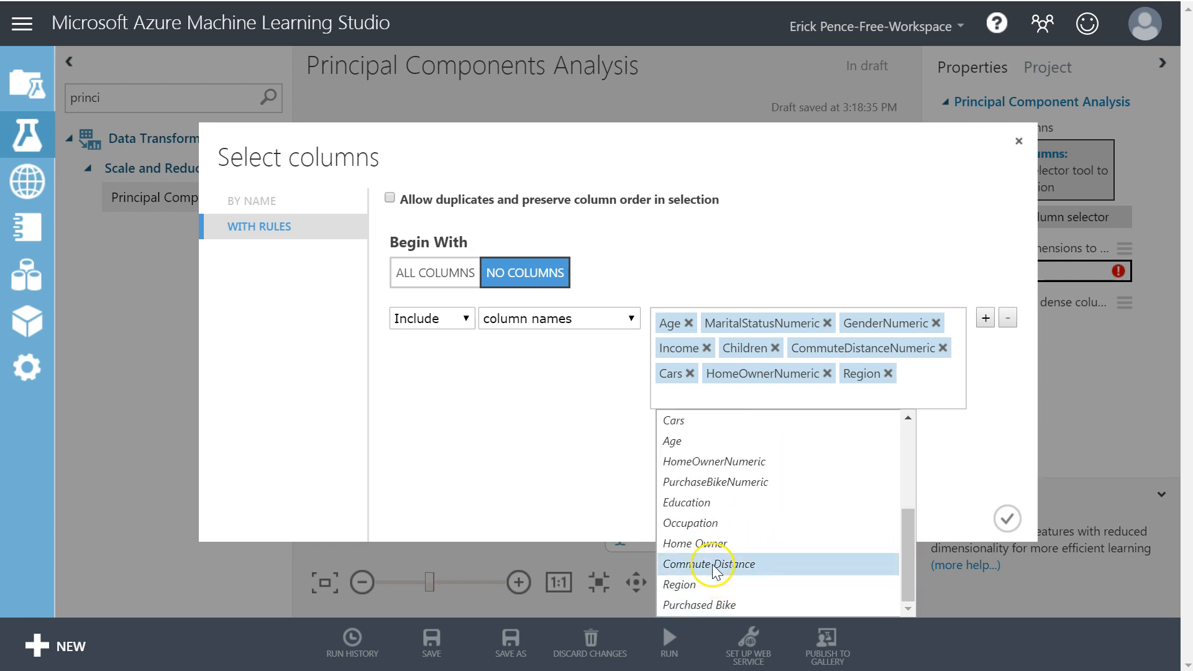
pyautogui.moveTo(711, 523)
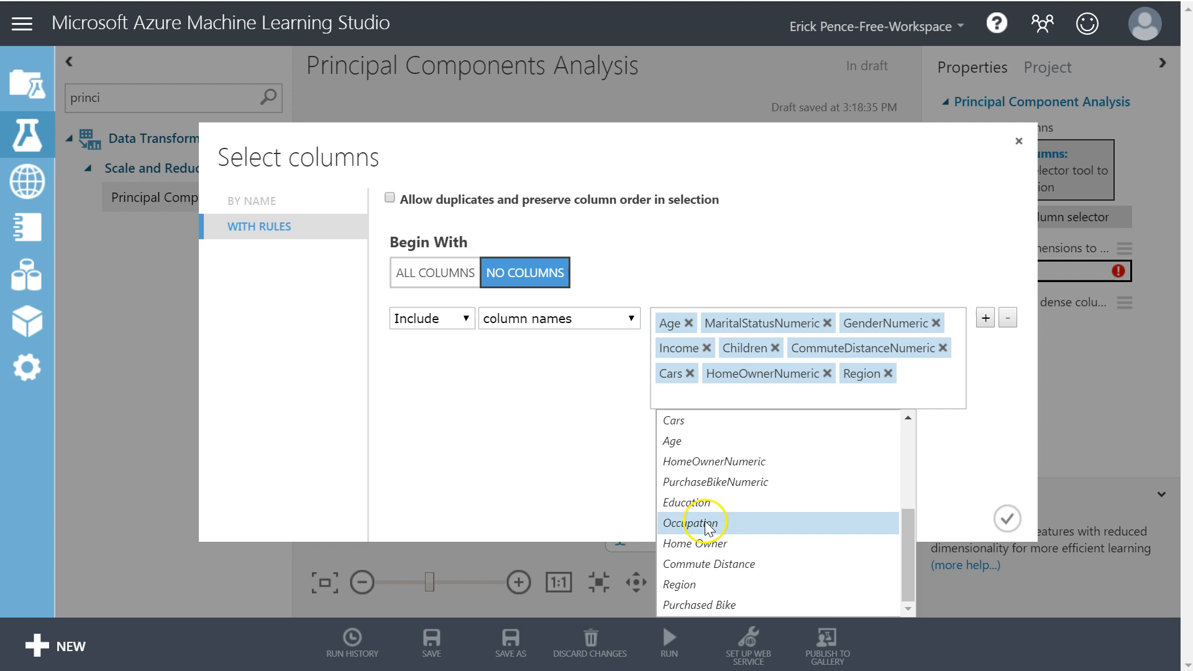
pyautogui.click(693, 523)
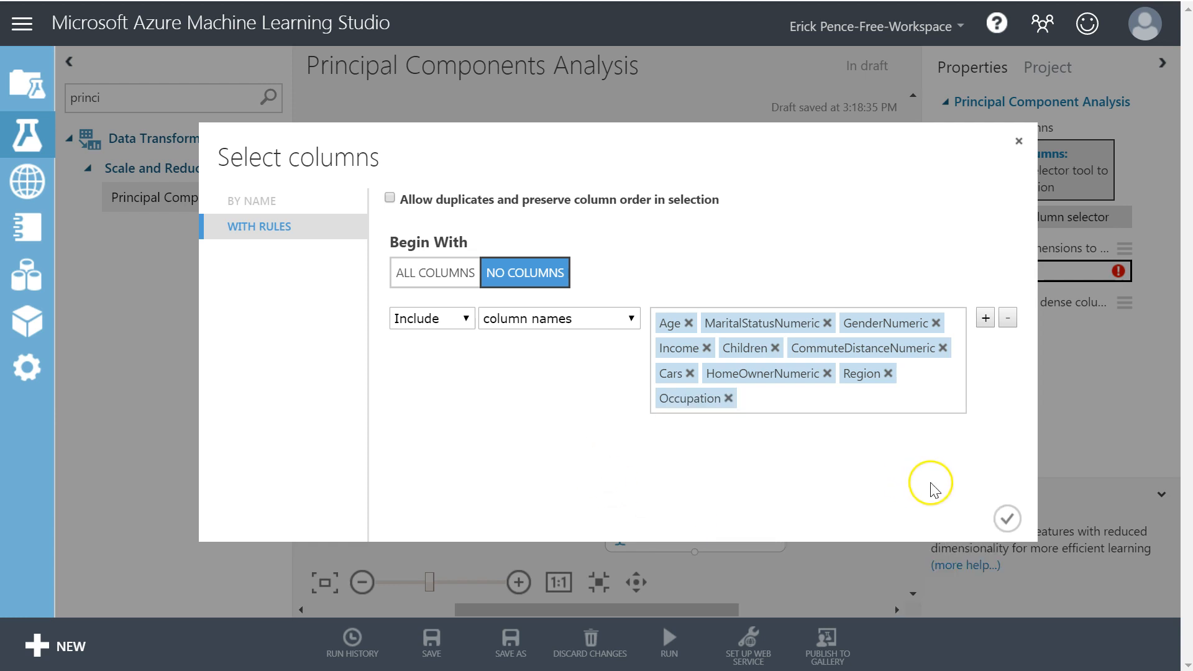
pyautogui.click(1007, 519)
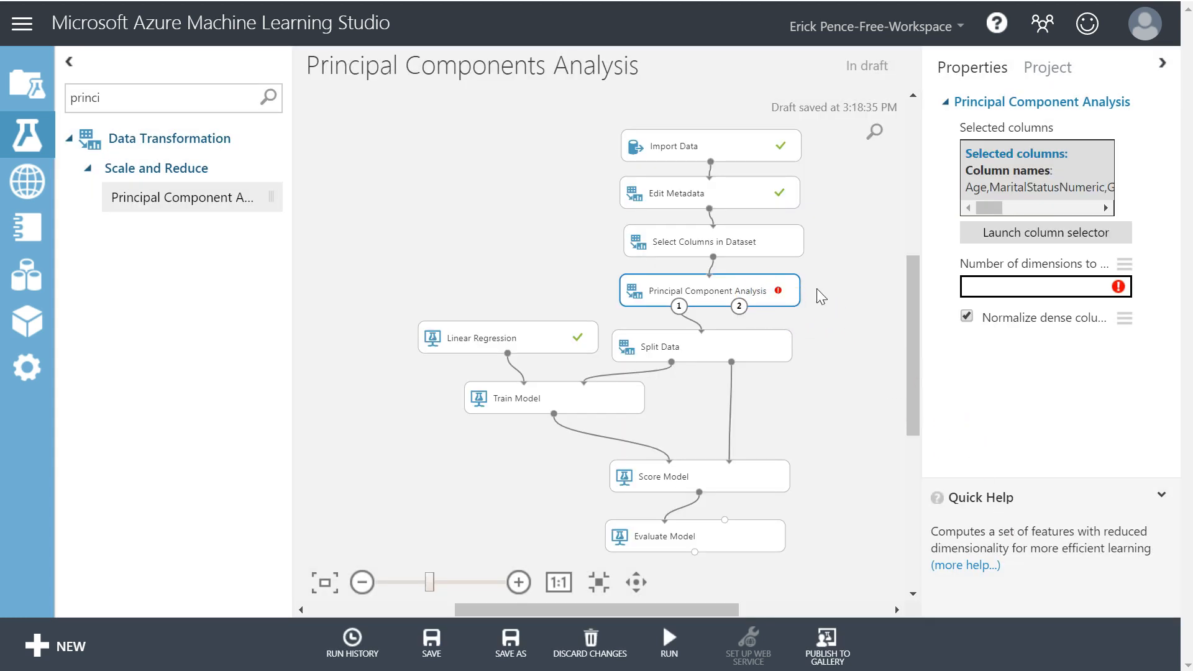
pyautogui.click(1045, 285)
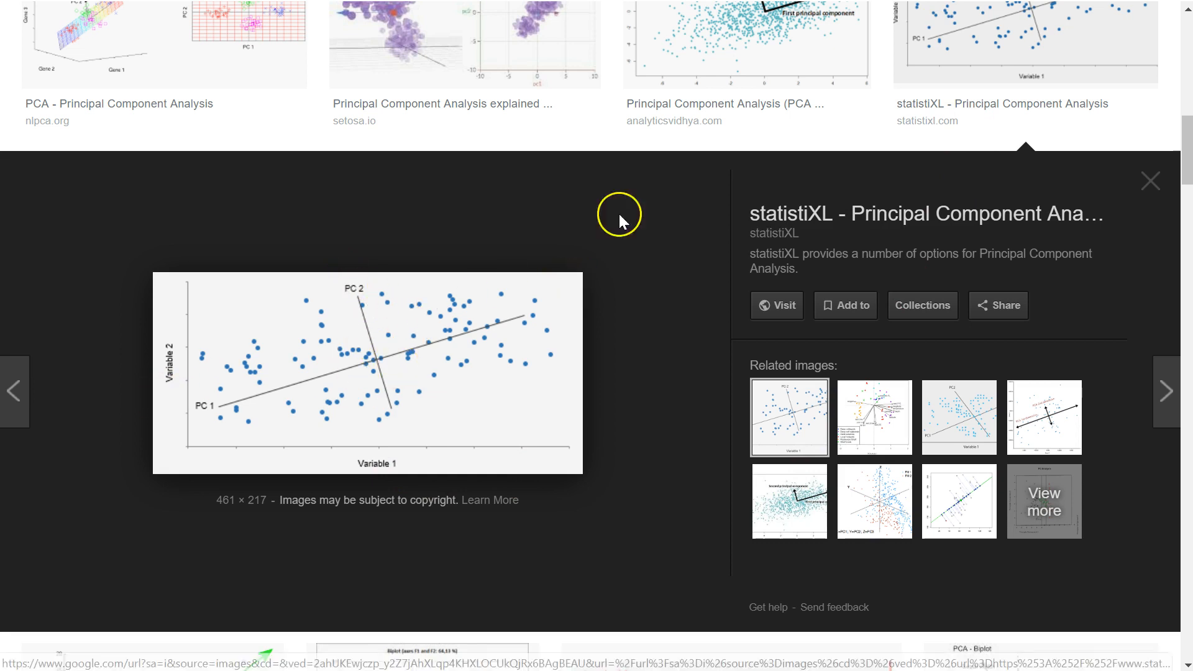
pyautogui.moveTo(435, 352)
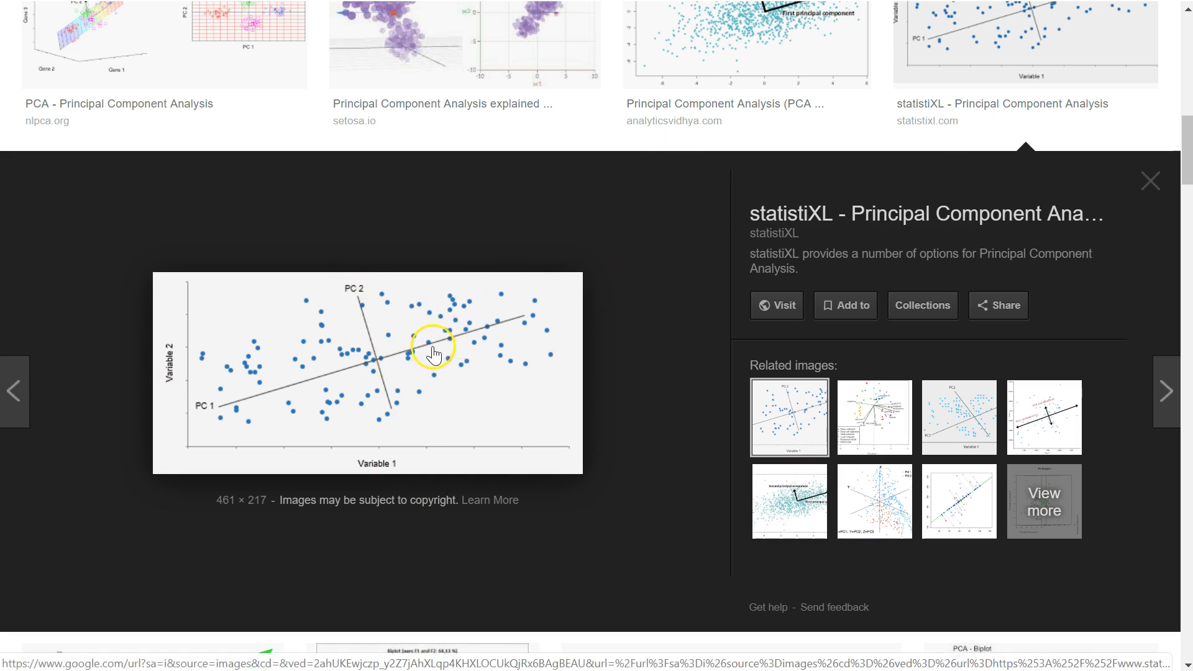
pyautogui.moveTo(484, 280)
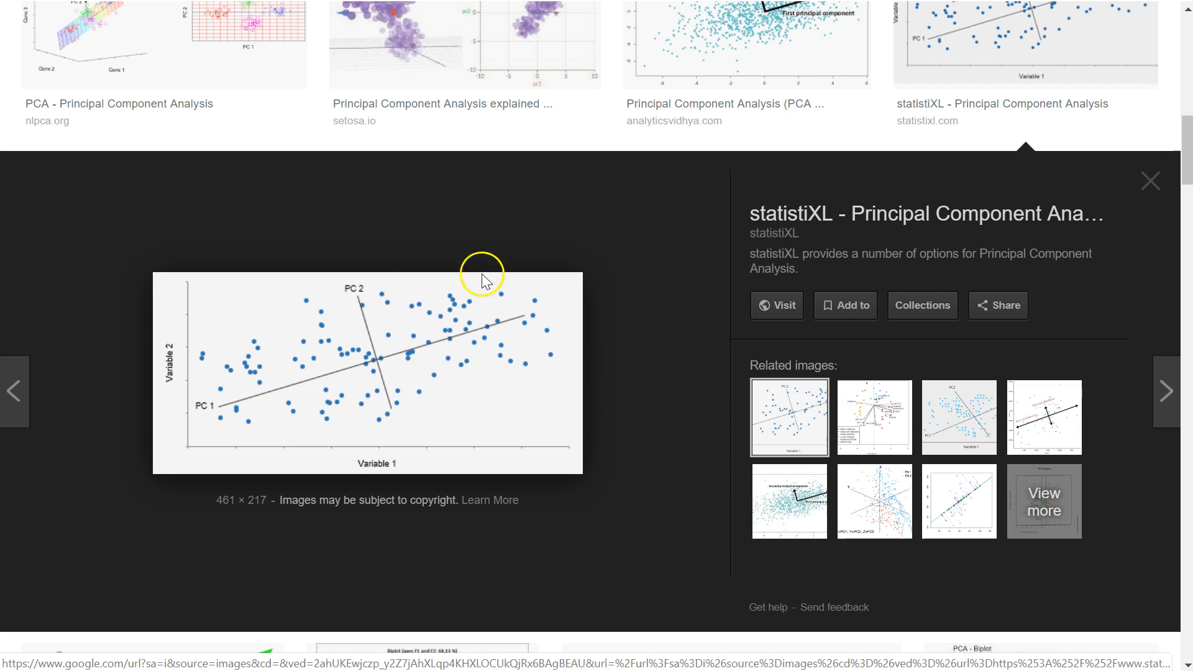
pyautogui.moveTo(370, 329)
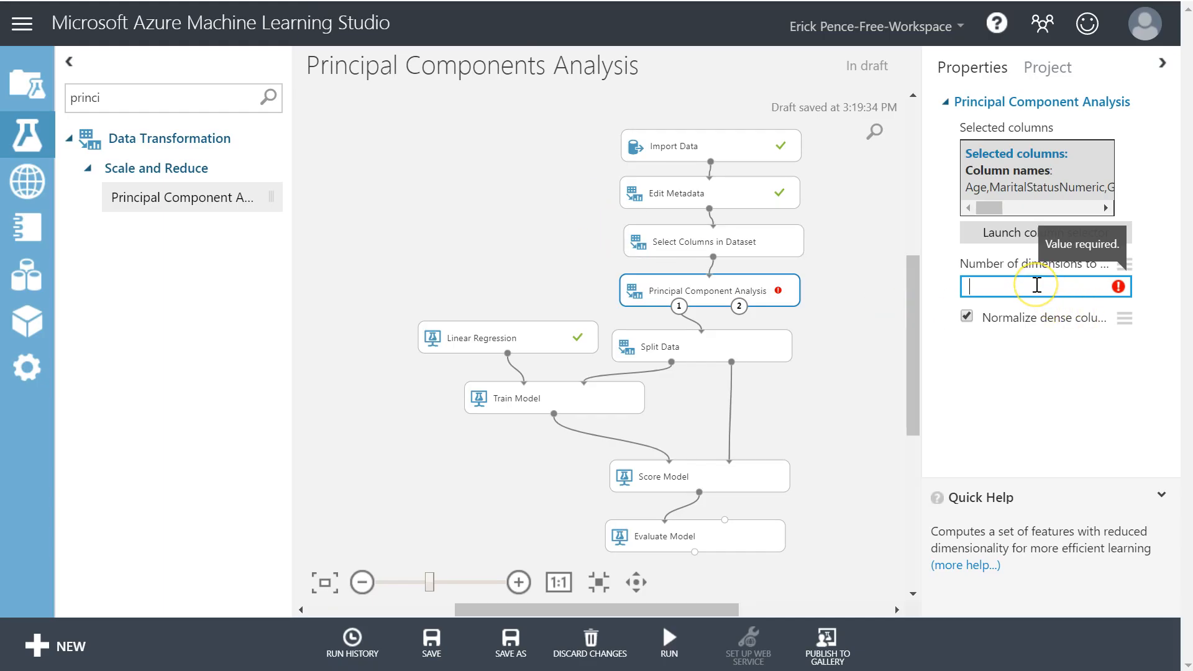
# - Set PCA to 2 dimensions, check the module settings, and run the PCA step
pyautogui.write('2')
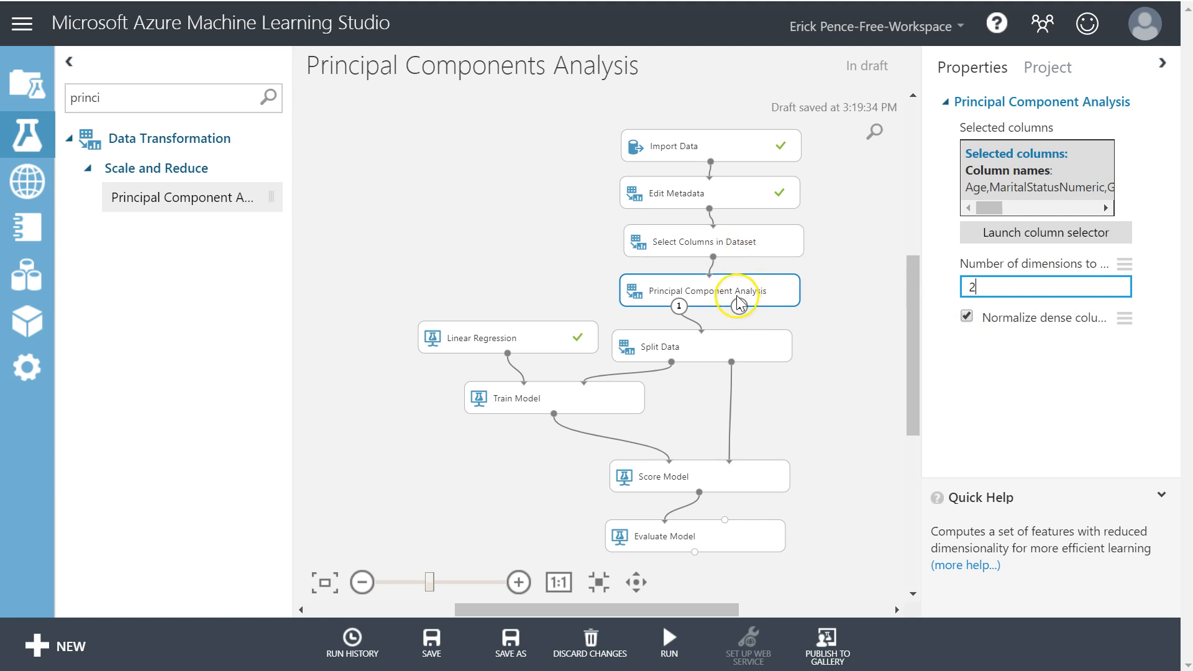
pyautogui.click(712, 241)
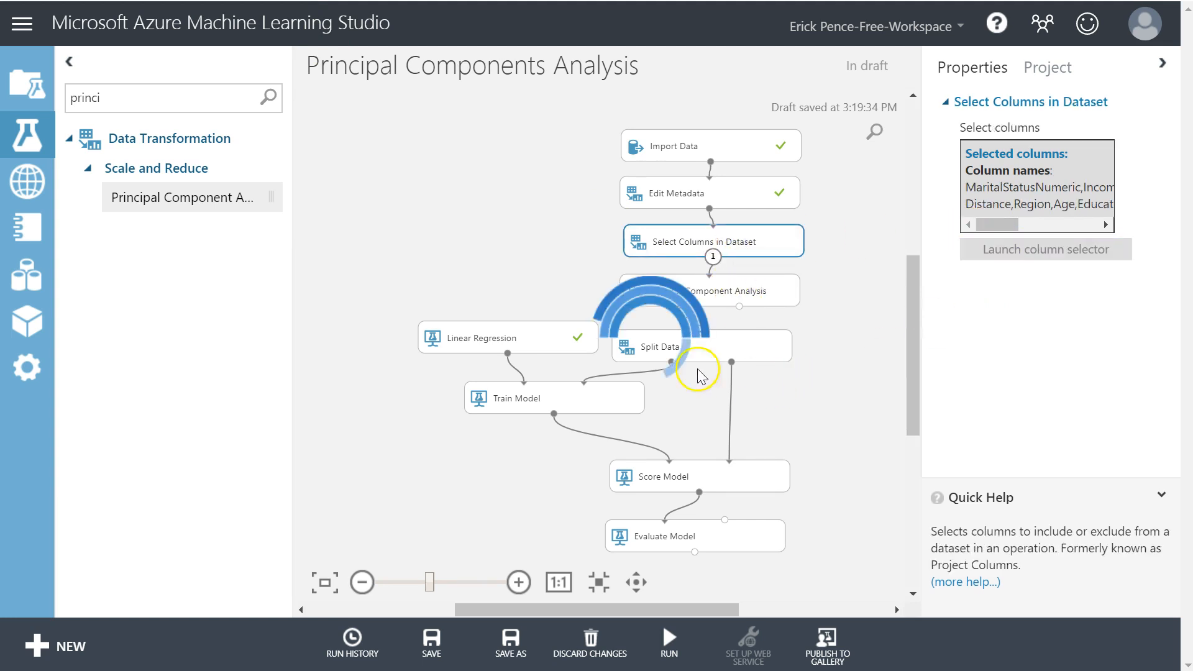
pyautogui.click(1044, 249)
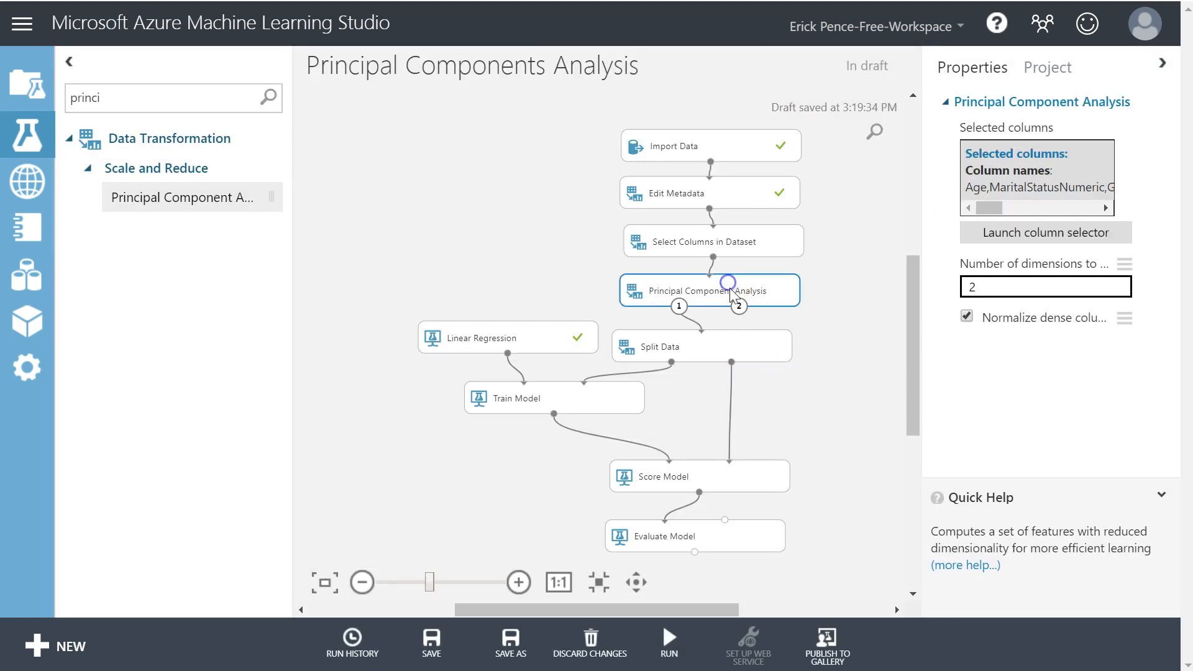
pyautogui.click(669, 641)
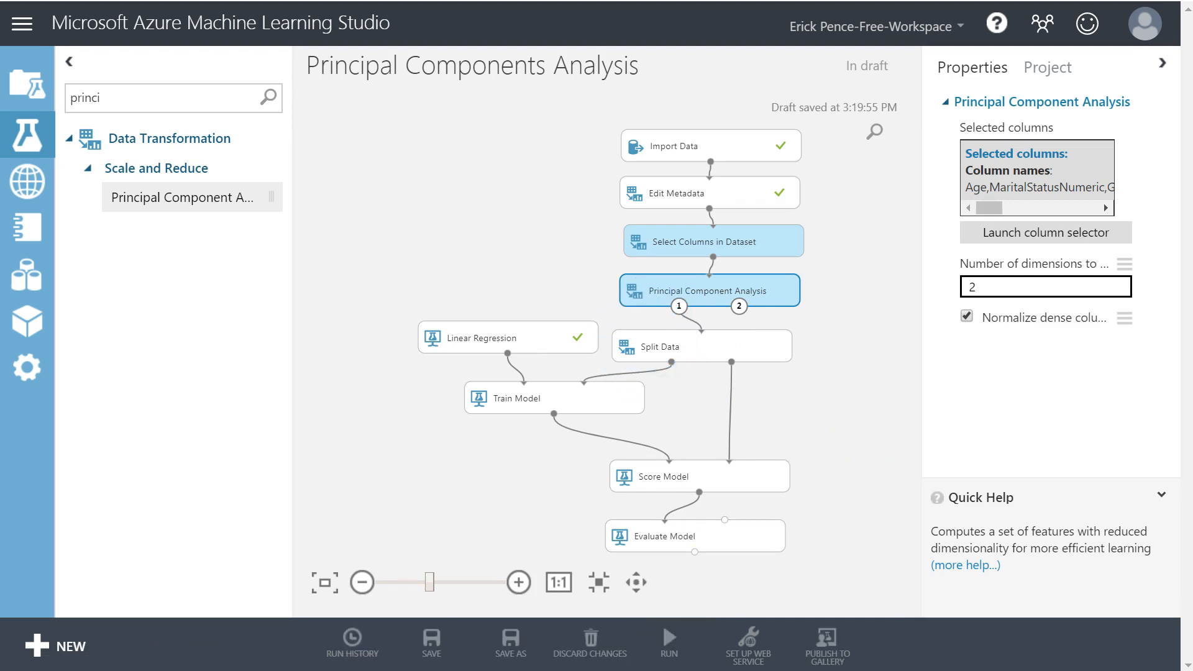
# - After the failed run, remove Commute Distance from Select Columns in Dataset and select Evaluate Model
pyautogui.click(667, 642)
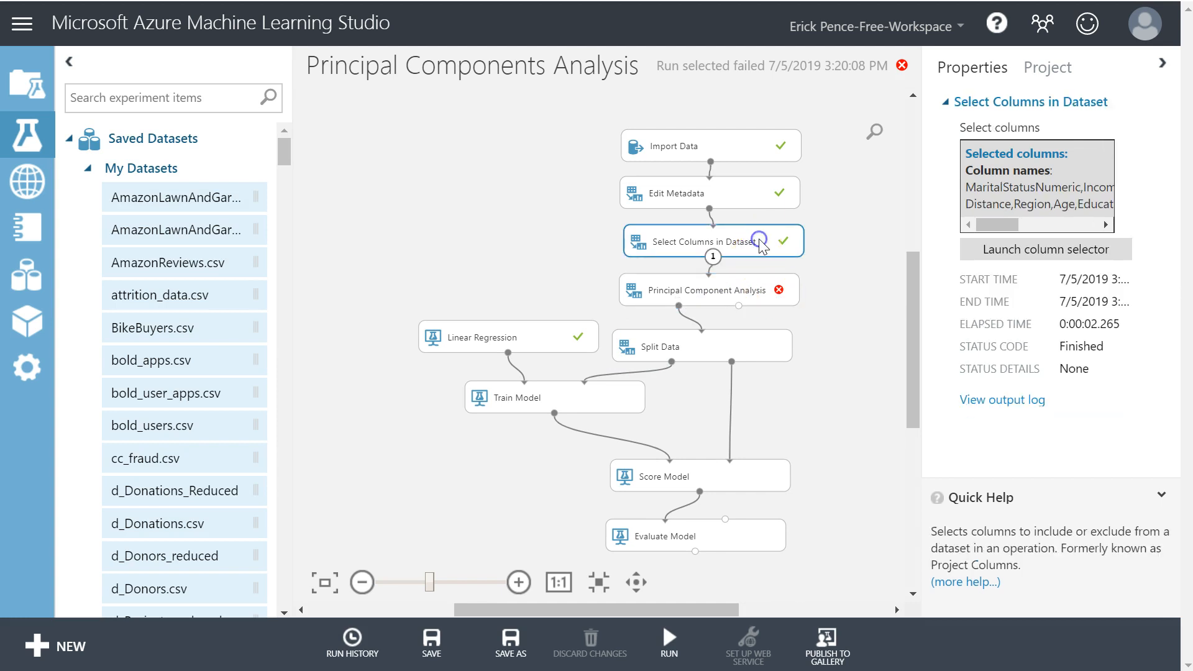
pyautogui.click(1046, 249)
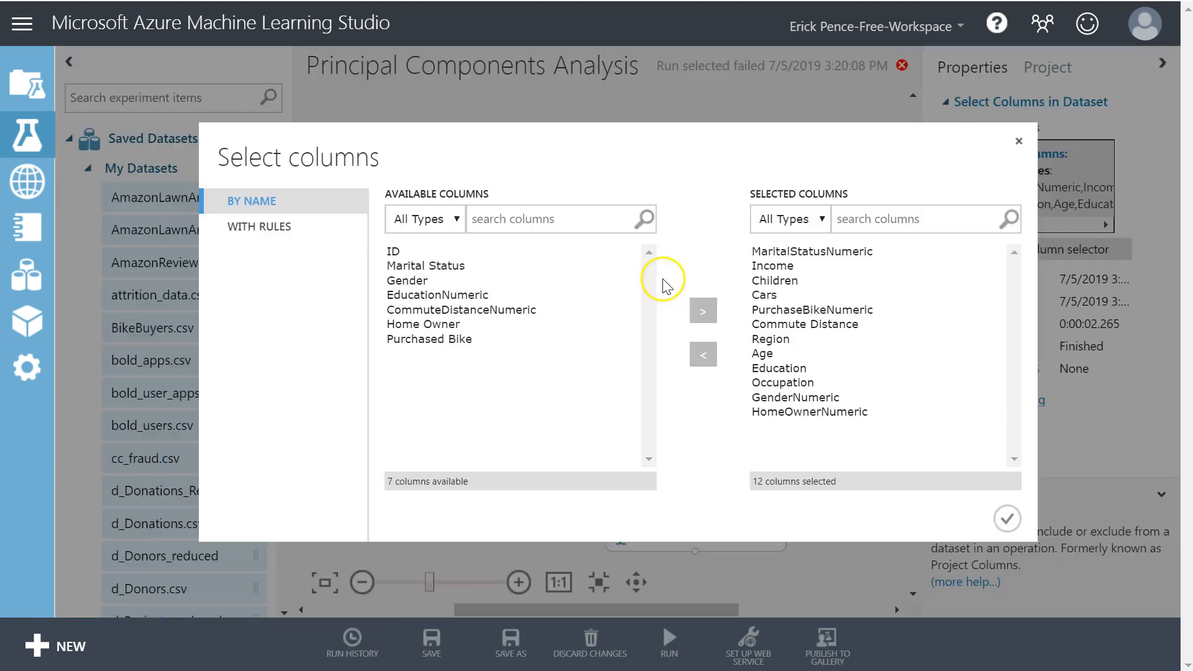
pyautogui.click(702, 354)
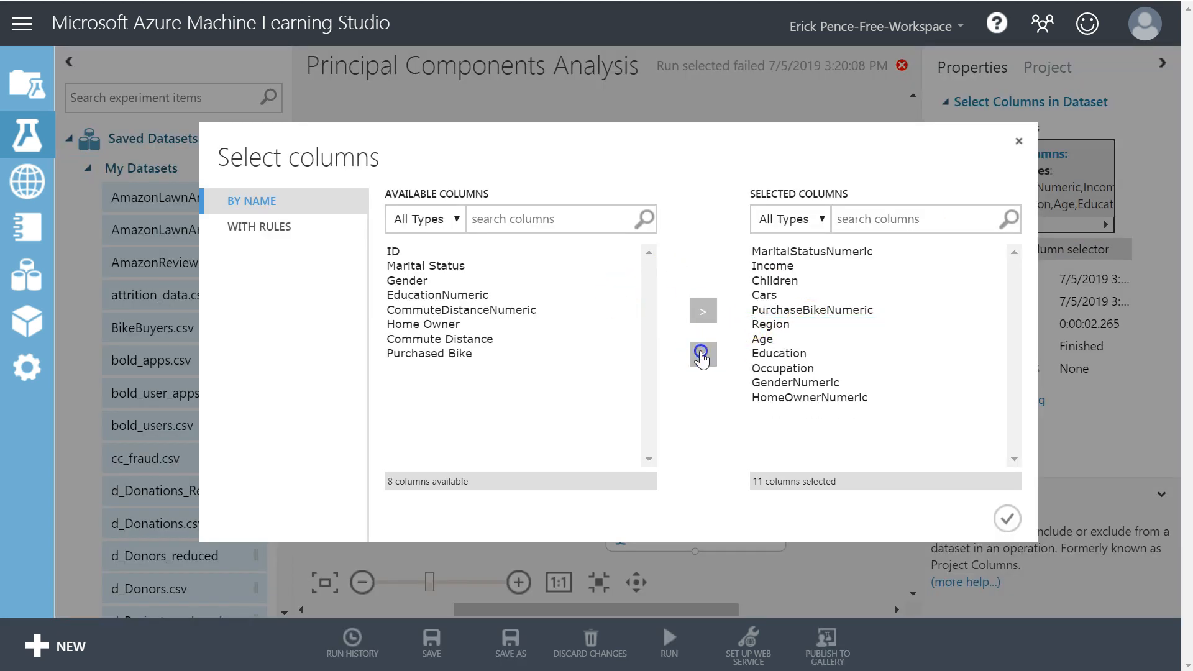
pyautogui.click(701, 311)
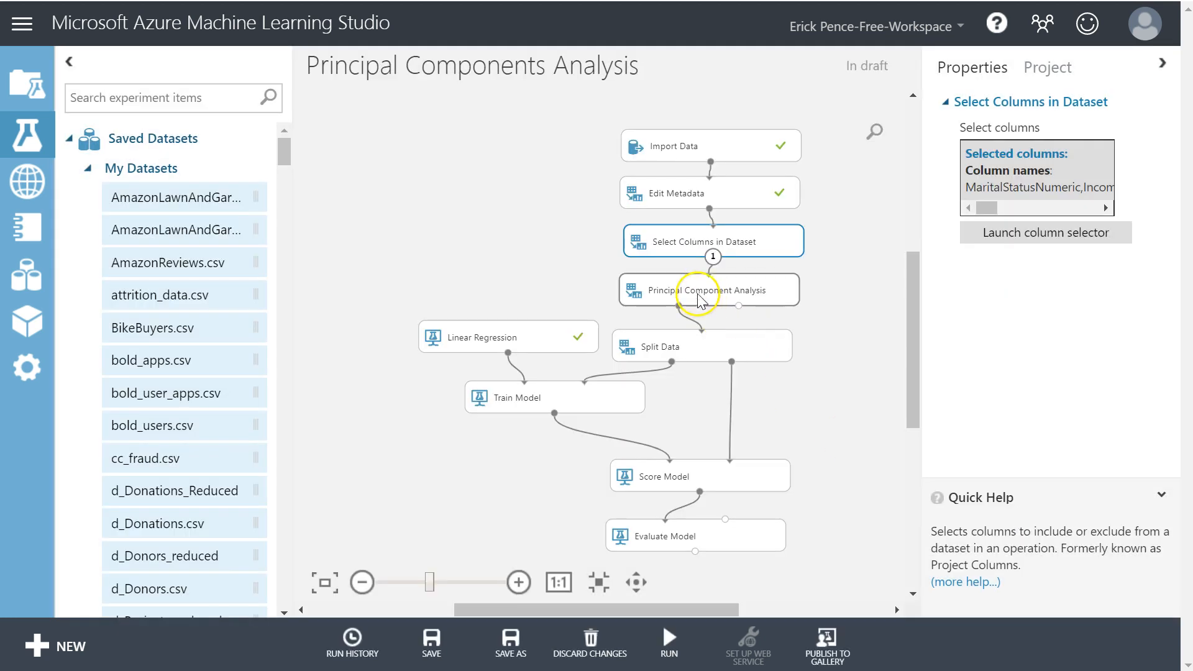
pyautogui.click(707, 289)
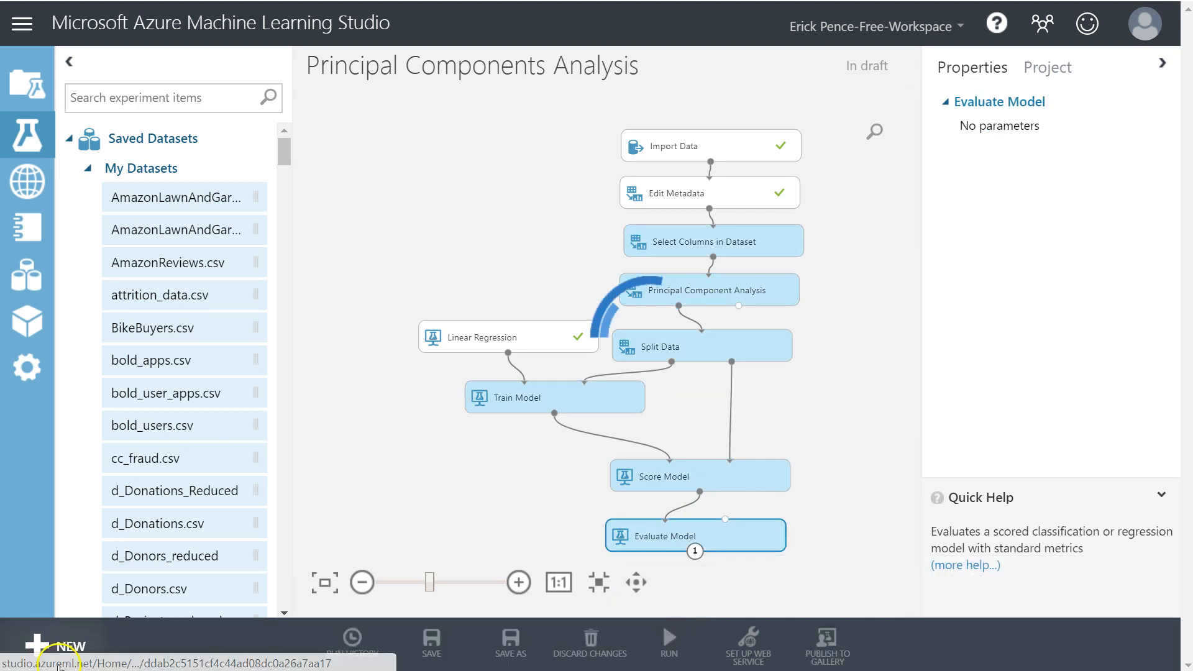
# - Rerun through Evaluate Model and open the PCA module's Results dataset for visualization
pyautogui.click(667, 642)
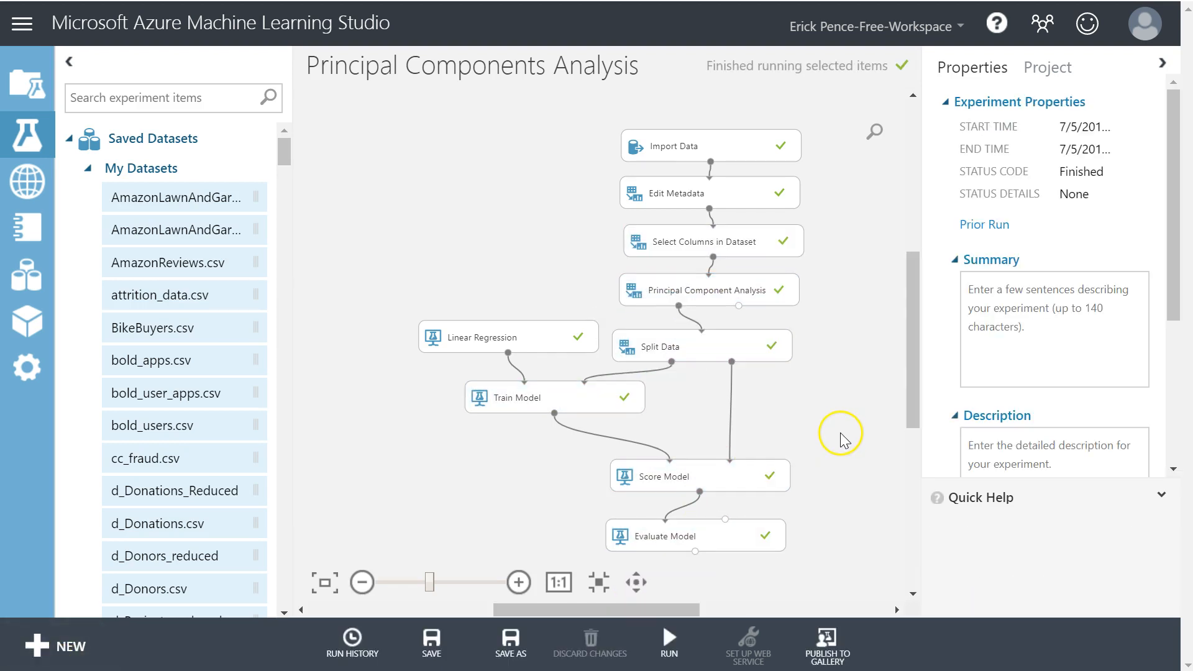
pyautogui.rightClick(662, 534)
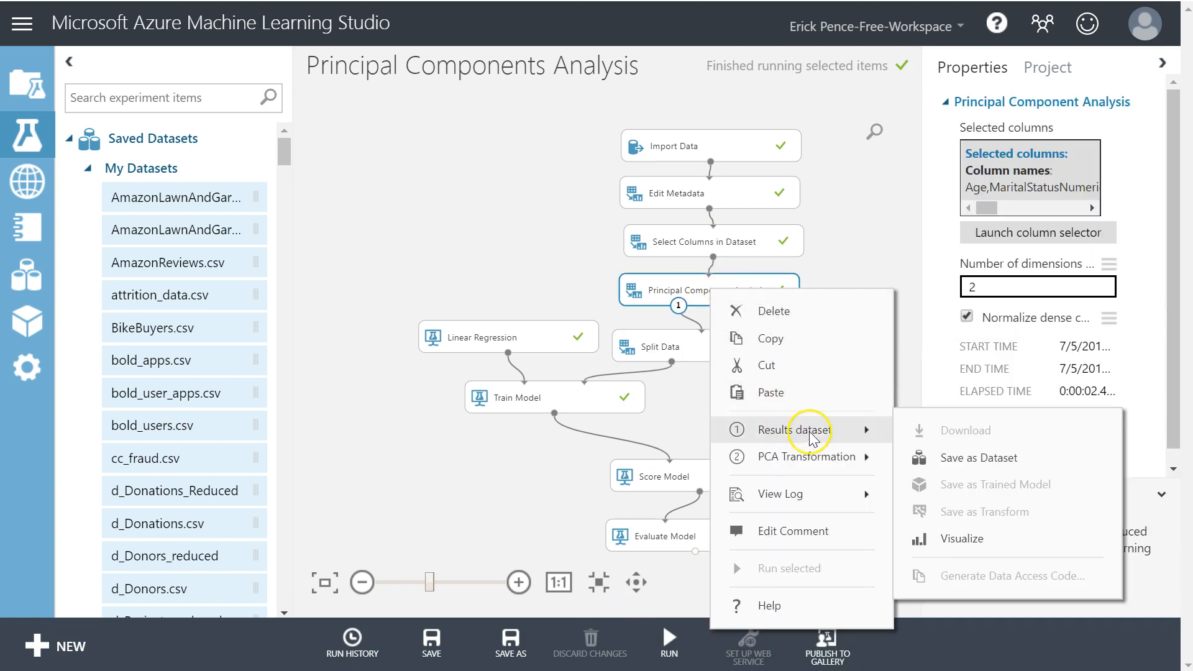
pyautogui.moveTo(799, 456)
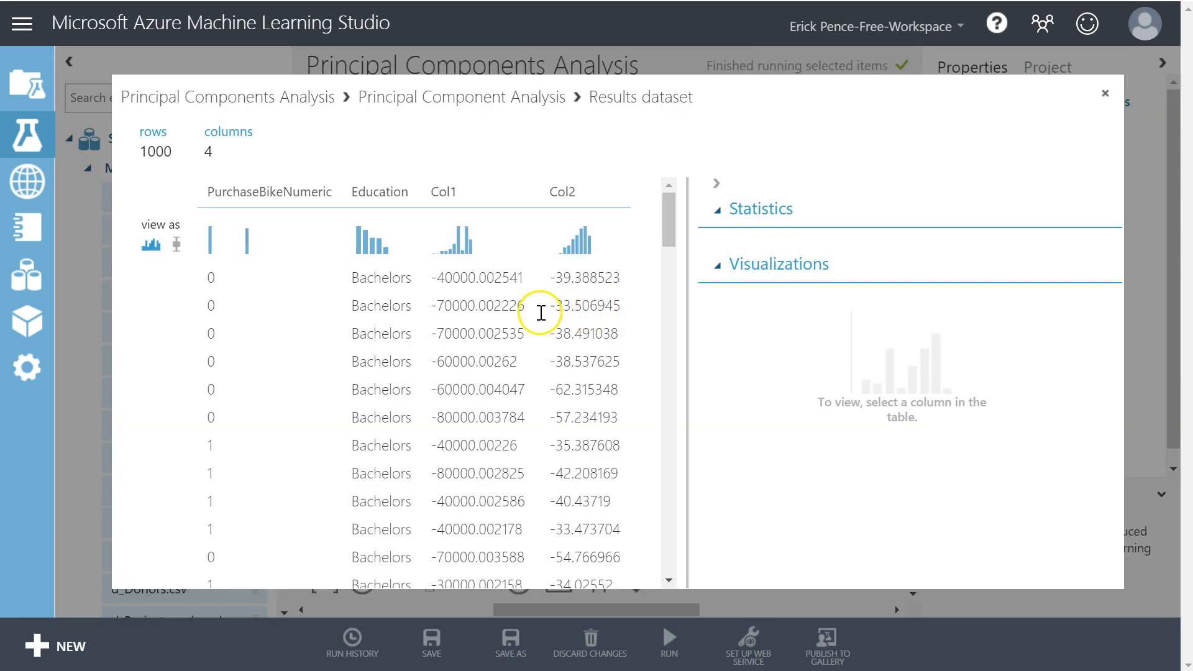
pyautogui.moveTo(338, 418)
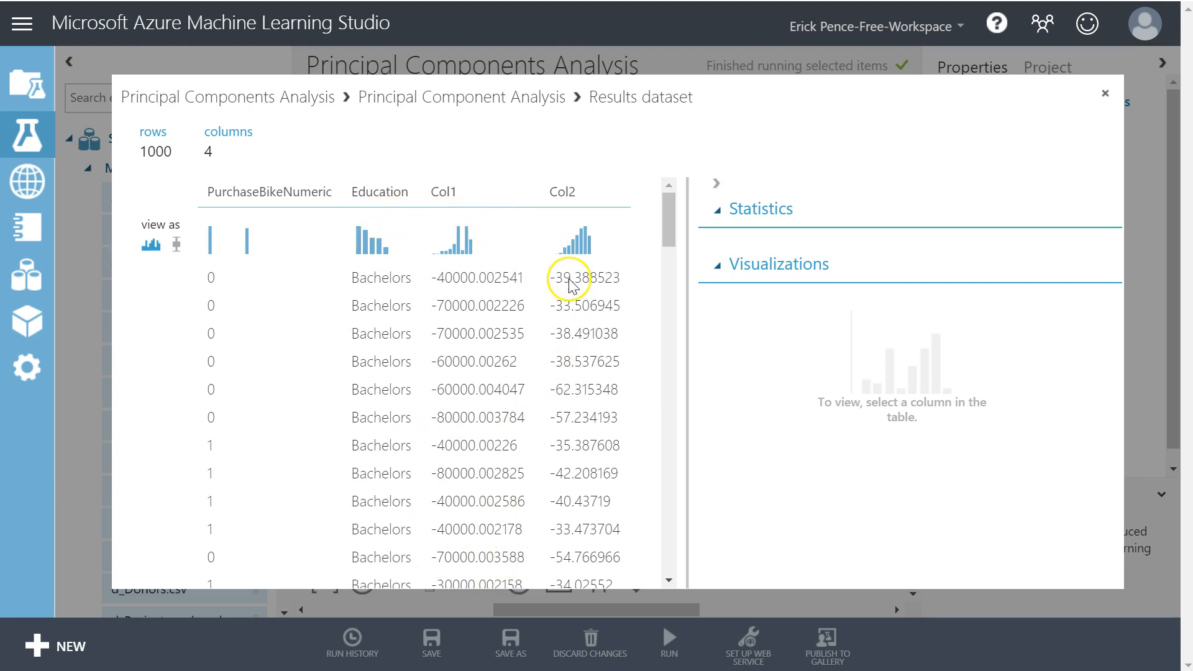
pyautogui.moveTo(687, 198)
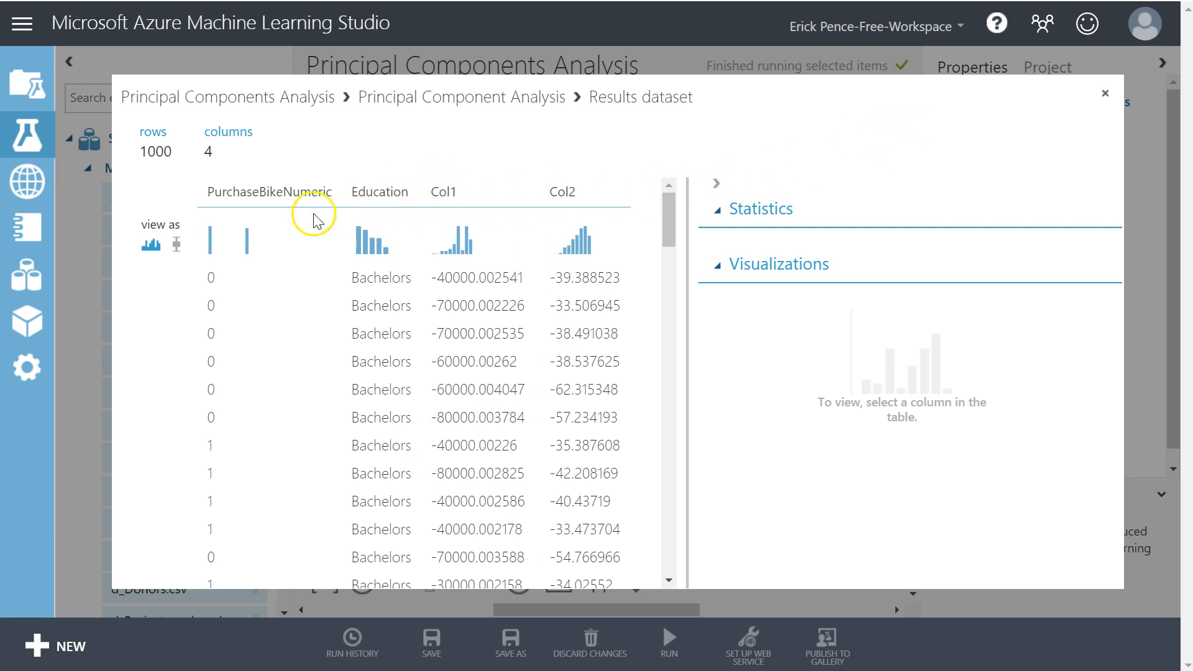
pyautogui.moveTo(509, 197)
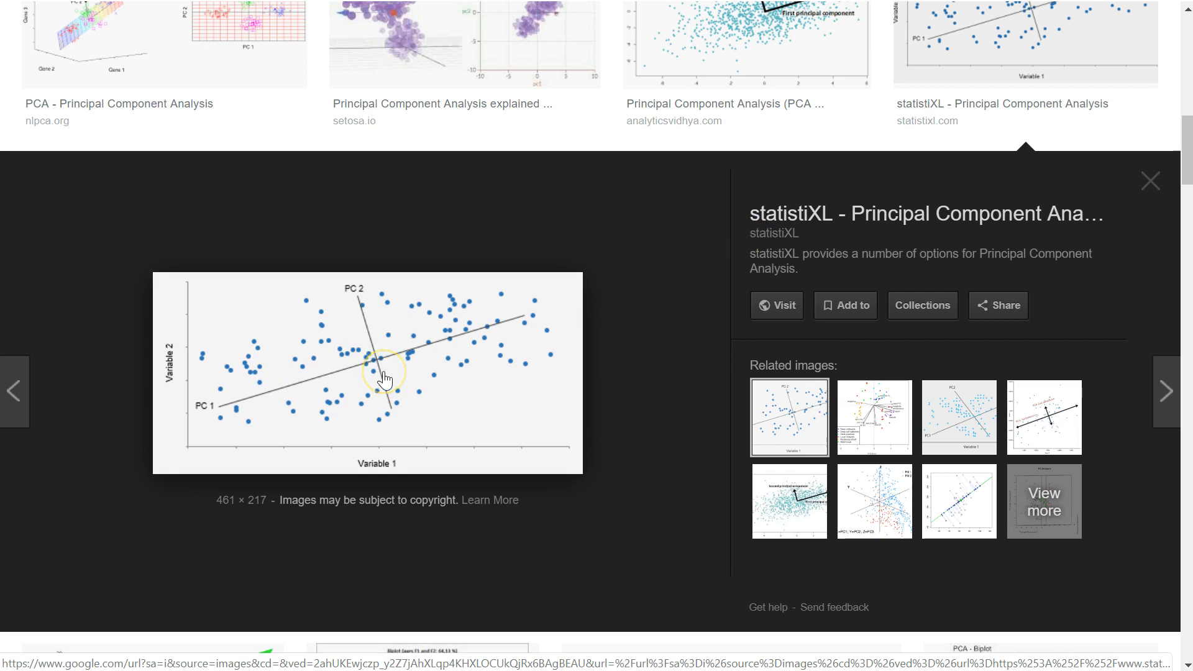
pyautogui.moveTo(316, 372)
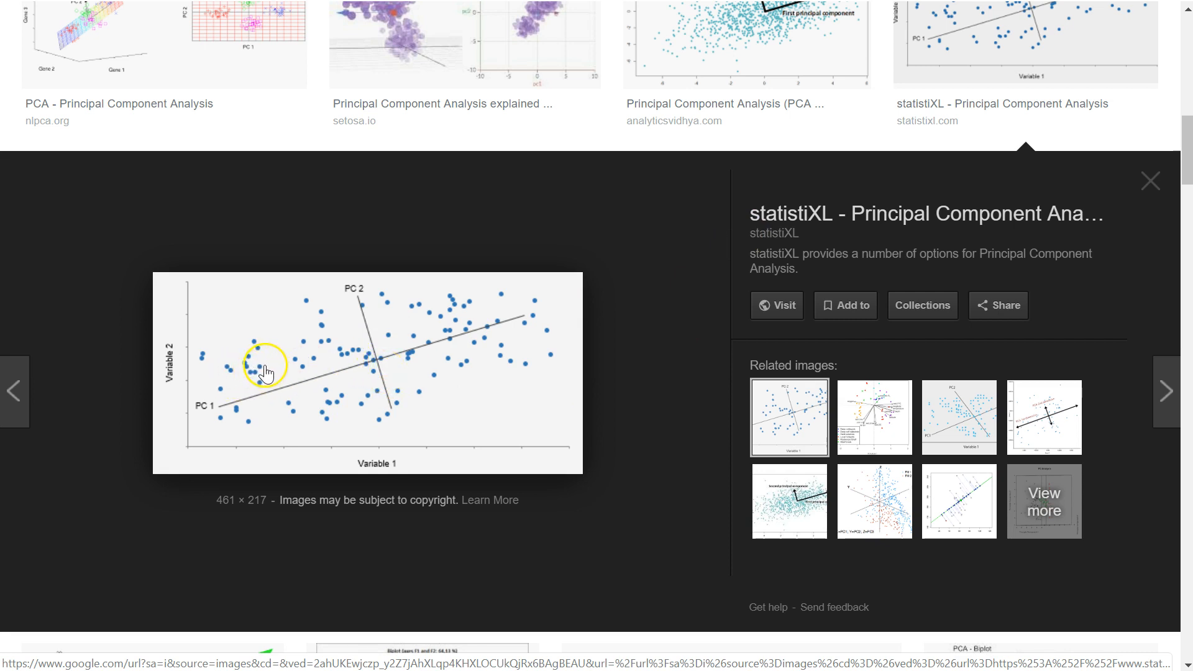
pyautogui.moveTo(384, 335)
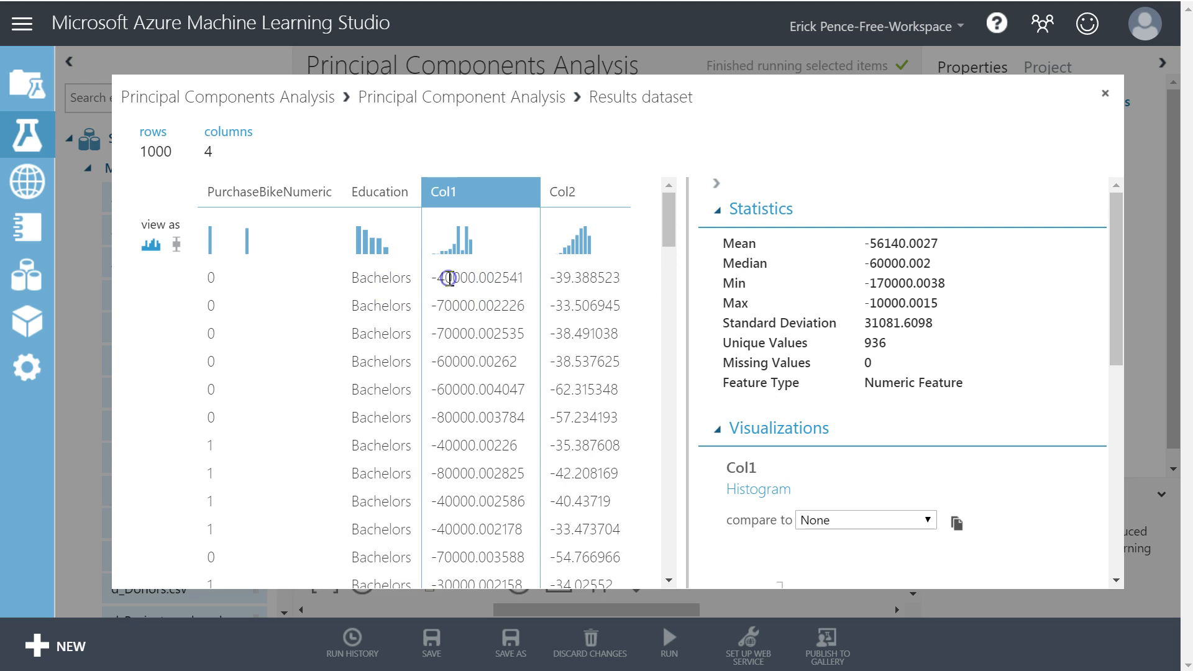
# - Check Col2's summary statistics (mean about -40.7) and close the results viewer
pyautogui.click(584, 192)
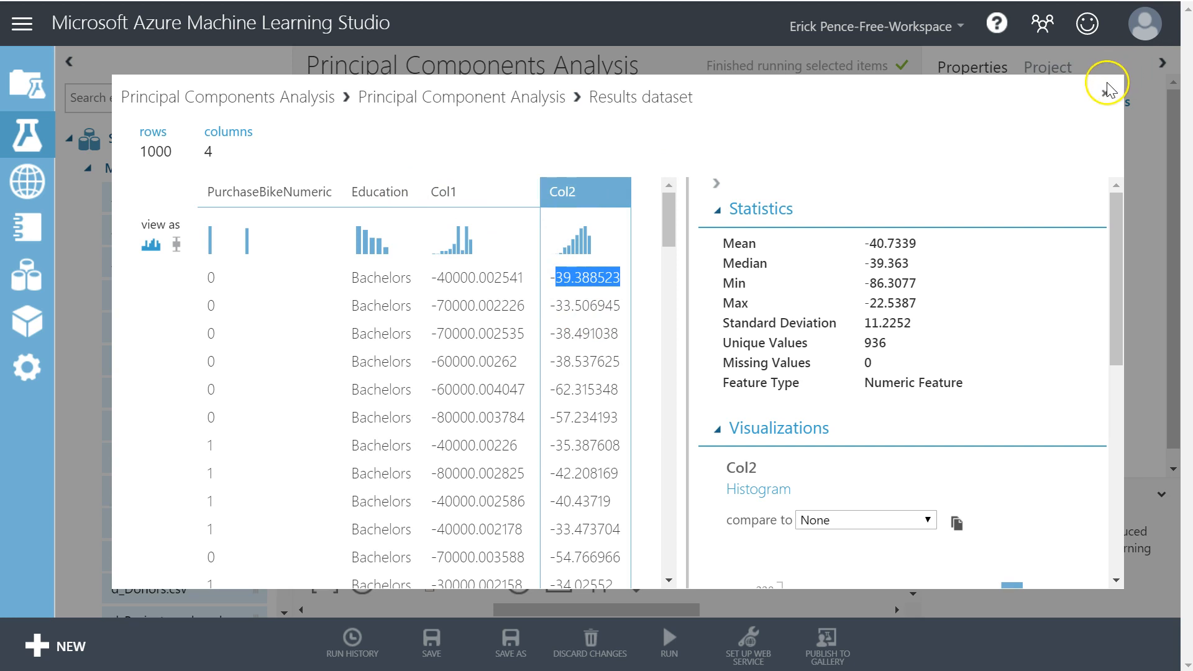
pyautogui.click(1108, 82)
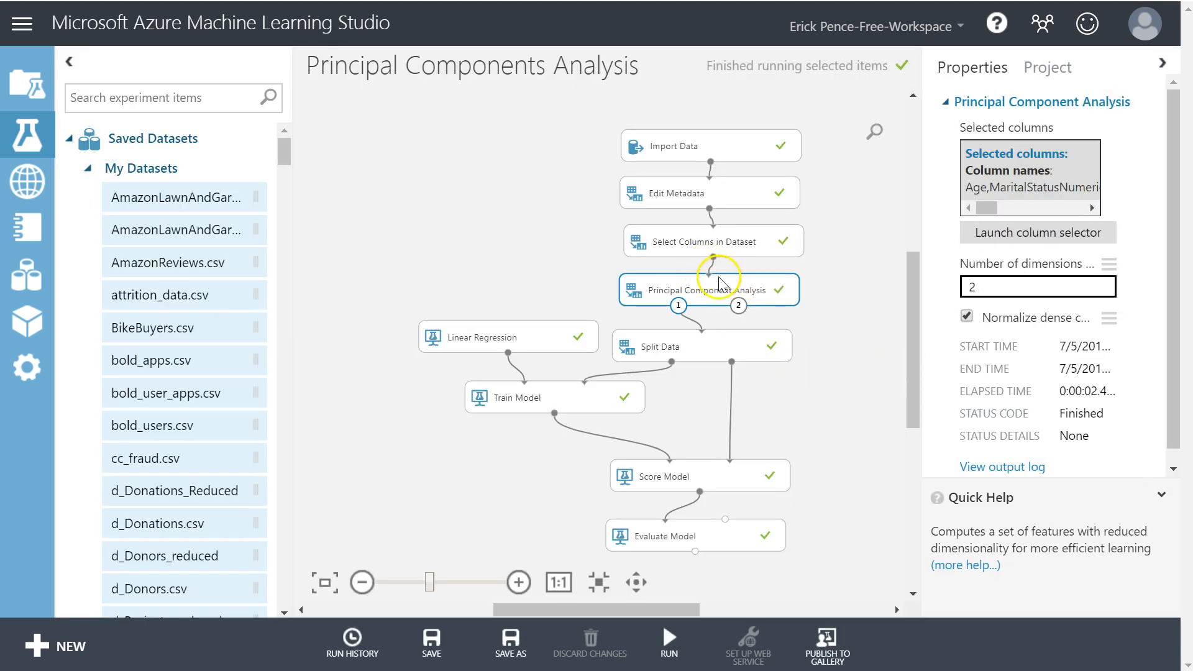
# - Add Education by name to the PCA input columns and run the selected steps
pyautogui.click(1037, 232)
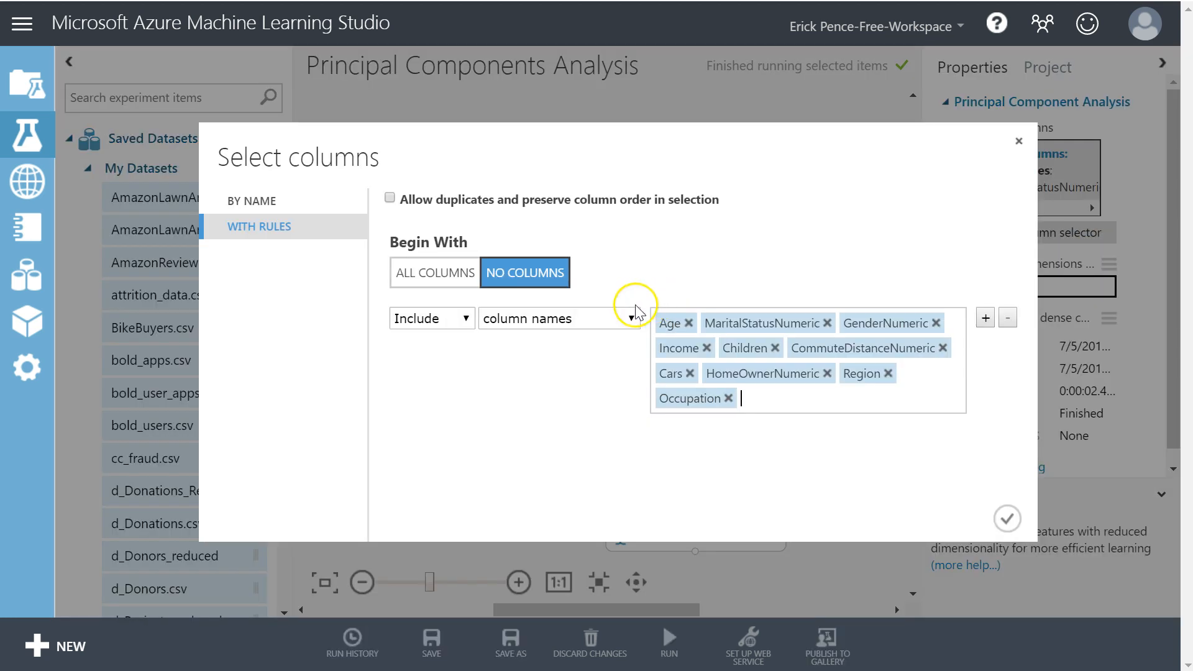
pyautogui.click(251, 200)
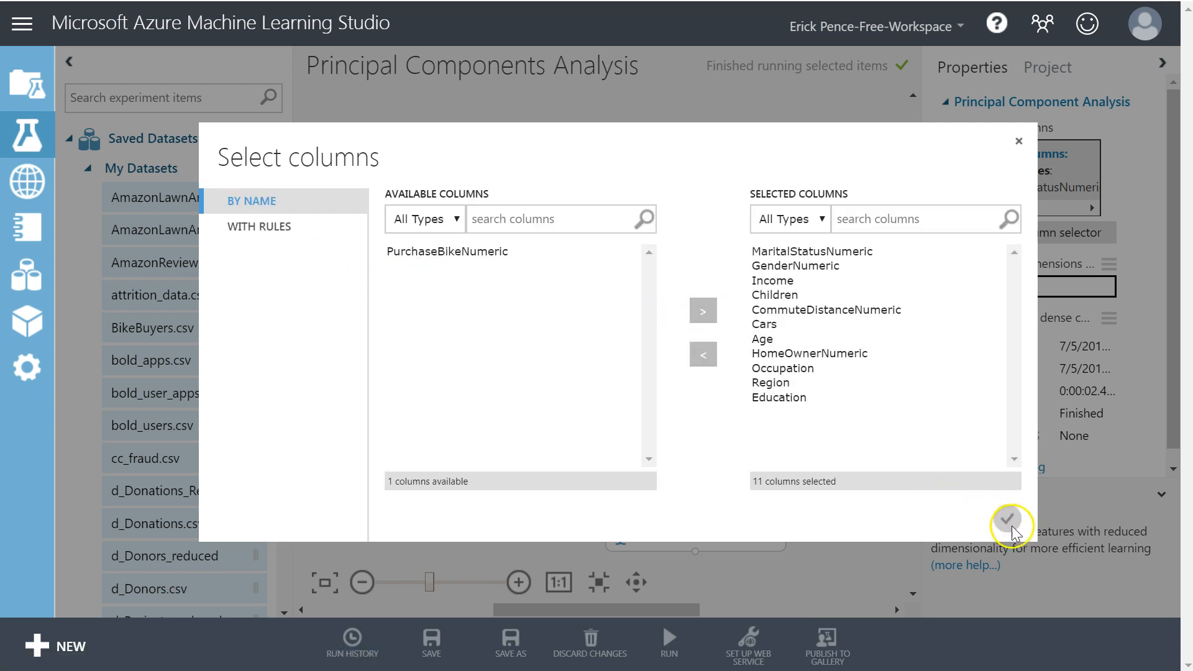
pyautogui.click(1012, 523)
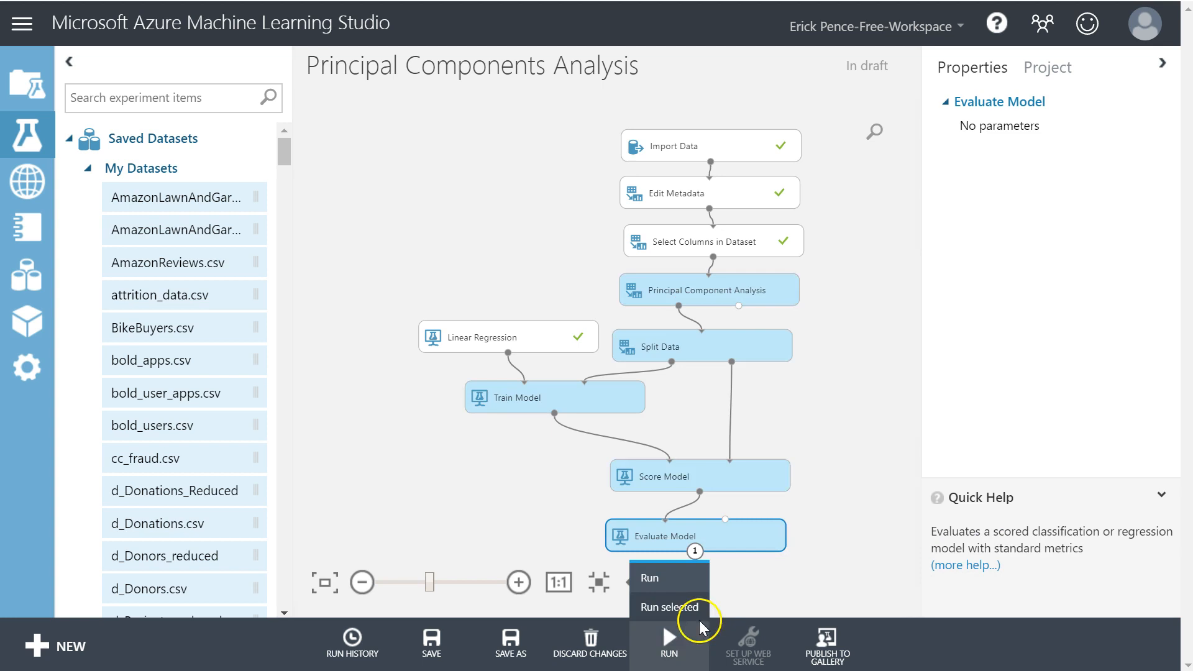
pyautogui.click(650, 578)
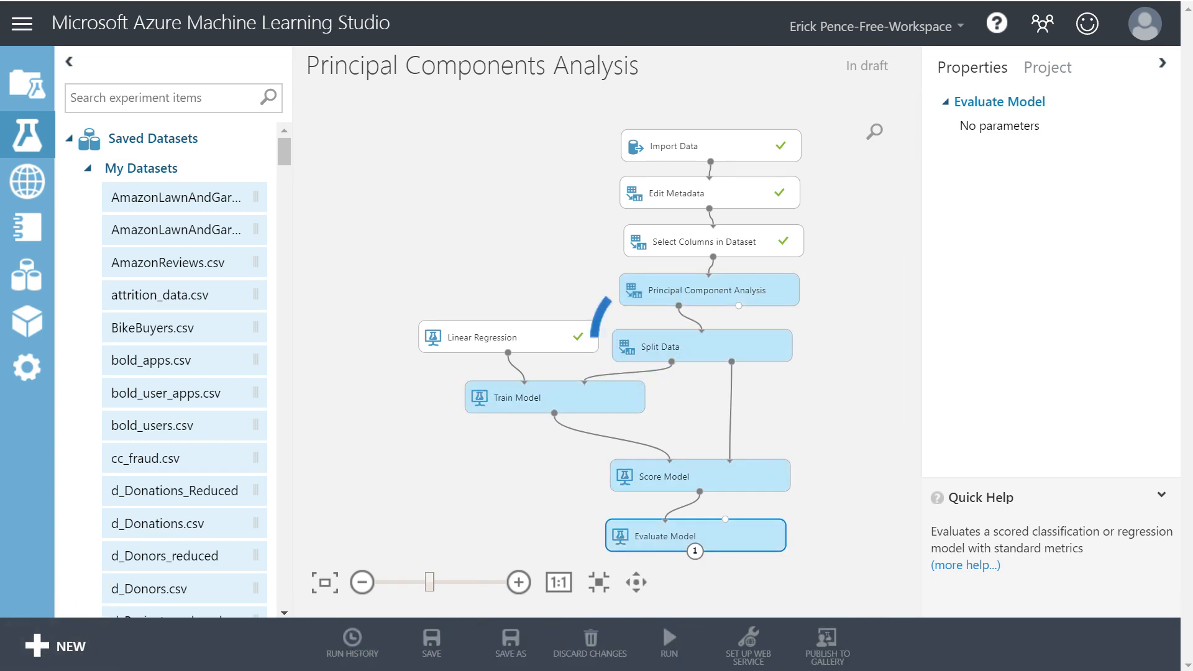
pyautogui.click(229, 576)
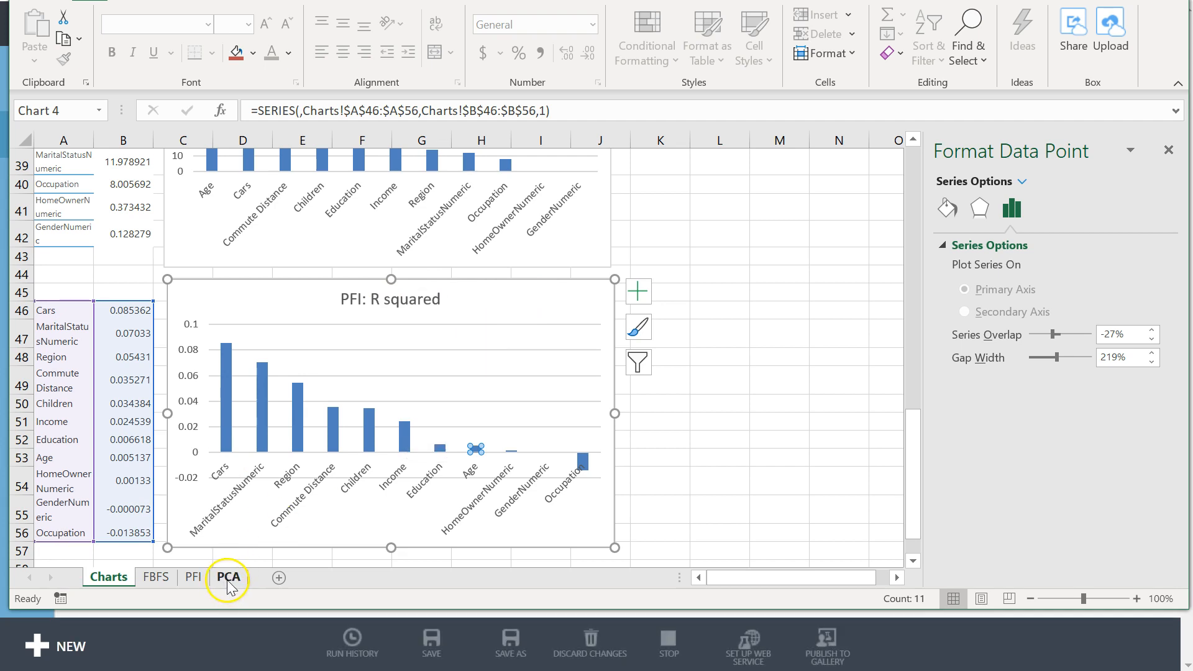
# - Read the 10.5 Checkpoint Sheet 3 PCA requirements, highlighting the factor-importance text, then return to Excel
pyautogui.click(227, 577)
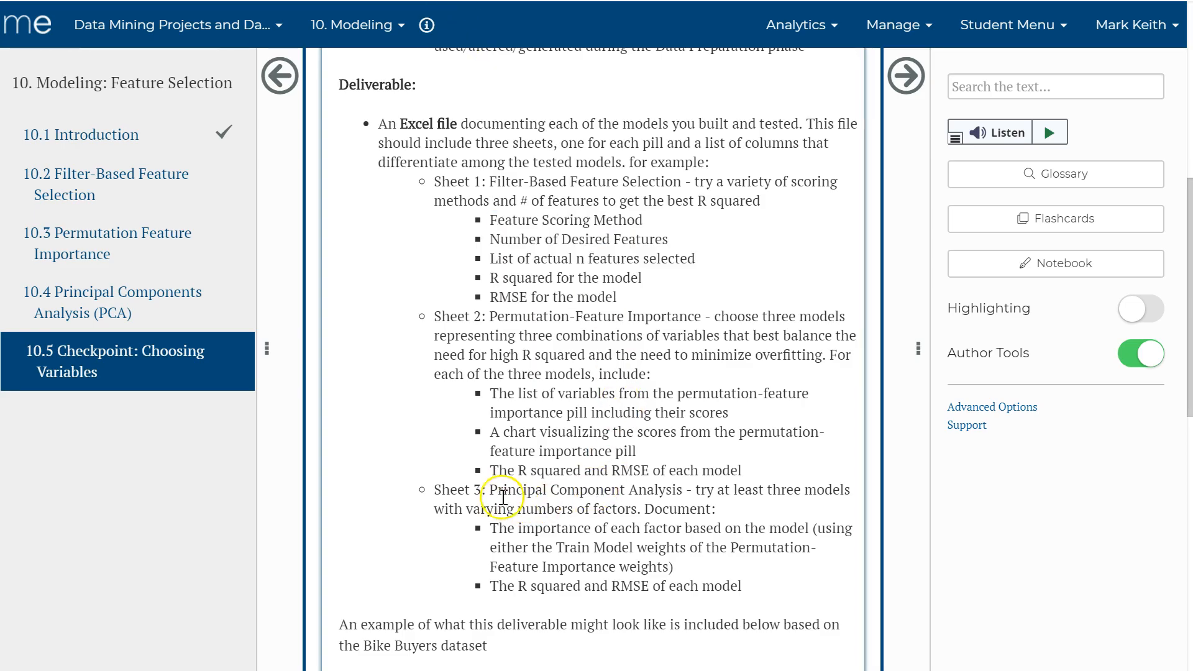
pyautogui.click(719, 510)
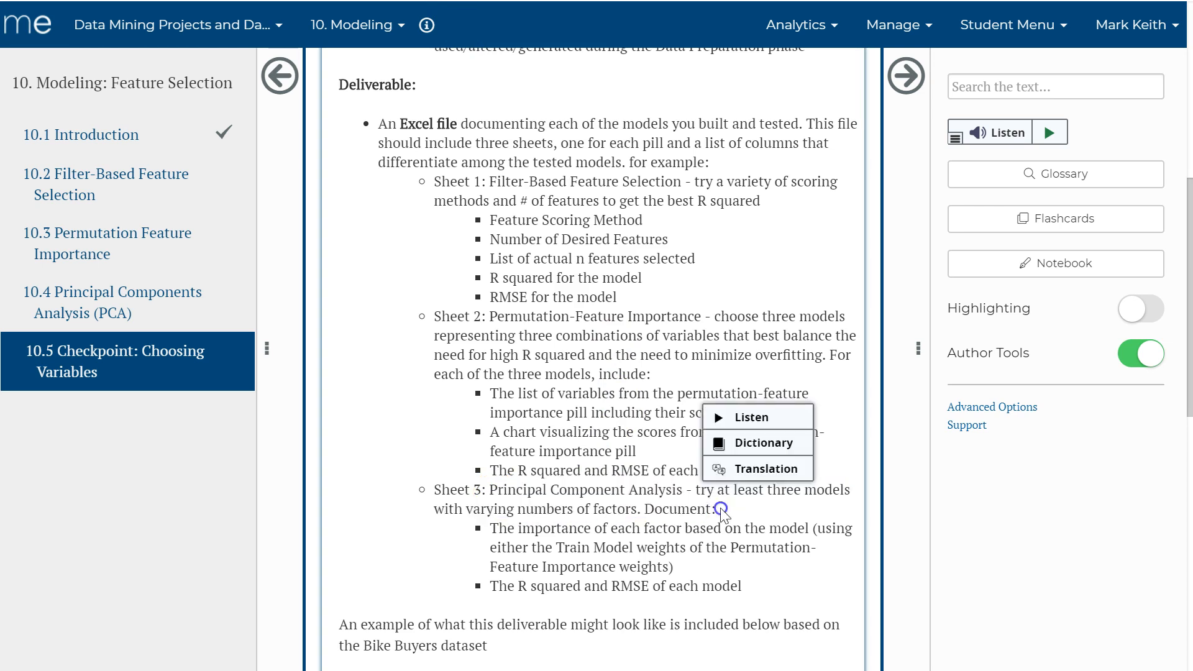
pyautogui.click(570, 529)
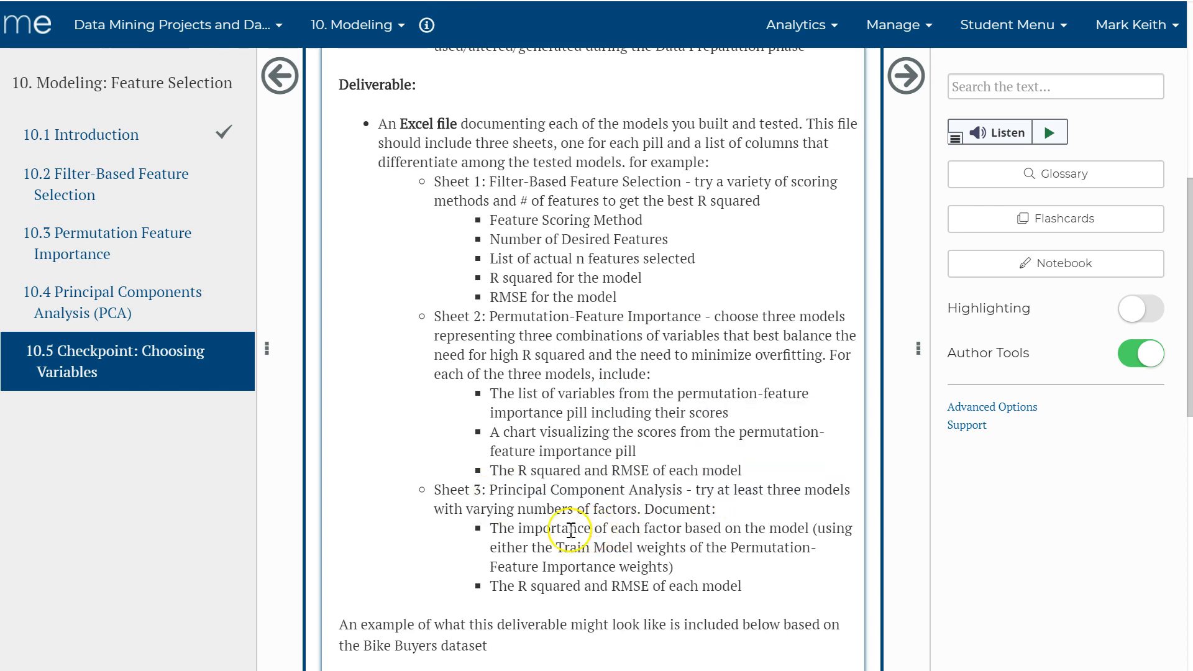
pyautogui.moveTo(502, 528); pyautogui.dragTo(673, 566)
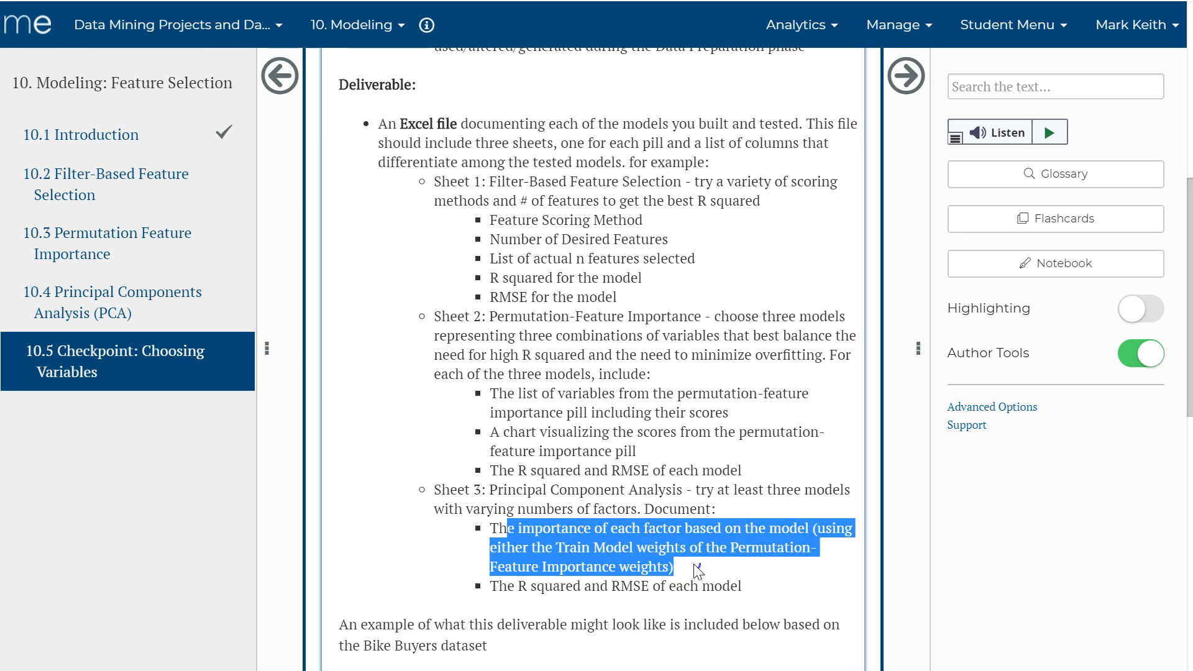
pyautogui.click(672, 566)
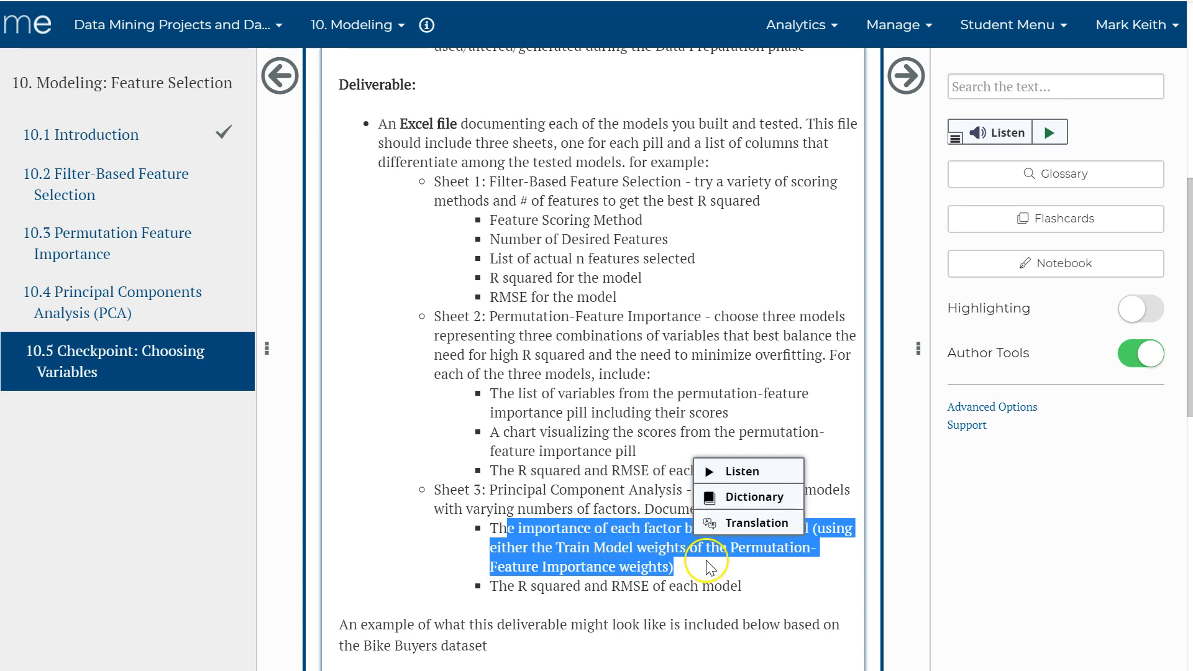
pyautogui.click(641, 562)
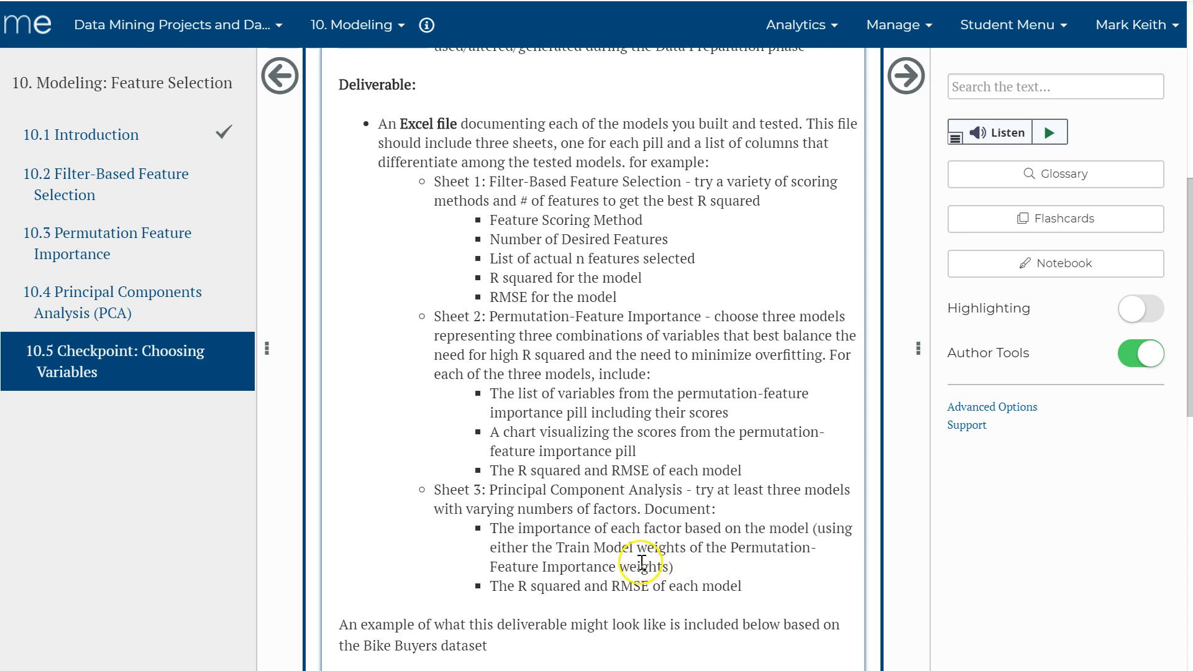
pyautogui.moveTo(669, 547)
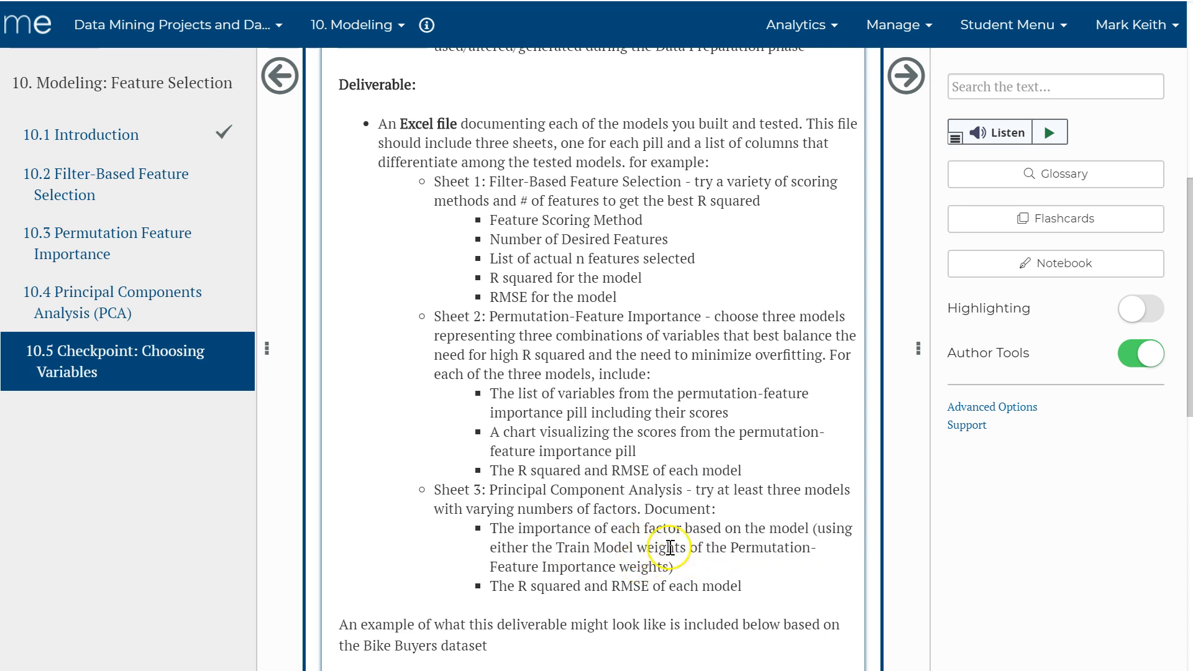
pyautogui.moveTo(508, 585); pyautogui.dragTo(734, 586)
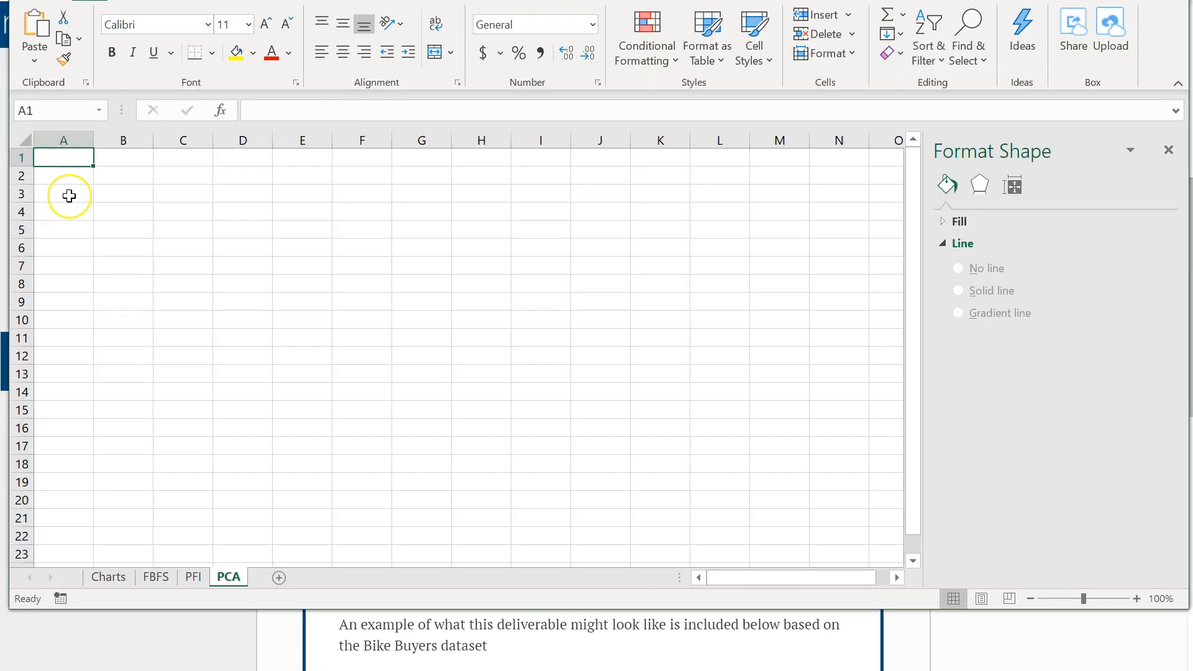
pyautogui.moveTo(68, 195)
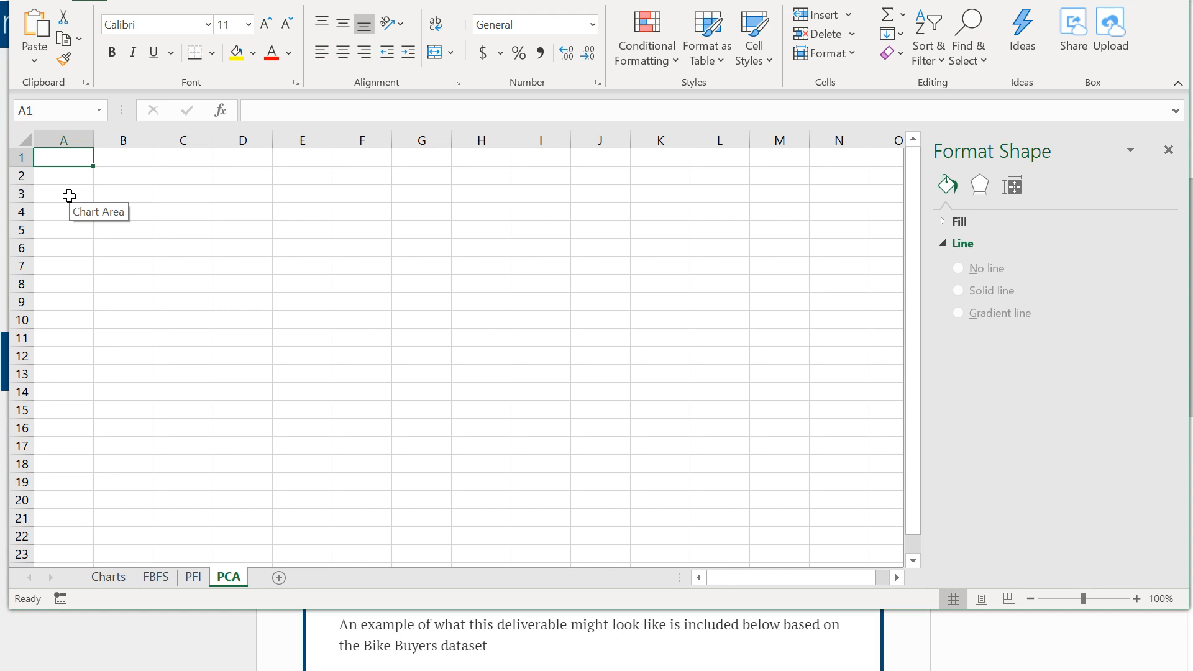
# - Enter Col1 in A1 and fill the headers across to Col8 in H1
pyautogui.write('C')
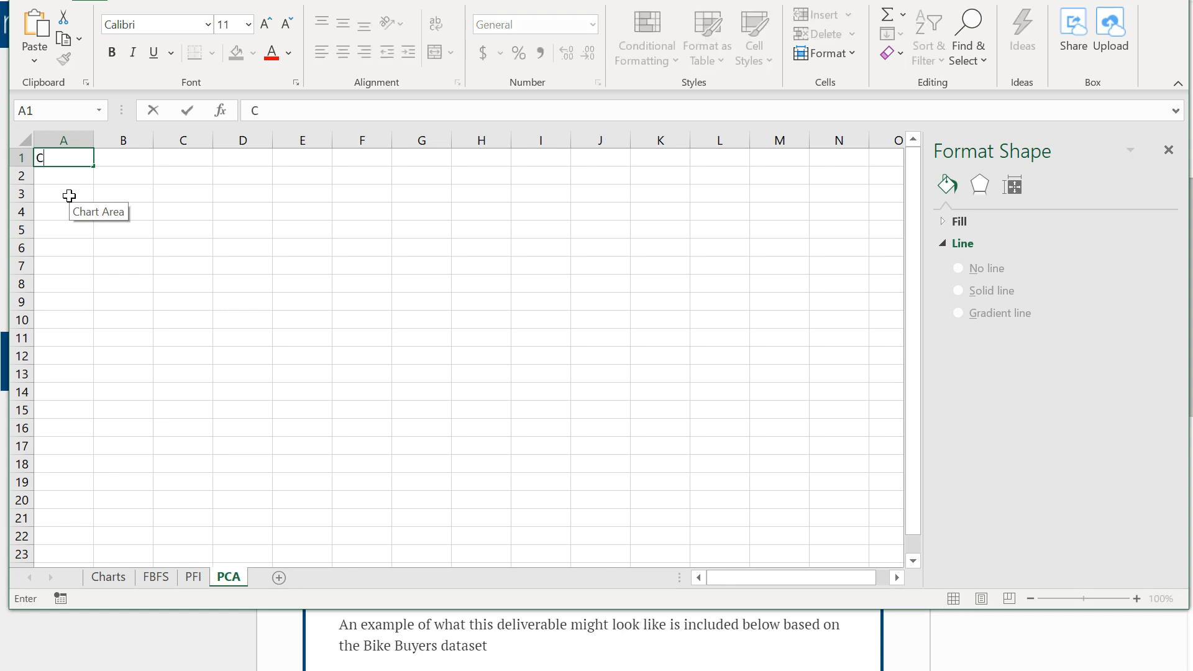
pyautogui.write('ol1')
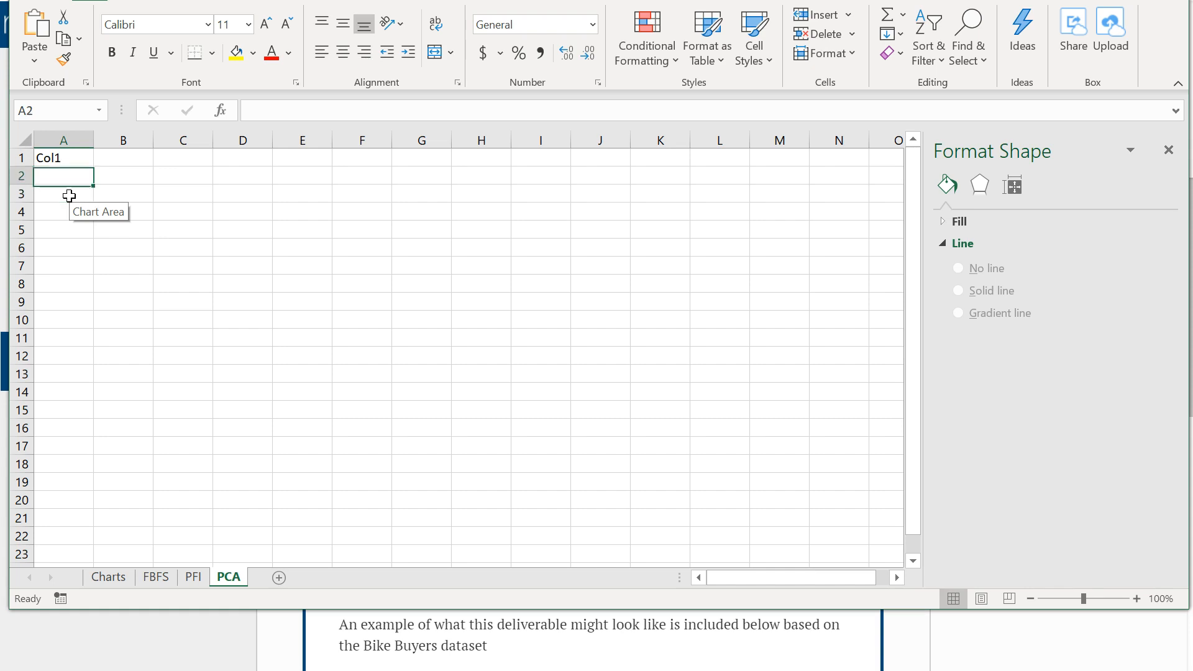
pyautogui.click(64, 158)
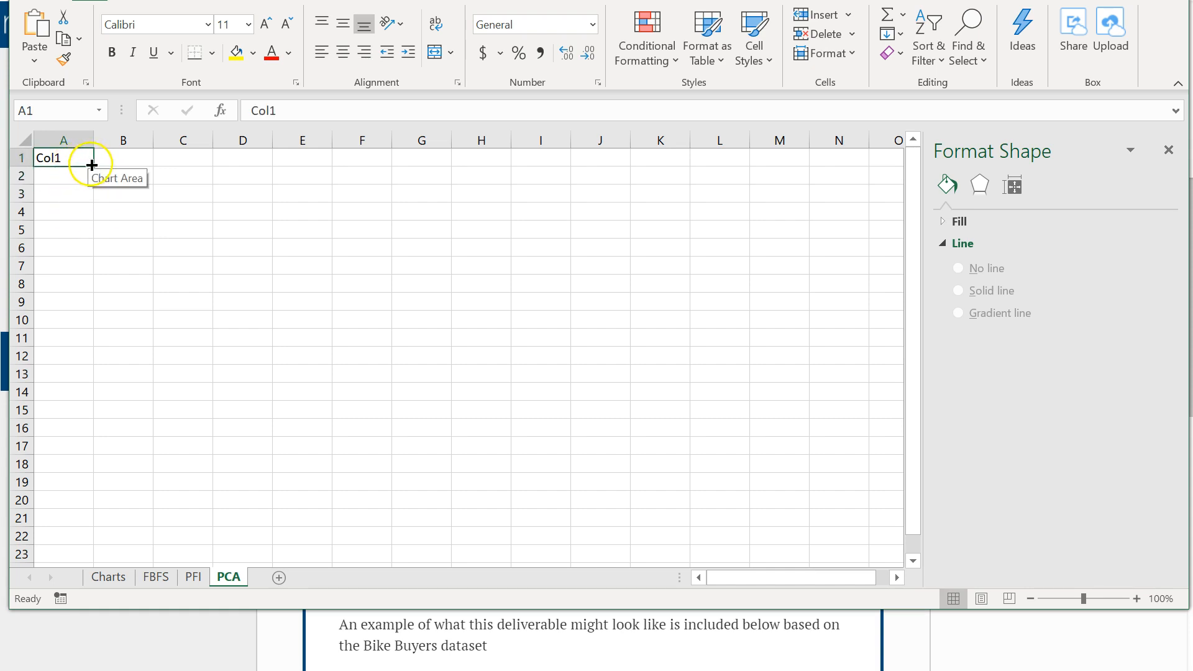
pyautogui.moveTo(91, 158); pyautogui.dragTo(491, 161)
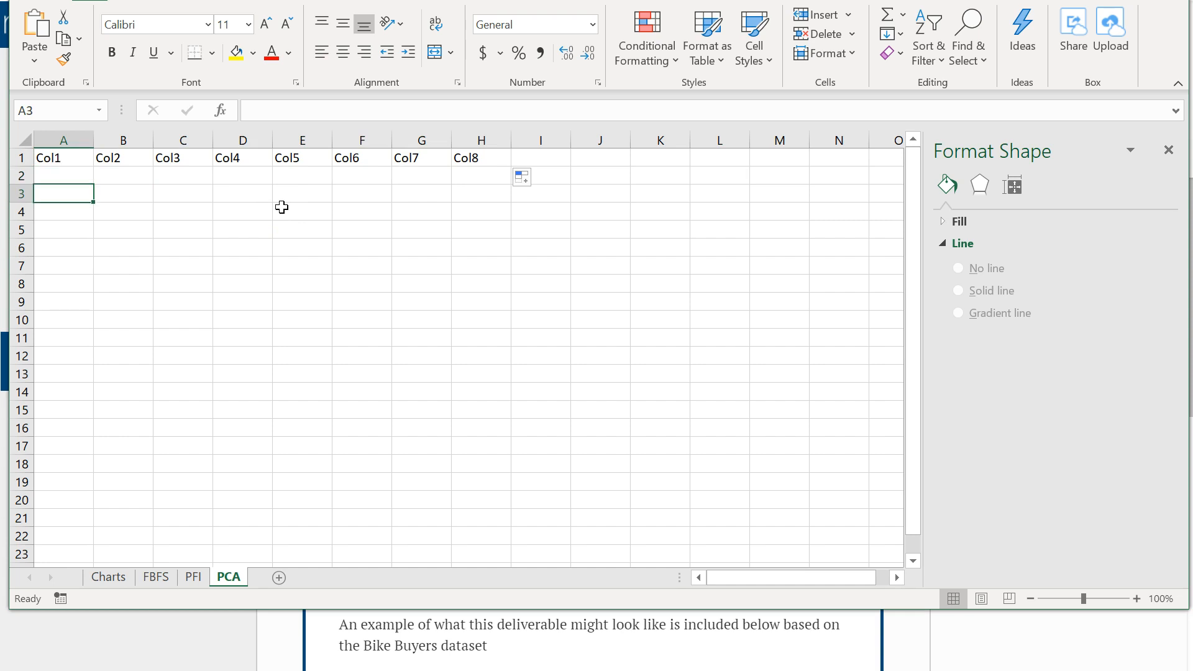
pyautogui.click(243, 192)
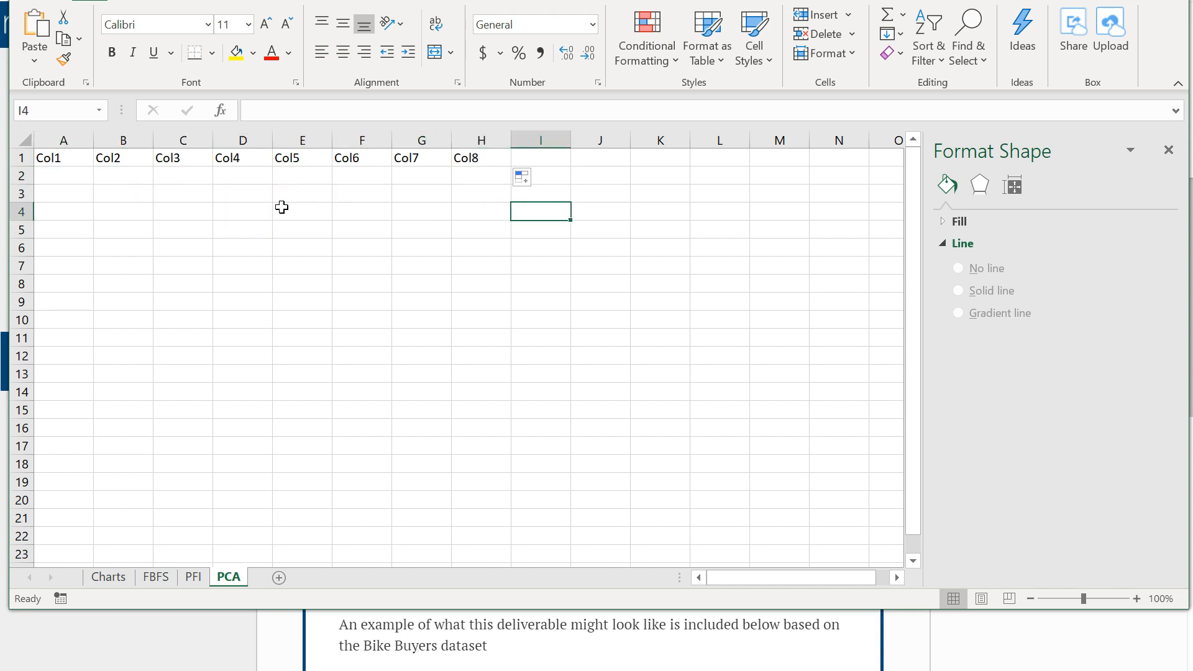
# - Add the R squared and RMSE headers after Col8
pyautogui.click(541, 157)
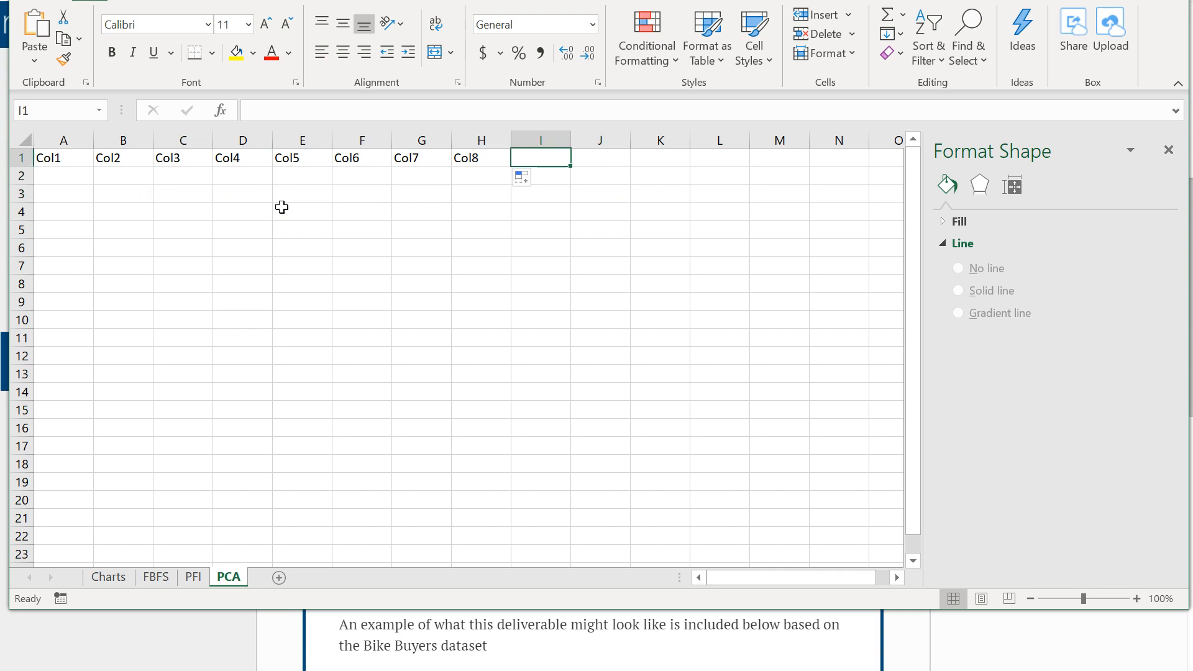
pyautogui.write('R')
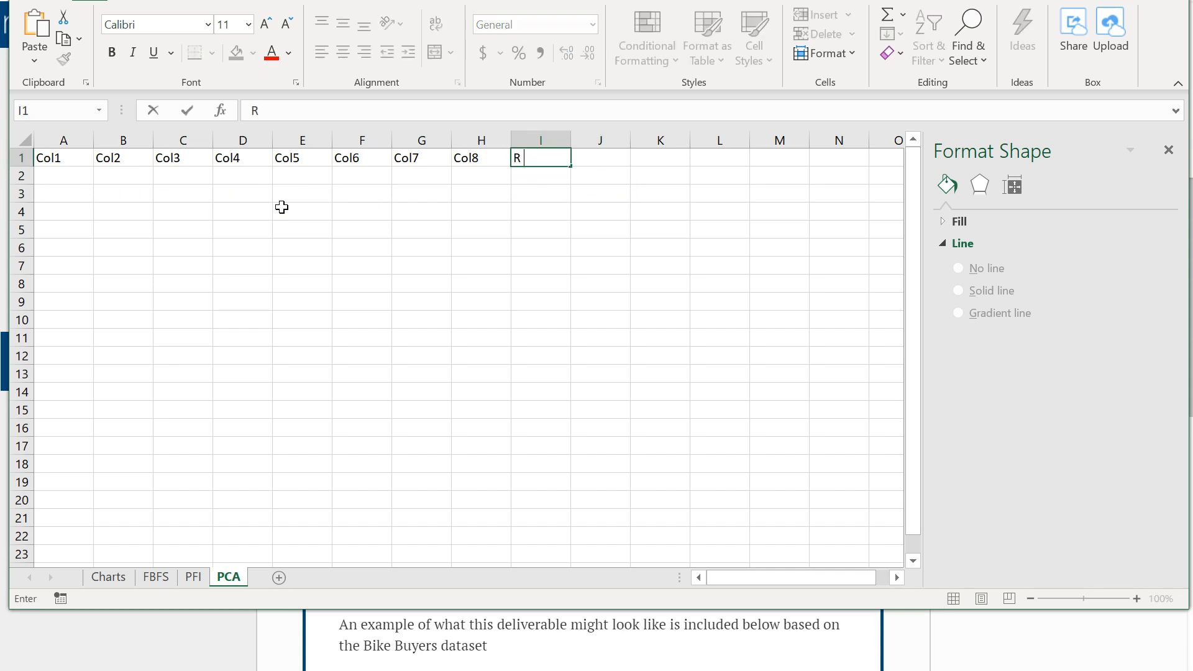
pyautogui.write('RMS')
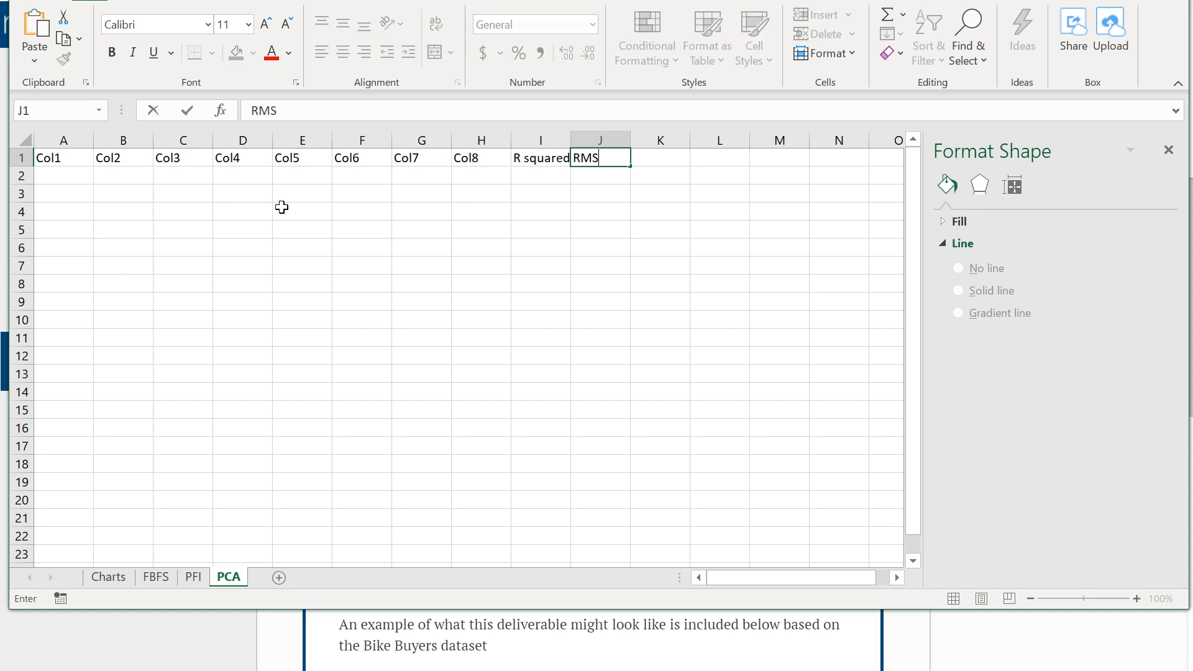
pyautogui.press('enter')
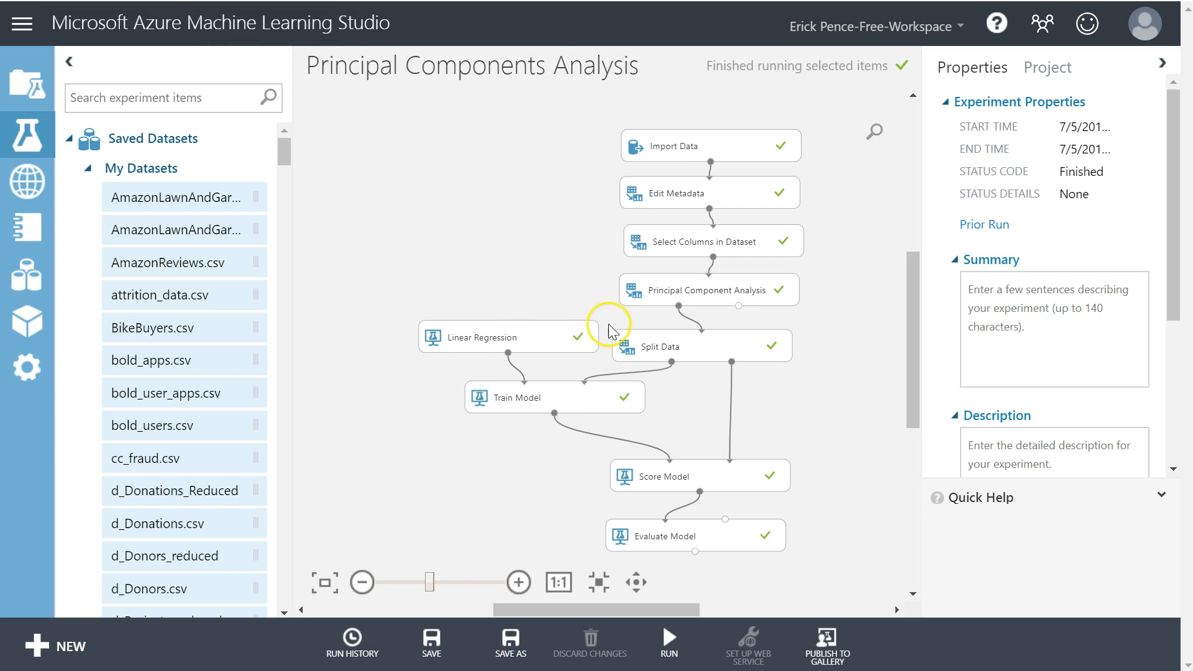
# - Visualize the PCA output dataset and check the Col2 component statistics
pyautogui.rightClick(711, 290)
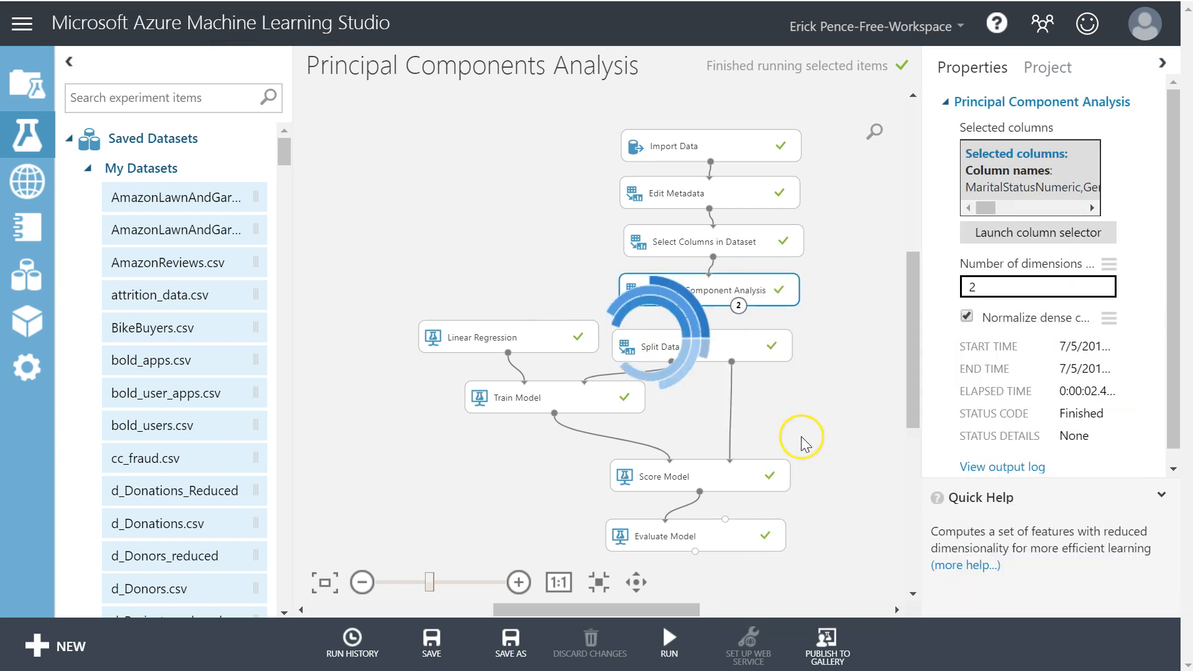
pyautogui.click(709, 290)
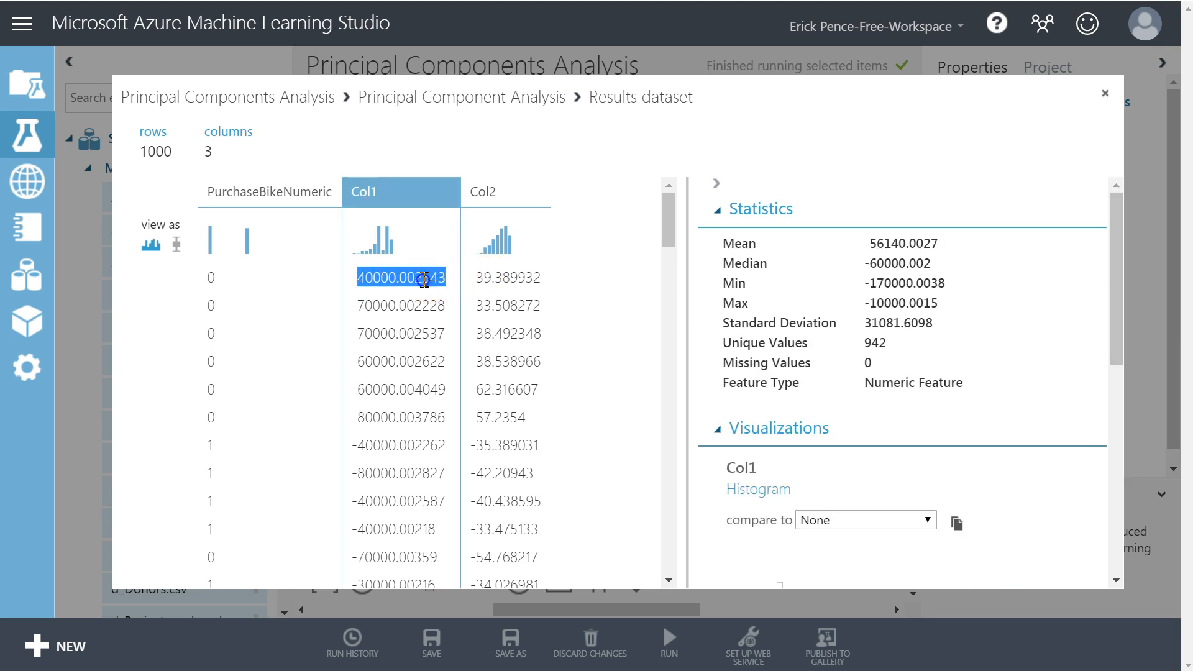
pyautogui.click(506, 191)
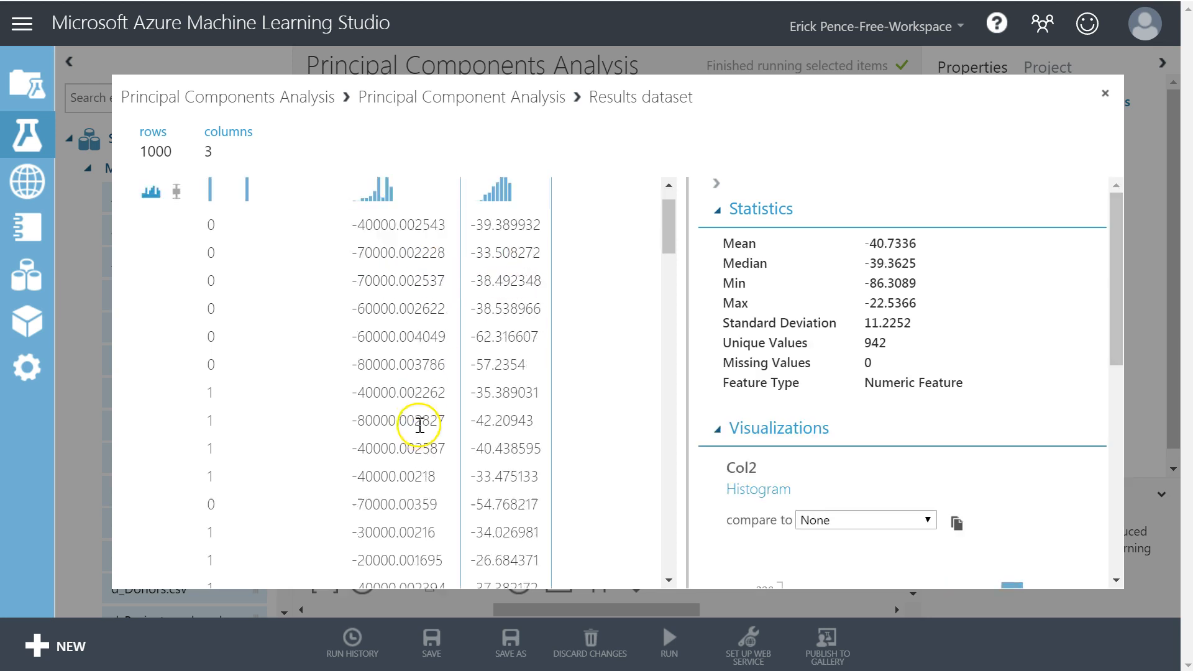
pyautogui.click(1106, 93)
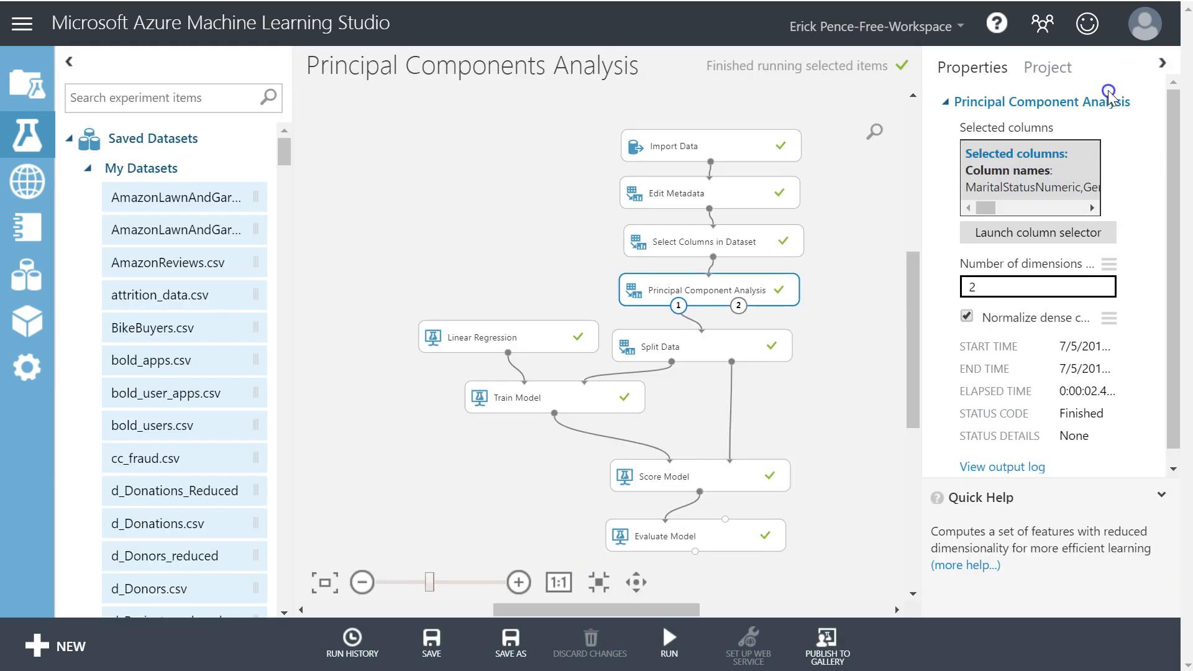
# - Visualize Evaluate Model results and copy the coefficient of determination and RMSE values
pyautogui.rightClick(674, 534)
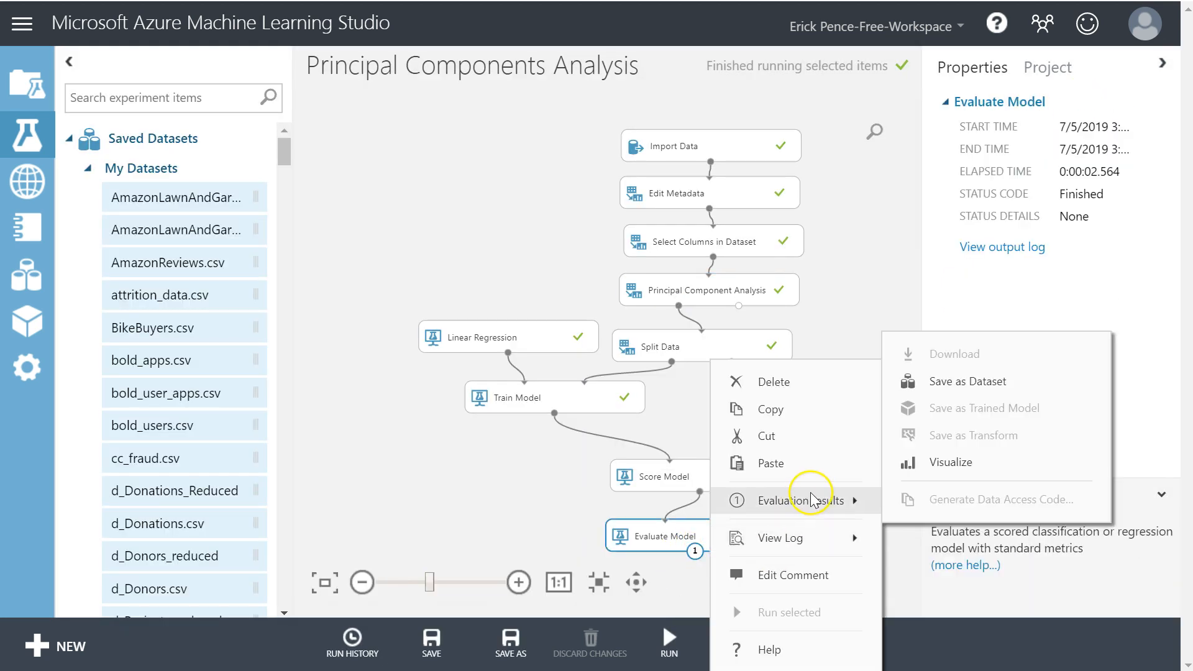
pyautogui.click(796, 499)
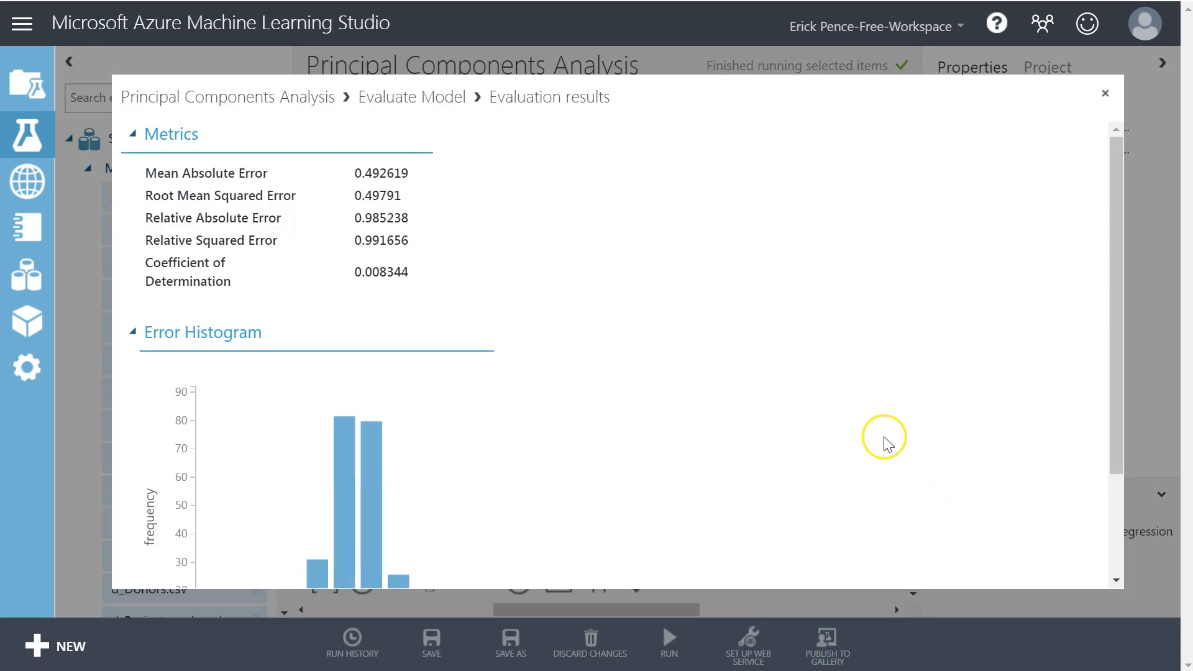
pyautogui.doubleClick(380, 272)
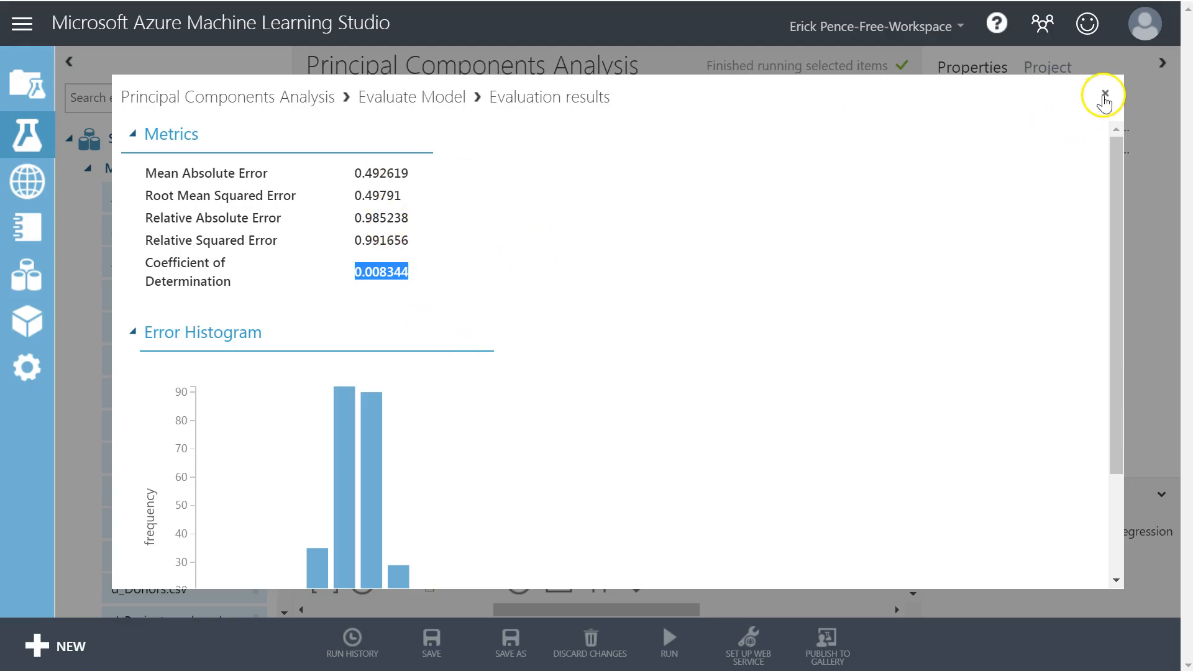
pyautogui.click(1104, 96)
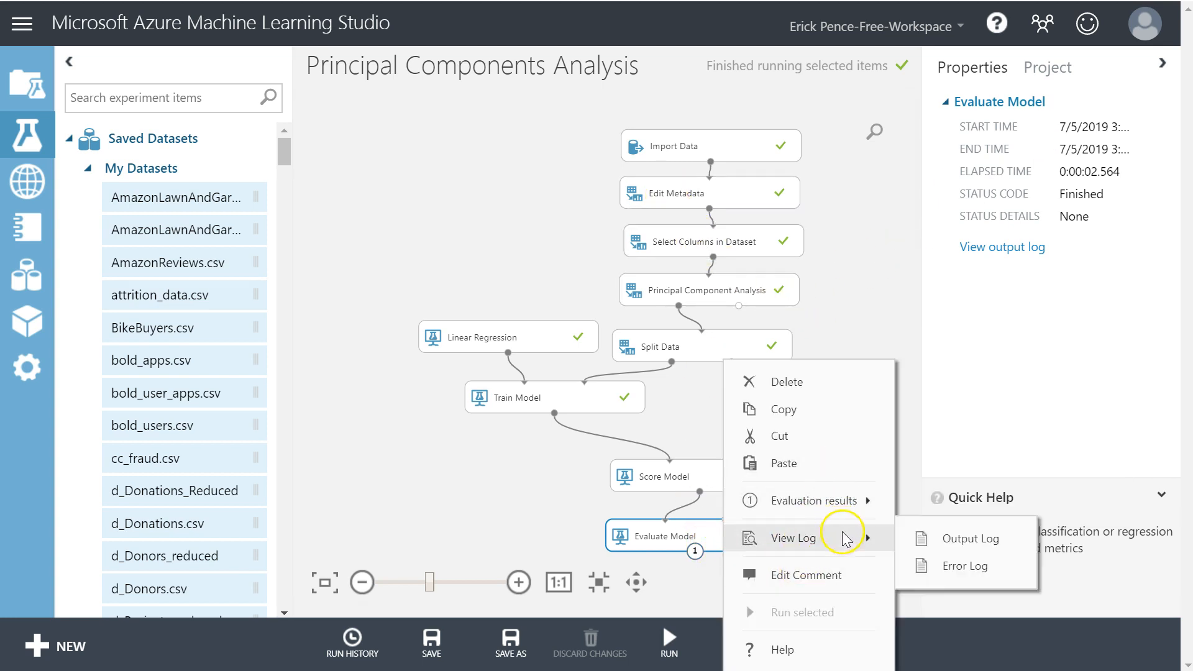
pyautogui.click(804, 501)
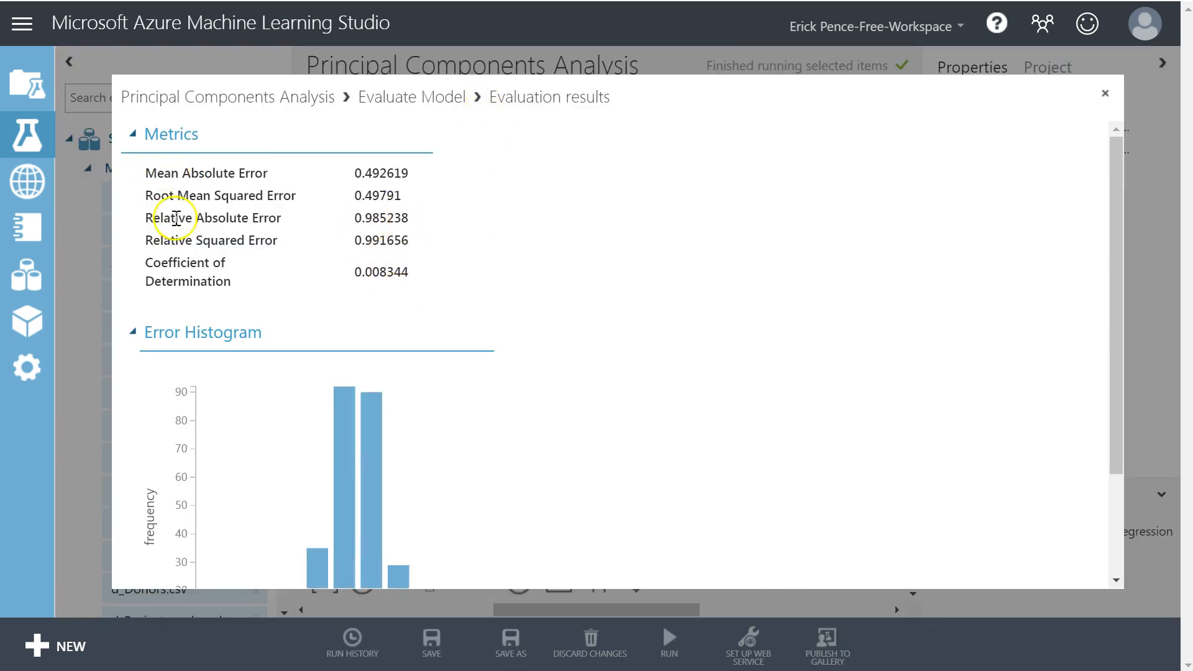
pyautogui.doubleClick(376, 195)
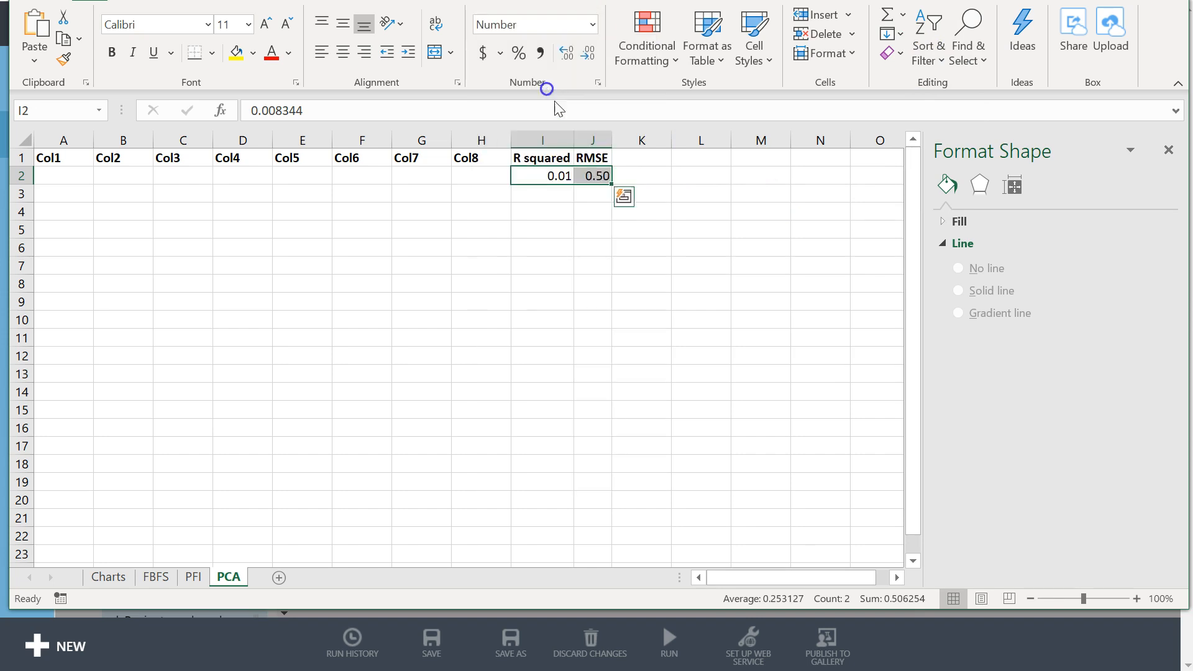
# - Record R squared 0.01 and RMSE 0.50 in row 2, then return to ML Studio
pyautogui.click(566, 53)
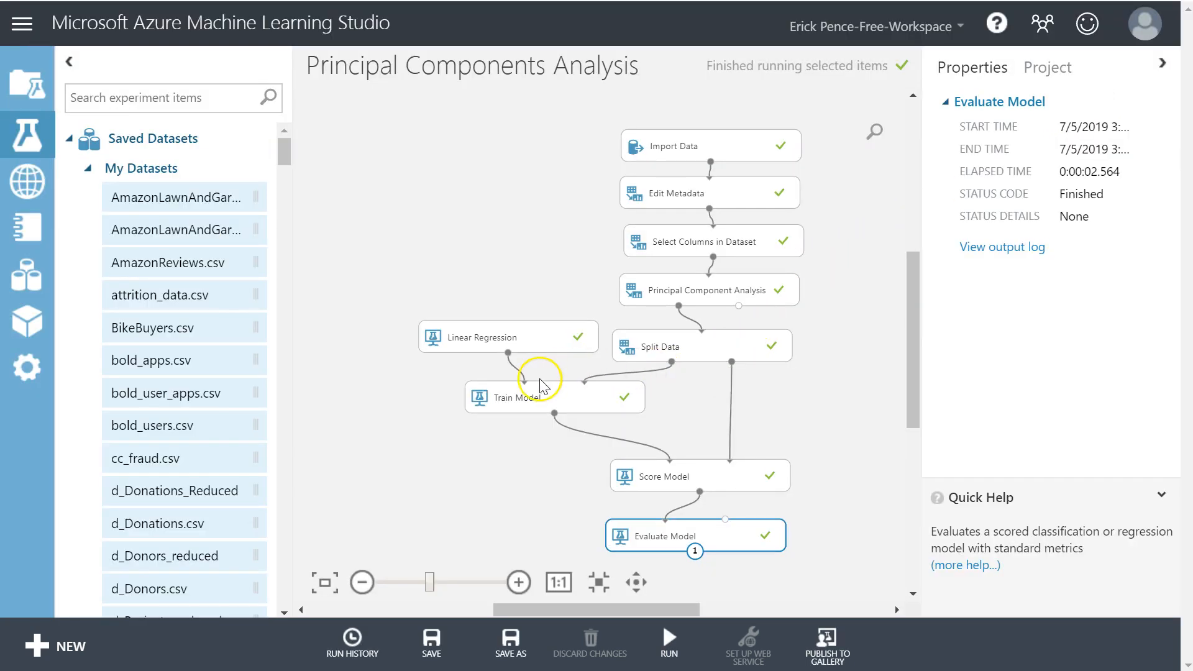
pyautogui.rightClick(517, 397)
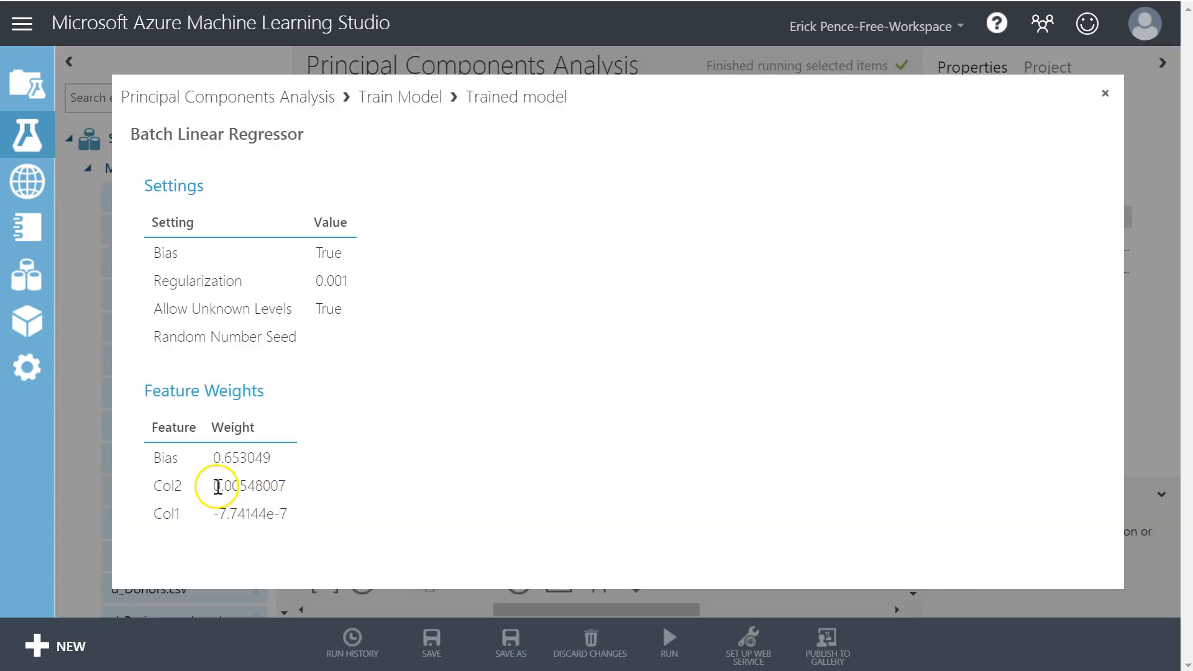
pyautogui.moveTo(216, 486); pyautogui.dragTo(273, 513)
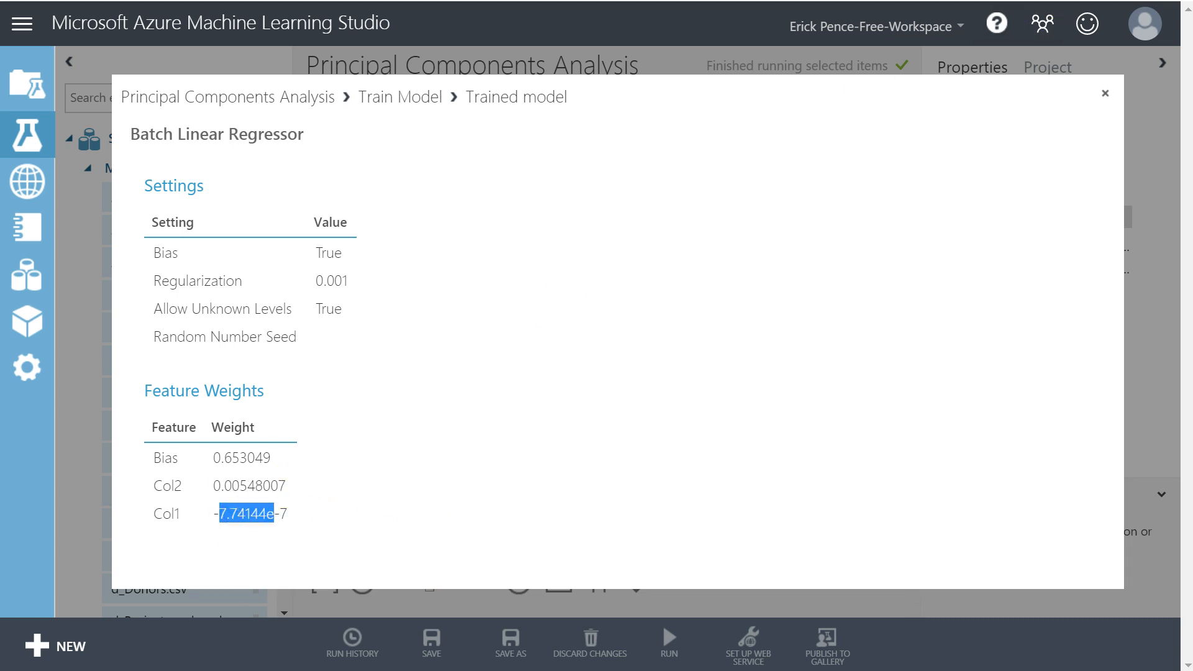
pyautogui.click(1105, 93)
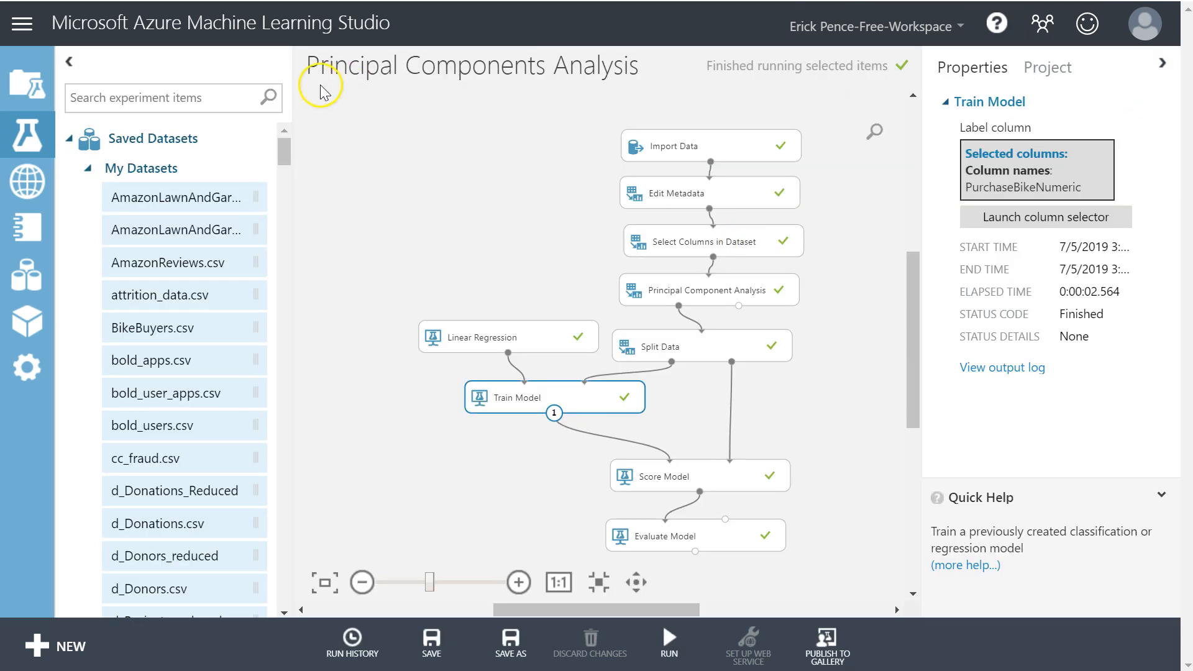
# - Add Permutation Feature Importance with seed 12345 and Coefficient of Determination metric, then run
pyautogui.write('permutation')
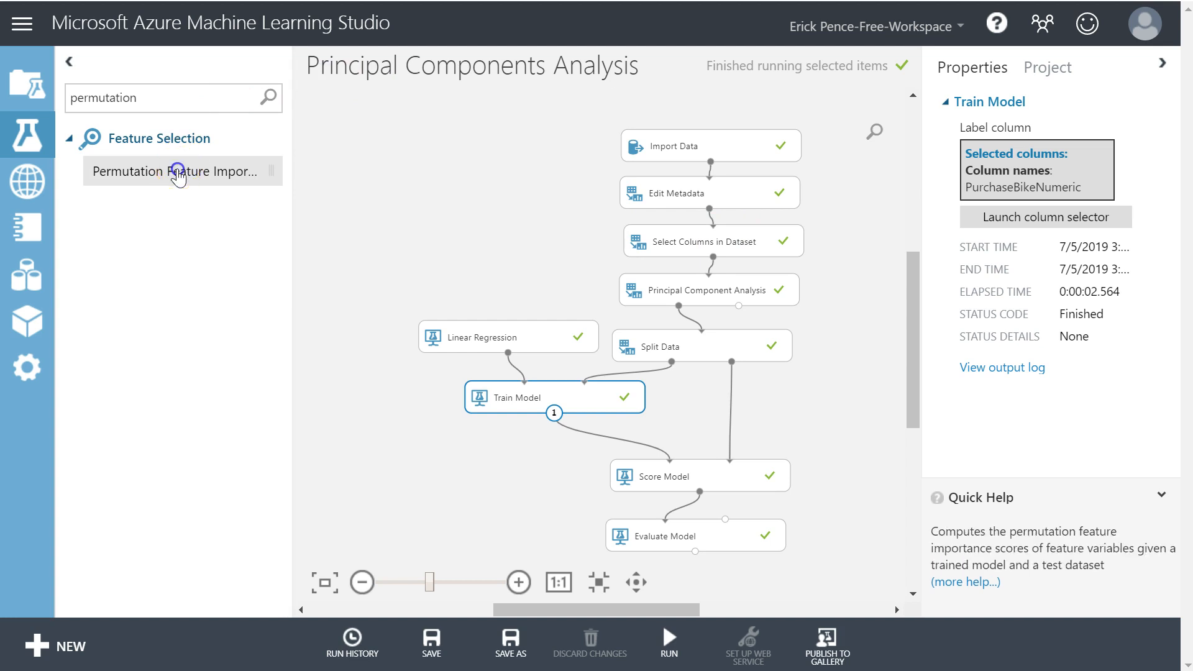
pyautogui.moveTo(177, 171); pyautogui.dragTo(486, 468)
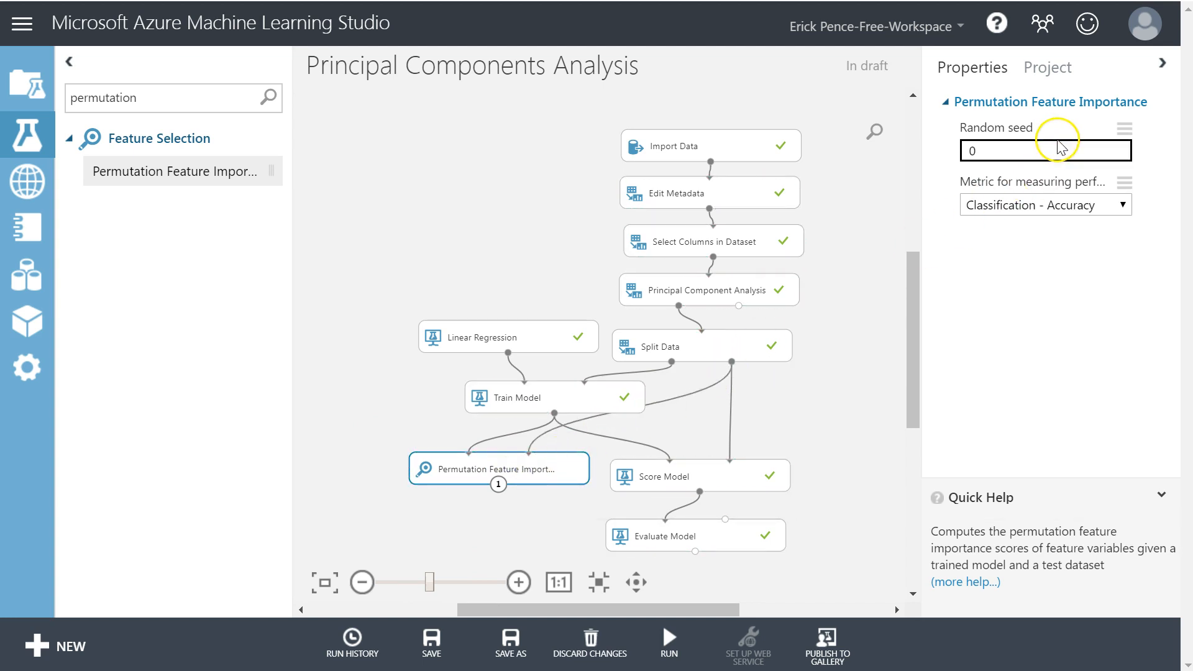
pyautogui.write('12345')
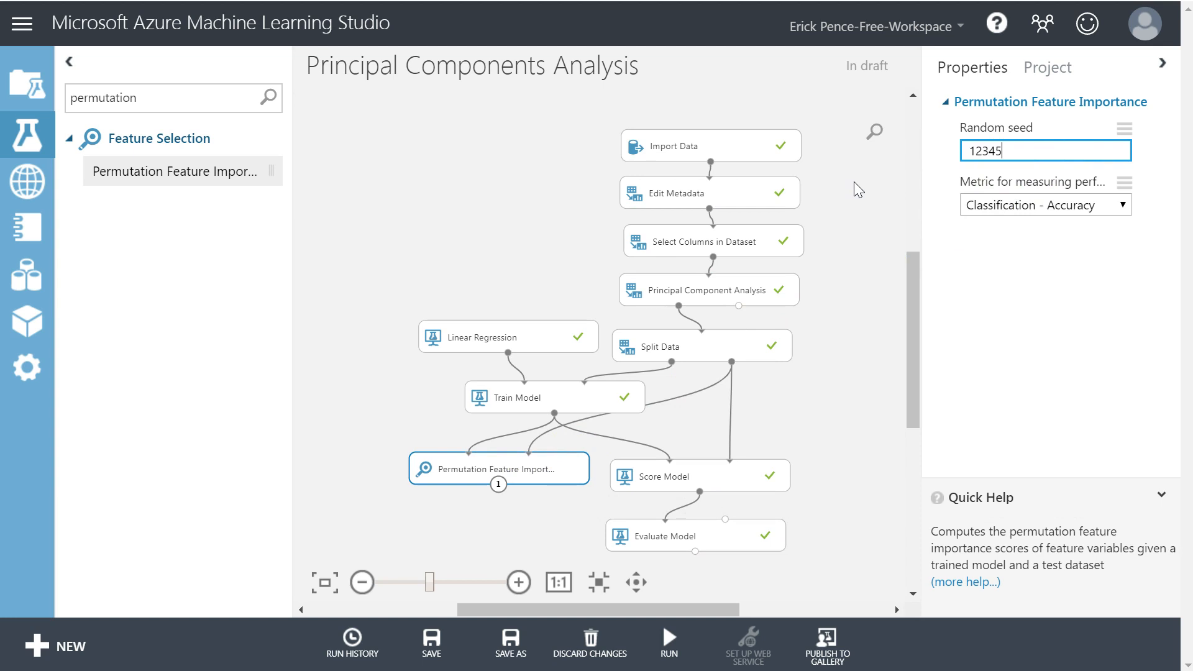
pyautogui.click(1044, 204)
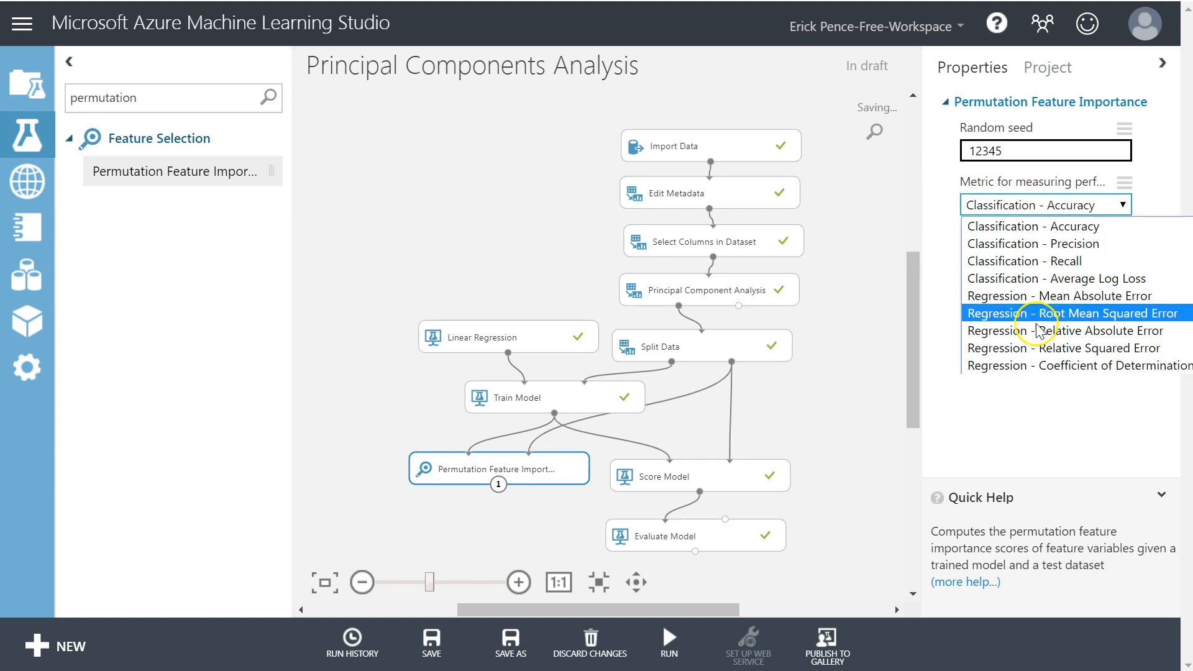
pyautogui.click(1076, 365)
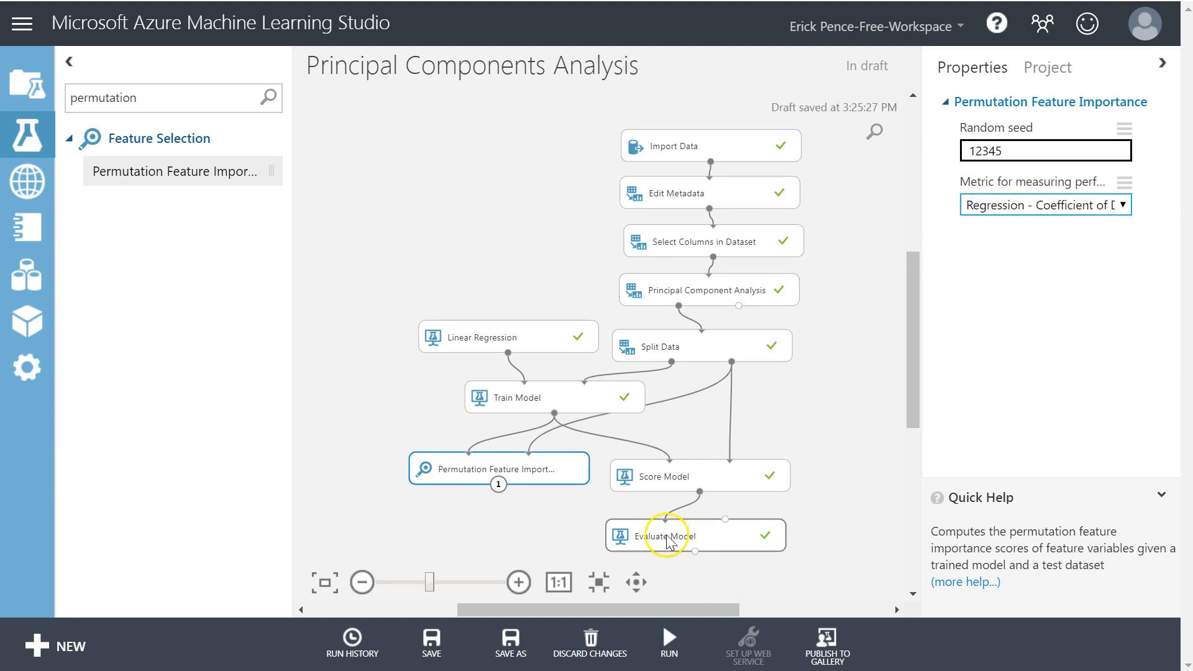
pyautogui.click(678, 535)
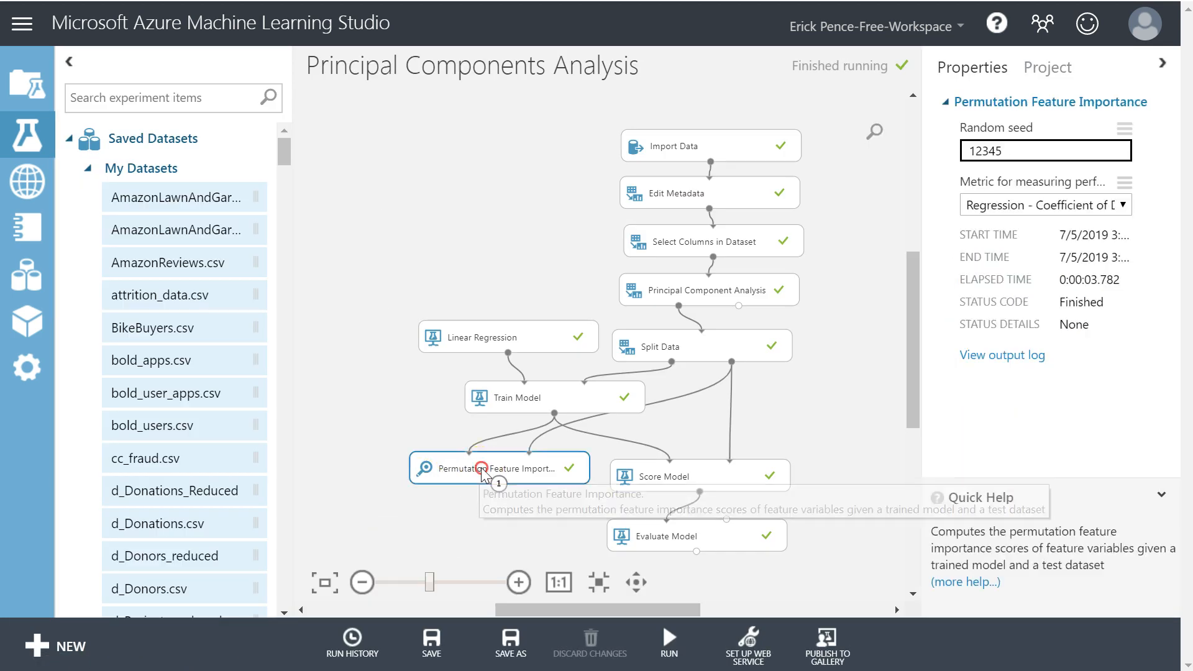
# - Visualize feature importance and copy Col1 -0.000324 and Col2 0.008556 into Excel row 2, then close
pyautogui.rightClick(488, 468)
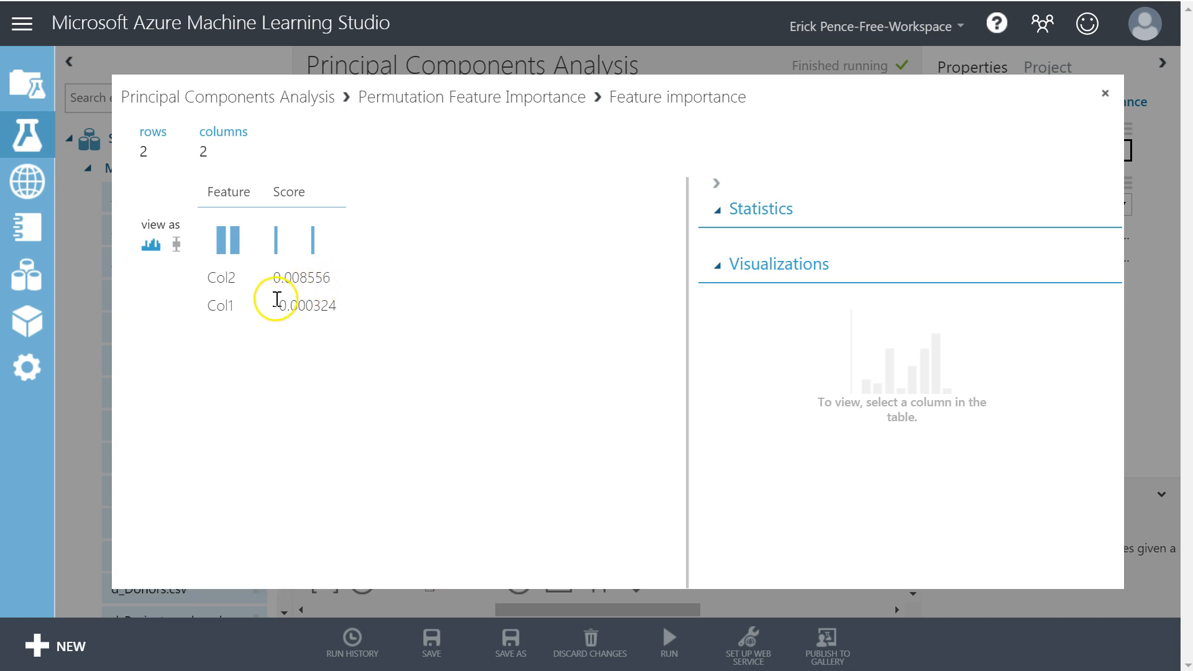
pyautogui.doubleClick(303, 306)
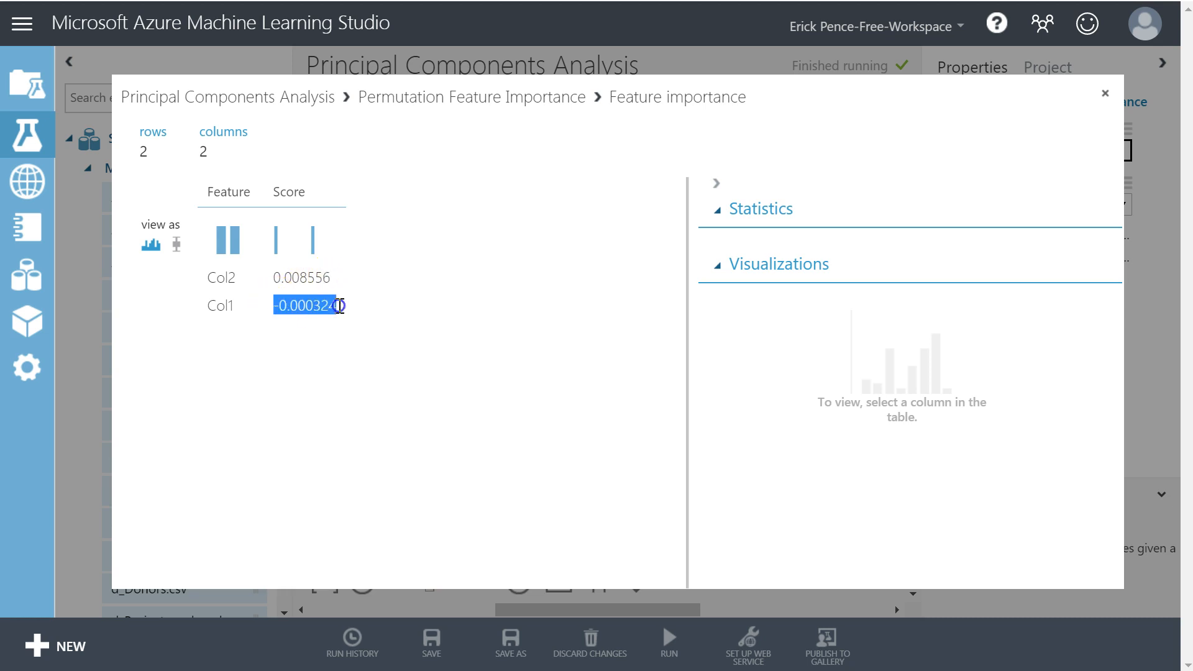
pyautogui.click(288, 191)
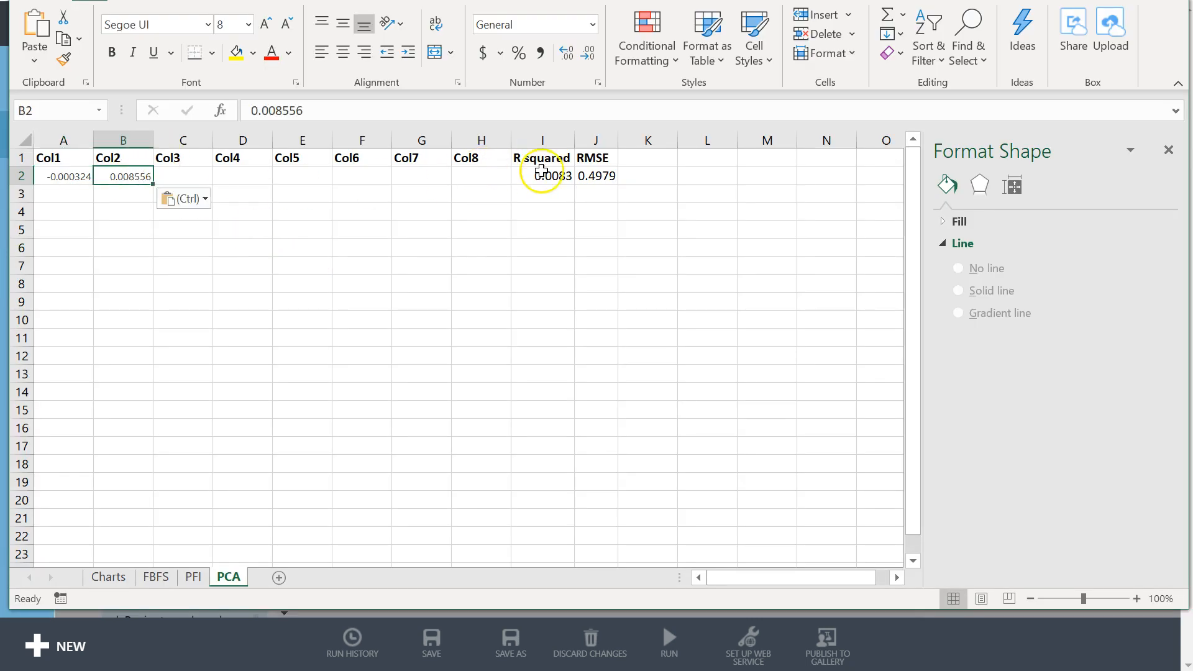
pyautogui.click(543, 175)
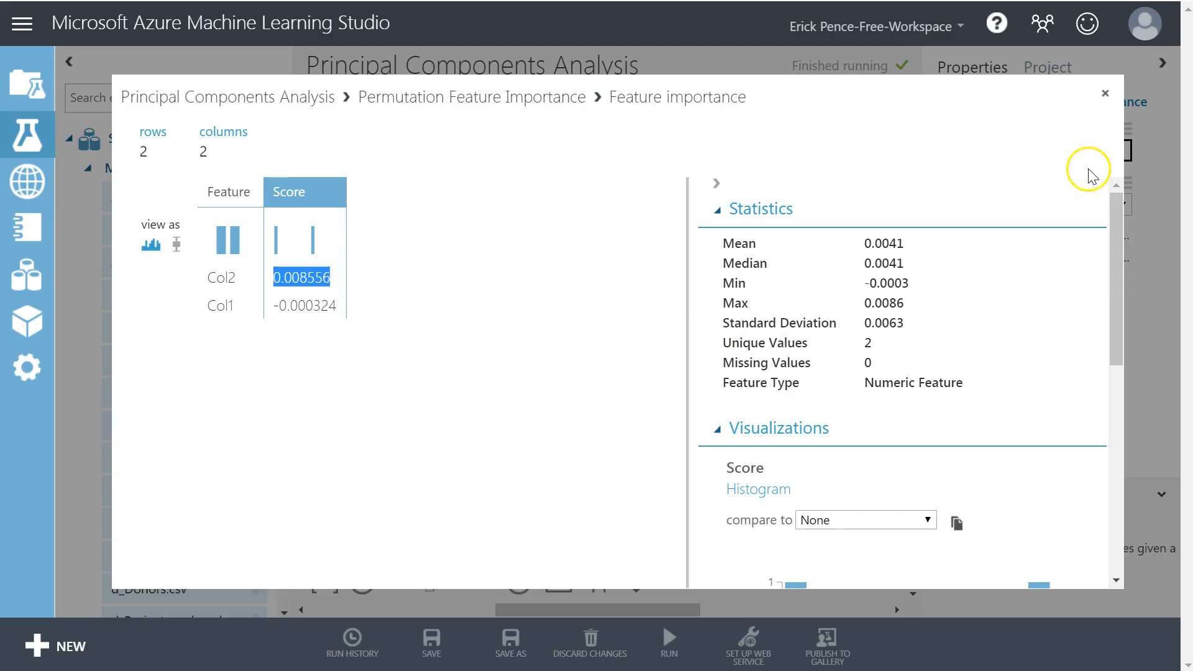
pyautogui.click(1105, 94)
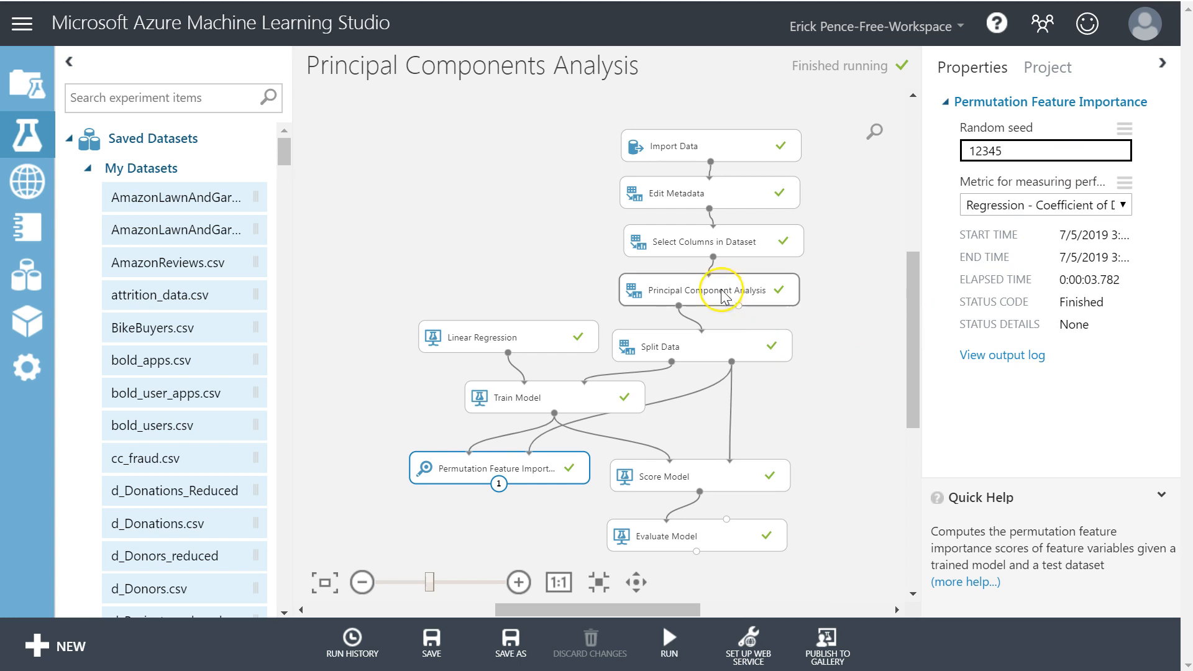
# - Visualize Evaluate Model results and copy the coefficient of determination and RMSE 0.489331, then close
pyautogui.click(708, 290)
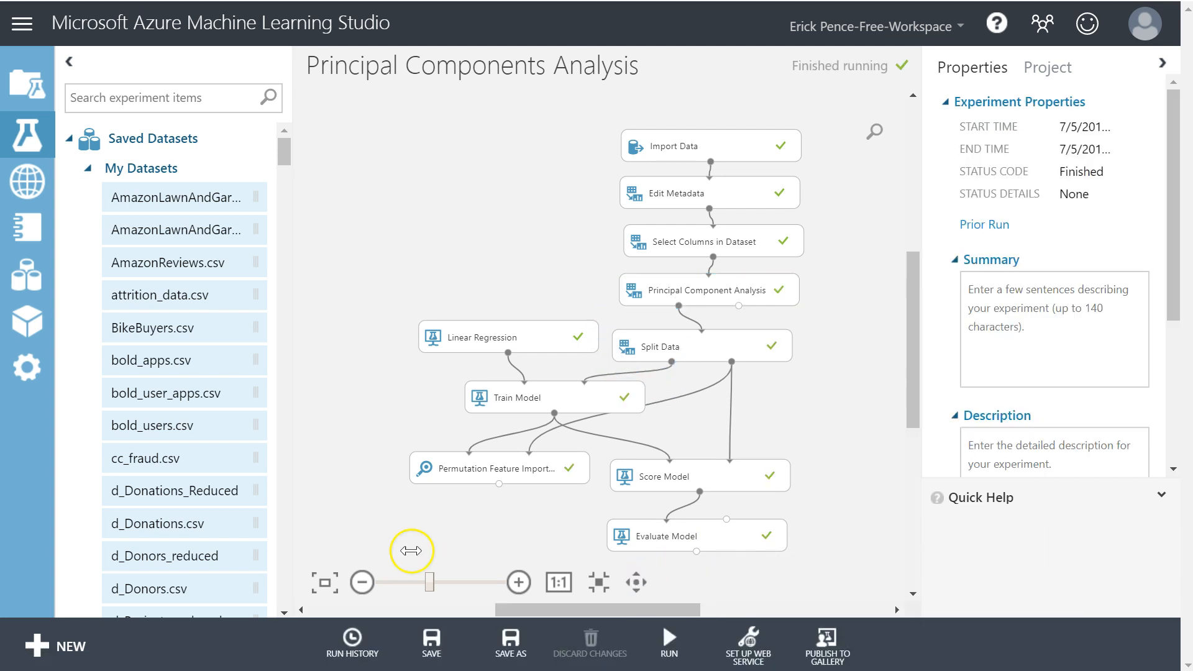
pyautogui.moveTo(711, 541)
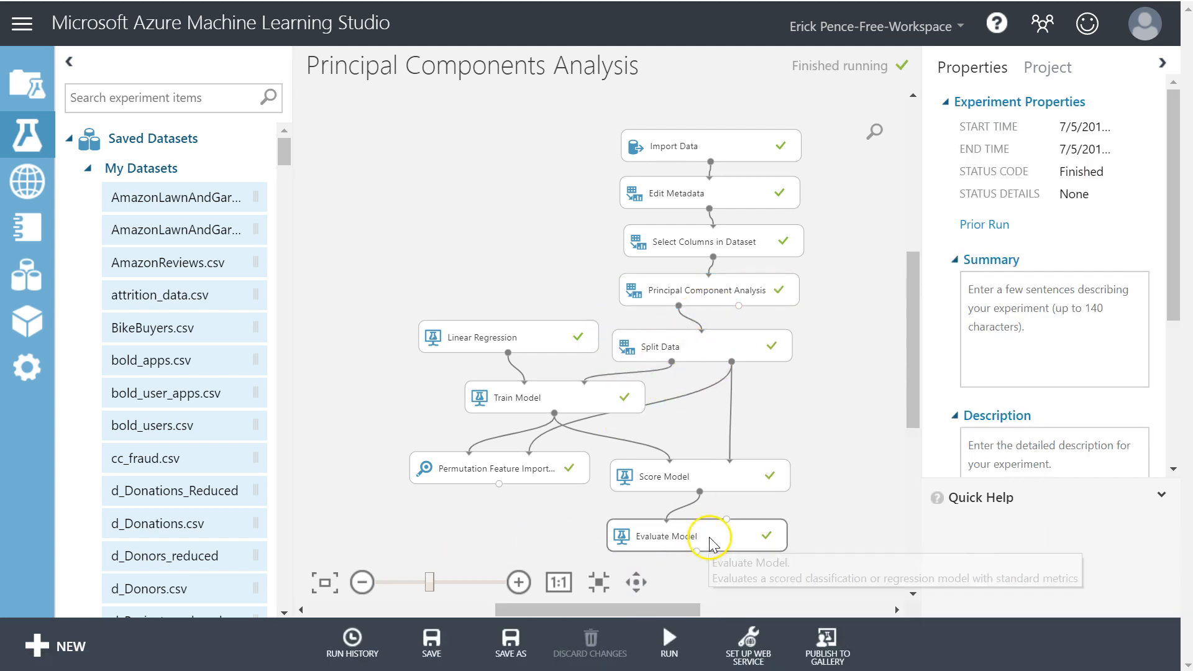
pyautogui.rightClick(695, 534)
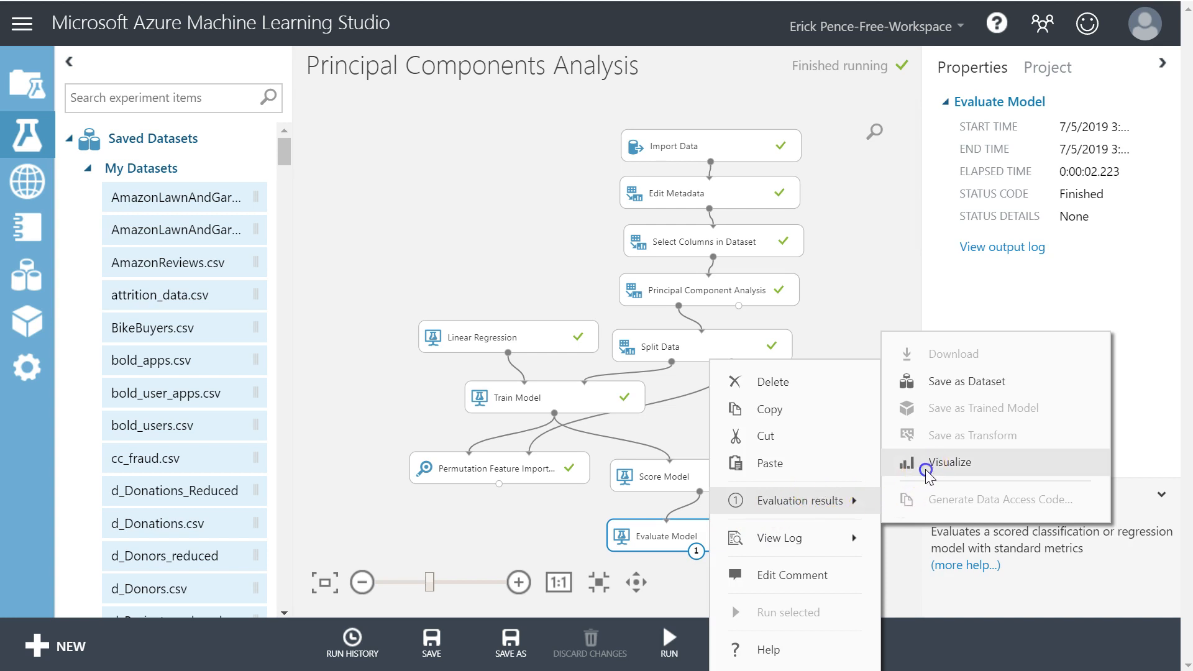
pyautogui.click(948, 462)
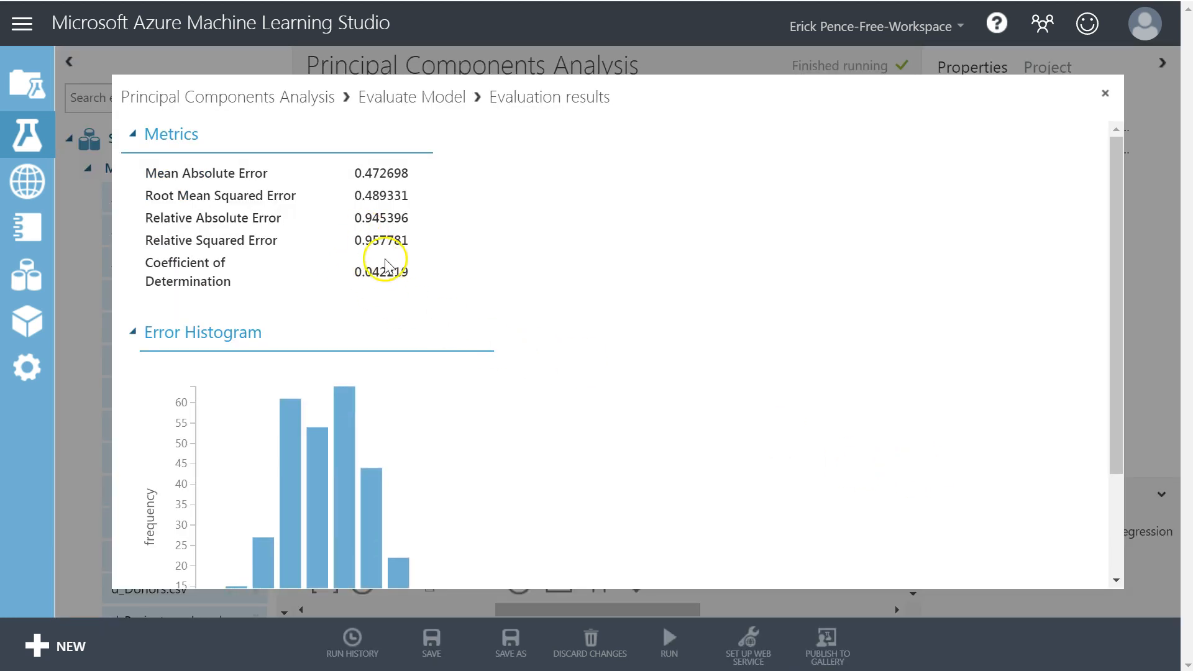
pyautogui.doubleClick(381, 271)
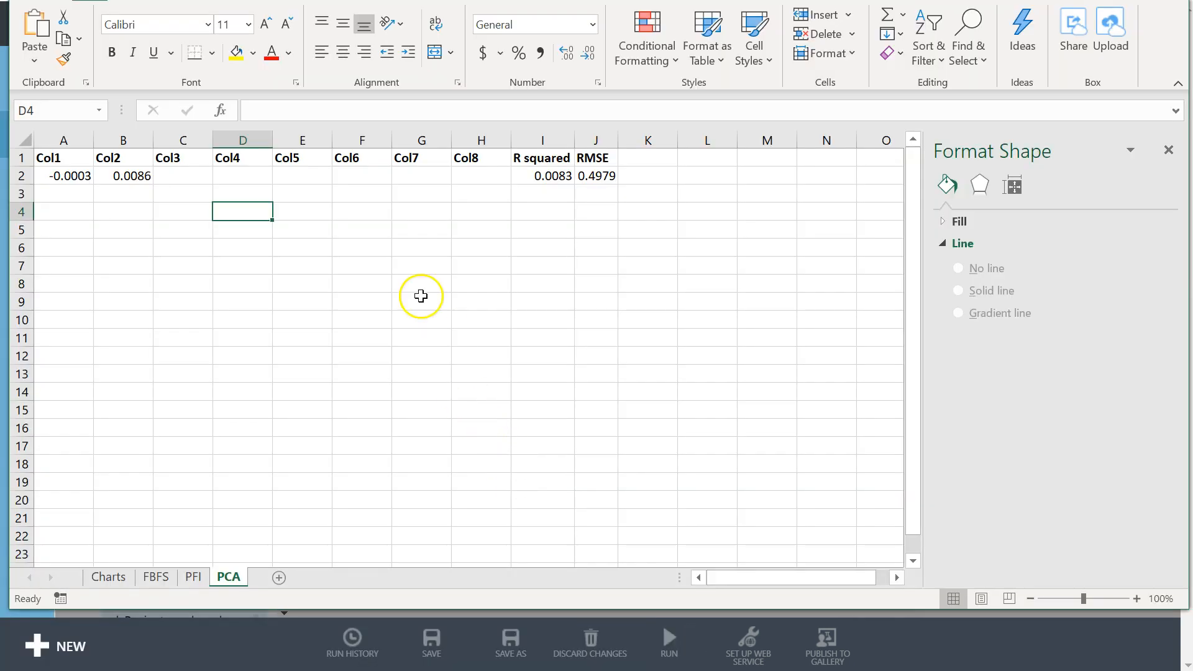
pyautogui.press('ctrl+v')
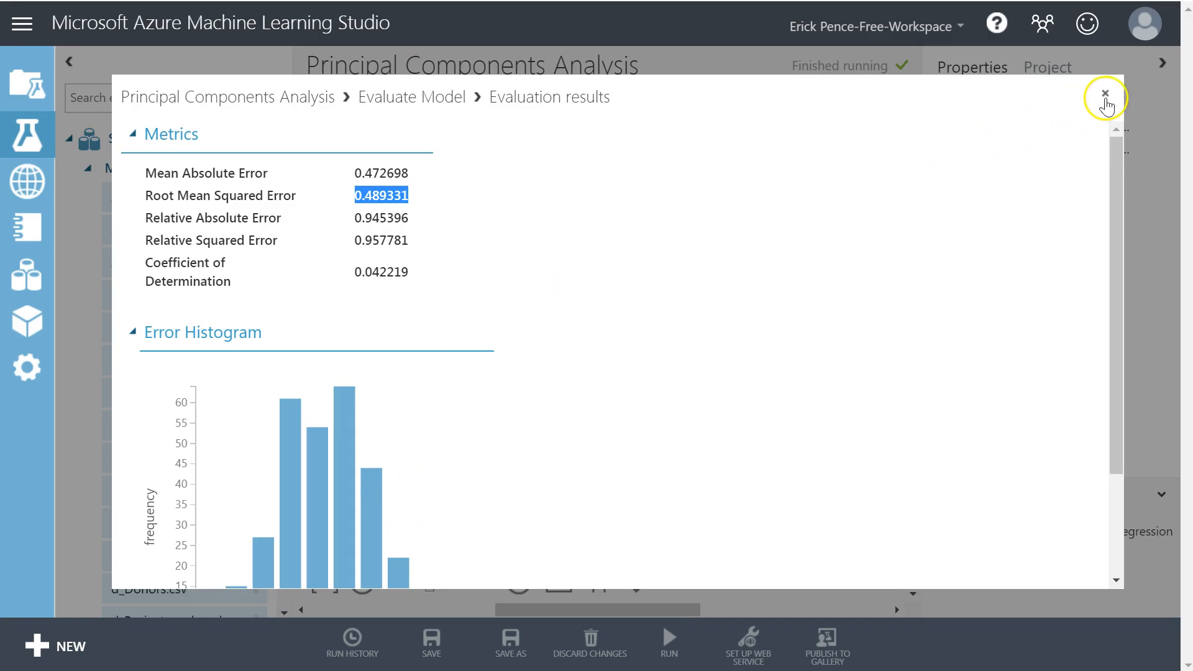
pyautogui.click(1104, 93)
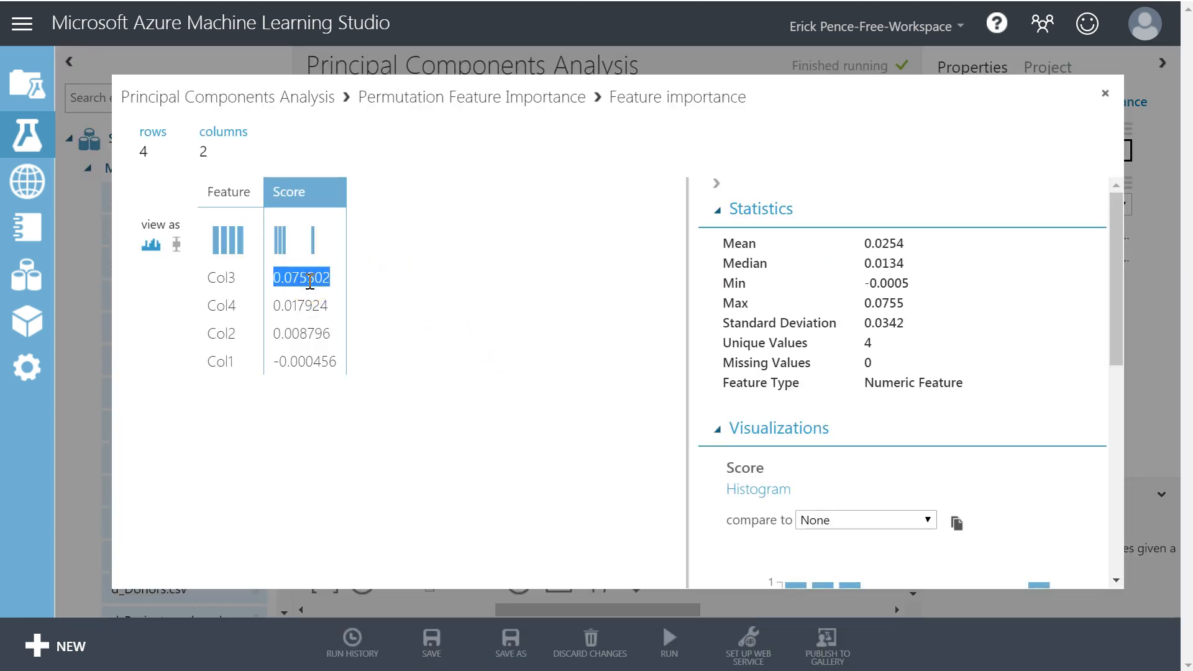
# - Copy the four scores (Col1 -0.00046, Col2 0.008796, Col3 0.075502, Col4 0.017924) into row 3 and format them
pyautogui.moveTo(301, 277); pyautogui.dragTo(319, 343)
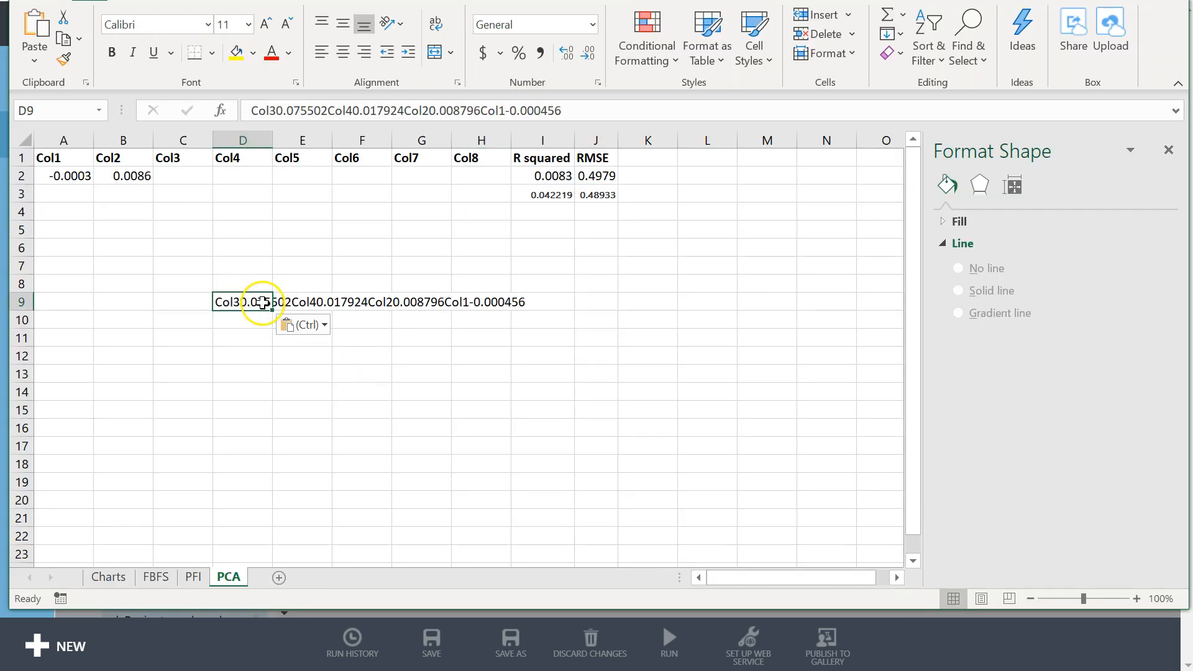
pyautogui.moveTo(182, 301); pyautogui.dragTo(242, 374)
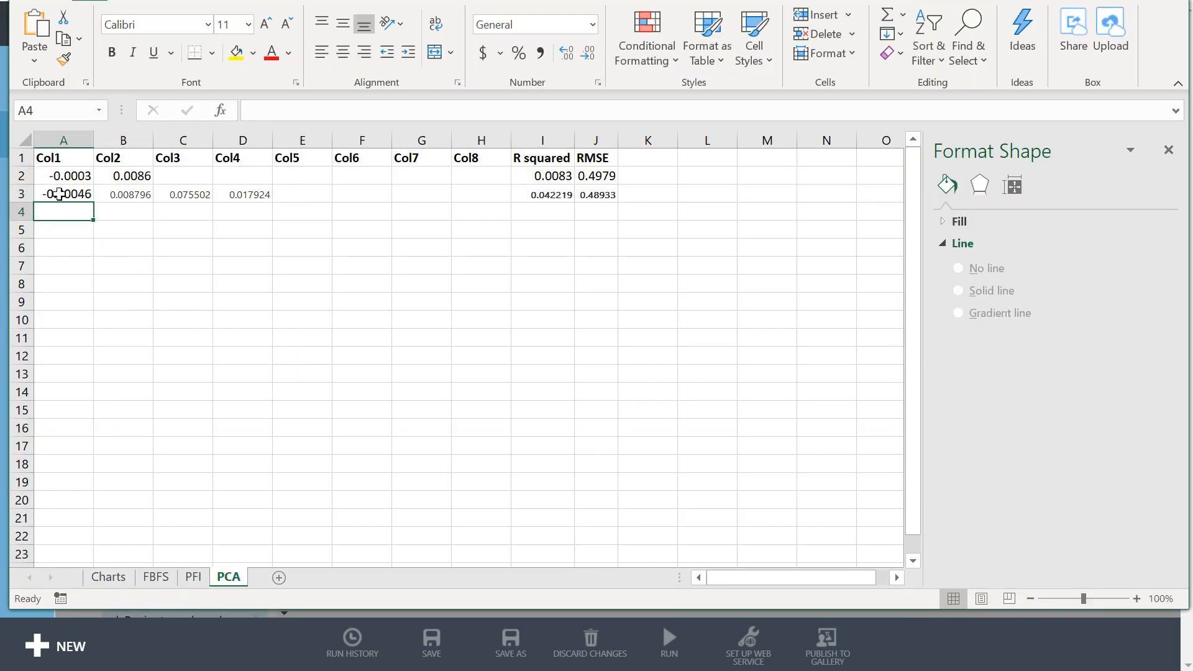
pyautogui.click(64, 194)
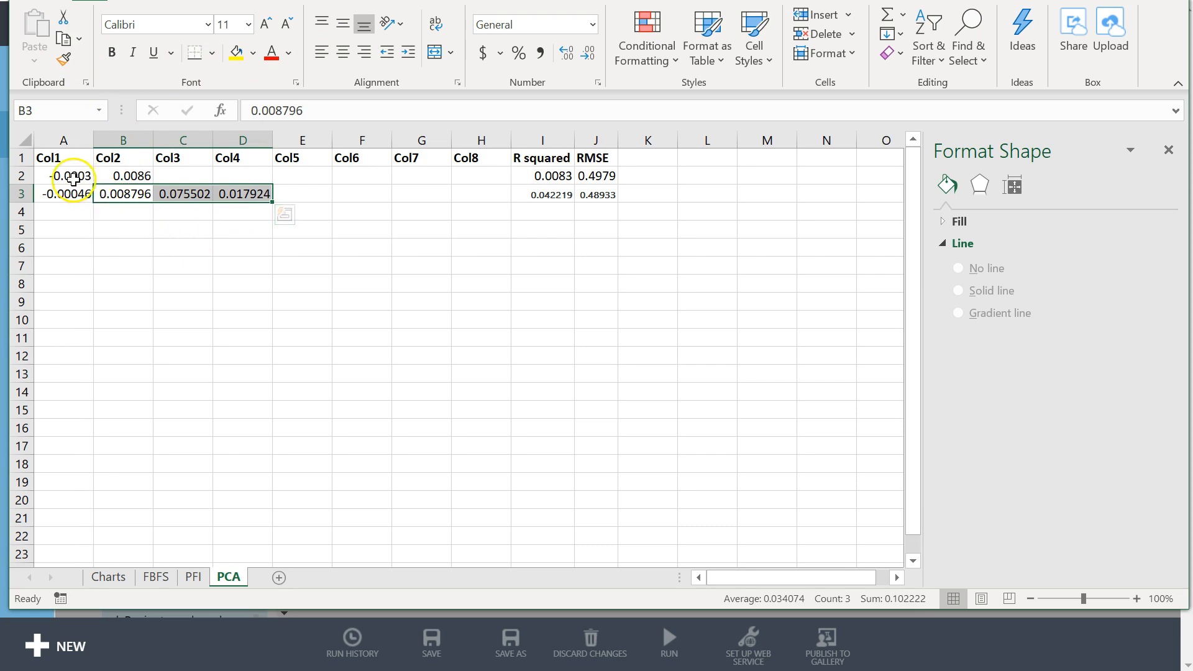
pyautogui.moveTo(74, 185)
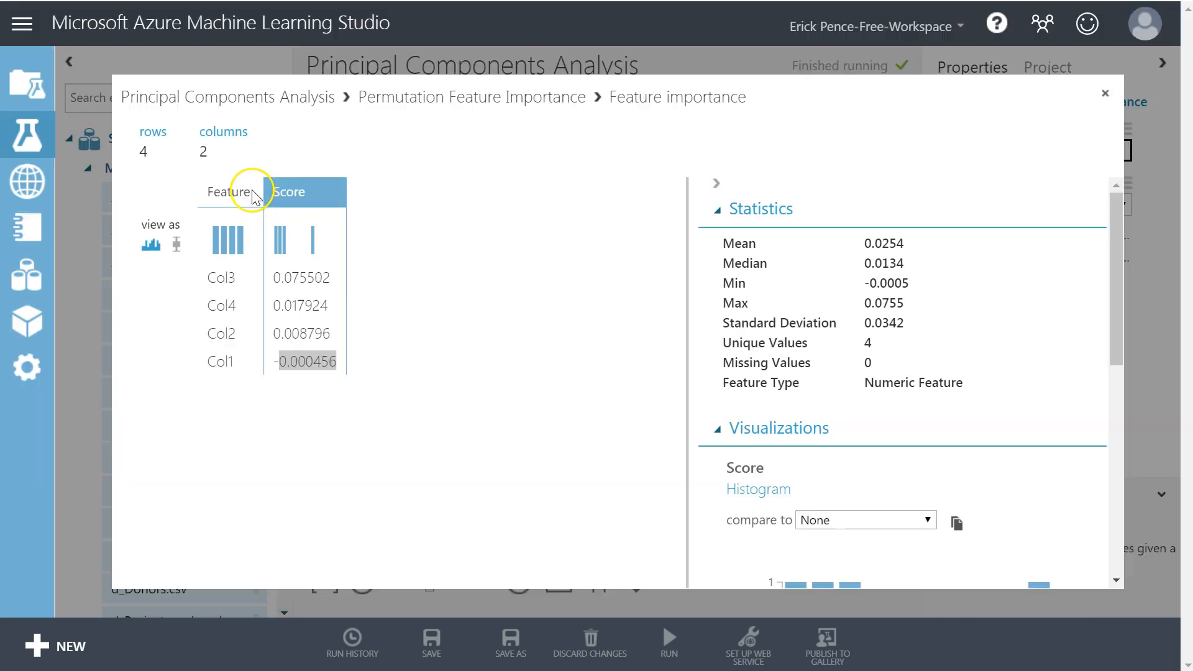
# - Close the results and set Principal Component Analysis Number of dimensions to 8
pyautogui.click(1106, 94)
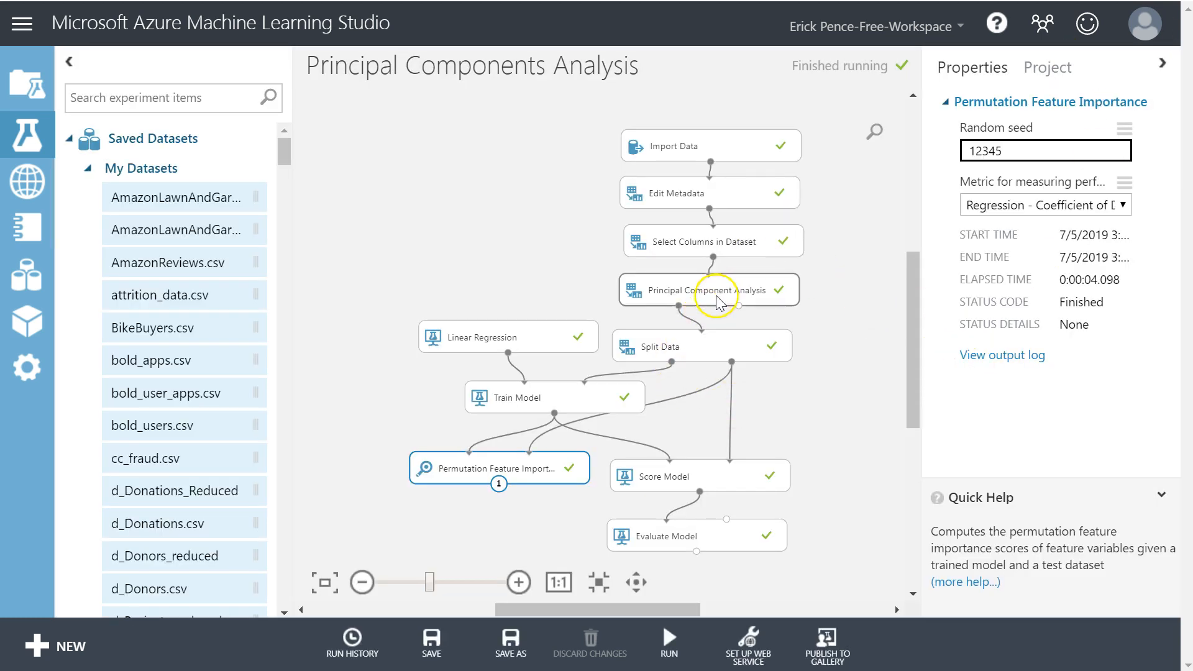
pyautogui.click(708, 290)
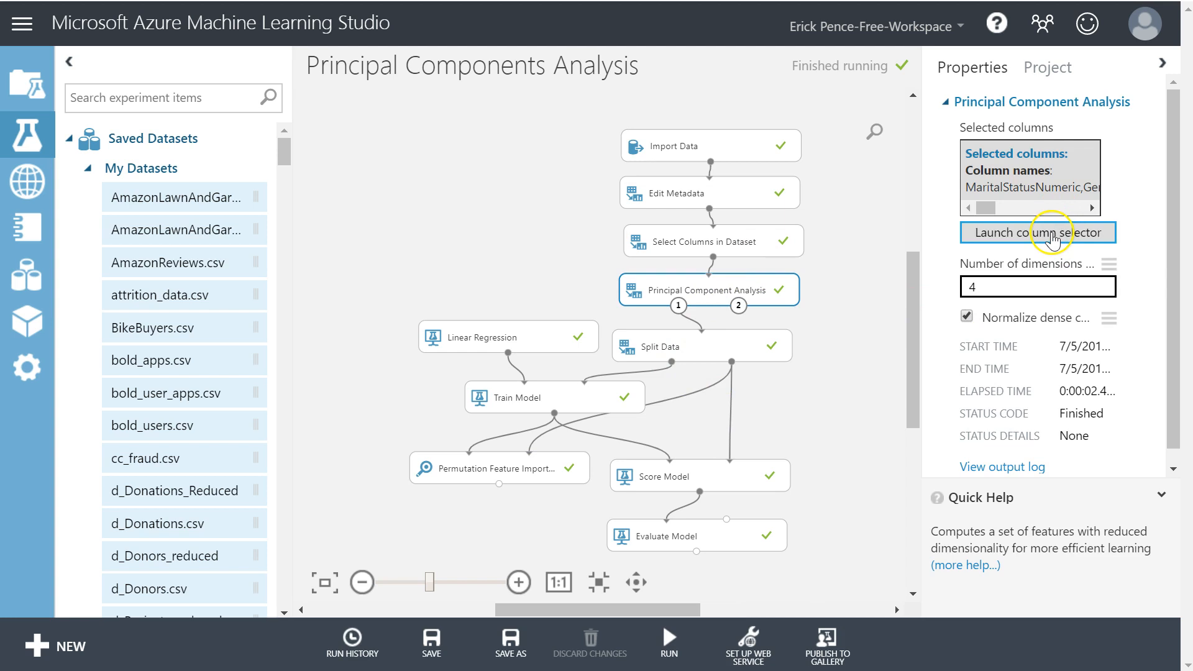
pyautogui.write('8')
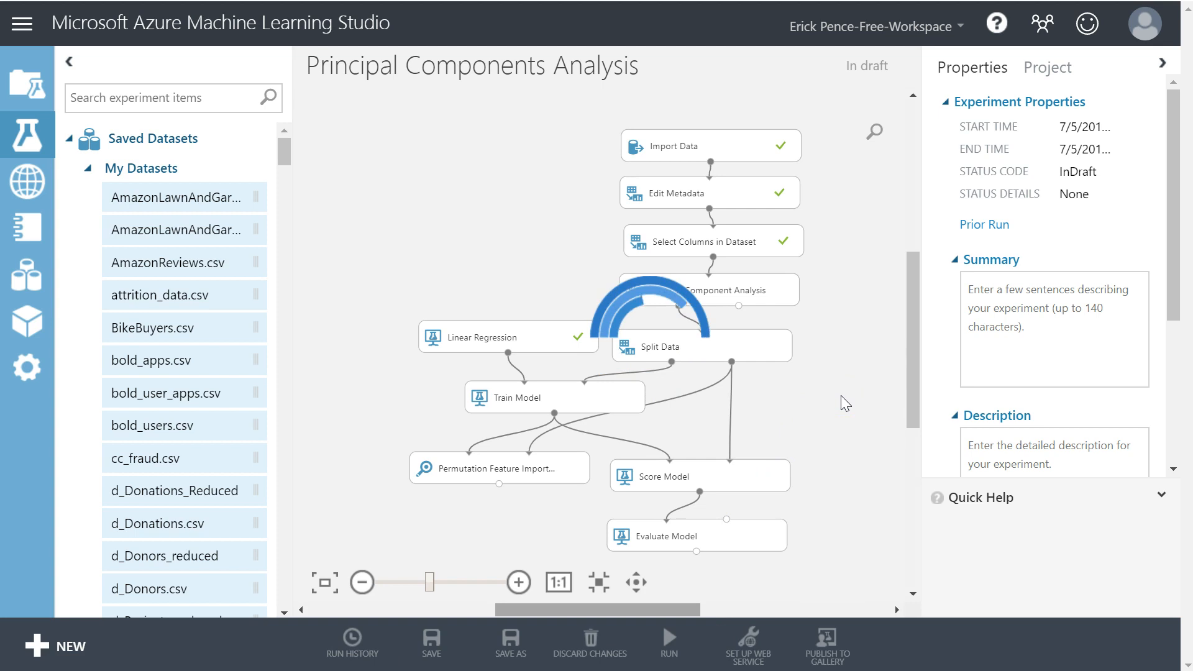
# - Run the eight-dimension PCA experiment until all modules finish
pyautogui.click(668, 642)
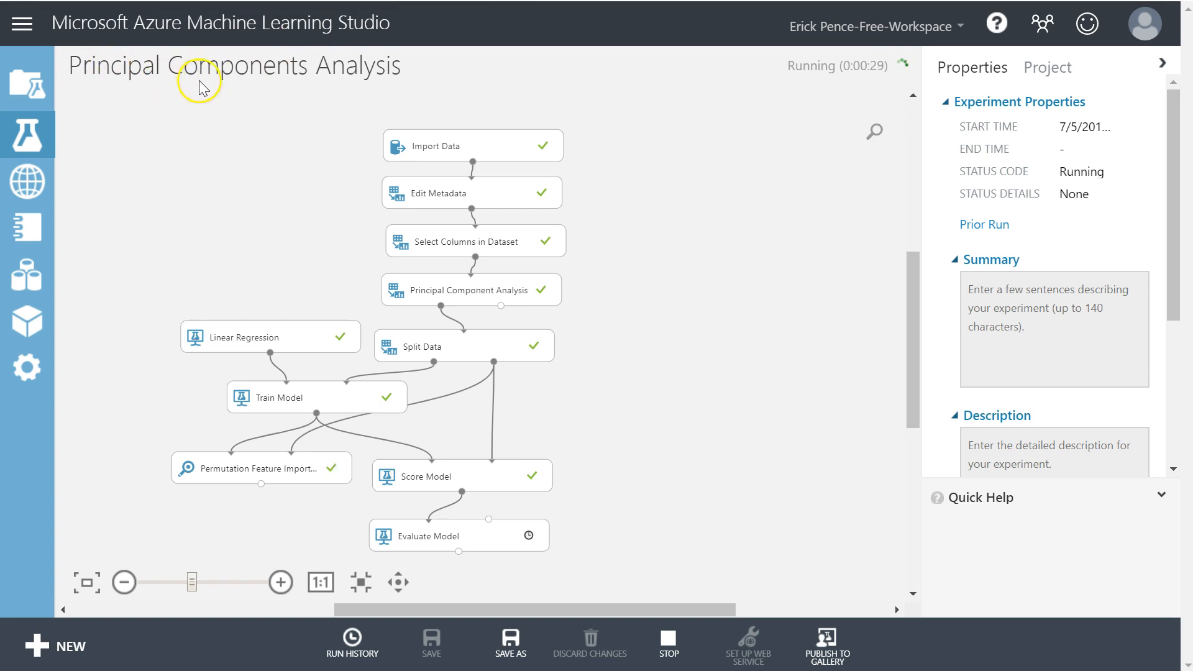
pyautogui.moveTo(287, 245)
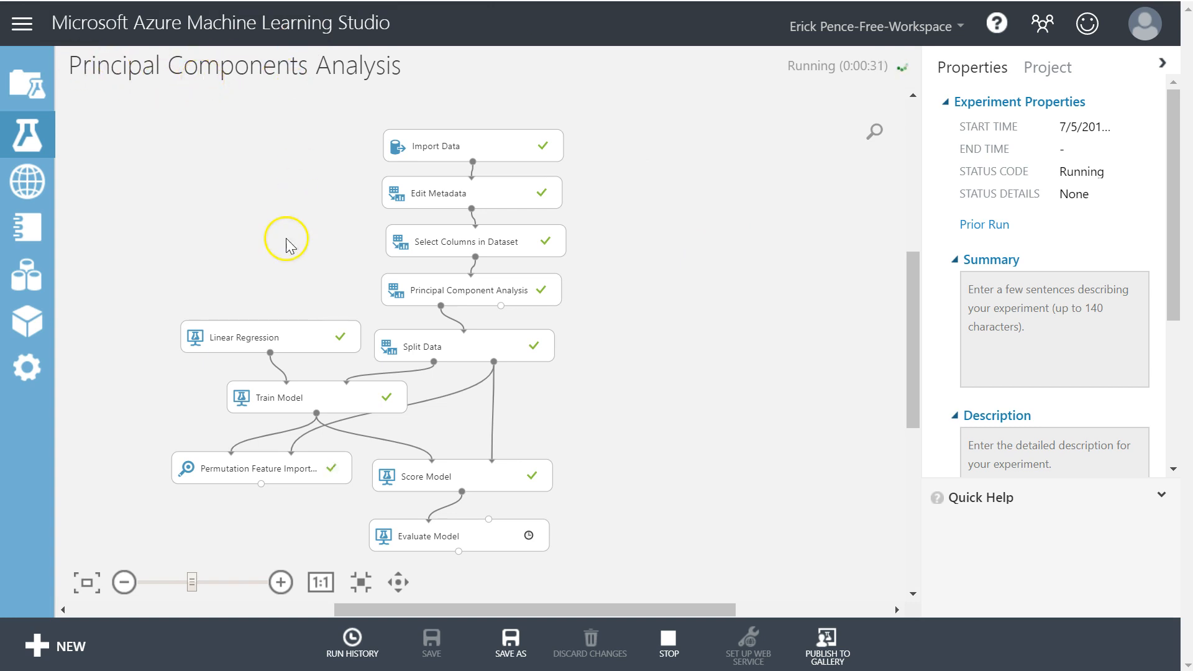
pyautogui.moveTo(261, 243)
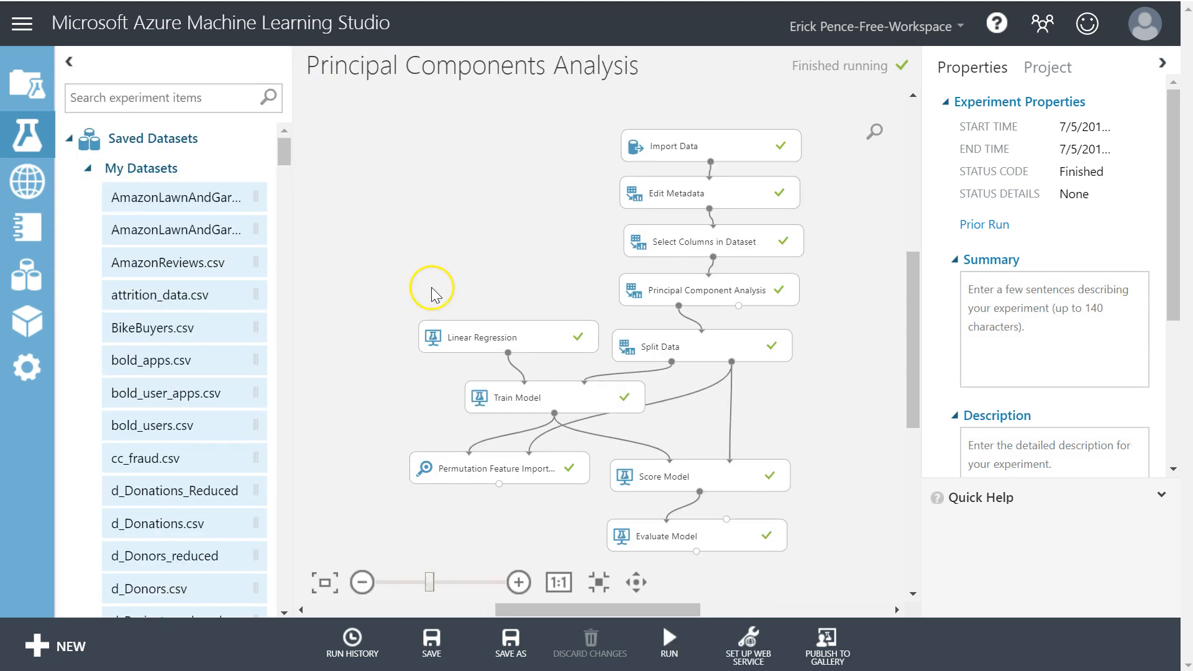
# - Visualize Evaluate Model results showing R squared 0.099517 and RMSE 0.474469
pyautogui.rightClick(692, 534)
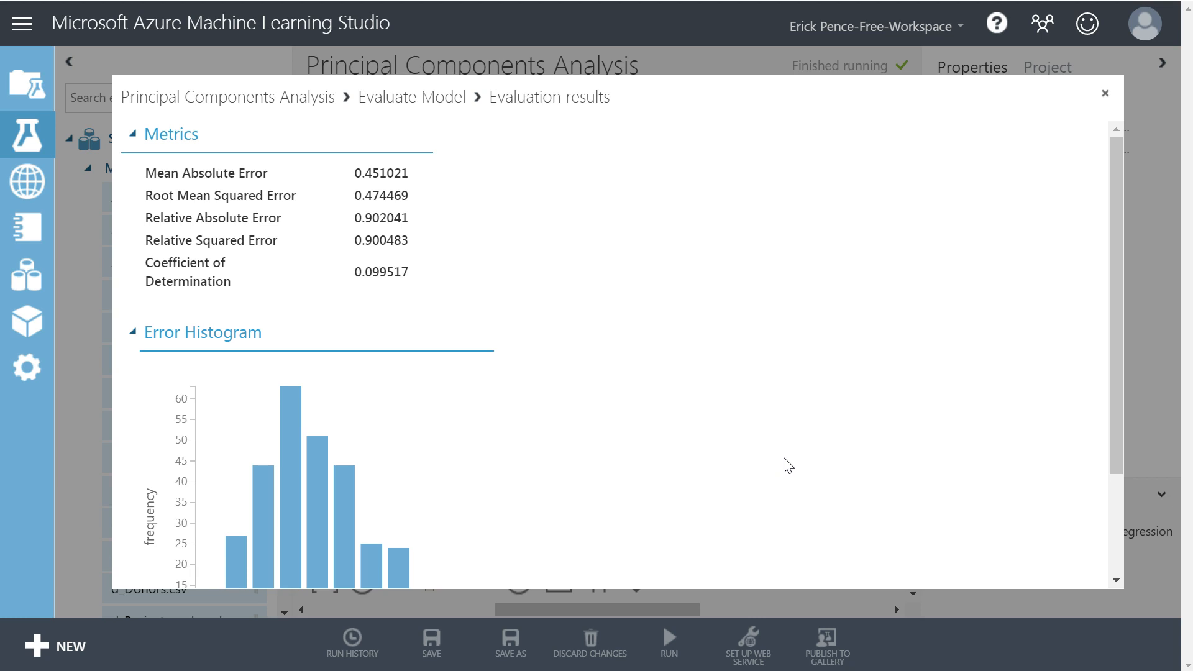
# - Copy the RMSE value 0.474469 into the PCA sheet and close the evaluation results
pyautogui.doubleClick(382, 272)
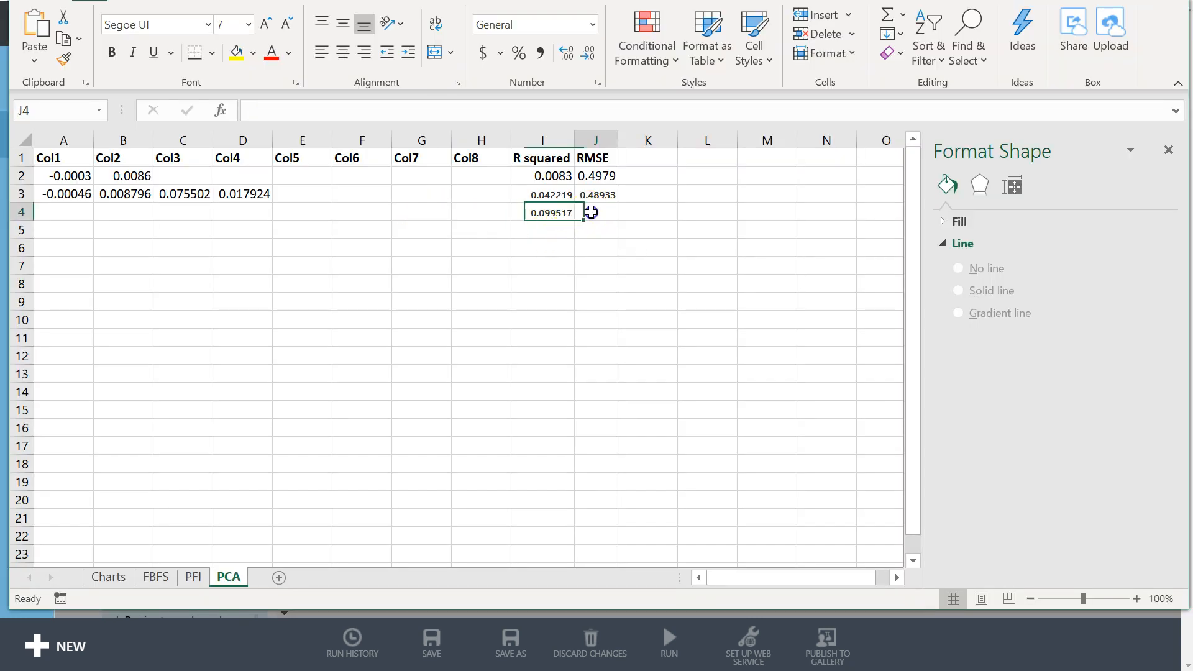
pyautogui.press('ctrl+v')
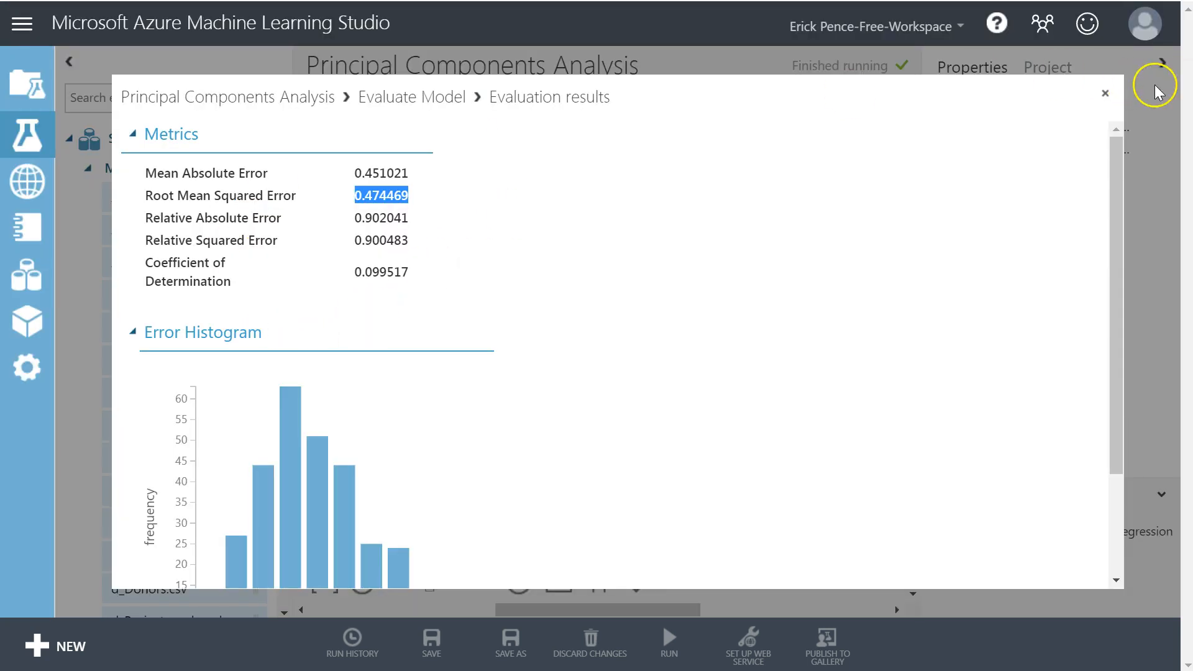
pyautogui.click(1105, 93)
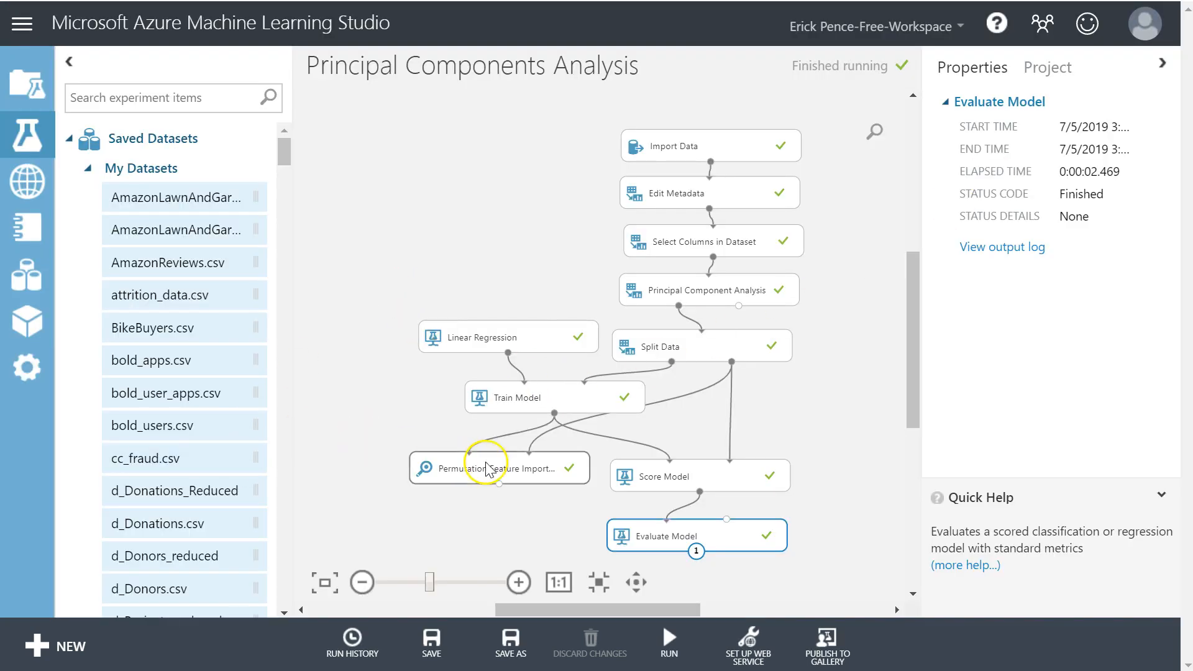
# - Paste the eight permutation feature-importance scores as Unicode text into A8:B15
pyautogui.click(499, 468)
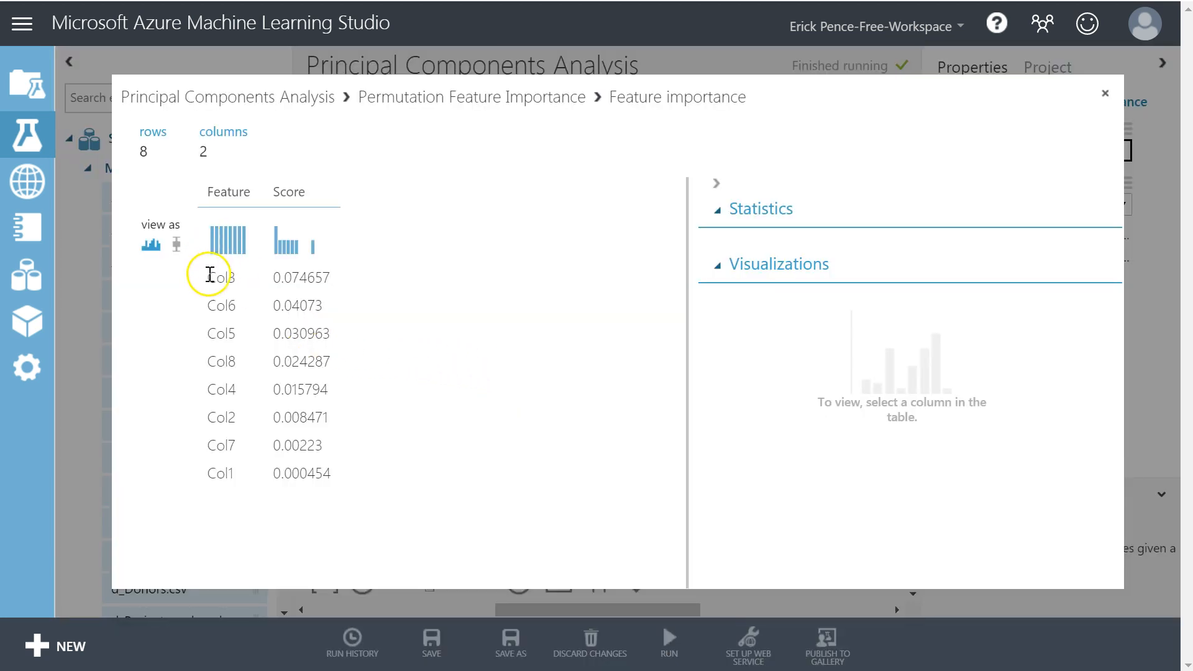
pyautogui.moveTo(208, 275); pyautogui.dragTo(331, 472)
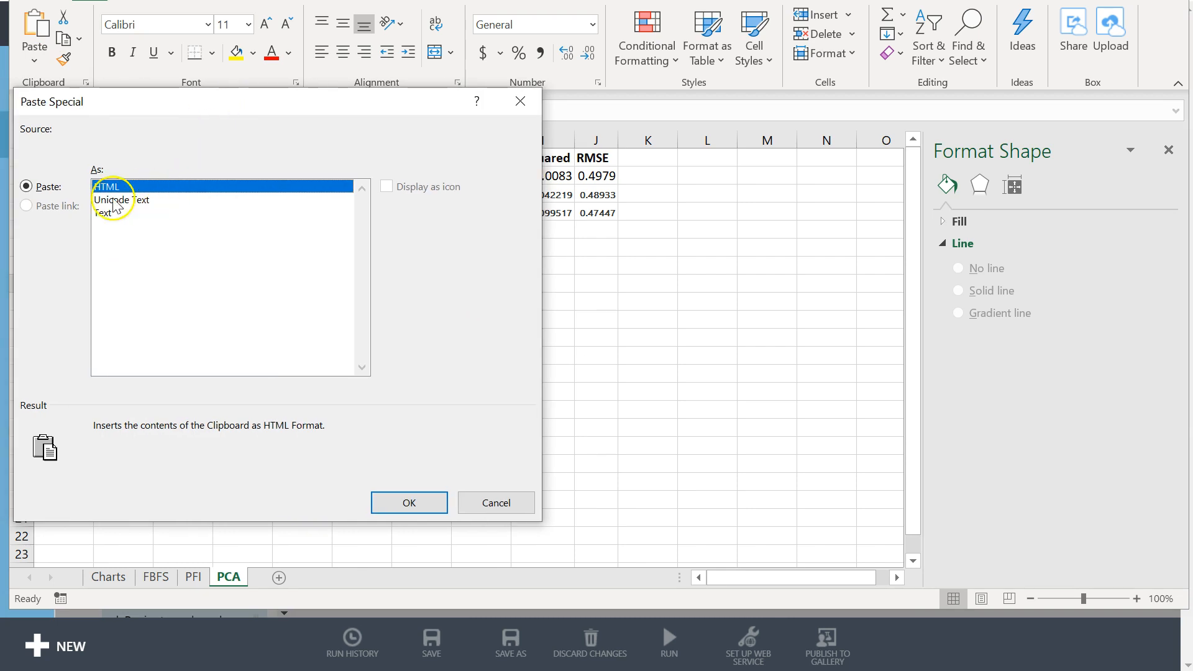
pyautogui.click(408, 502)
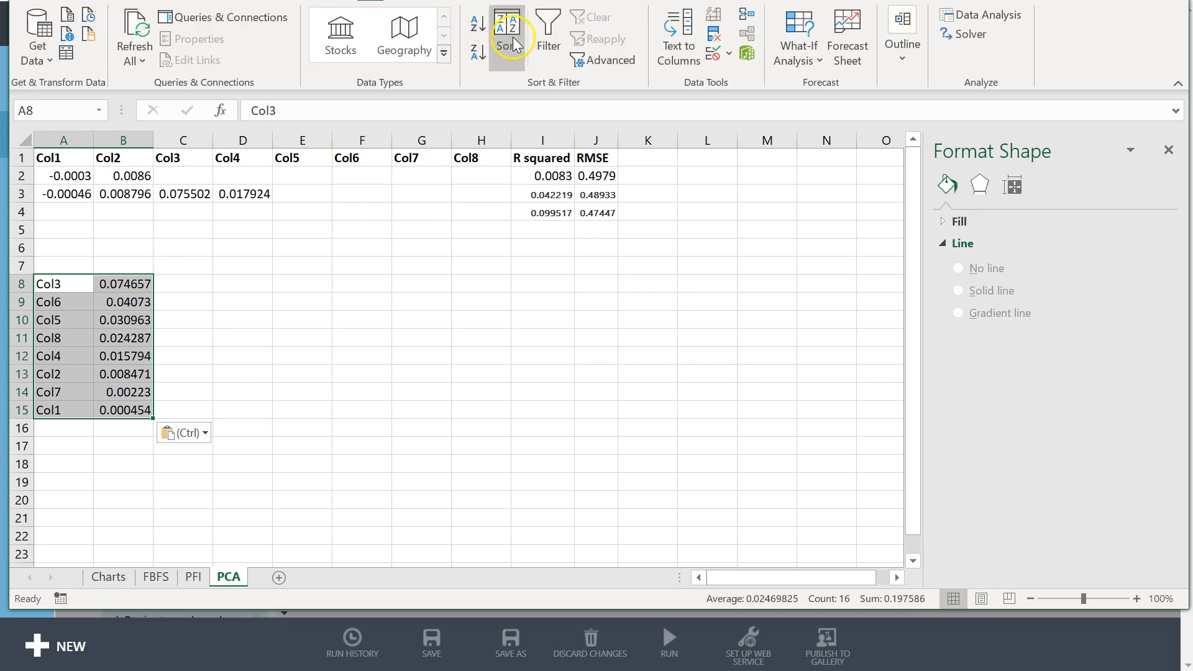
# - Sort the scores by column name and paste them as values transposed across row 4
pyautogui.click(505, 35)
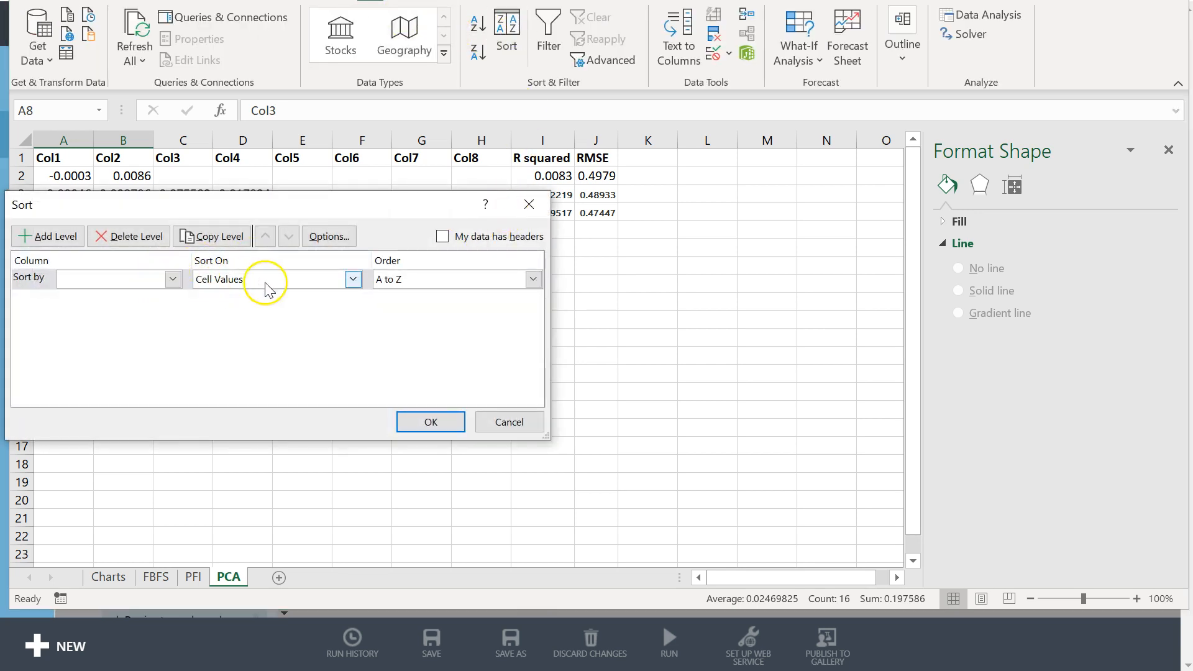
pyautogui.click(270, 279)
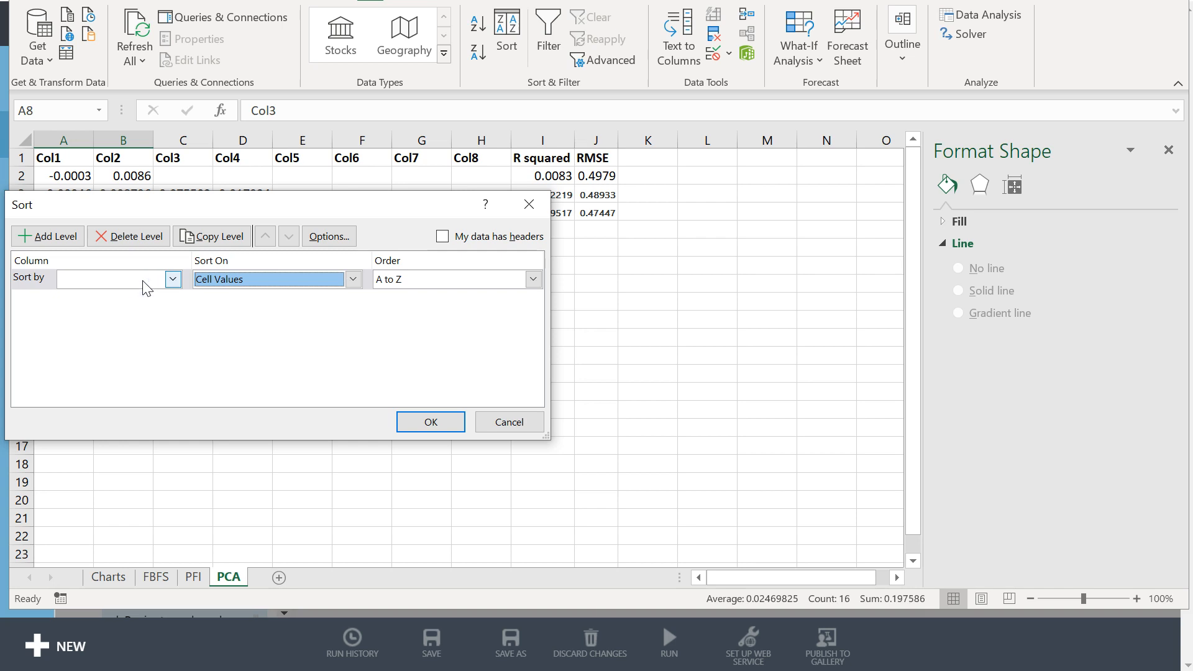
pyautogui.click(173, 278)
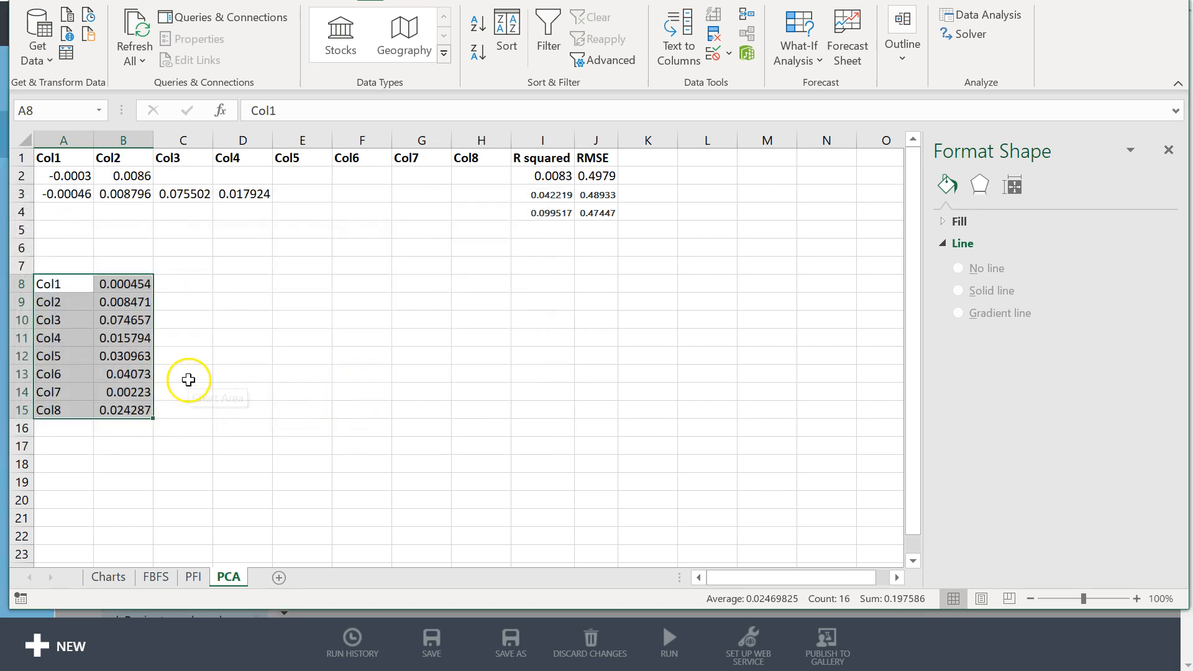
pyautogui.moveTo(123, 283); pyautogui.dragTo(123, 319)
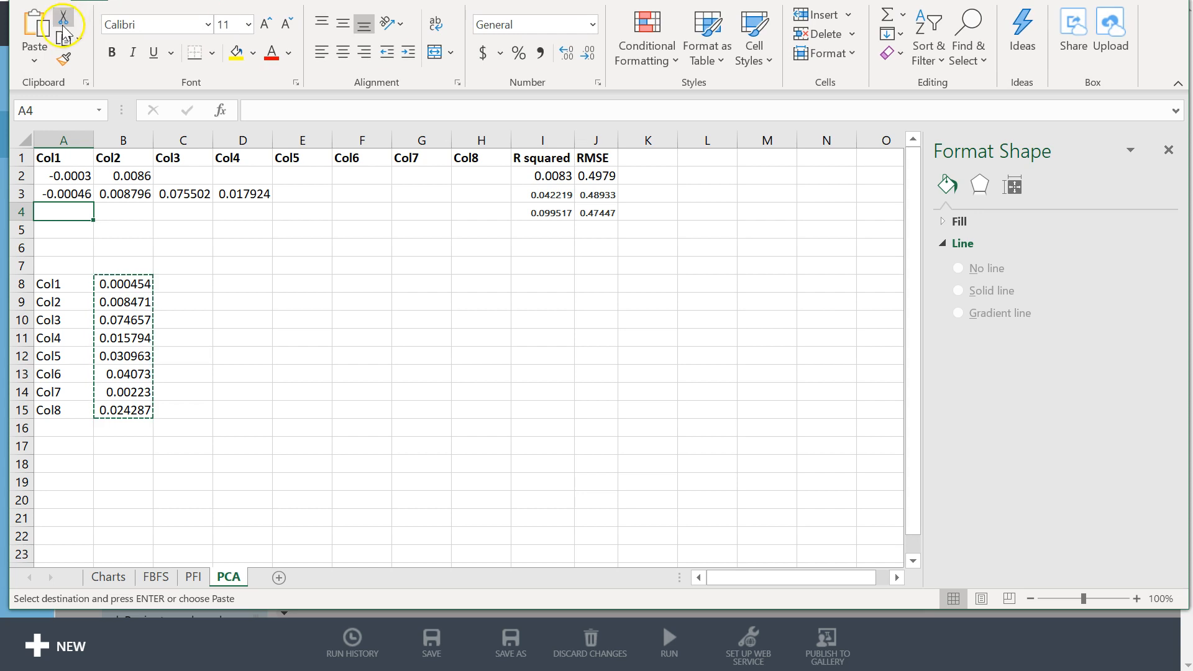
pyautogui.click(34, 36)
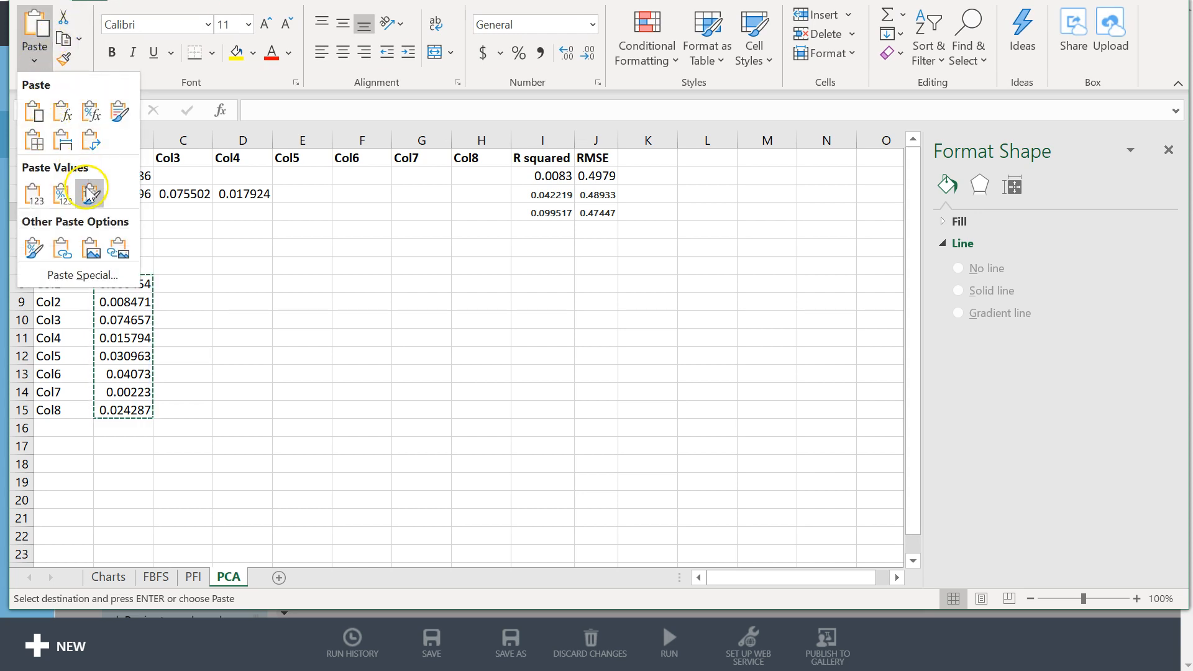
pyautogui.click(89, 191)
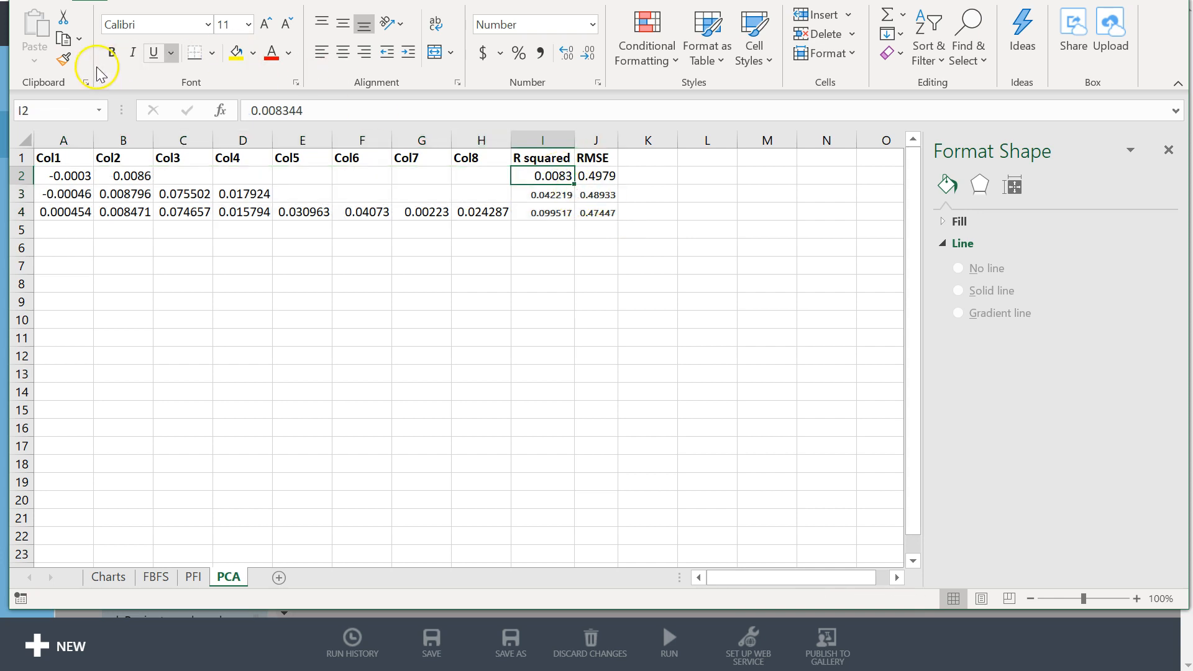
# - Apply the four-decimal number format to the results with Format Painter
pyautogui.click(63, 61)
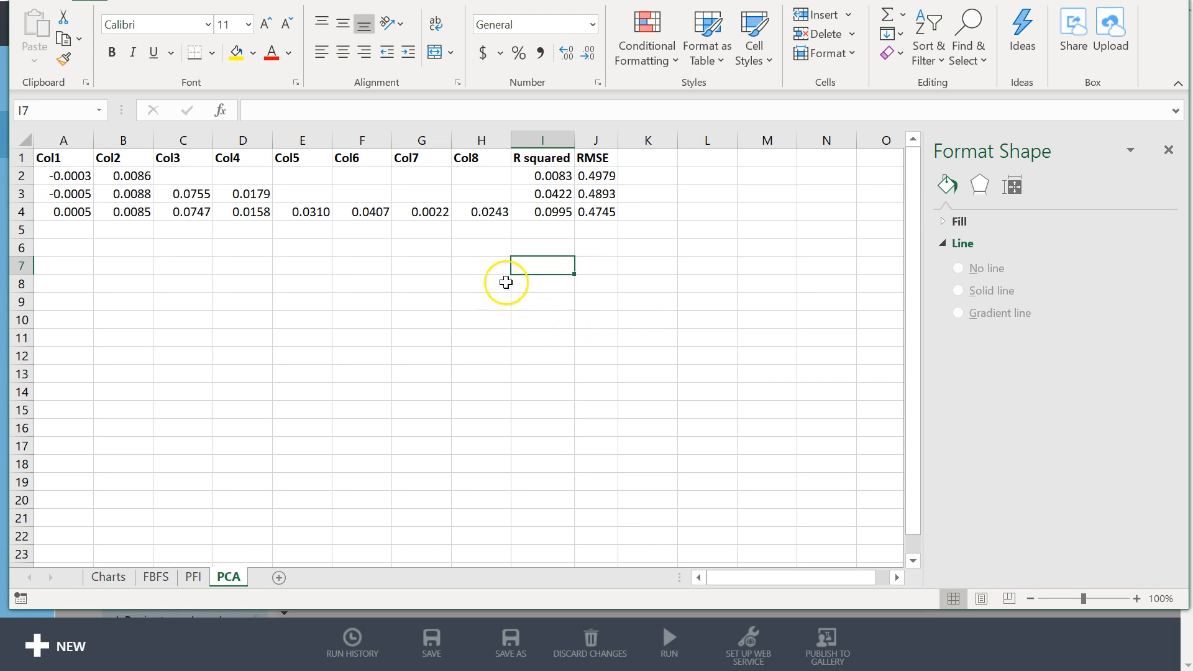
pyautogui.click(157, 577)
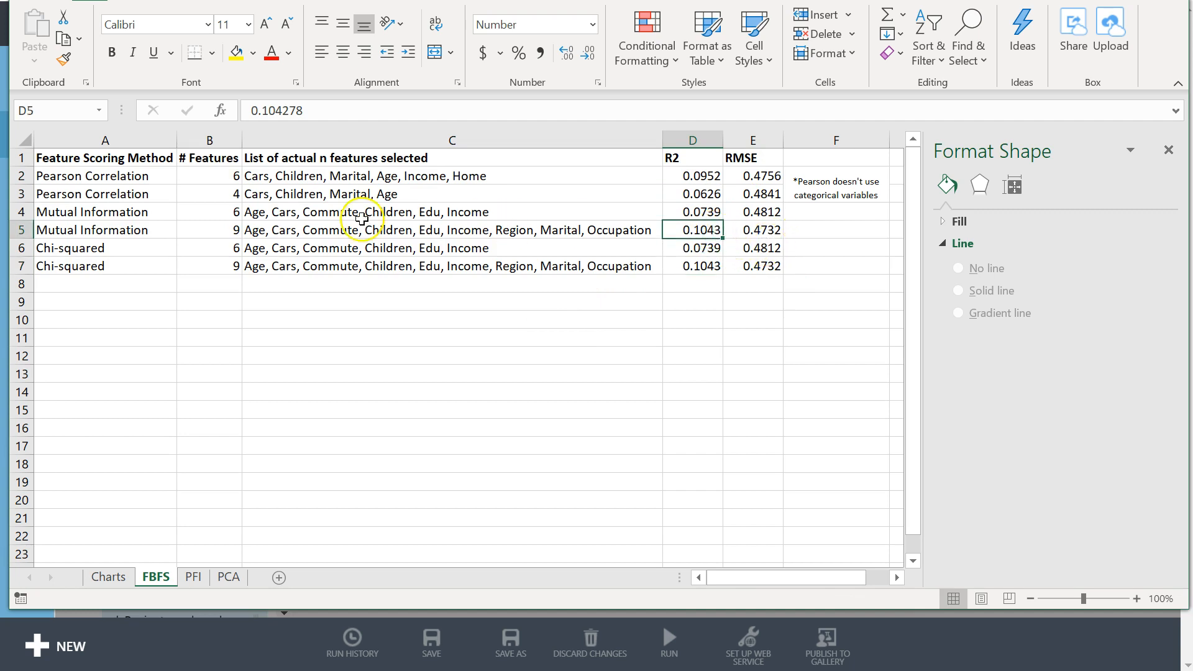
pyautogui.moveTo(297, 221)
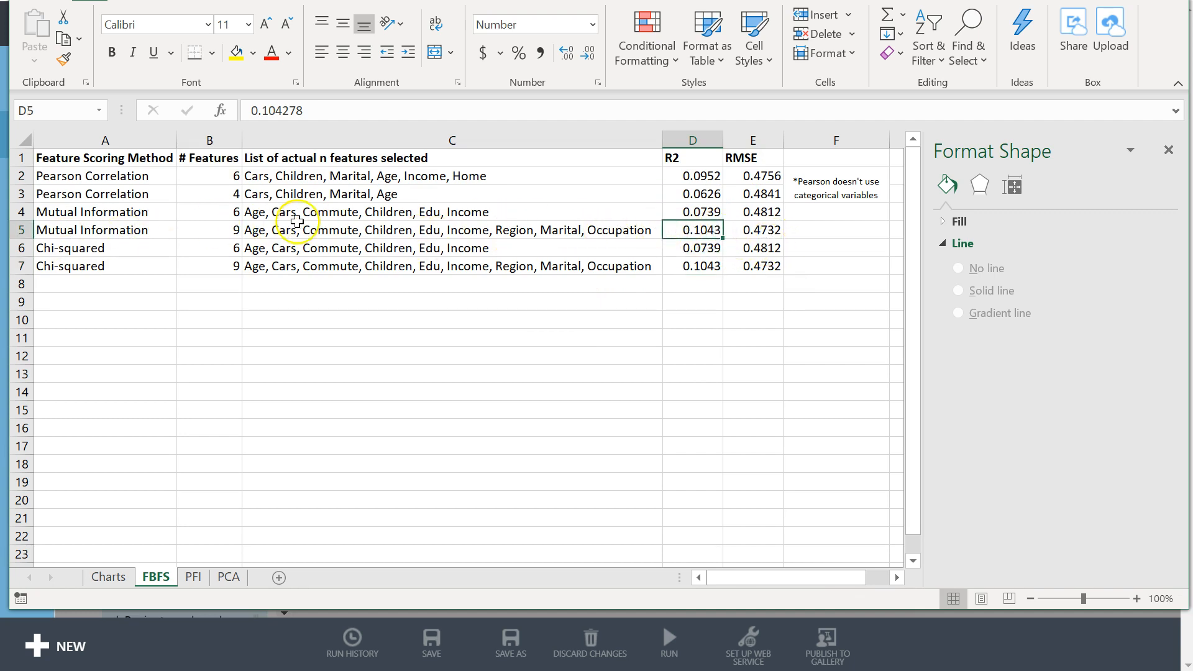
pyautogui.moveTo(563, 258)
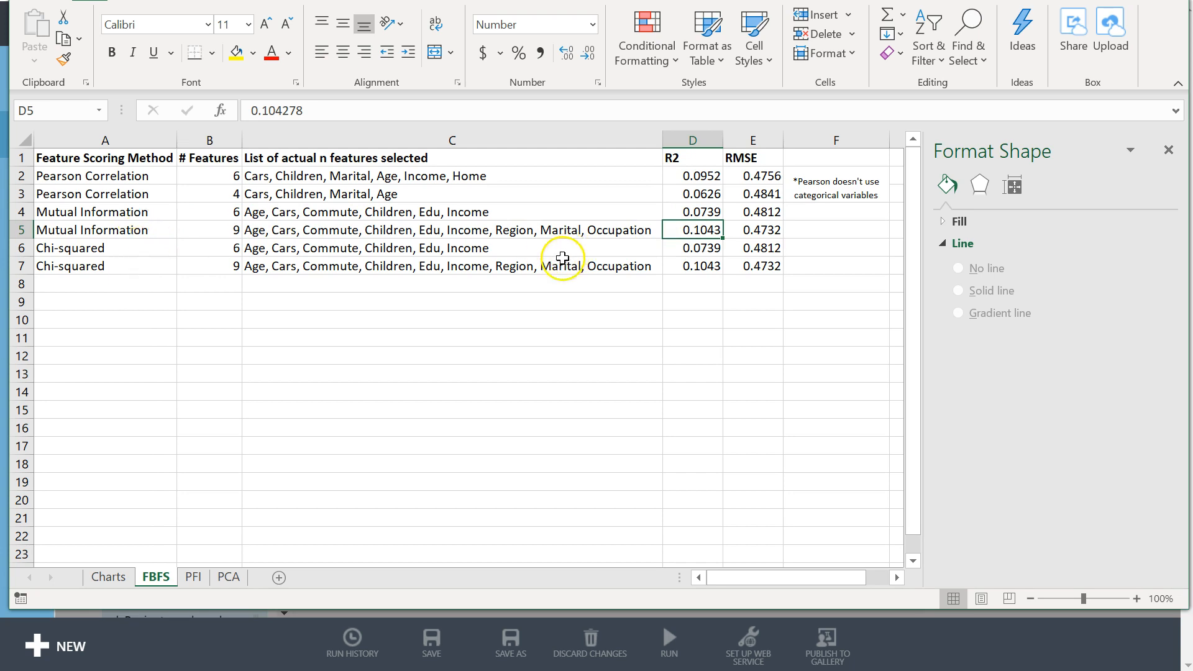
# - Flip between the FBFS and PFI sheets to compare their R squared and RMSE results
pyautogui.click(194, 576)
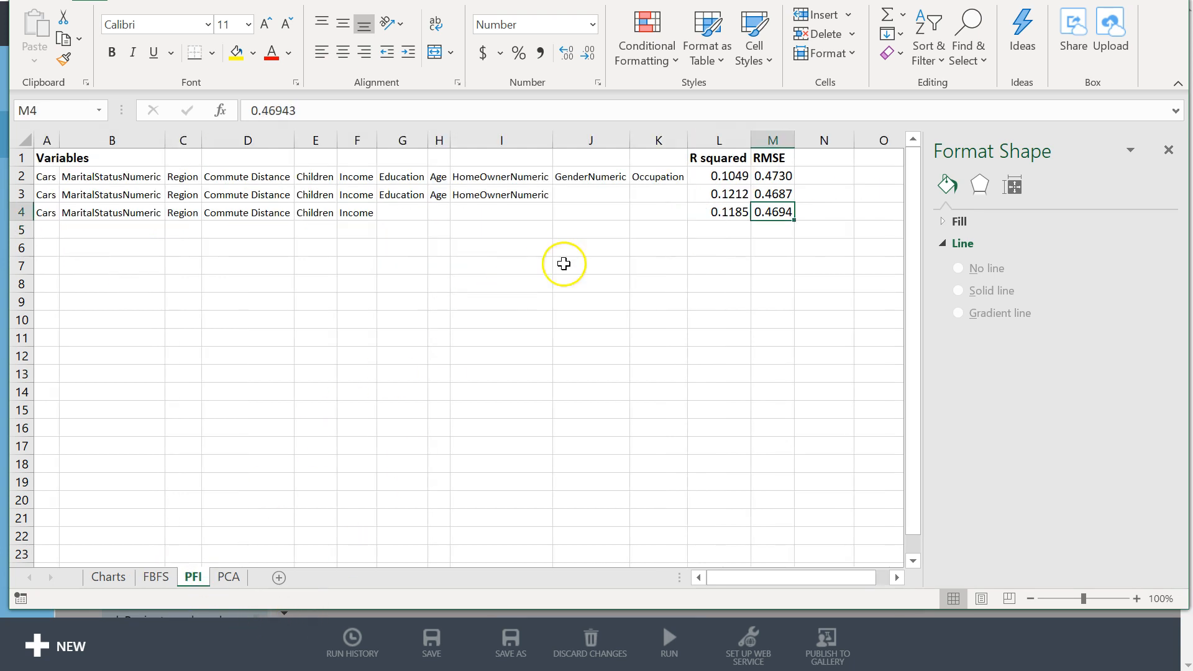
pyautogui.moveTo(151, 604)
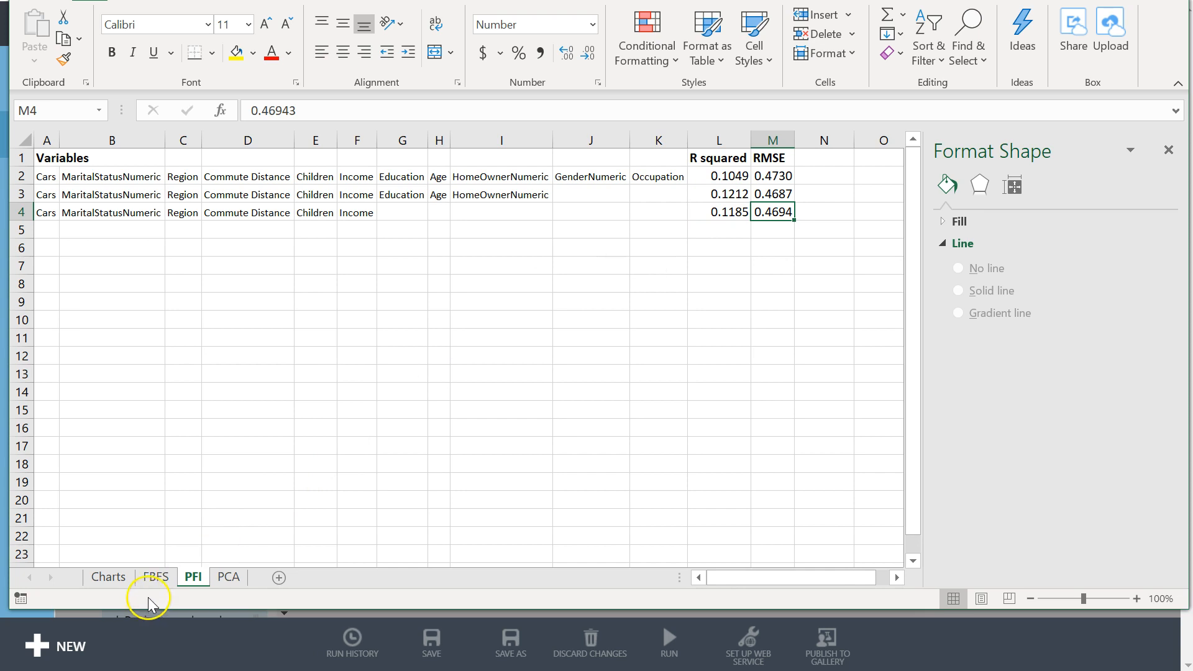
pyautogui.click(157, 577)
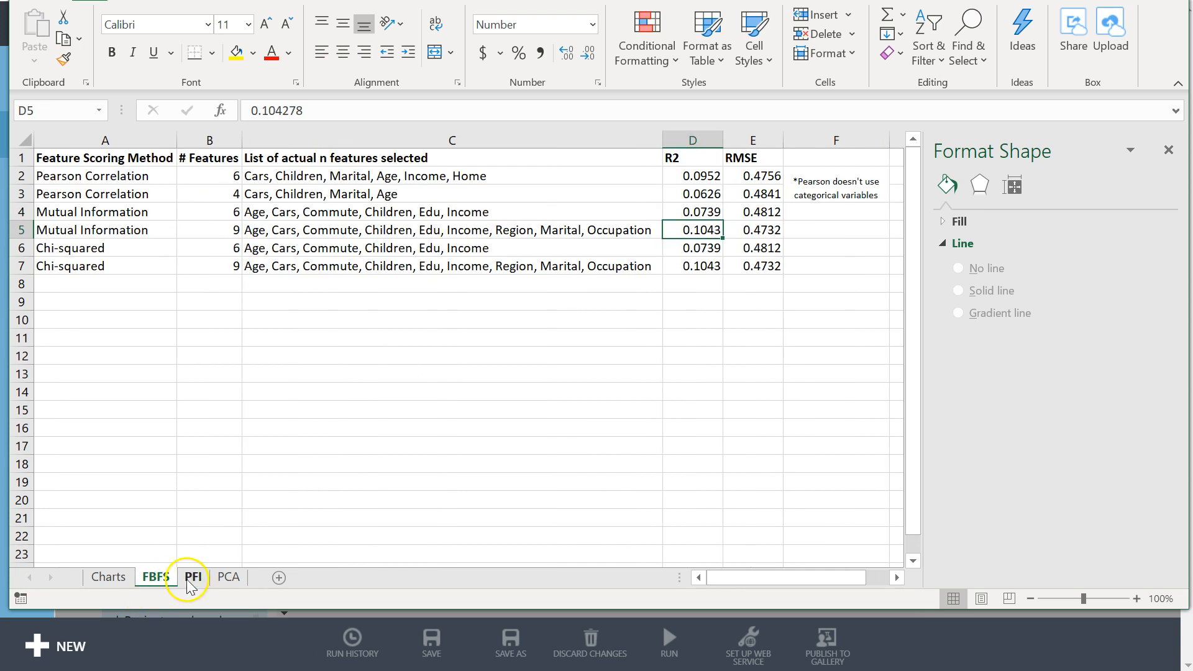
pyautogui.click(194, 576)
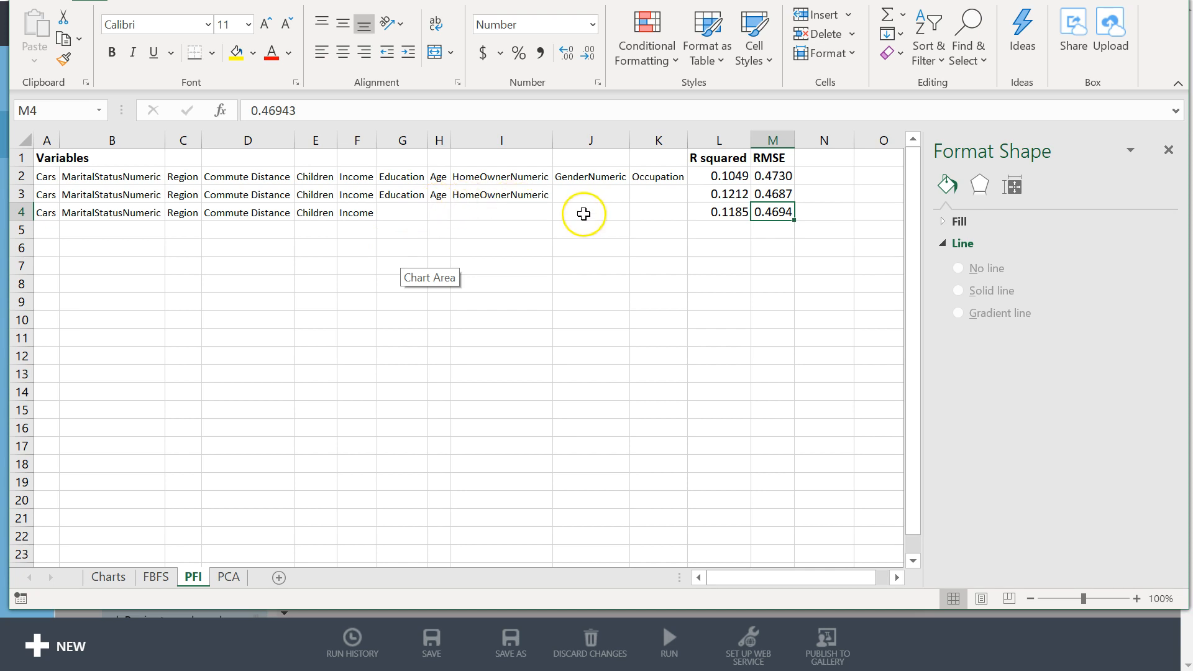
pyautogui.moveTo(581, 196)
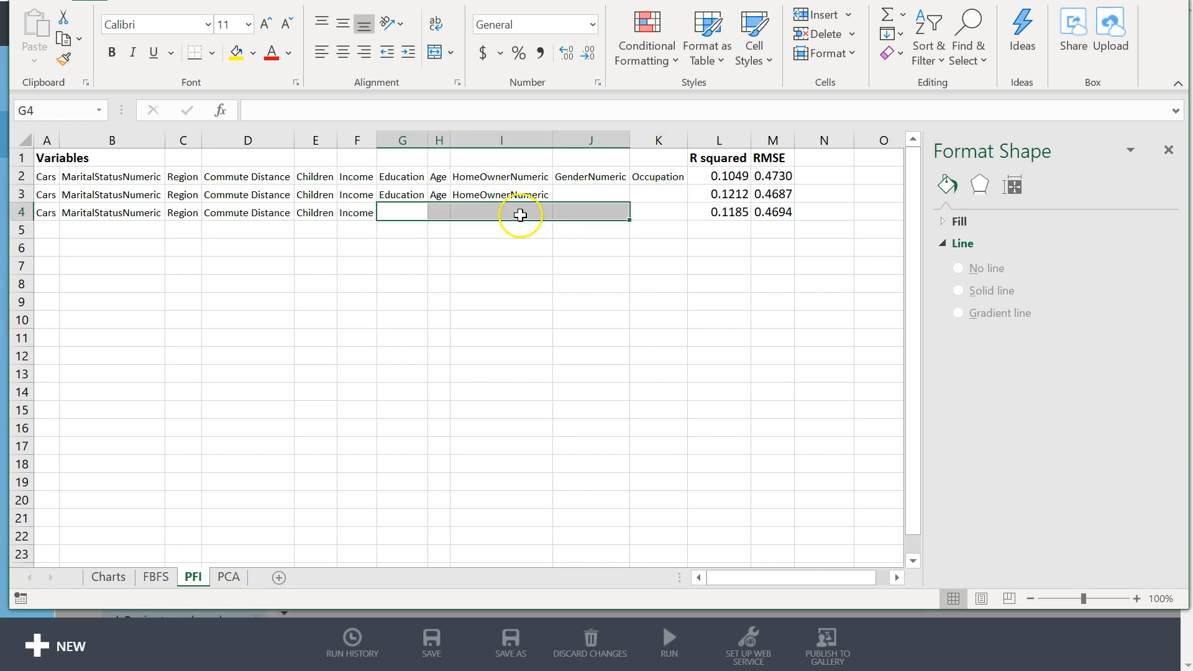
pyautogui.click(501, 211)
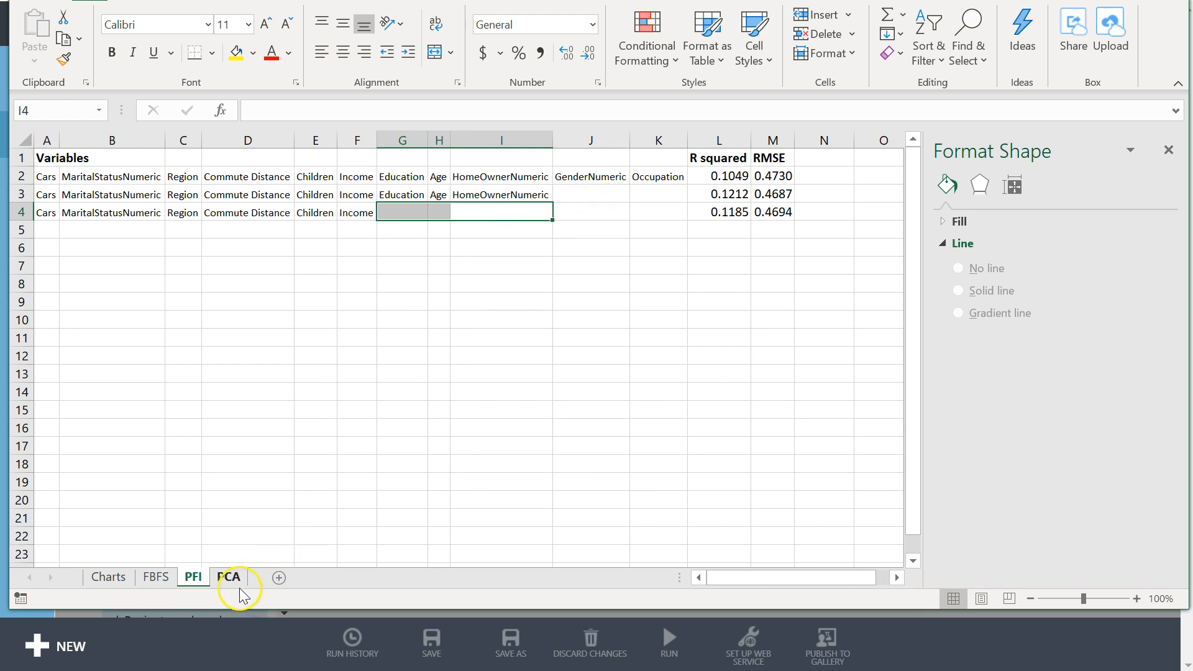
# - Return to the PCA sheet and highlight its R squared values 0.0083, 0.0422 and 0.0995
pyautogui.click(228, 577)
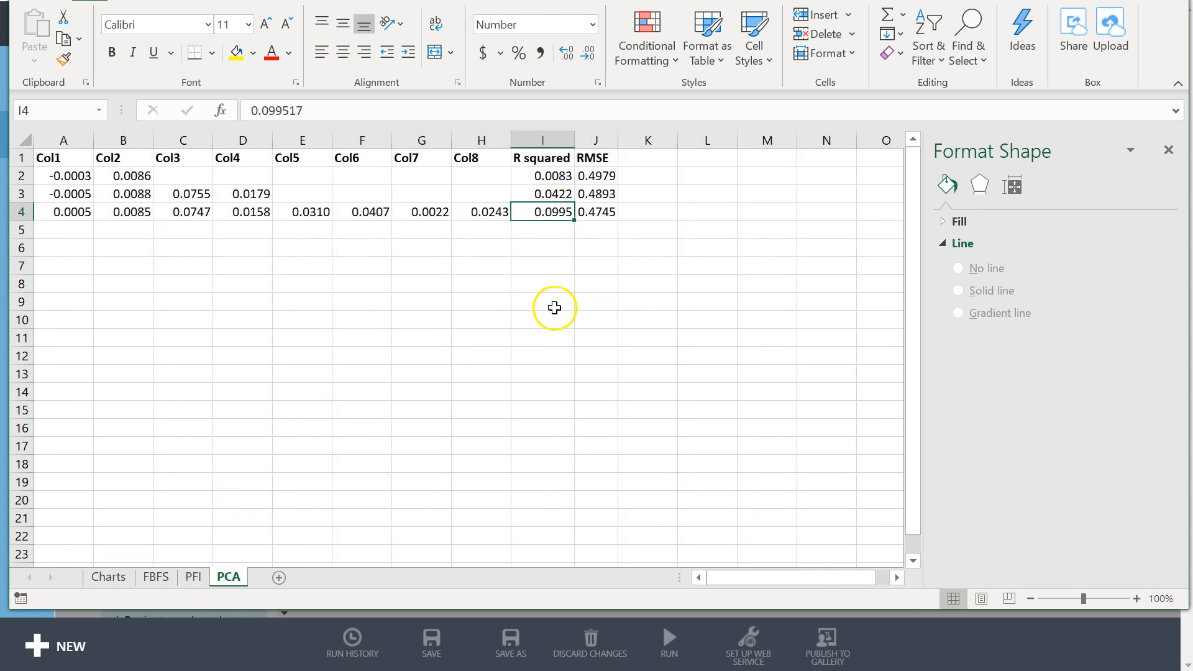
pyautogui.moveTo(513, 307)
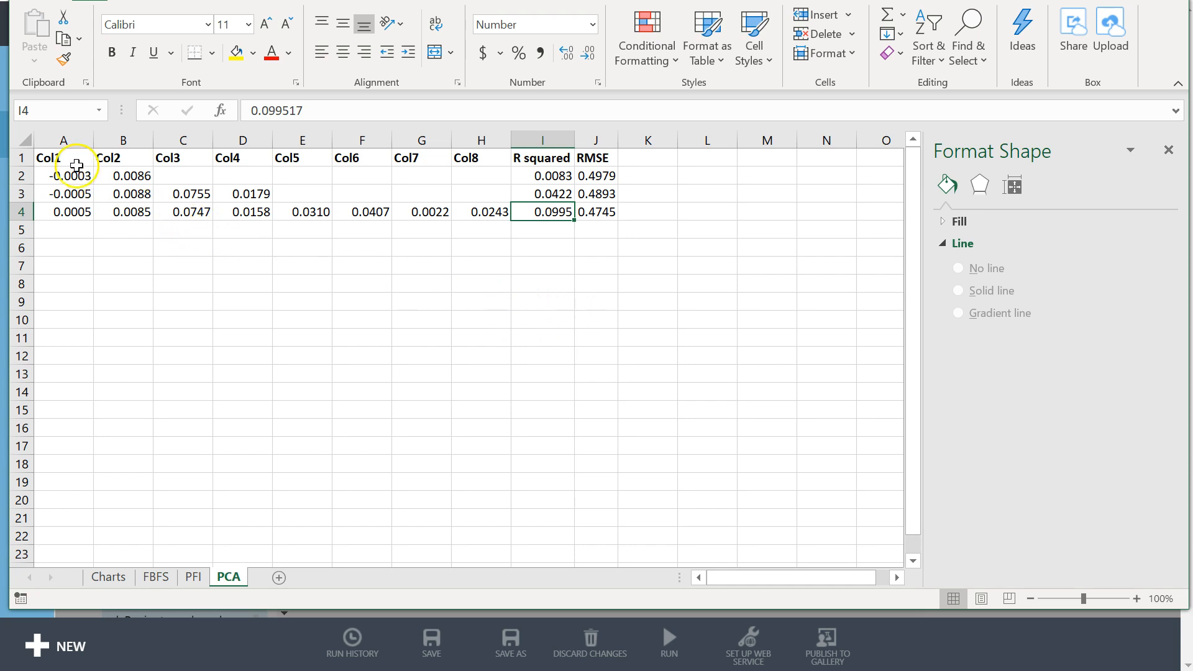
pyautogui.moveTo(64, 158); pyautogui.dragTo(481, 211)
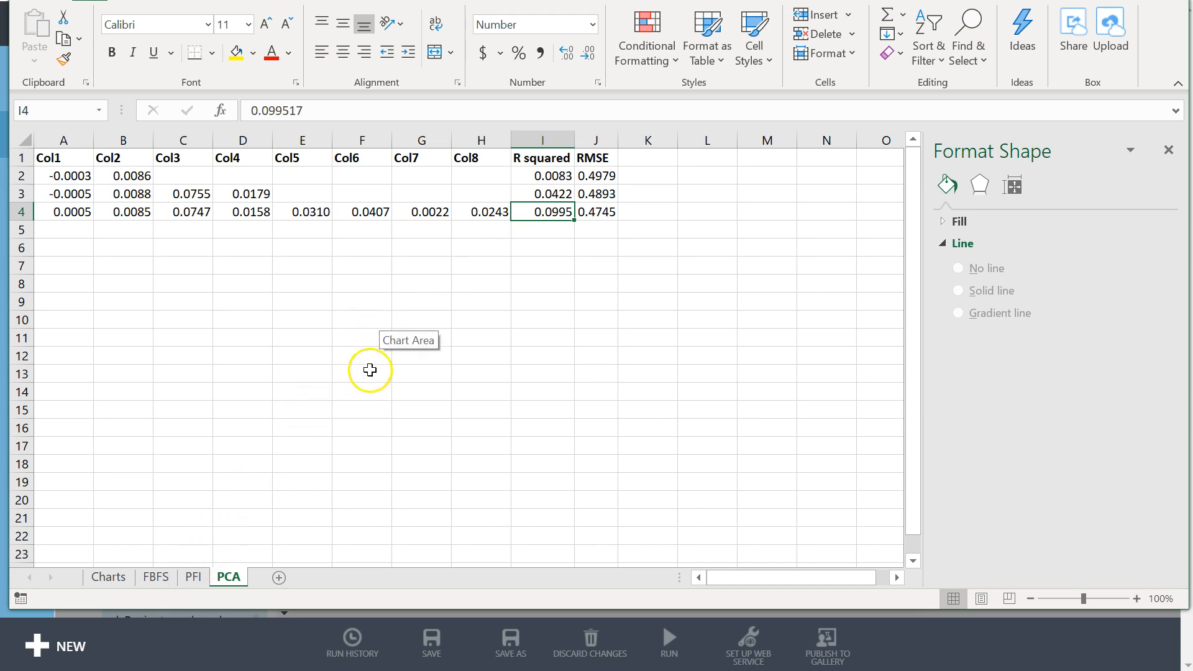
pyautogui.moveTo(373, 127)
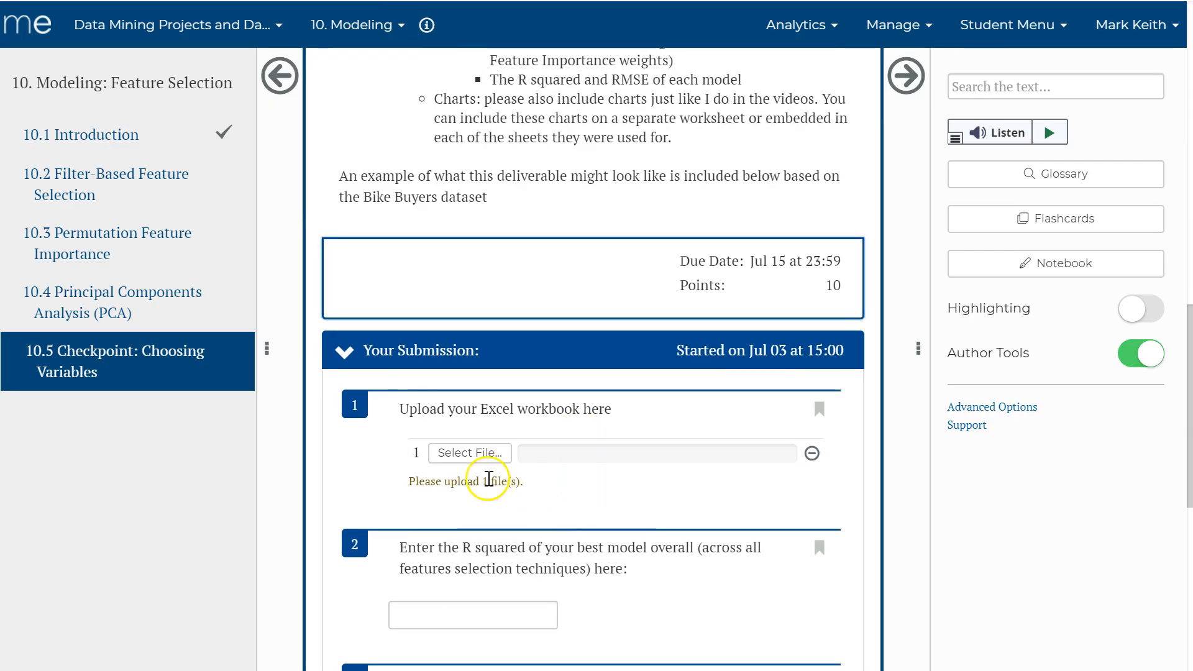
# - Scroll to the Your Submission section and select the best R squared answer field
pyautogui.scroll(-3)
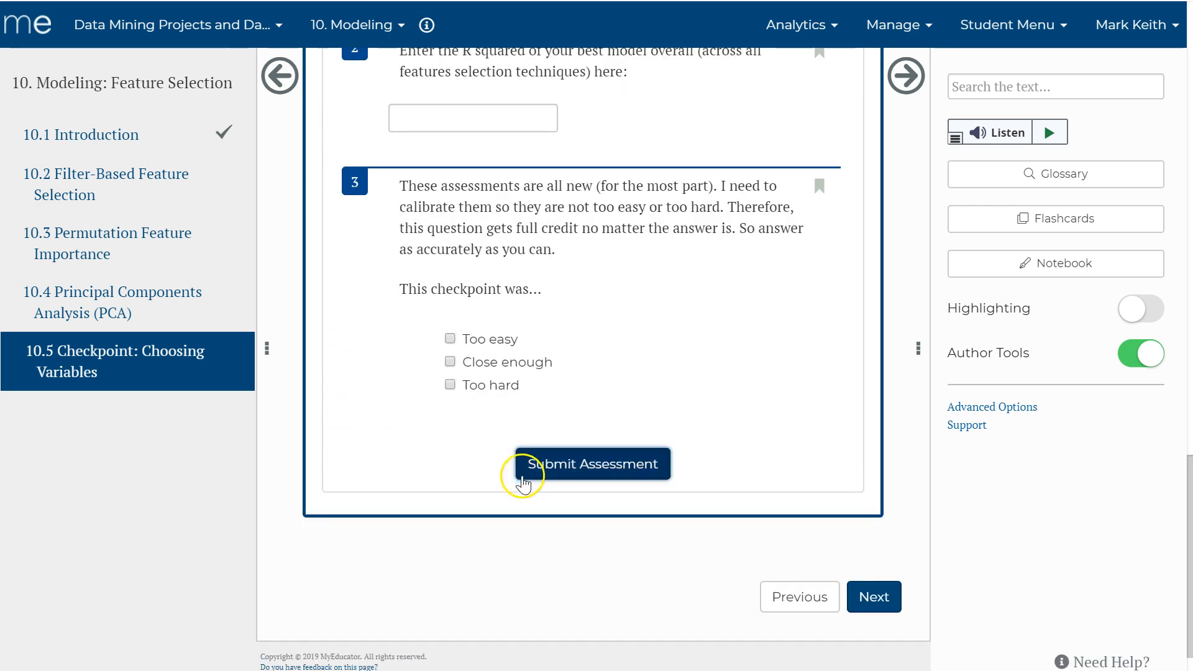
pyautogui.click(591, 463)
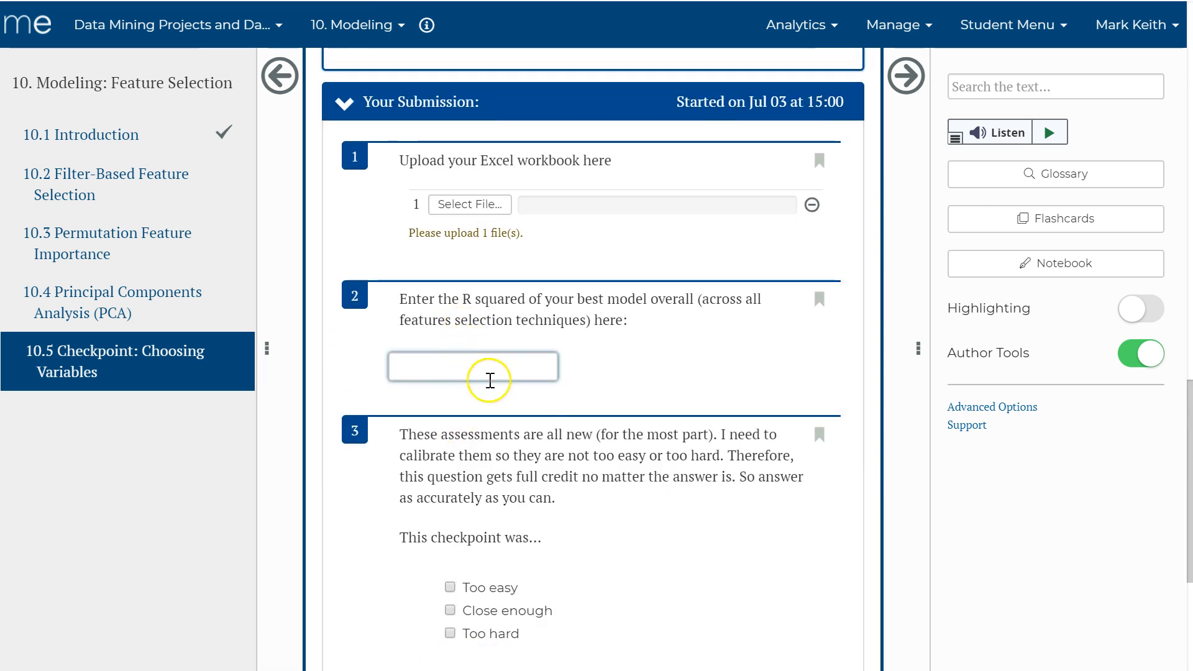